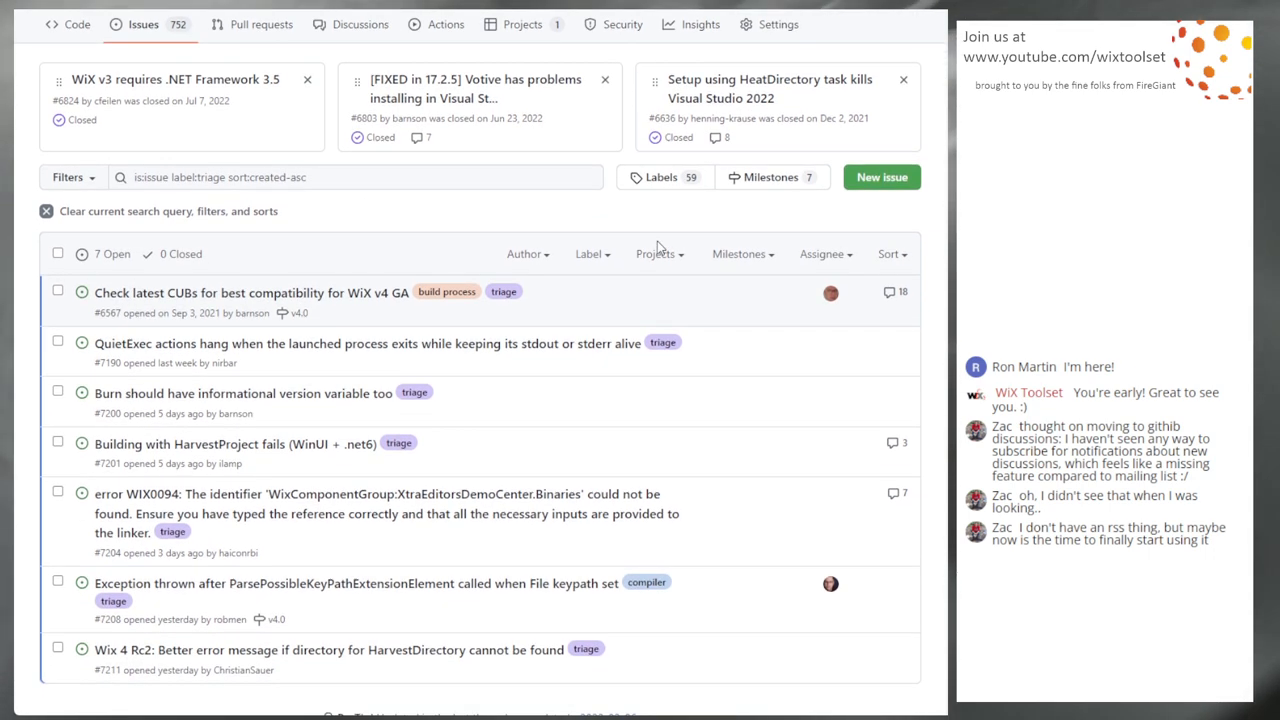
Review issue #6567 on checking latest CUBs for WiX v4 GA through its discussion.
scroll(down, 3)
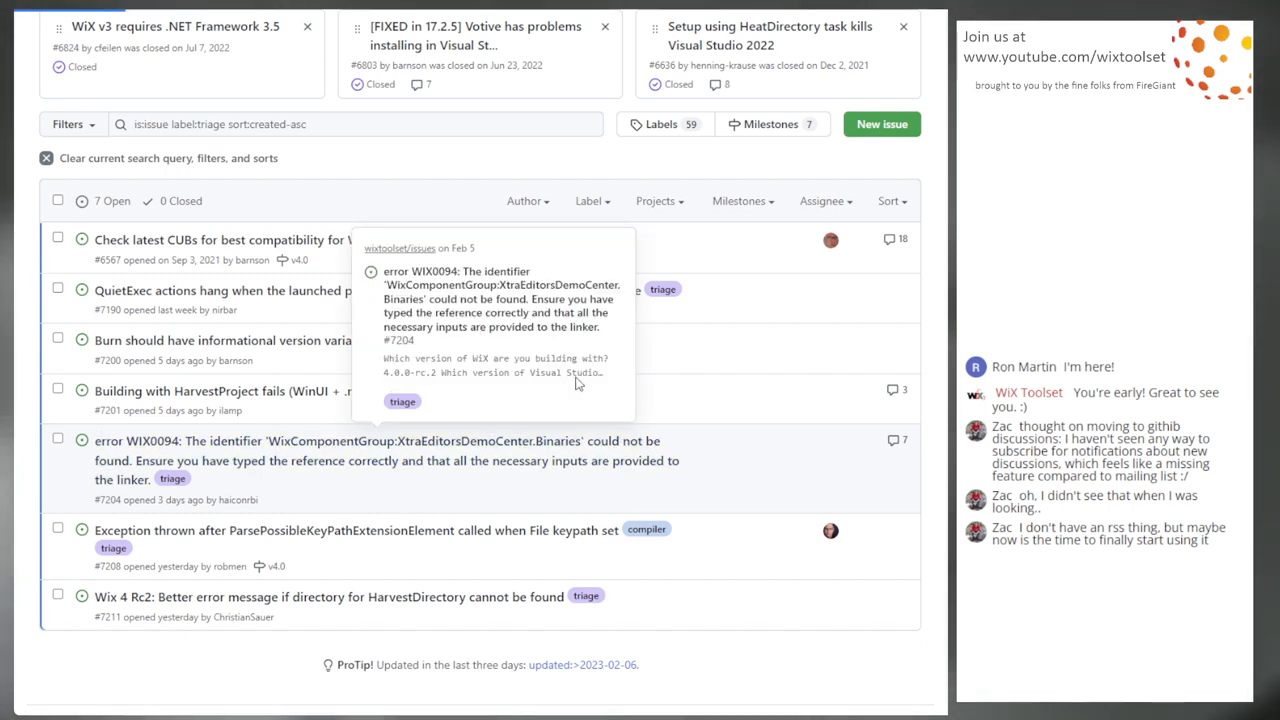
click(220, 240)
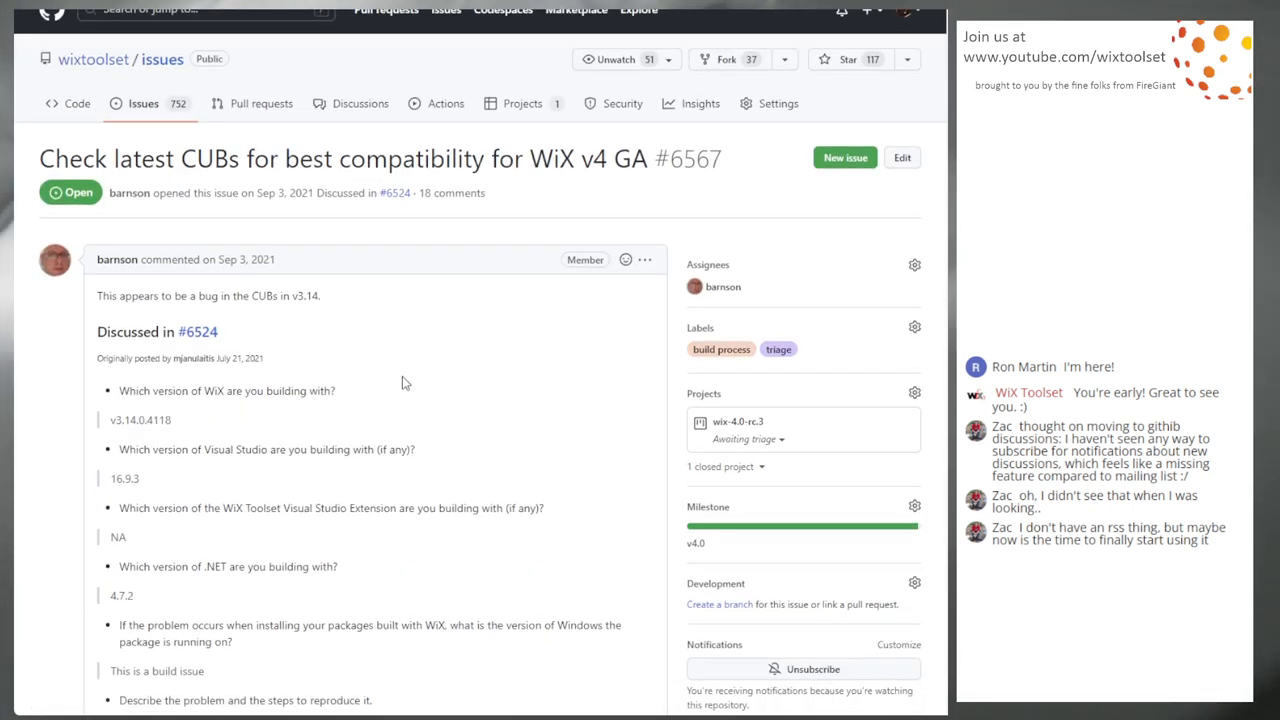
mouse_move(430, 396)
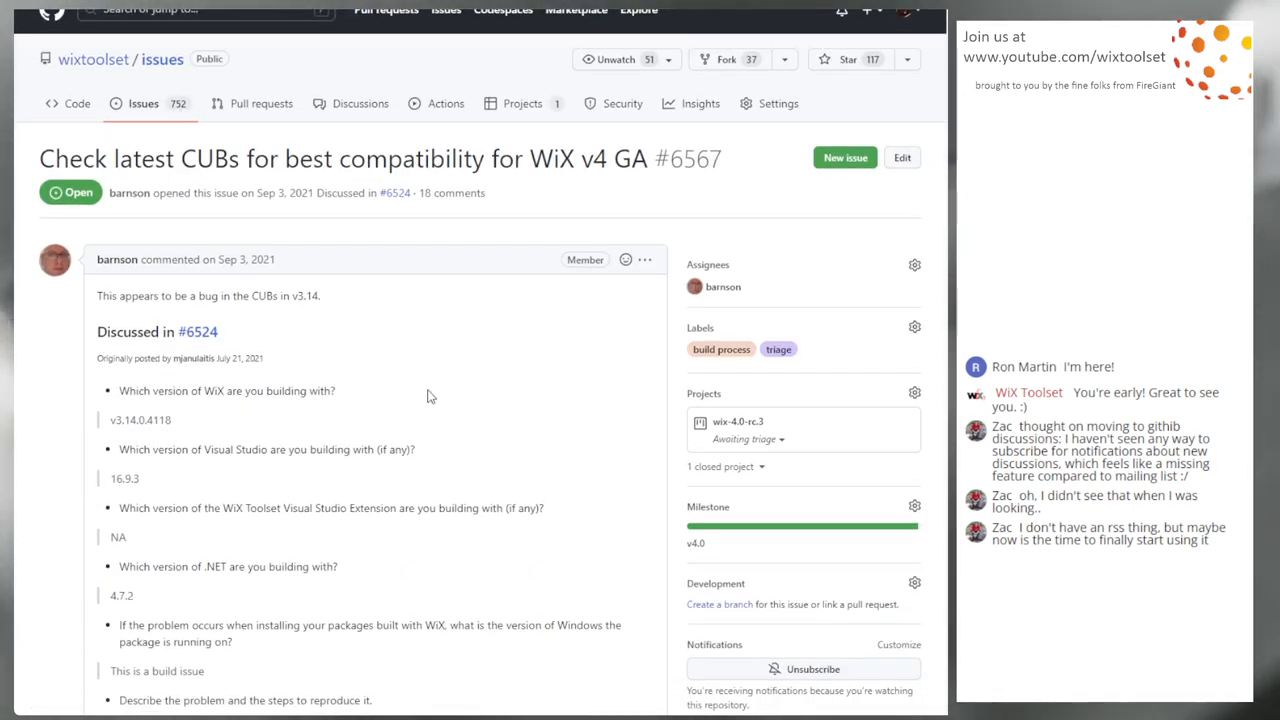
scroll(down, 3)
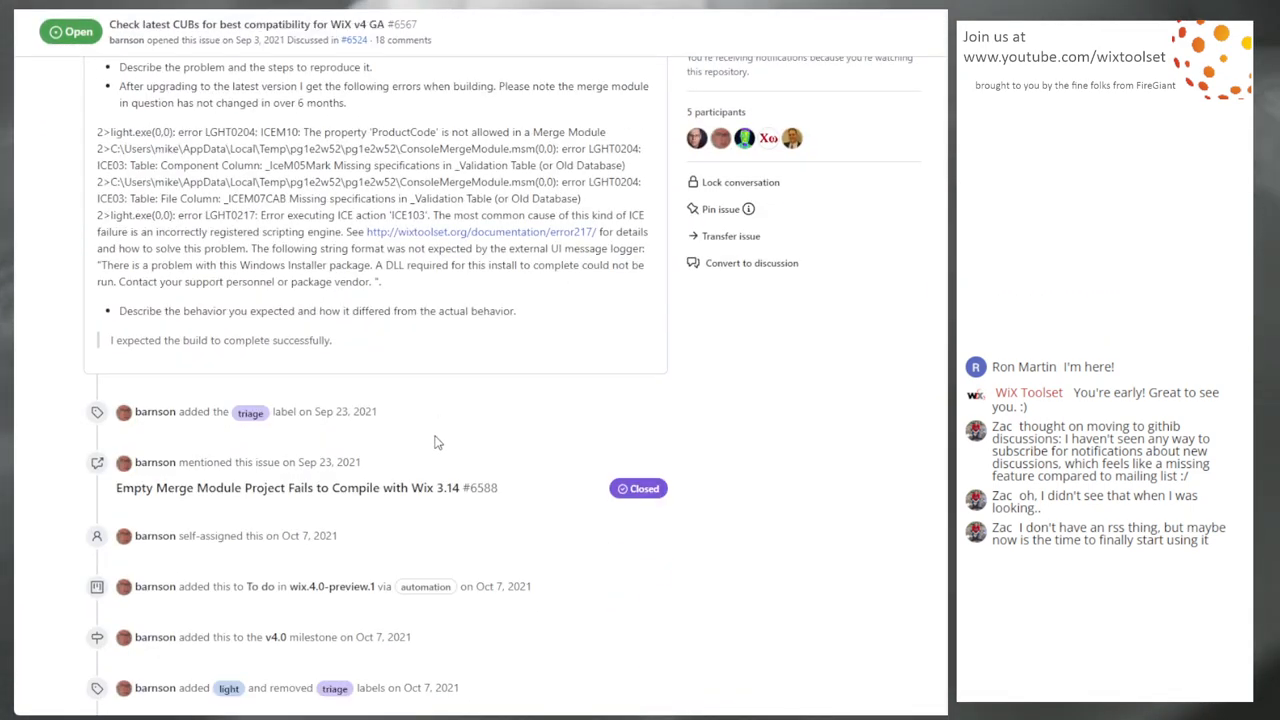
scroll(down, 3)
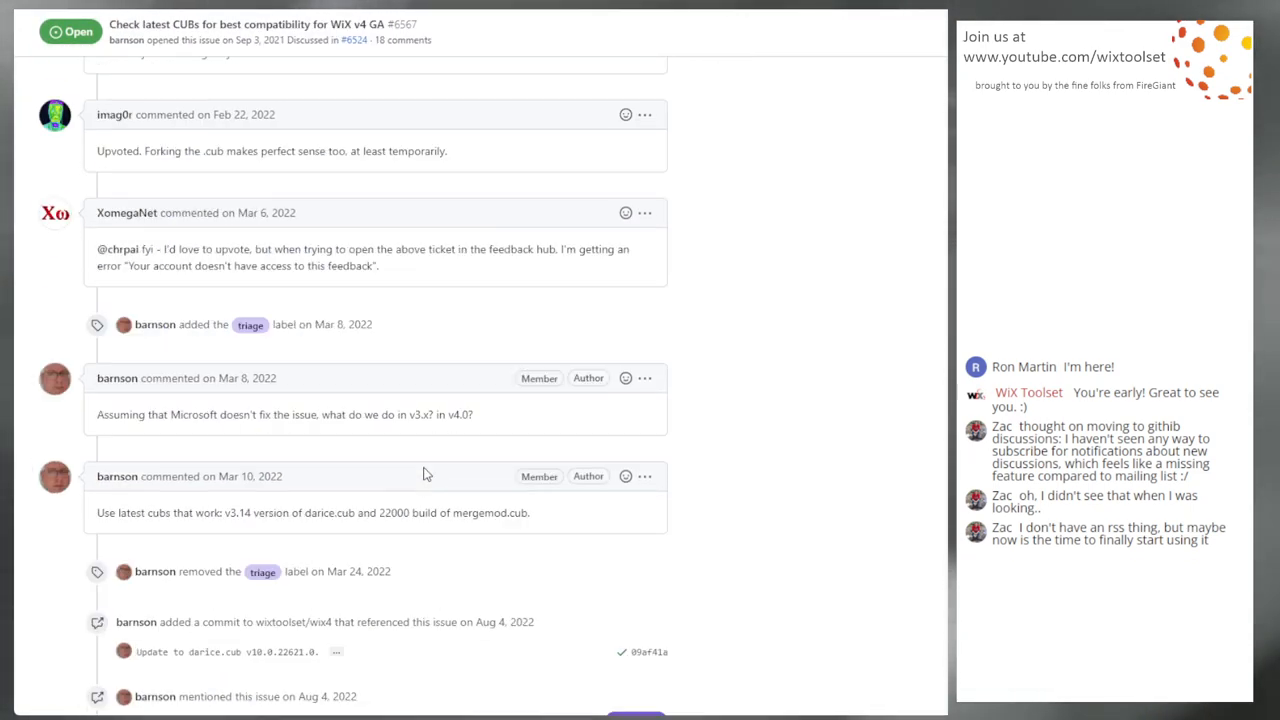
scroll(down, 3)
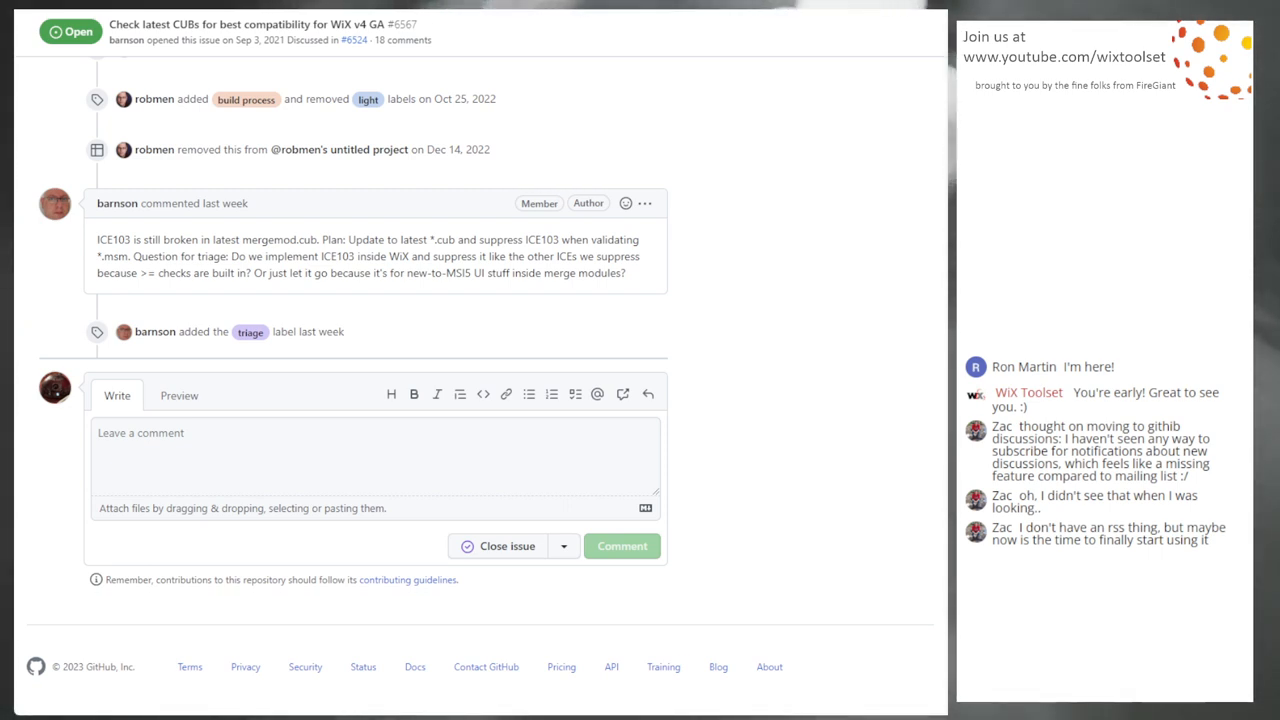
mouse_move(810, 240)
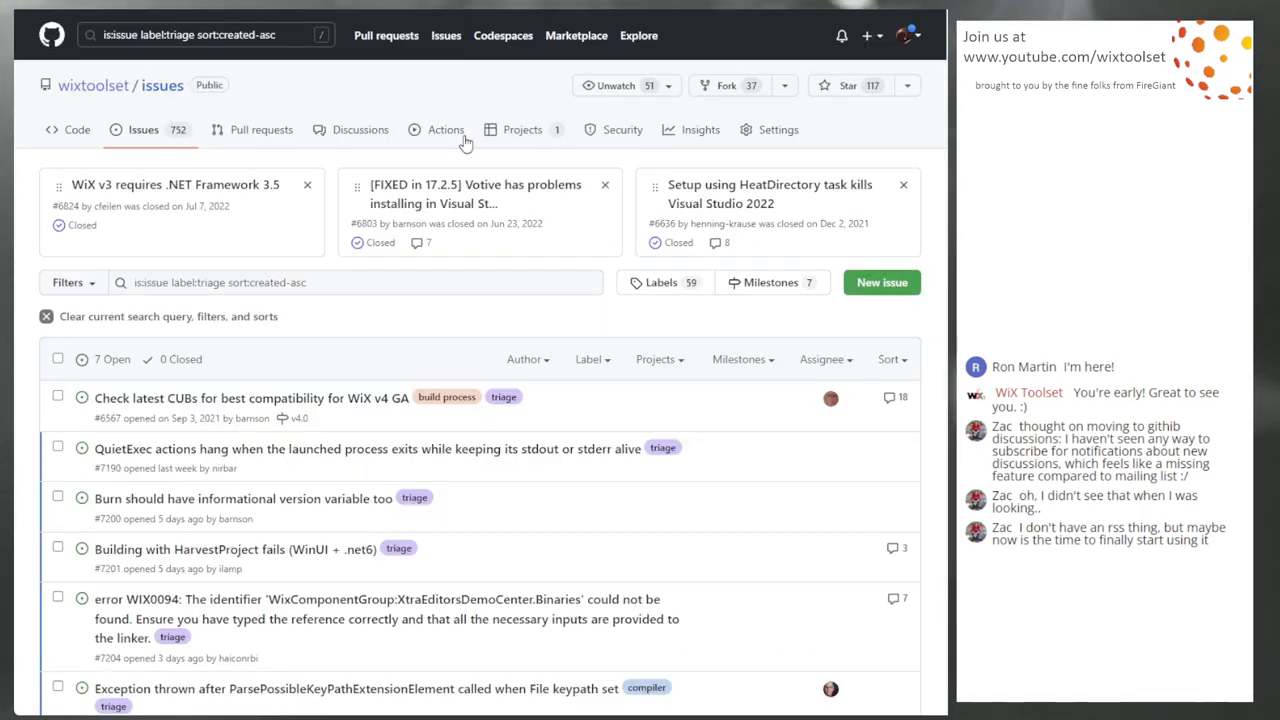
Read down through issue #7190's QuietExec hang description and linked commits.
scroll(down, 3)
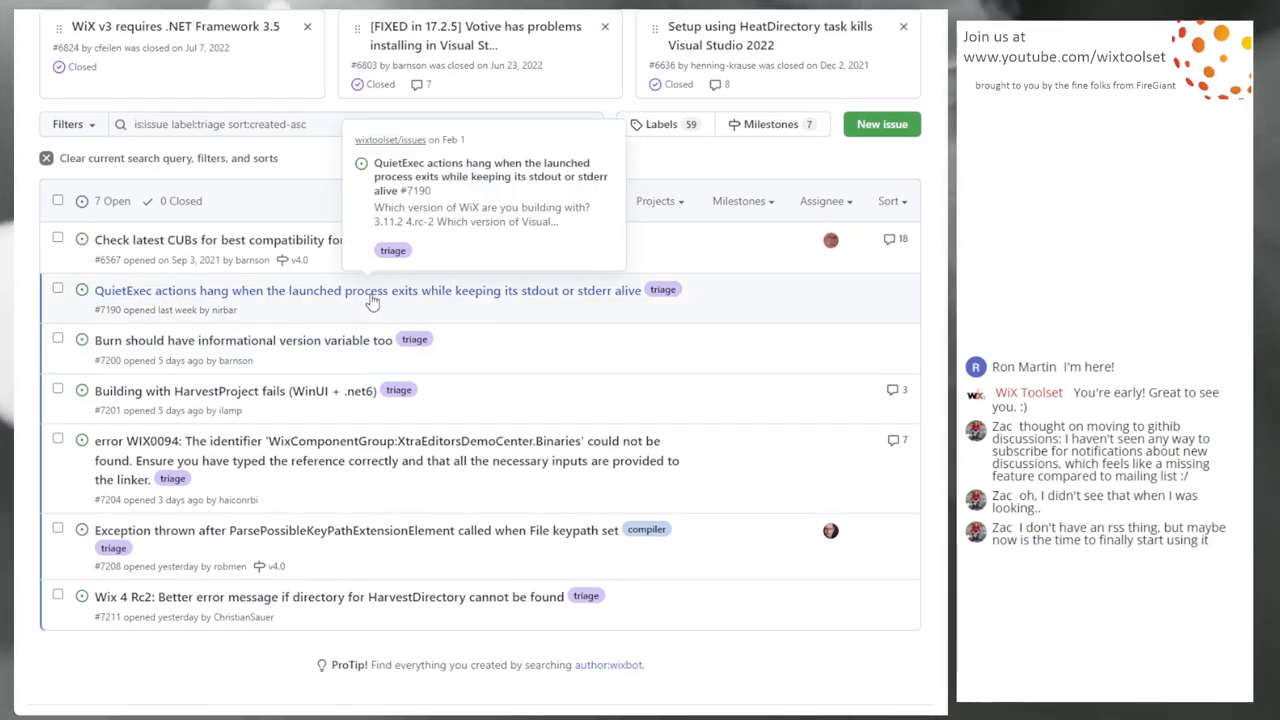
mouse_move(304, 296)
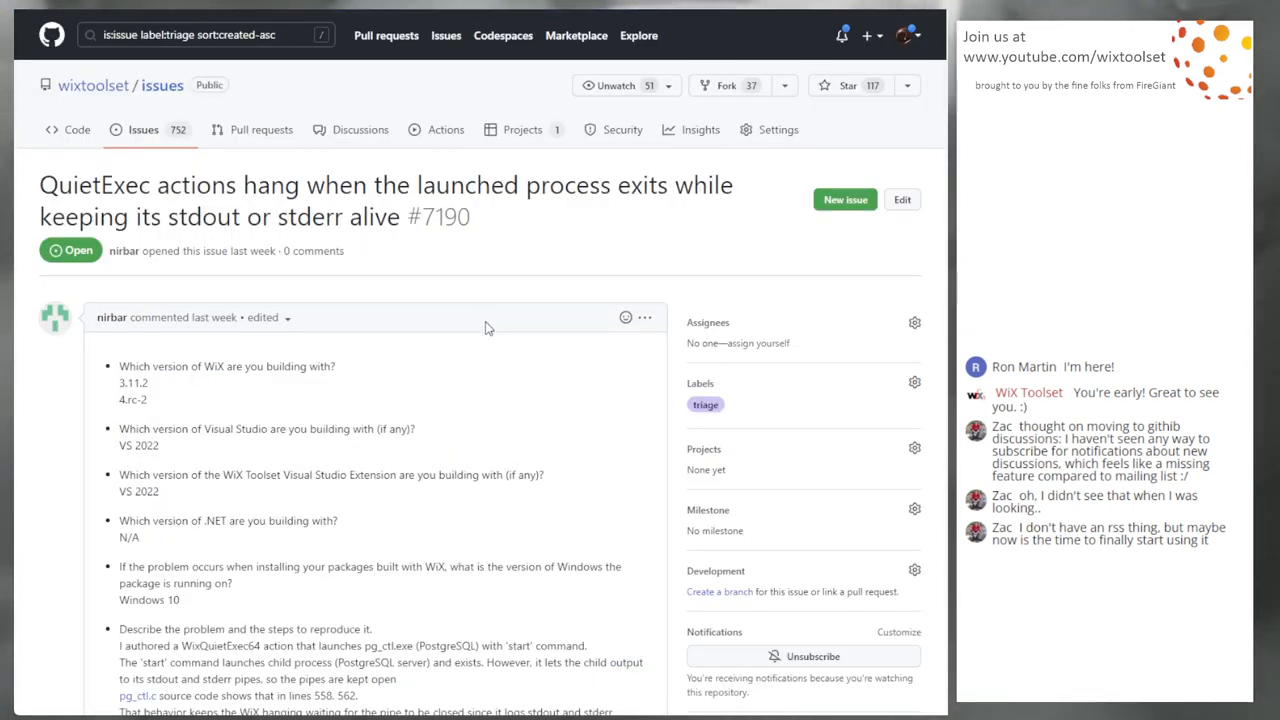
scroll(down, 3)
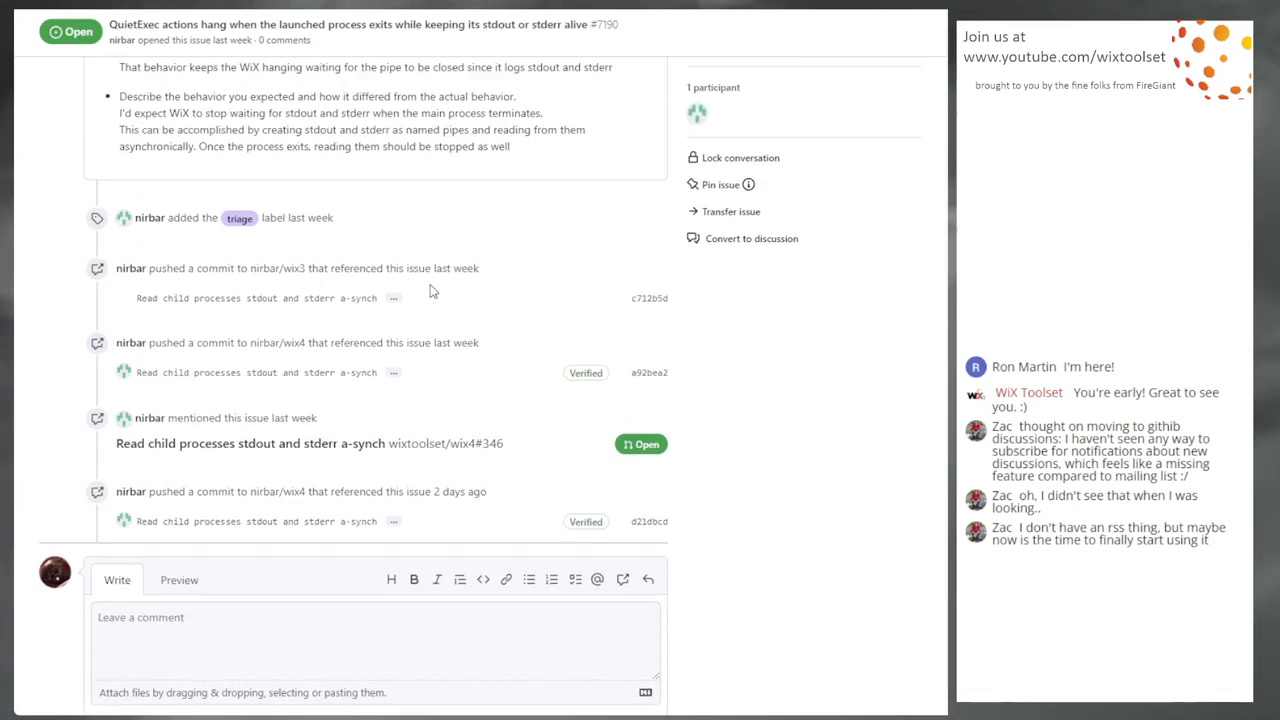
mouse_move(448, 236)
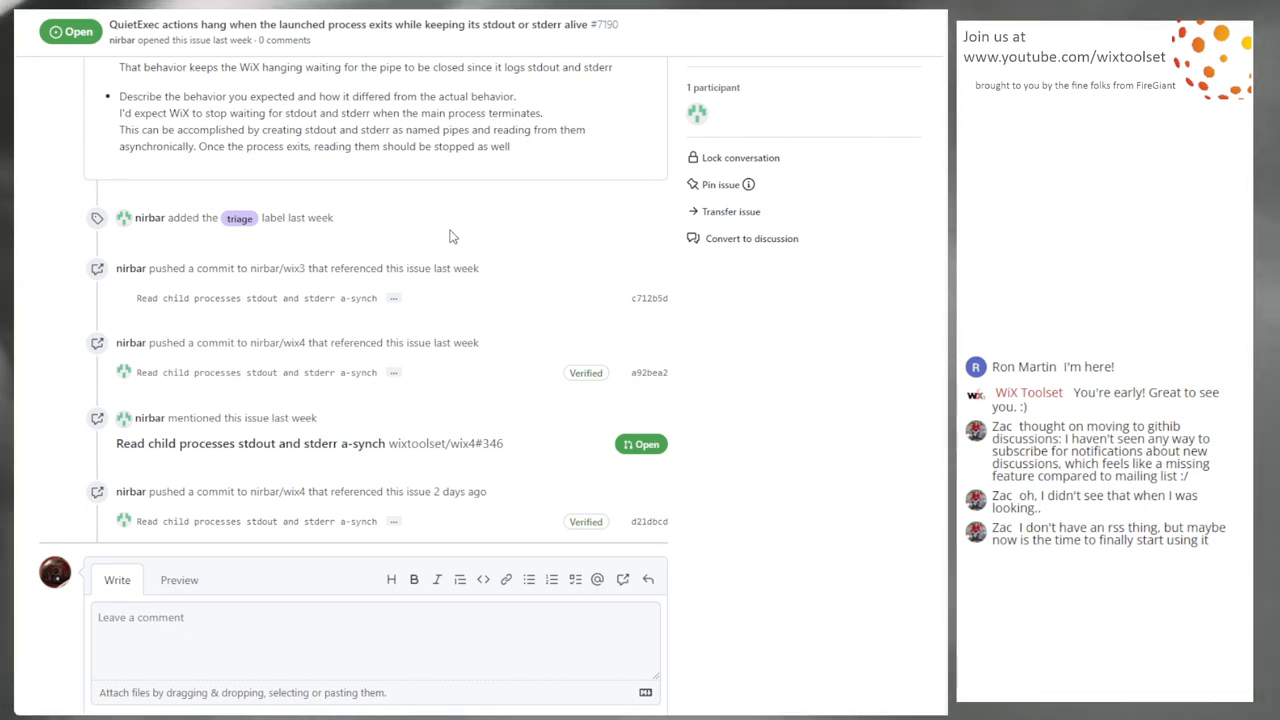
Scroll back up to issue #7190's reproduction steps and expected behaviour.
scroll(up, 3)
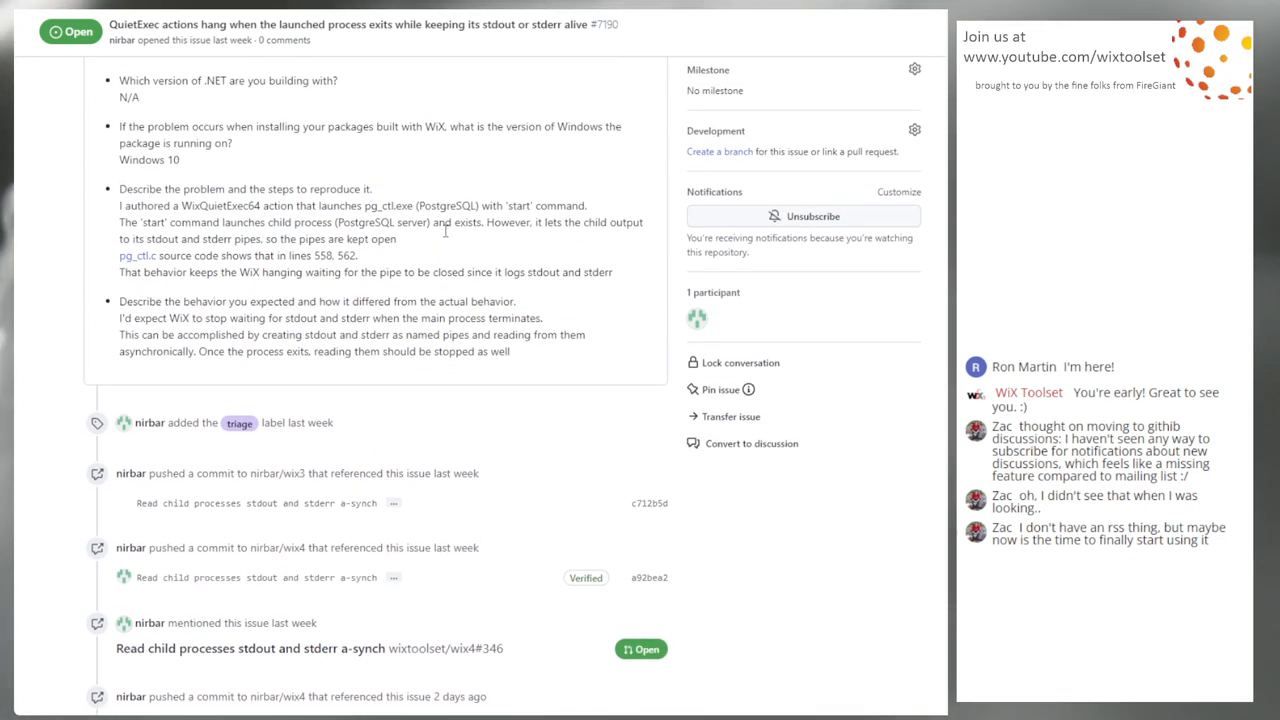
scroll(up, 3)
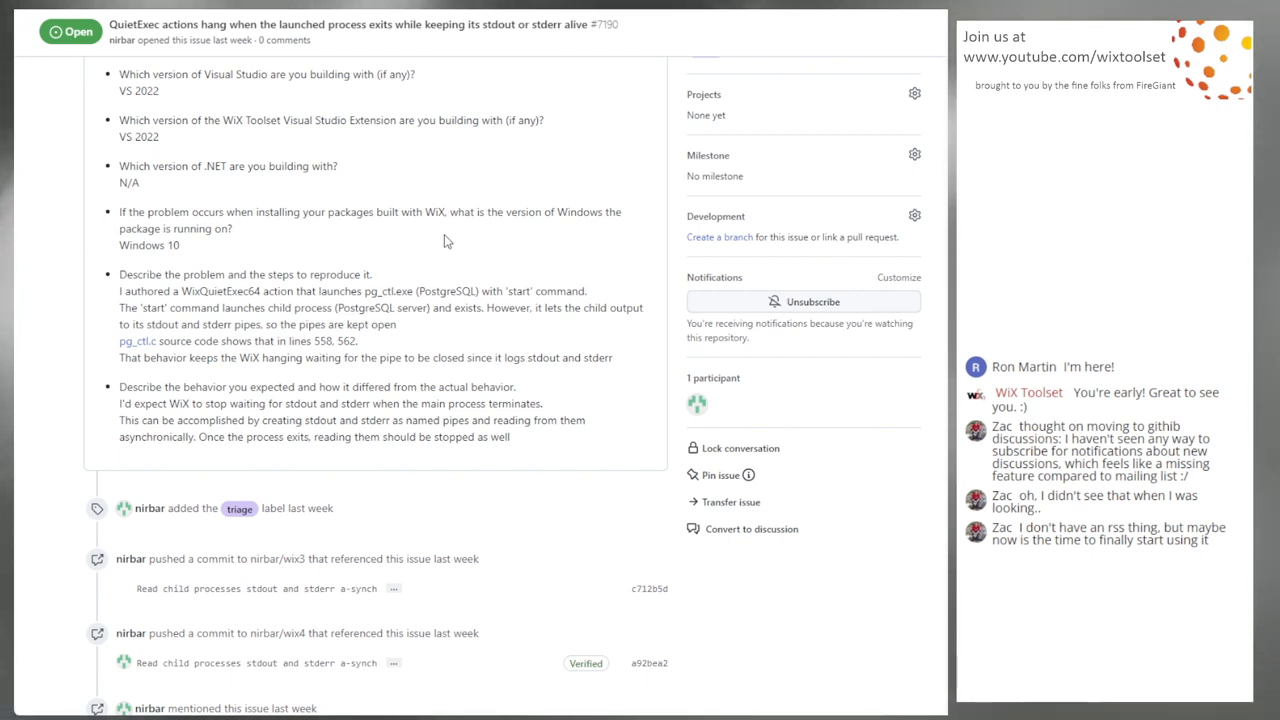
mouse_move(472, 174)
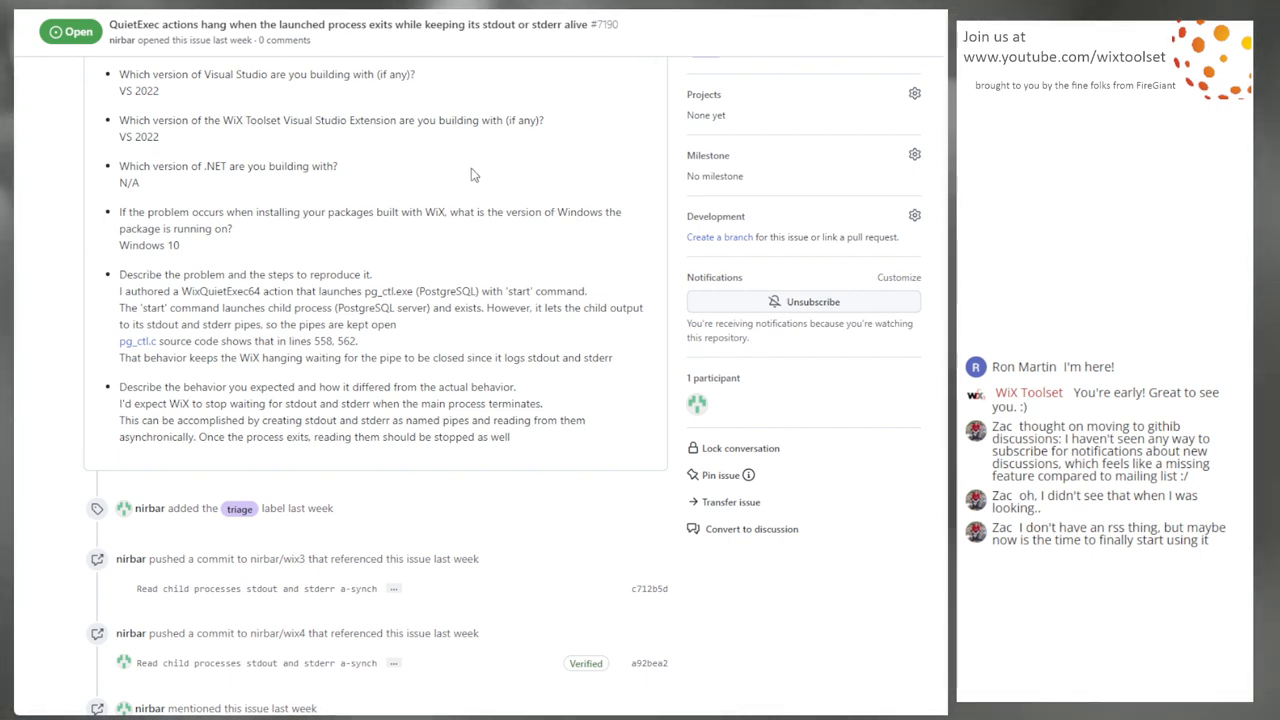
mouse_move(438, 212)
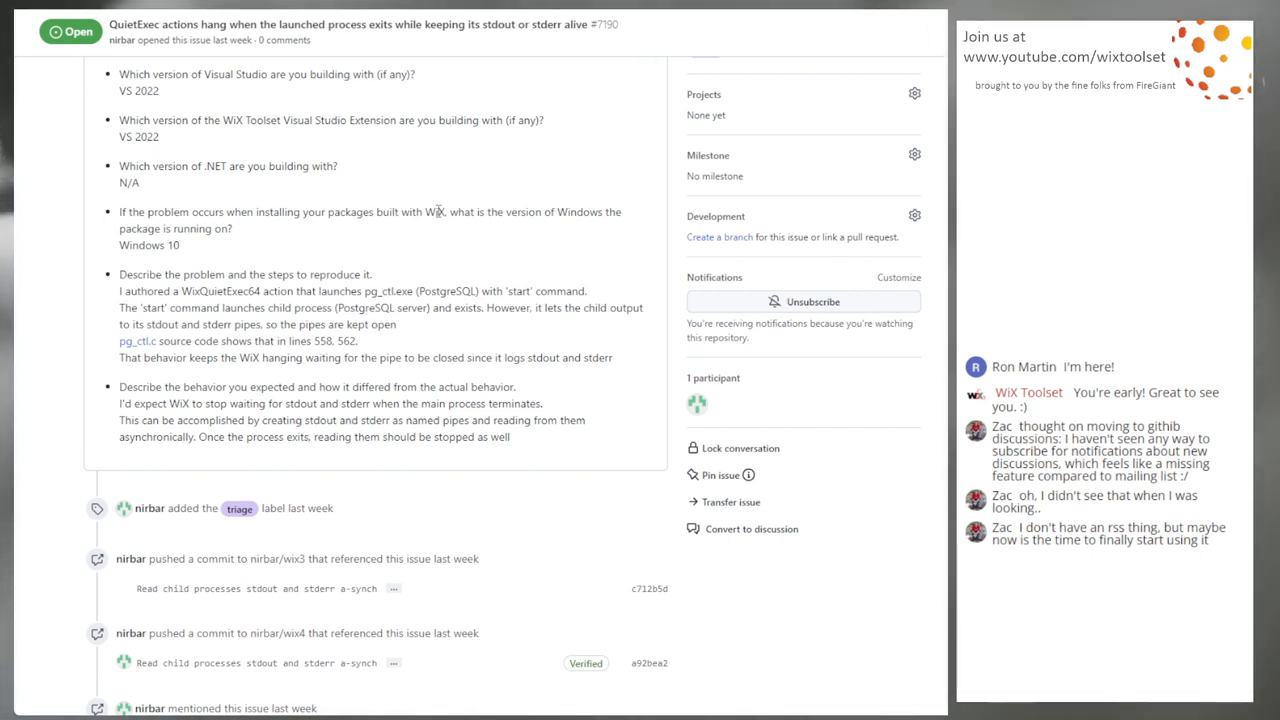
mouse_move(500, 272)
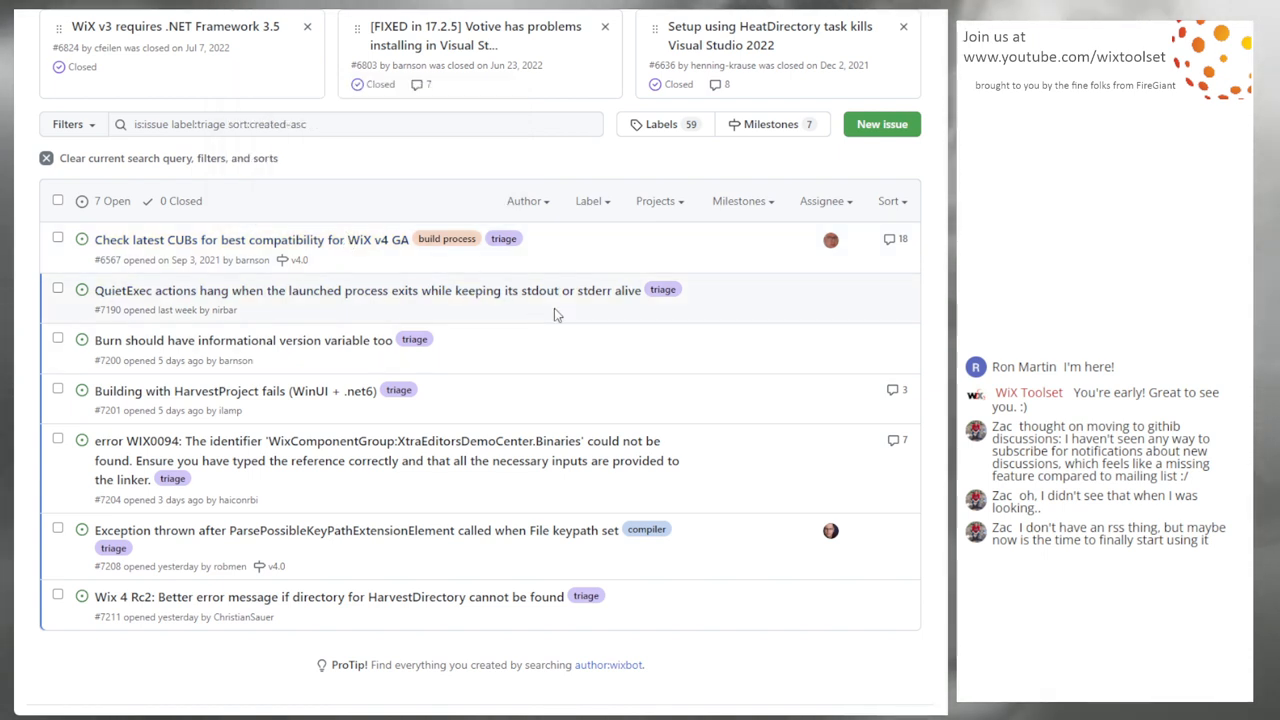
mouse_move(540, 336)
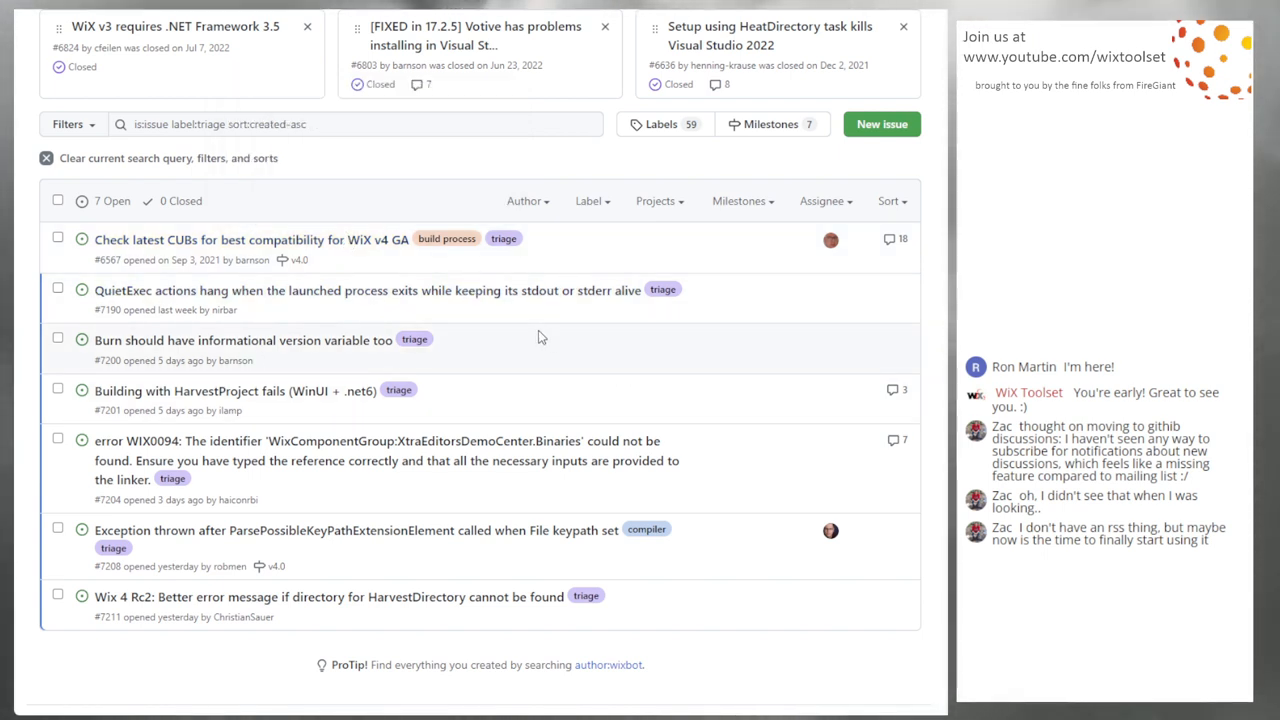
mouse_move(592, 310)
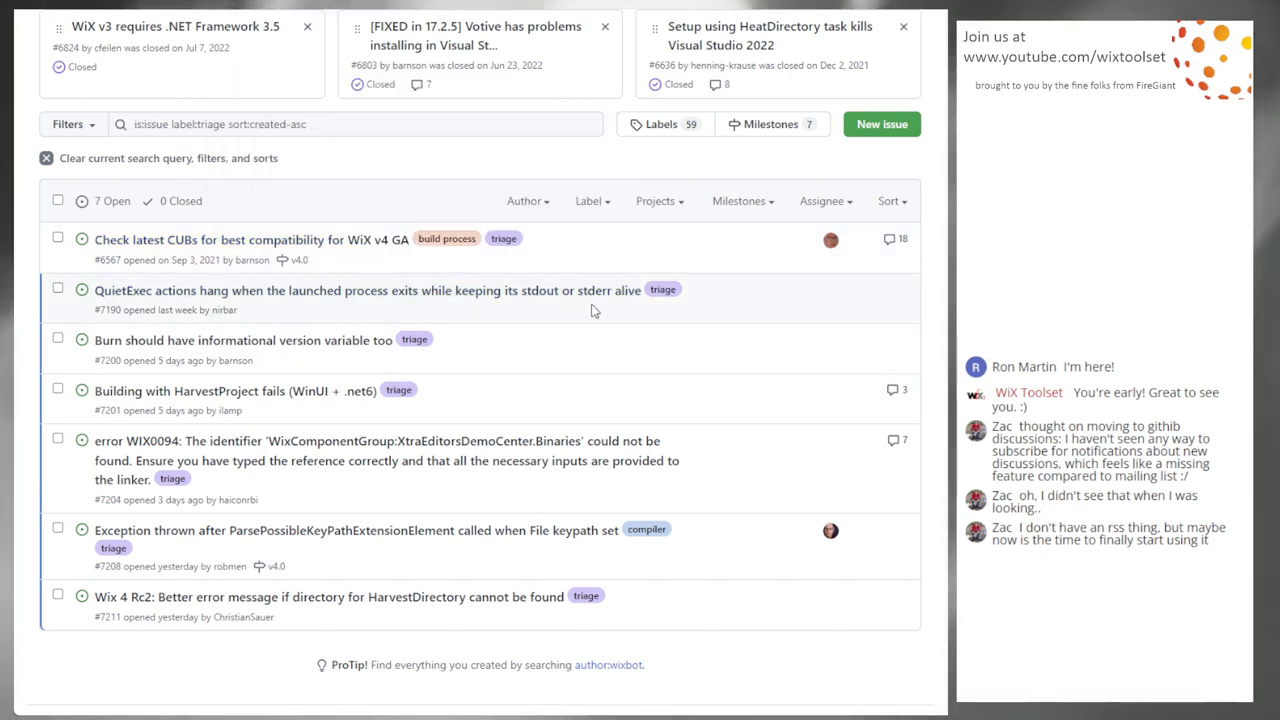
mouse_move(420, 290)
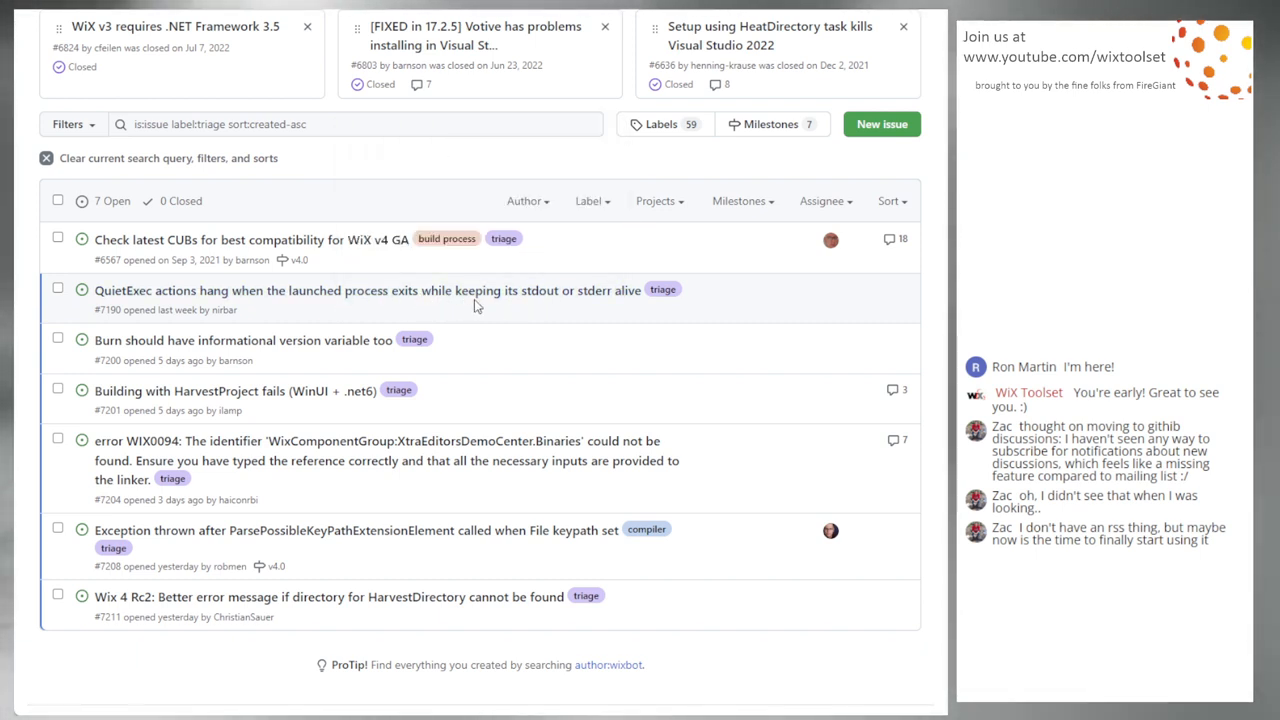
mouse_move(598, 320)
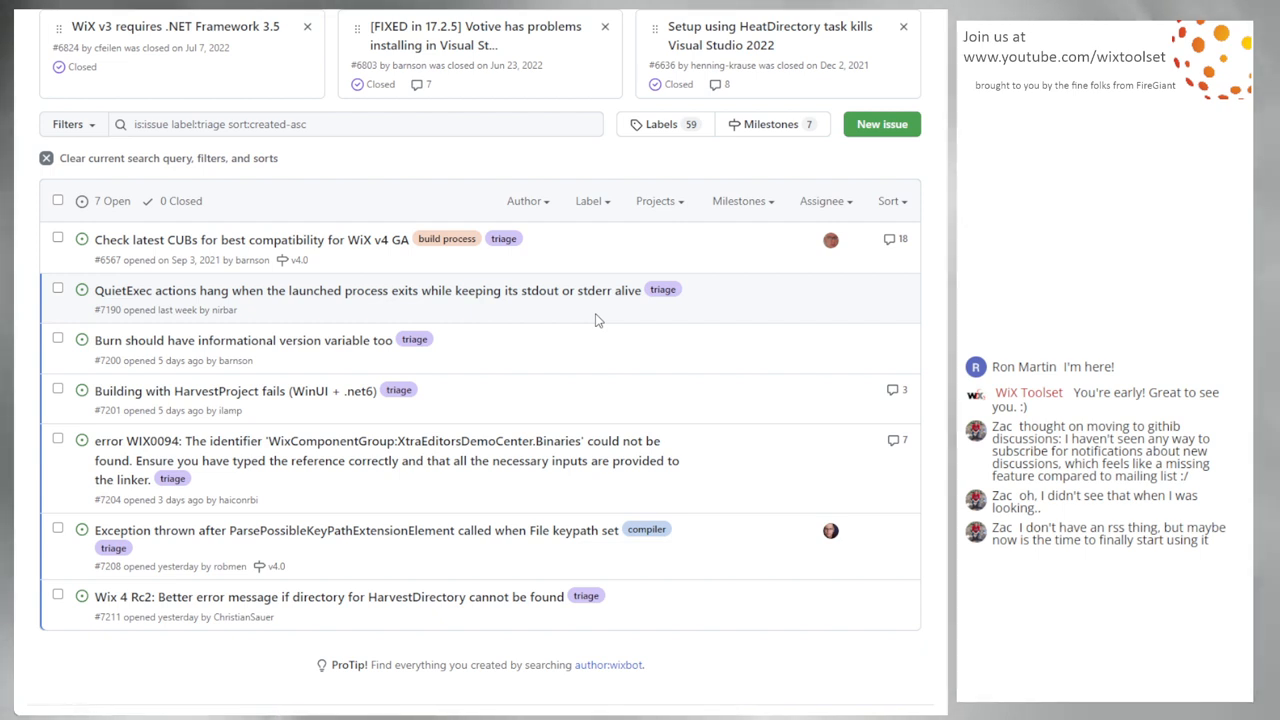
mouse_move(568, 318)
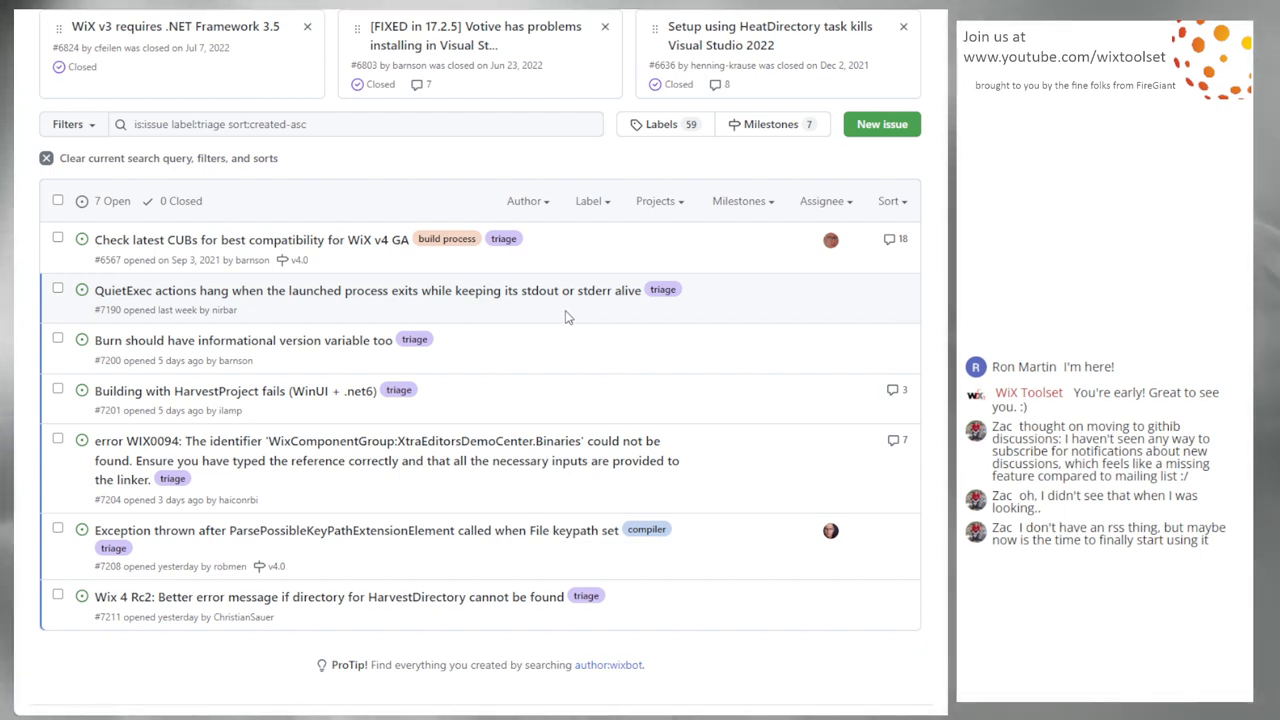
mouse_move(532, 348)
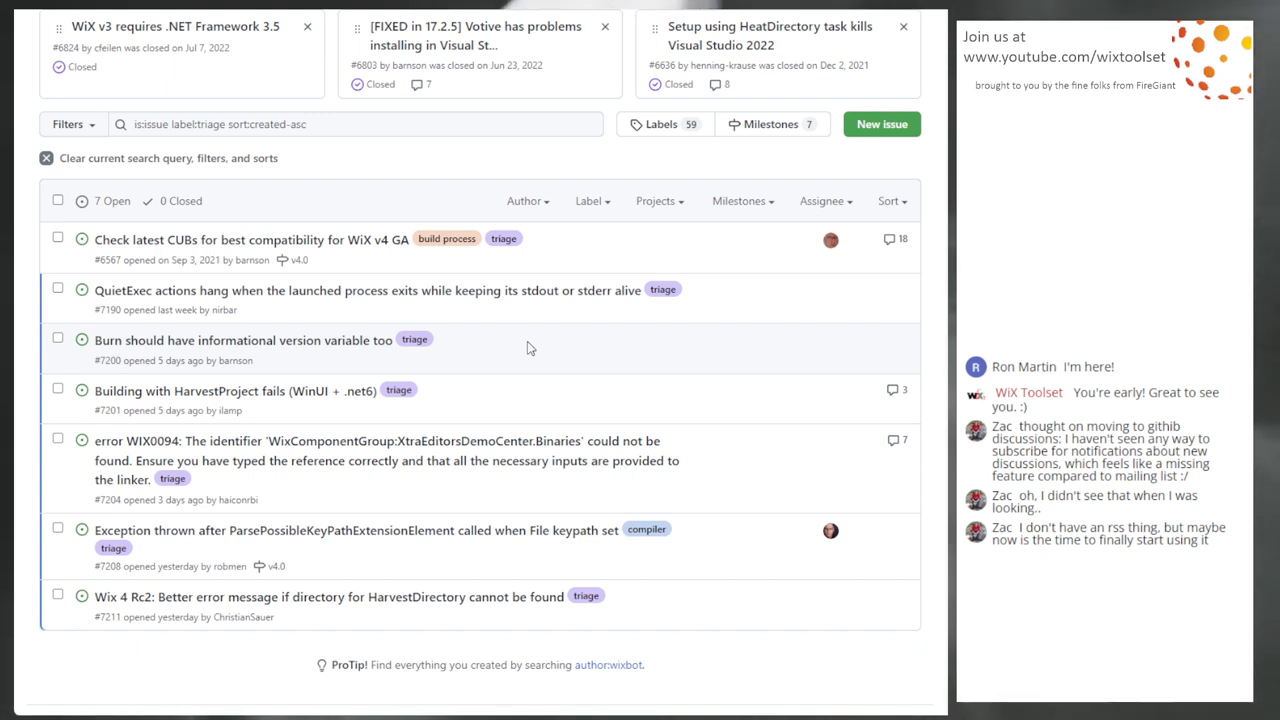
mouse_move(348, 358)
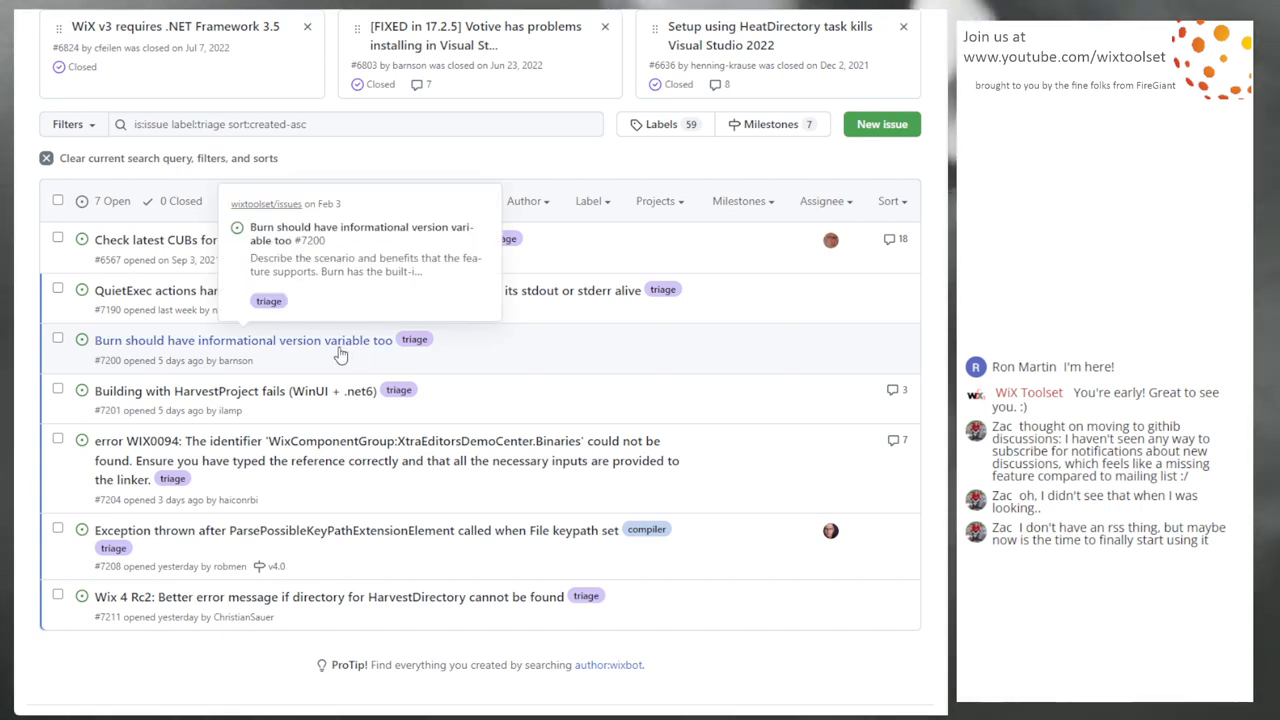
Open issue #7200 asking Burn for an informational version variable.
click(242, 340)
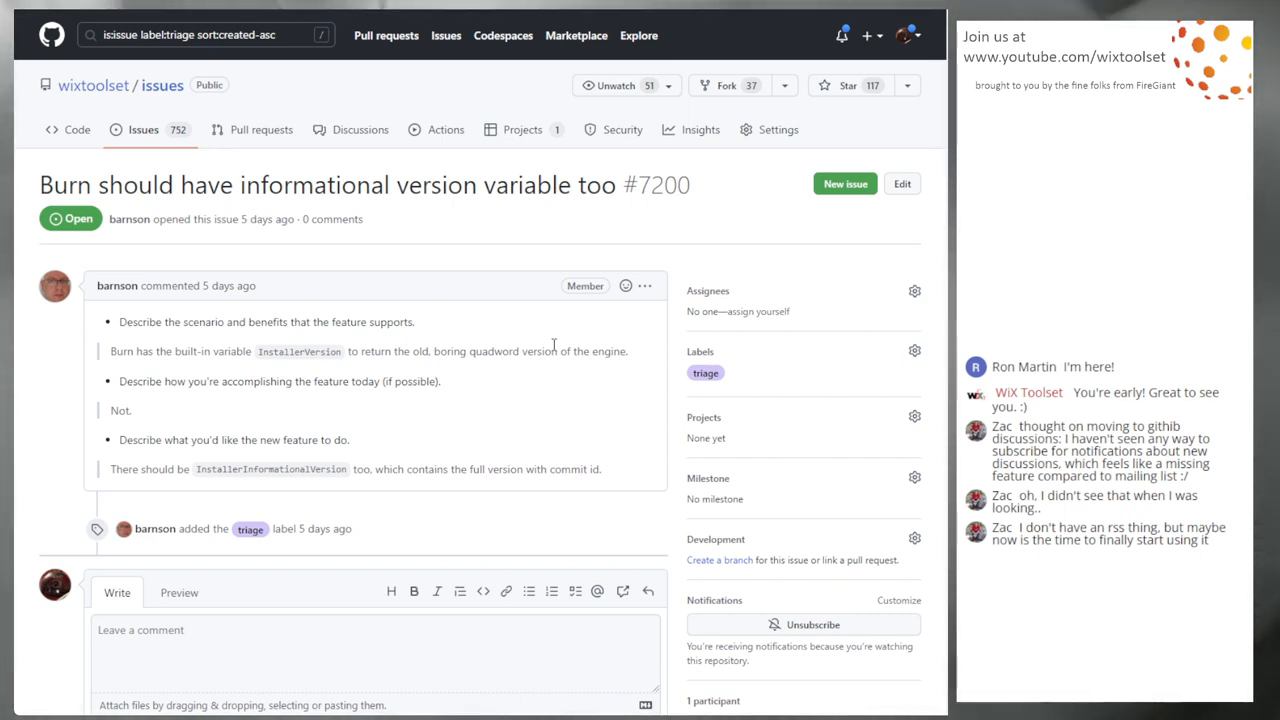
mouse_move(504, 422)
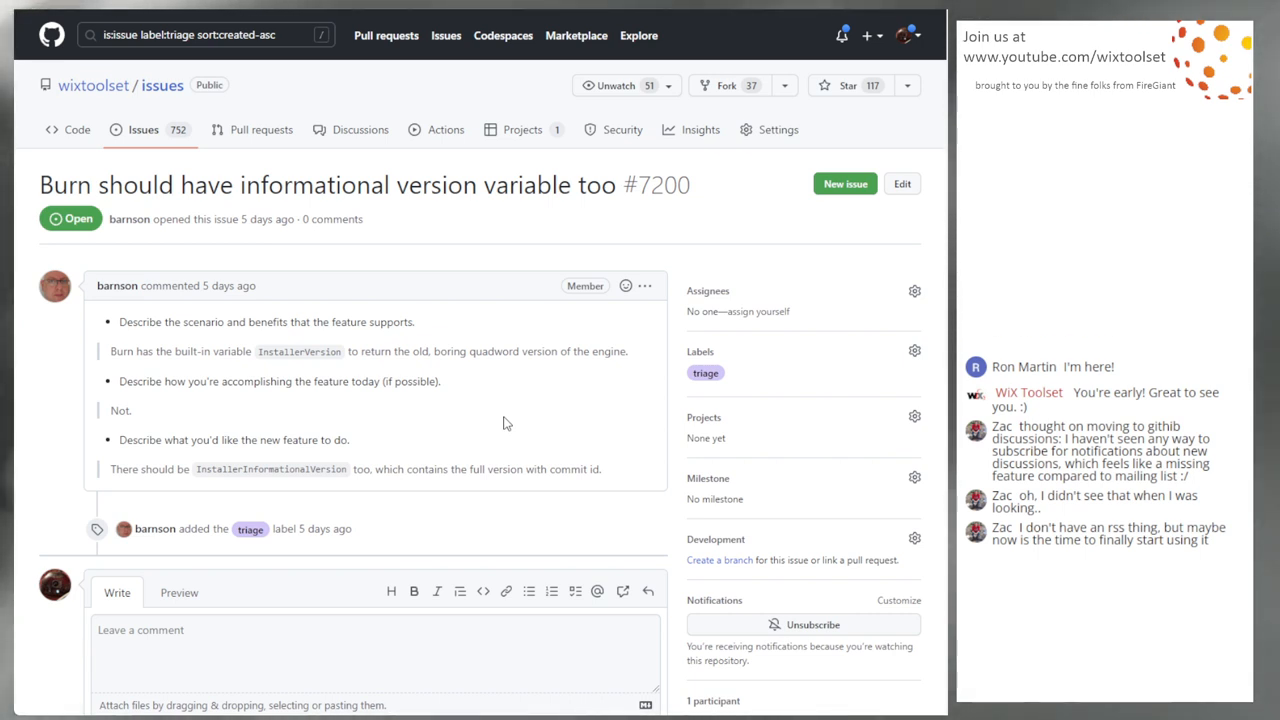
mouse_move(508, 428)
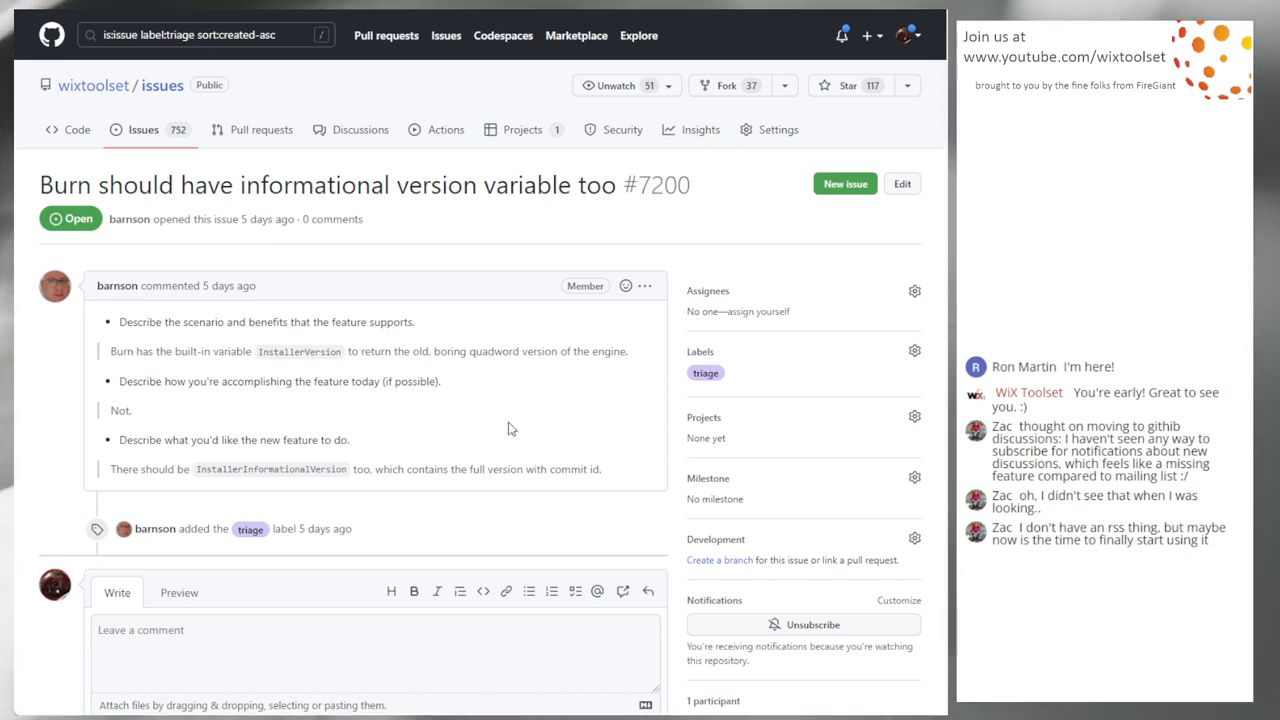
mouse_move(484, 412)
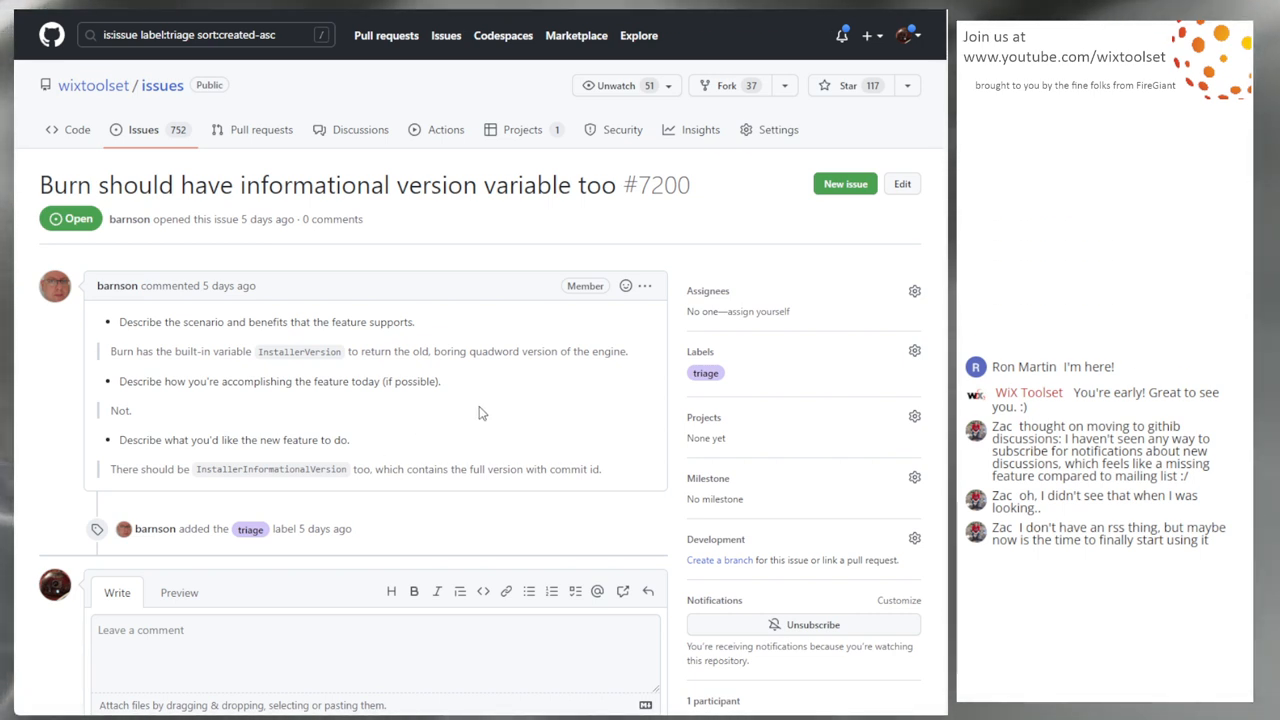
mouse_move(504, 404)
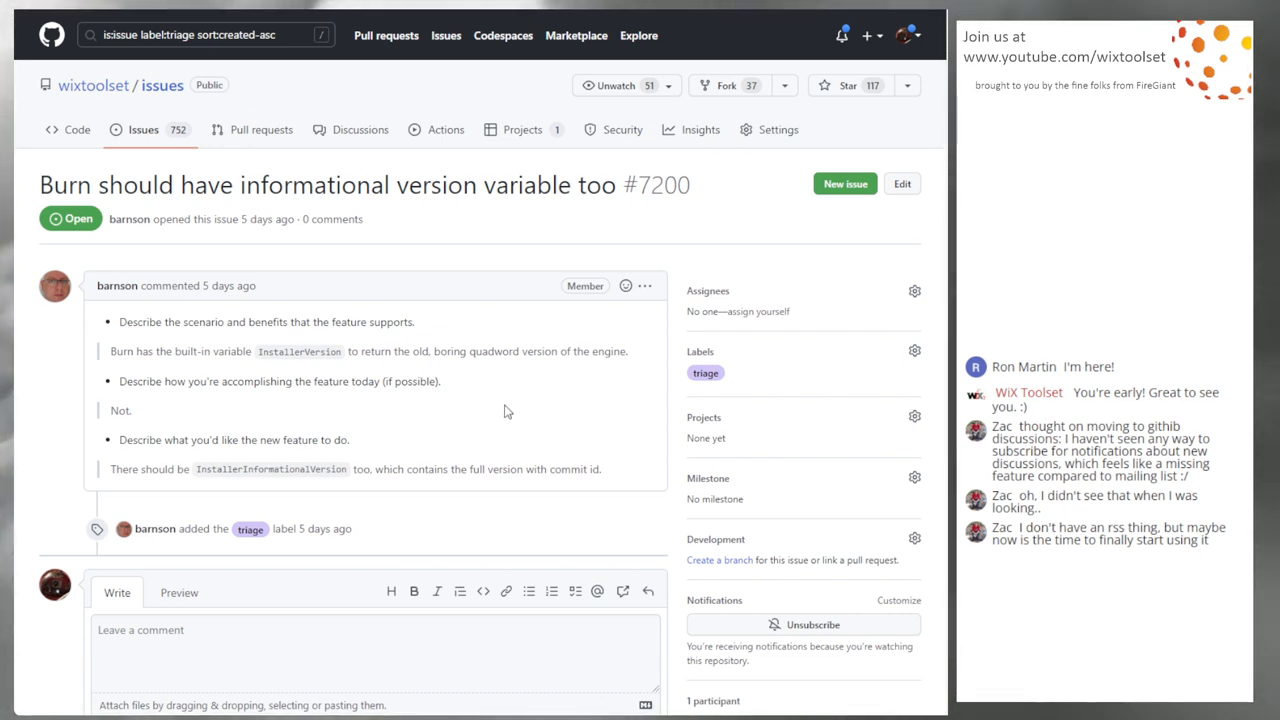
mouse_move(404, 456)
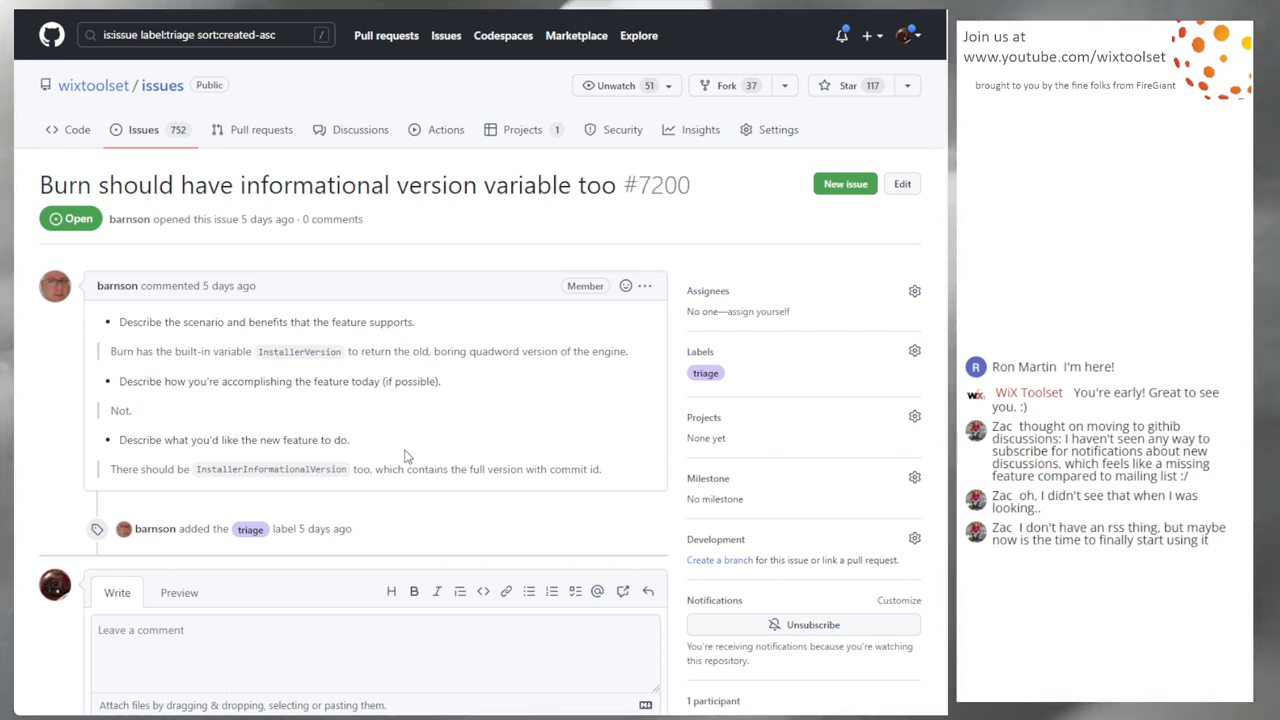
mouse_move(490, 428)
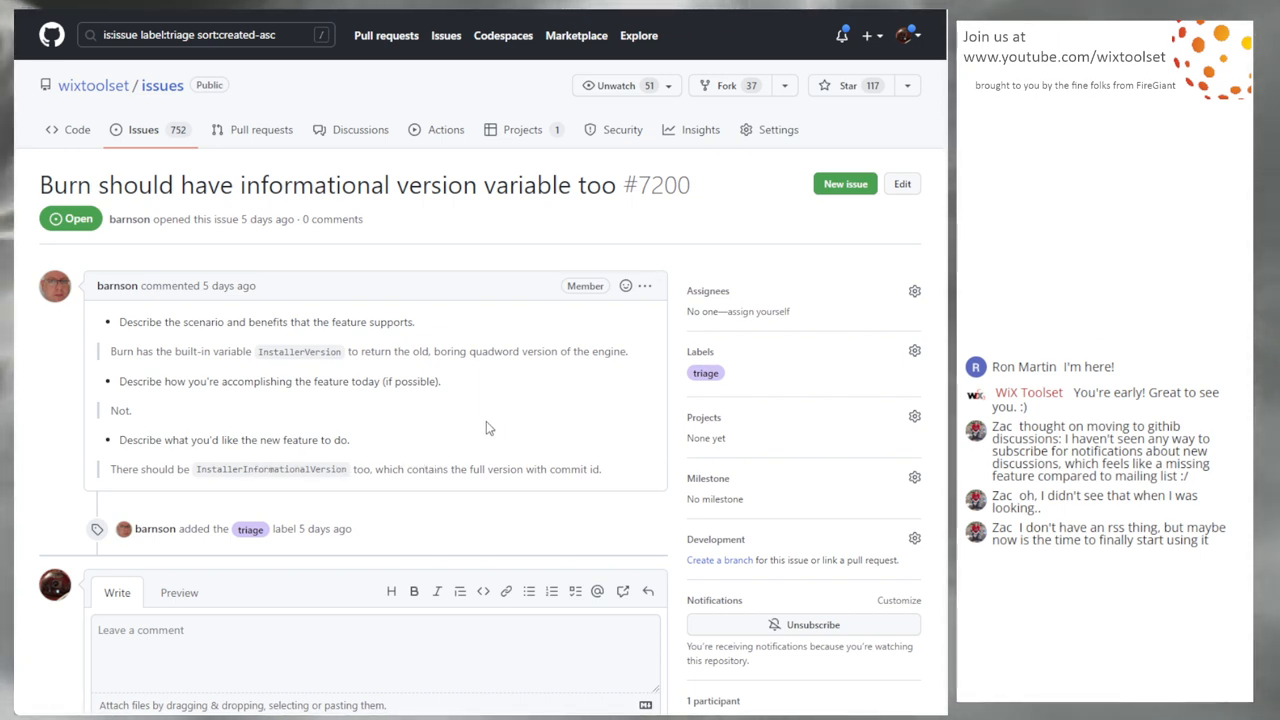
mouse_move(508, 418)
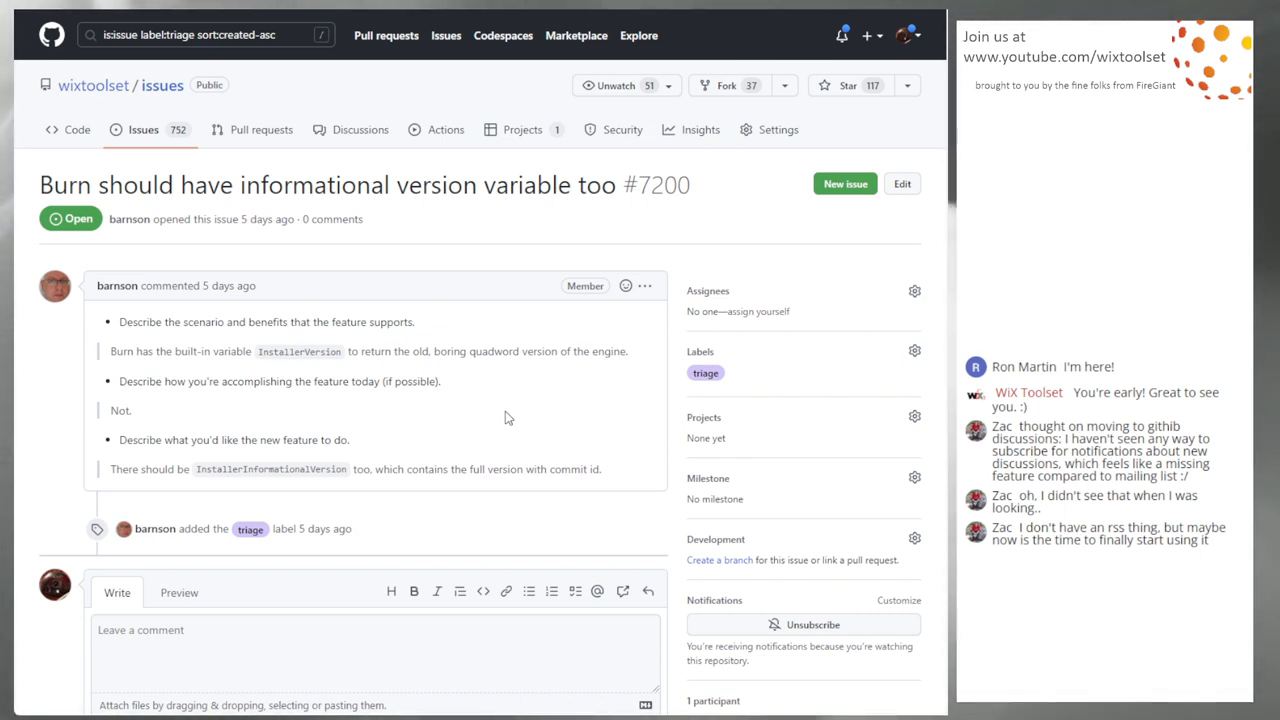
mouse_move(286, 414)
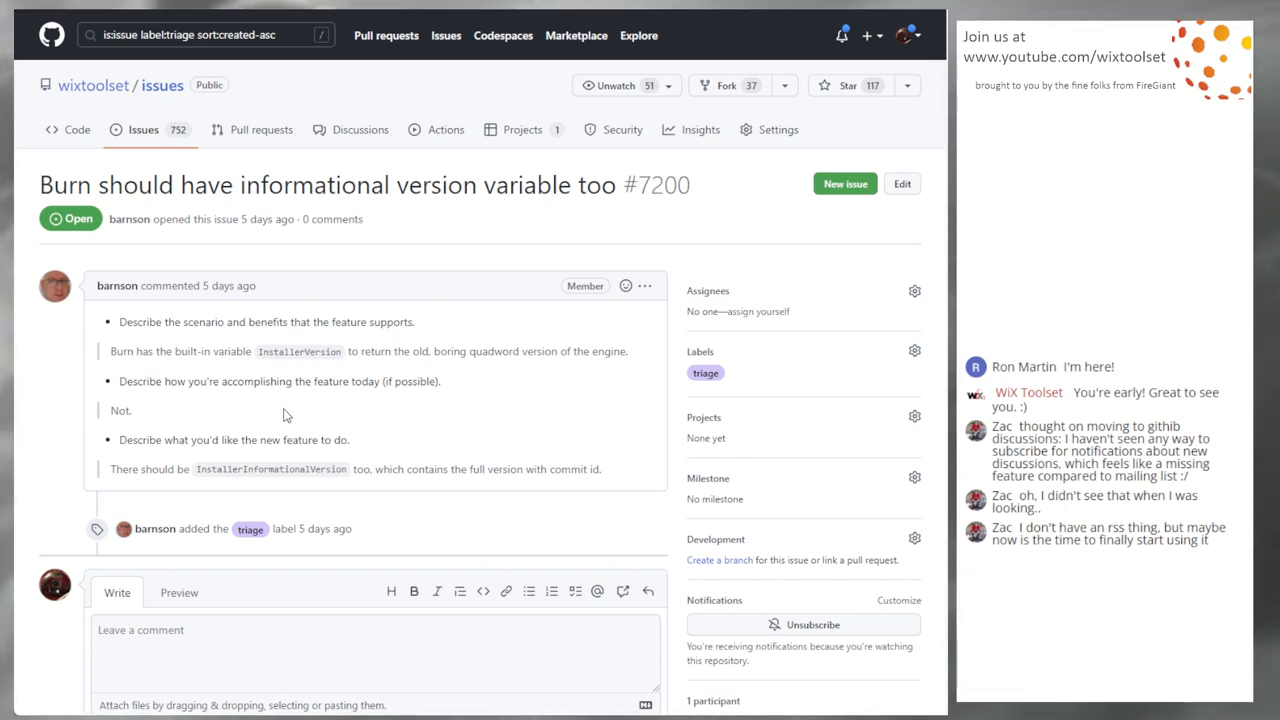
mouse_move(500, 402)
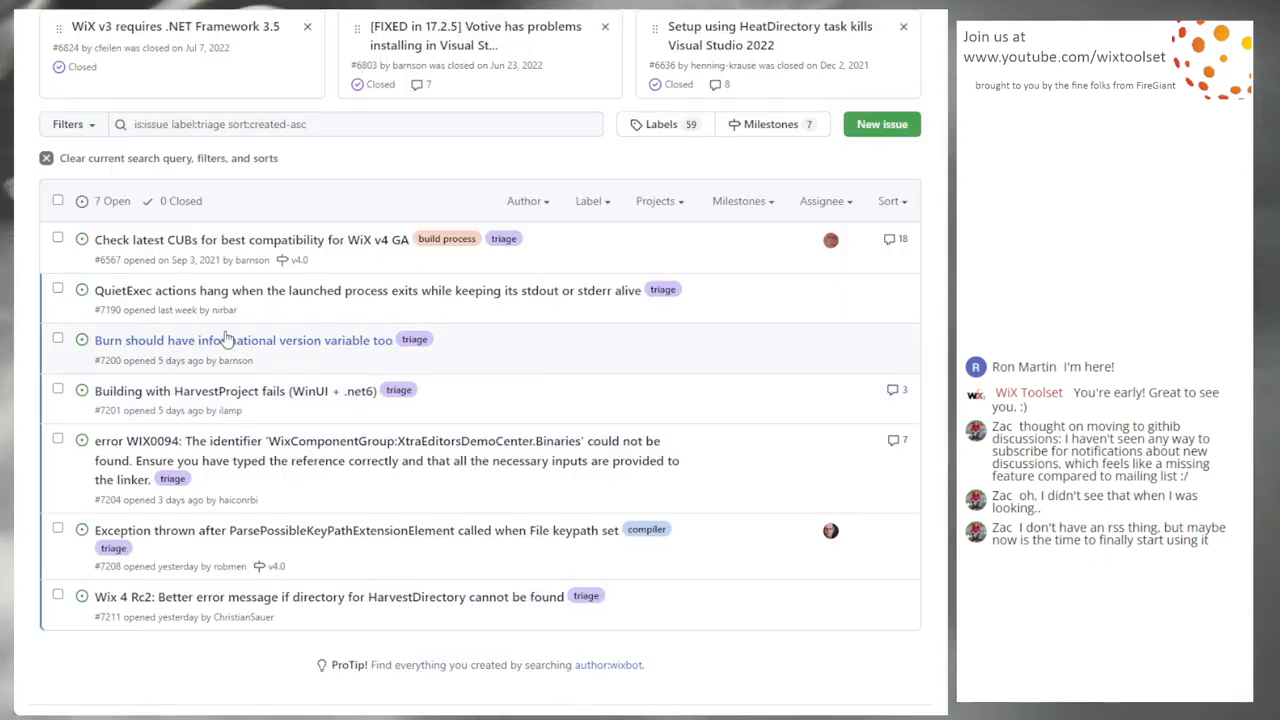
mouse_move(310, 390)
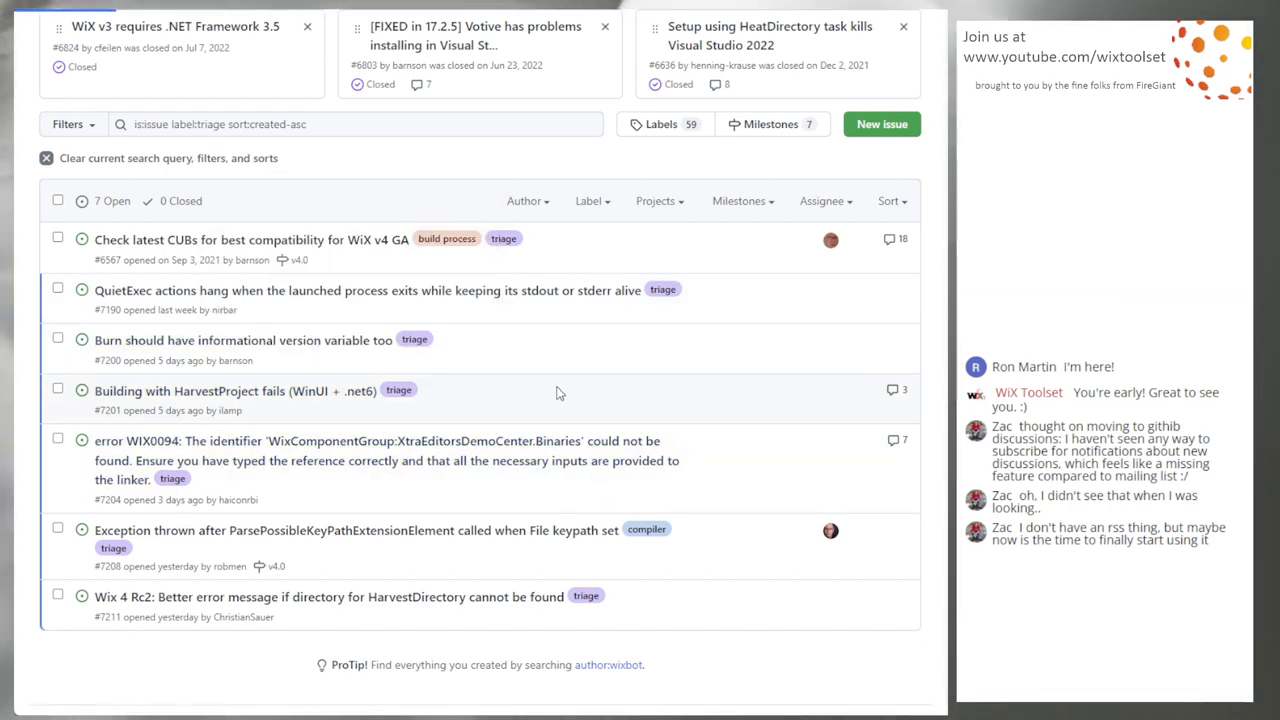
Open issue #7201 'Building with HarvestProject fails (WinUI + .net6)'.
click(234, 390)
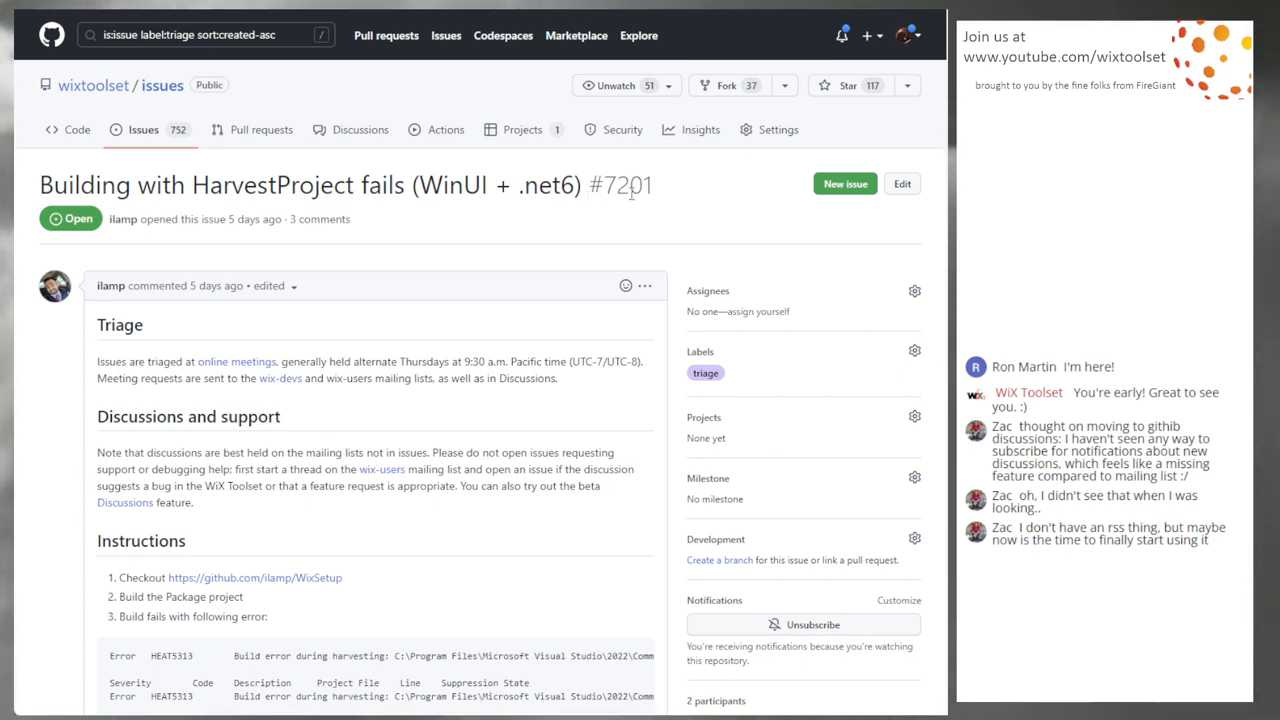
mouse_move(532, 218)
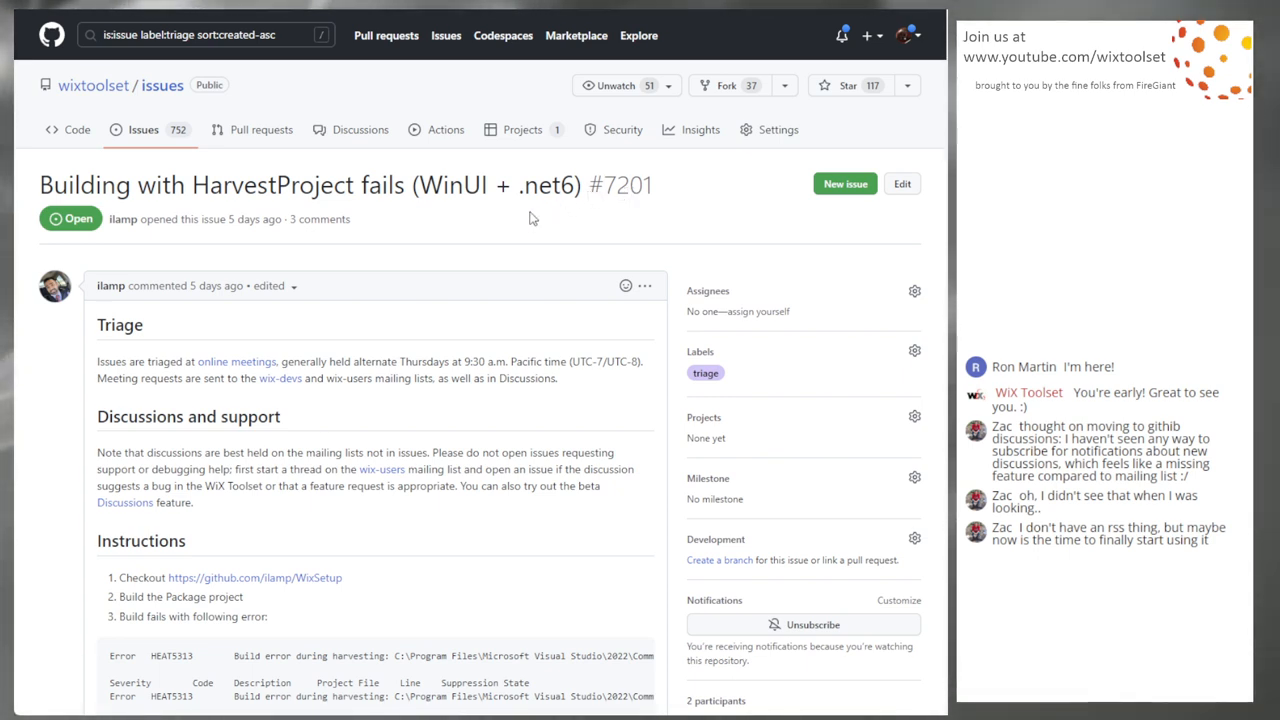
mouse_move(512, 228)
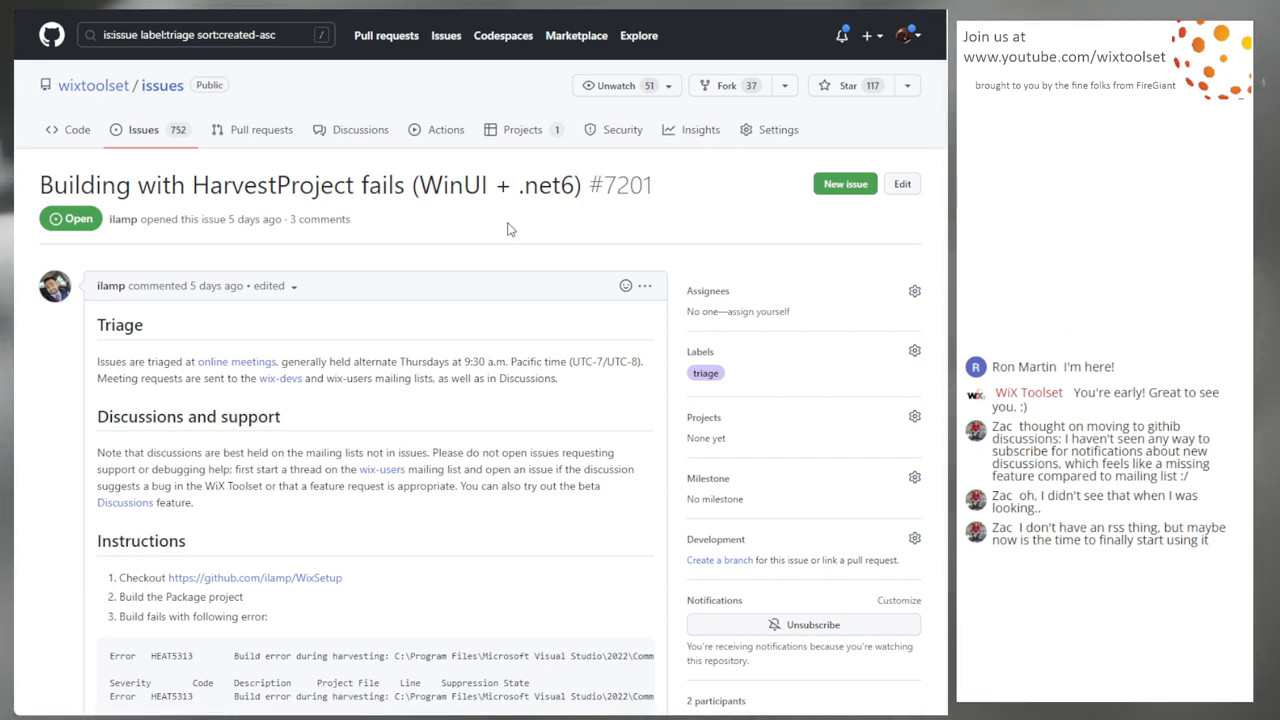
mouse_move(504, 336)
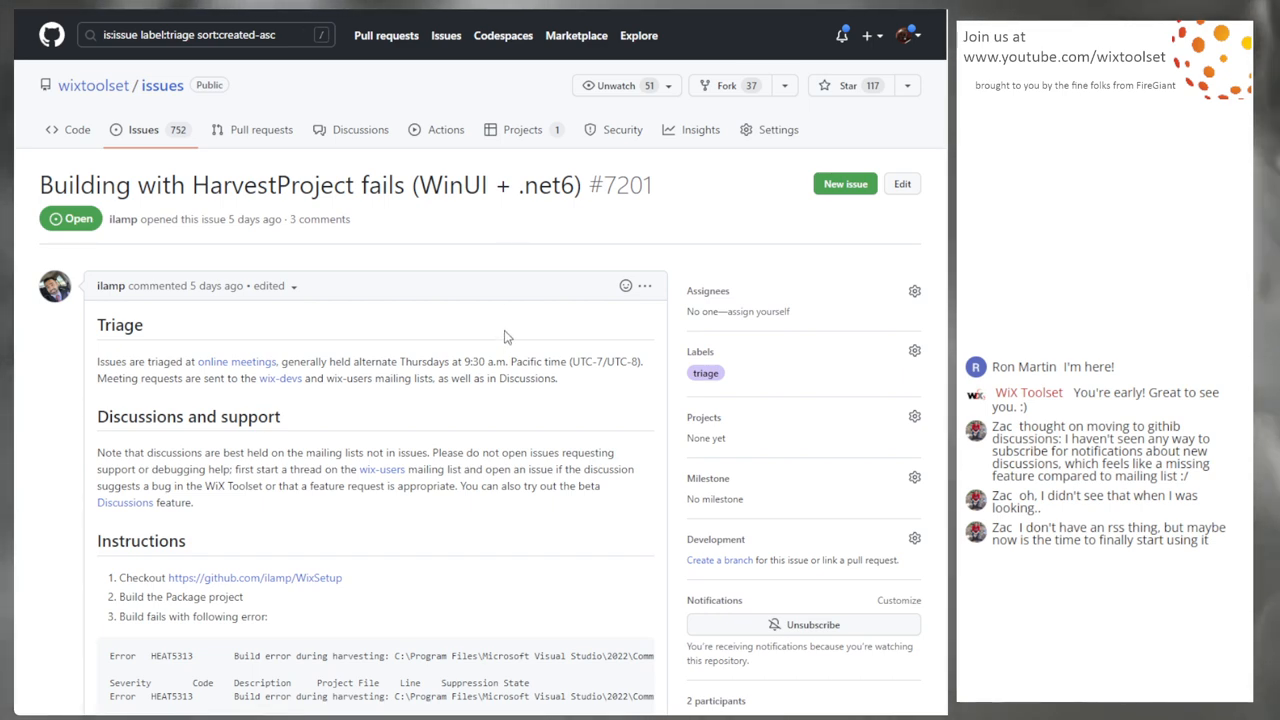
mouse_move(388, 224)
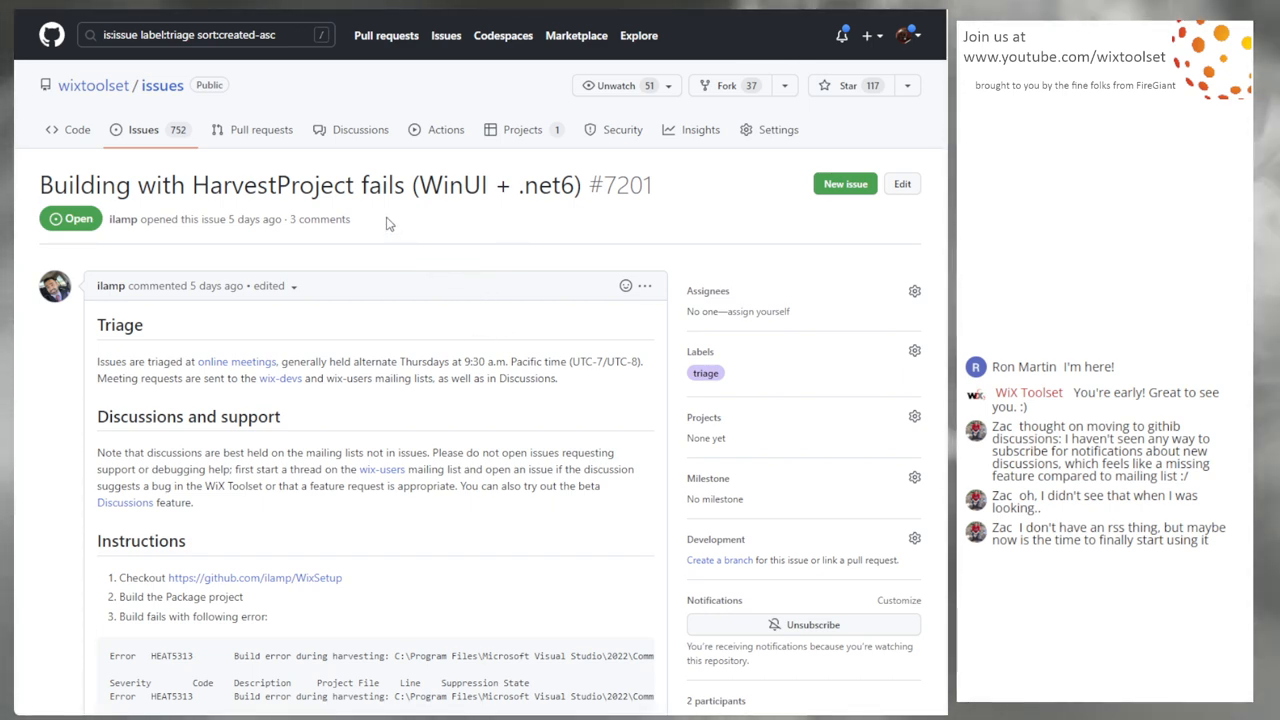
scroll(down, 3)
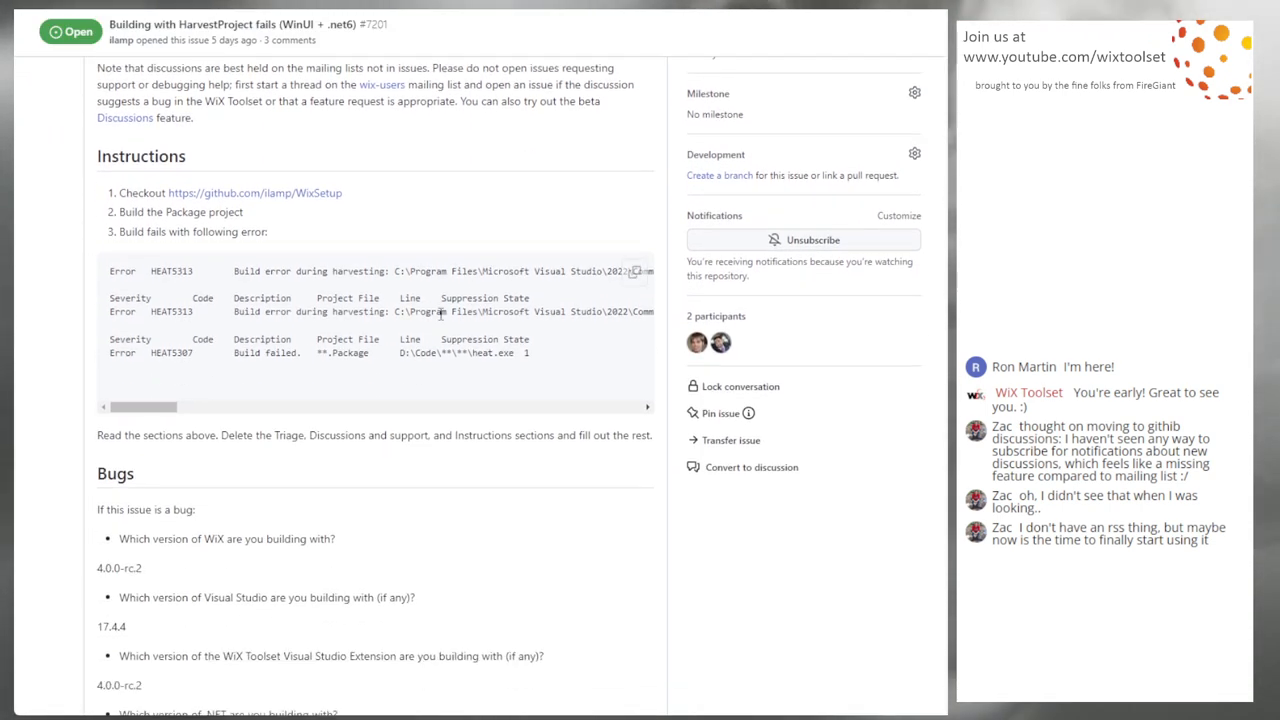
scroll(down, 3)
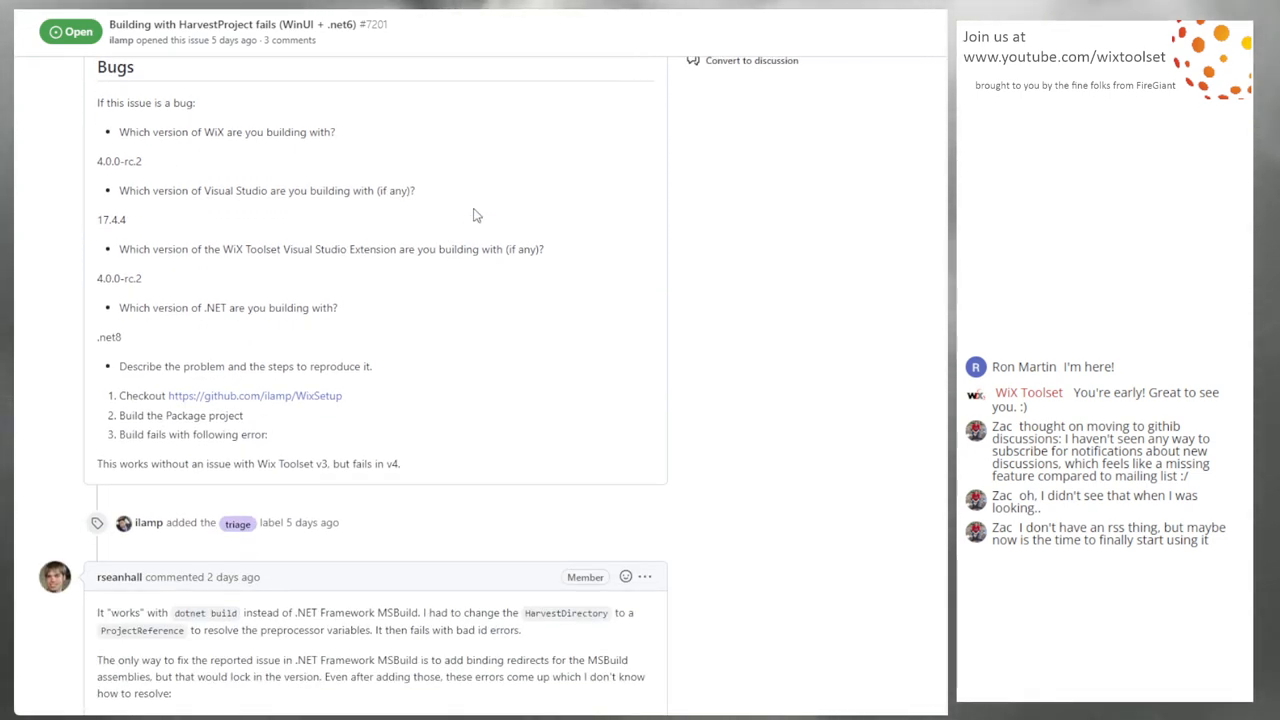
scroll(down, 3)
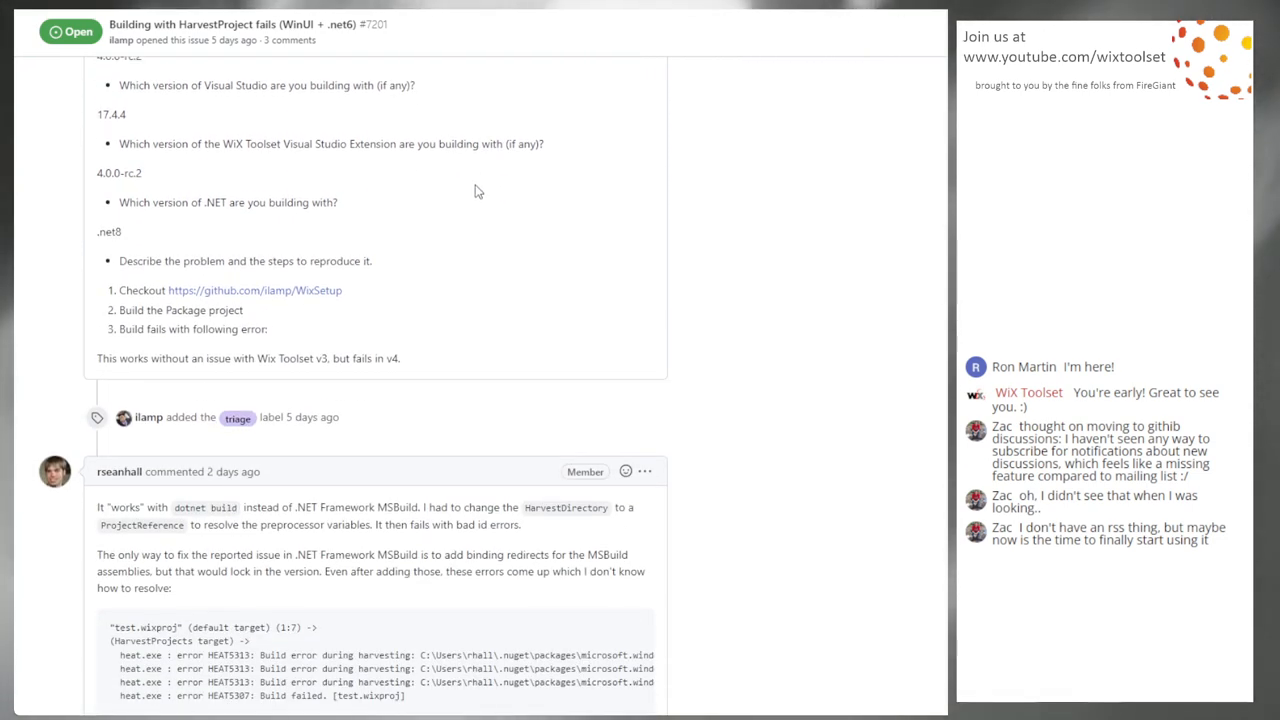
scroll(down, 3)
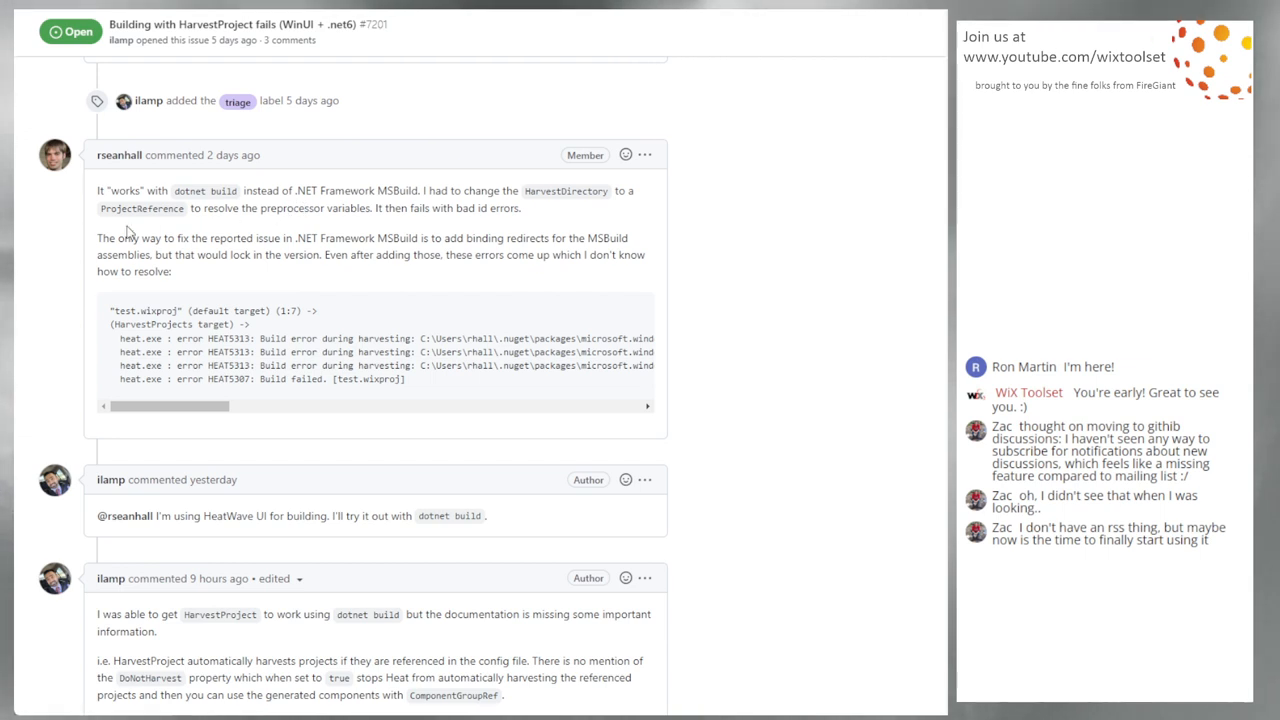
mouse_move(688, 222)
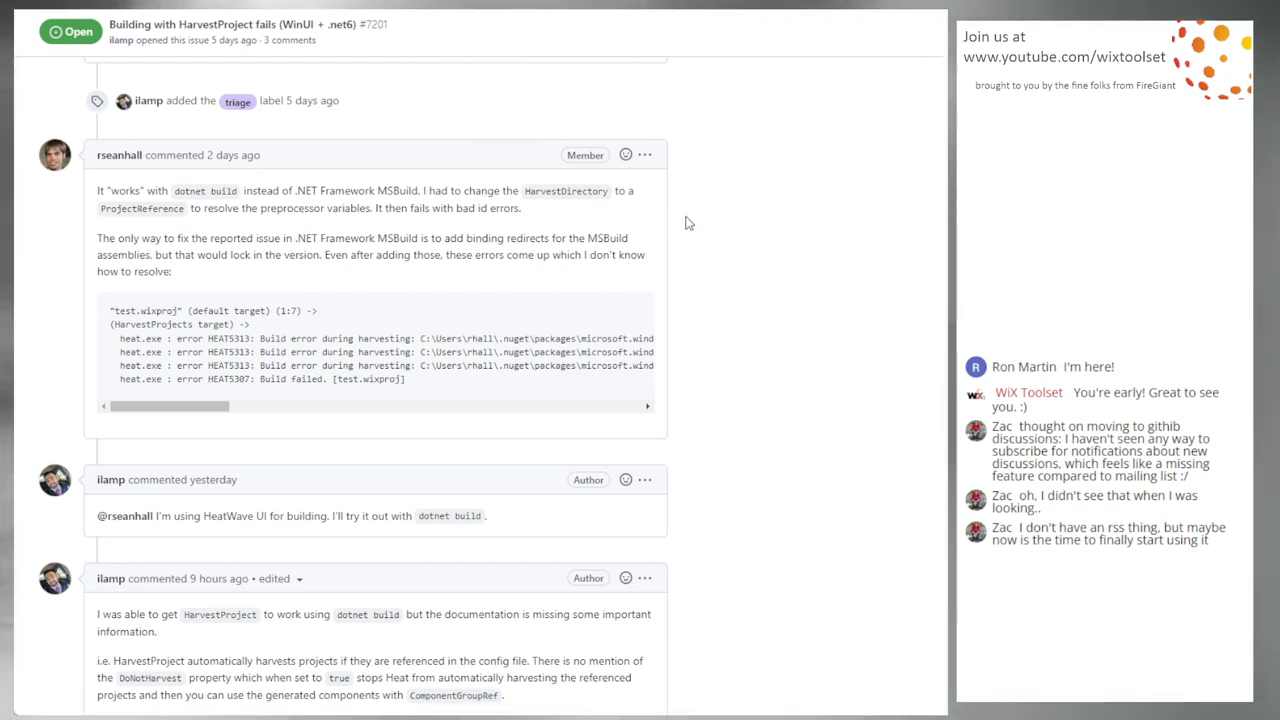
mouse_move(664, 220)
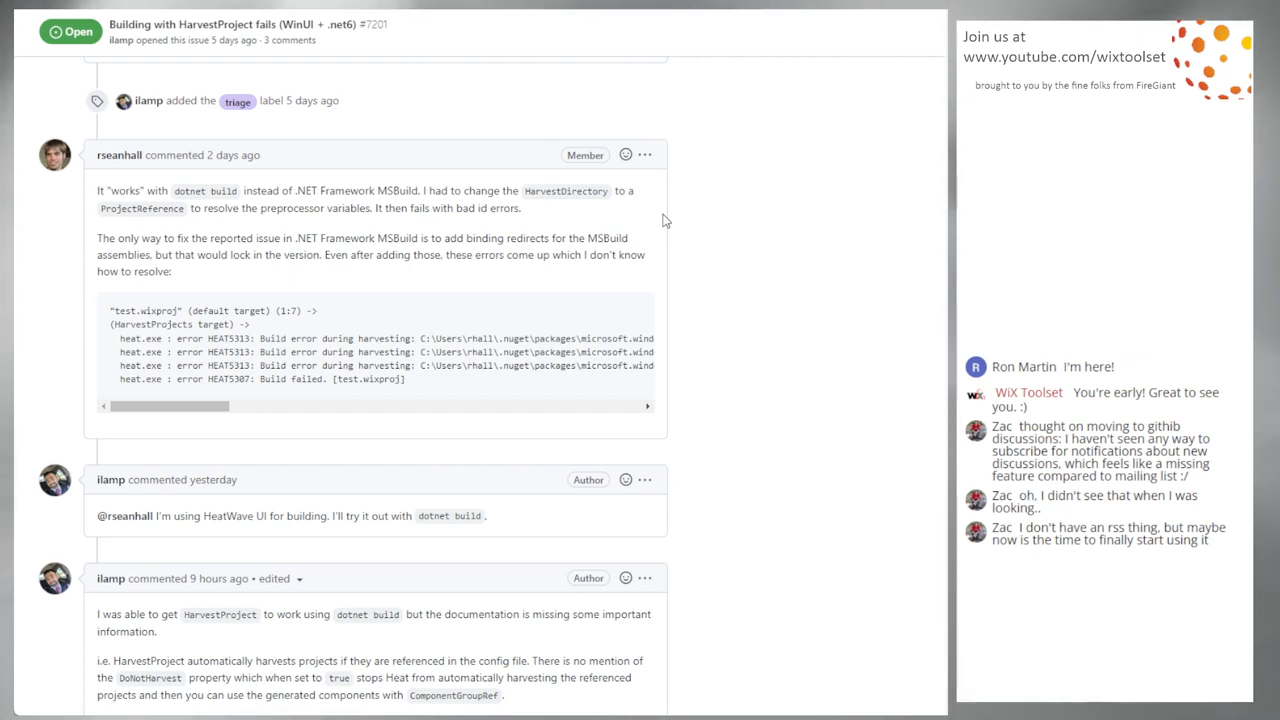
scroll(down, 3)
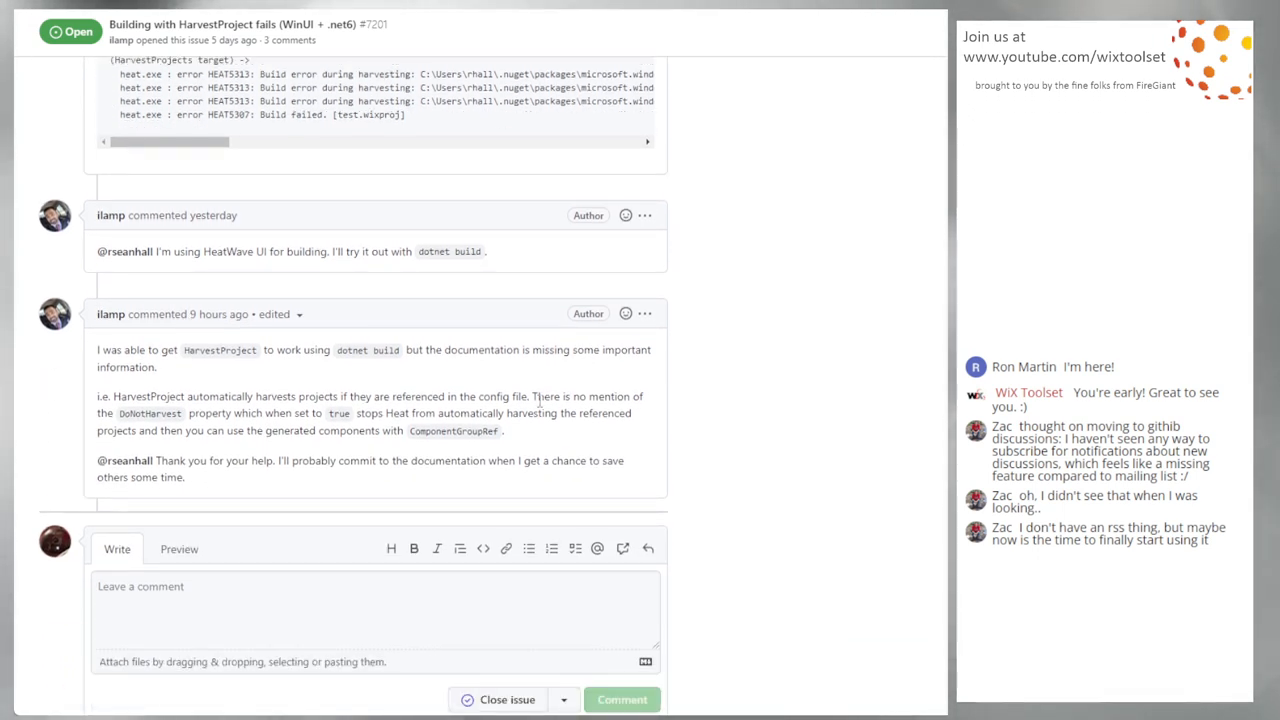
mouse_move(516, 382)
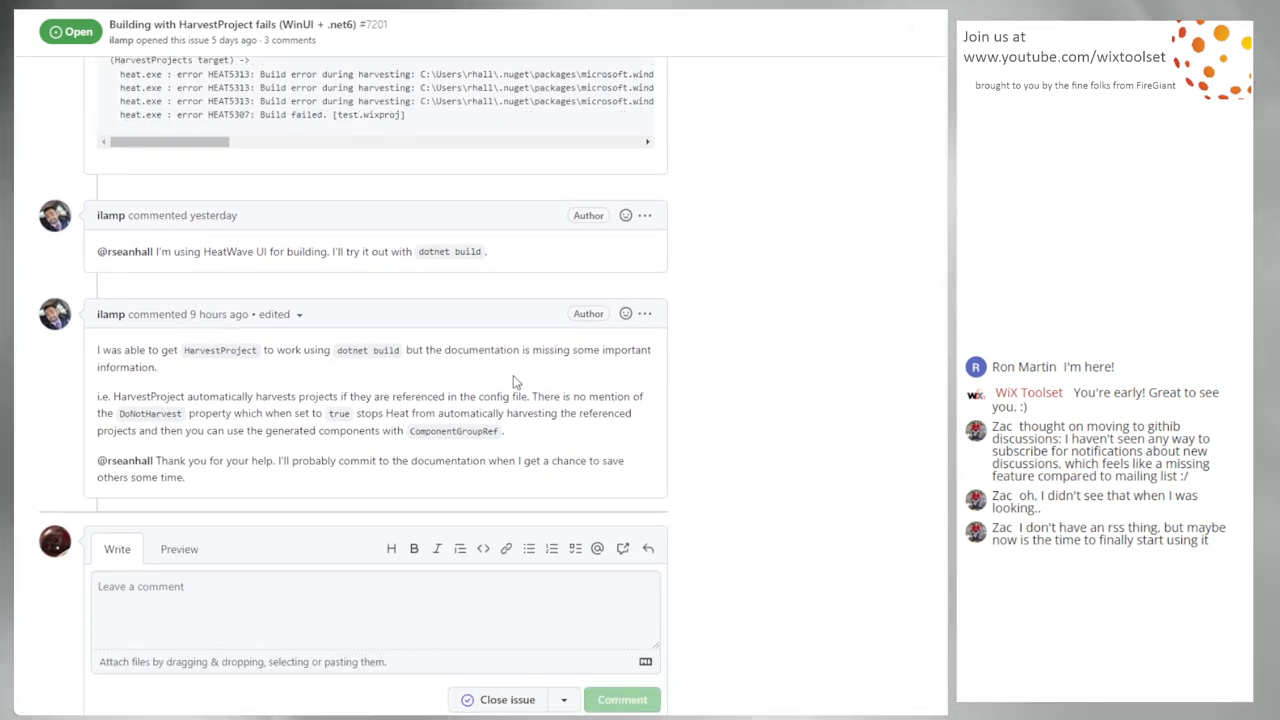
mouse_move(464, 392)
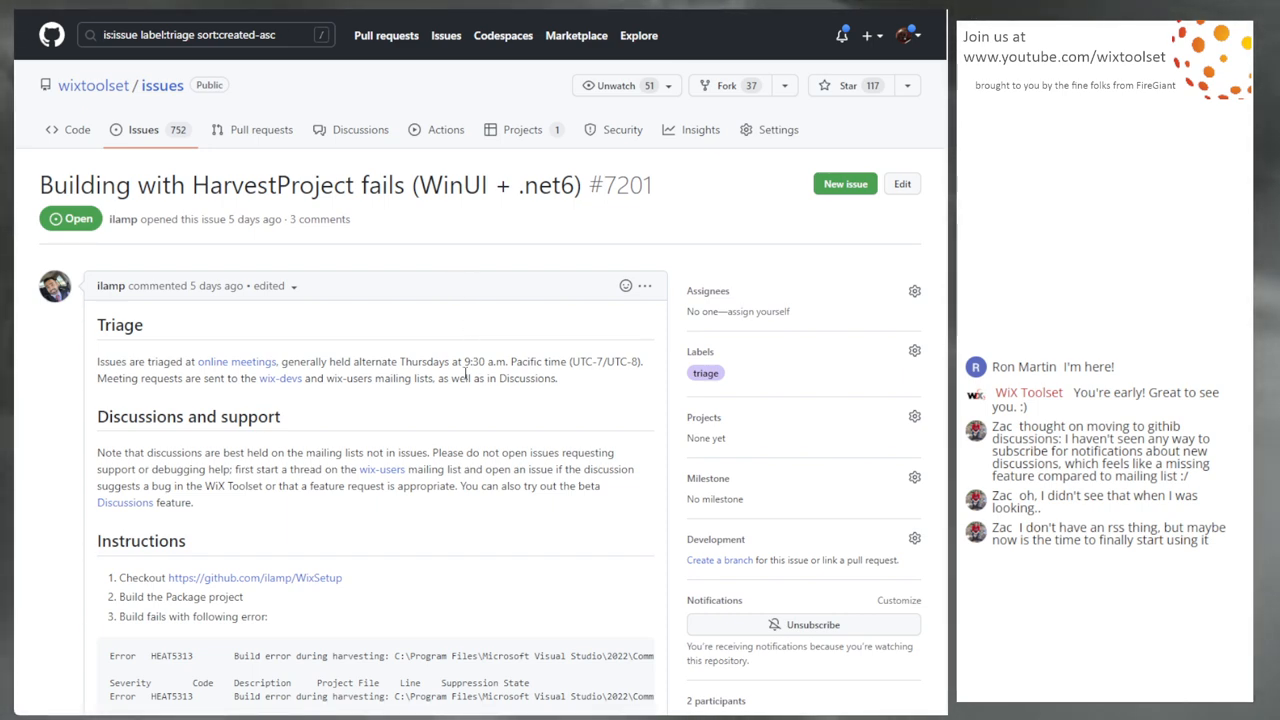
scroll(down, 3)
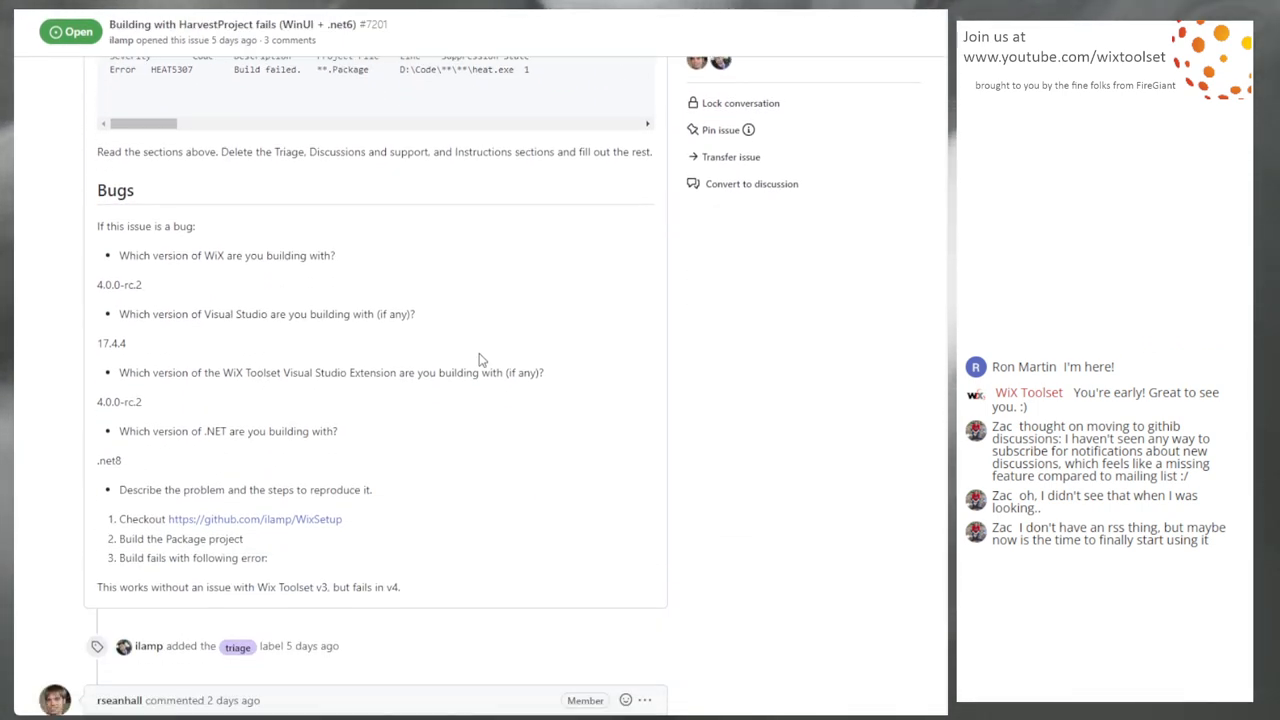
scroll(down, 3)
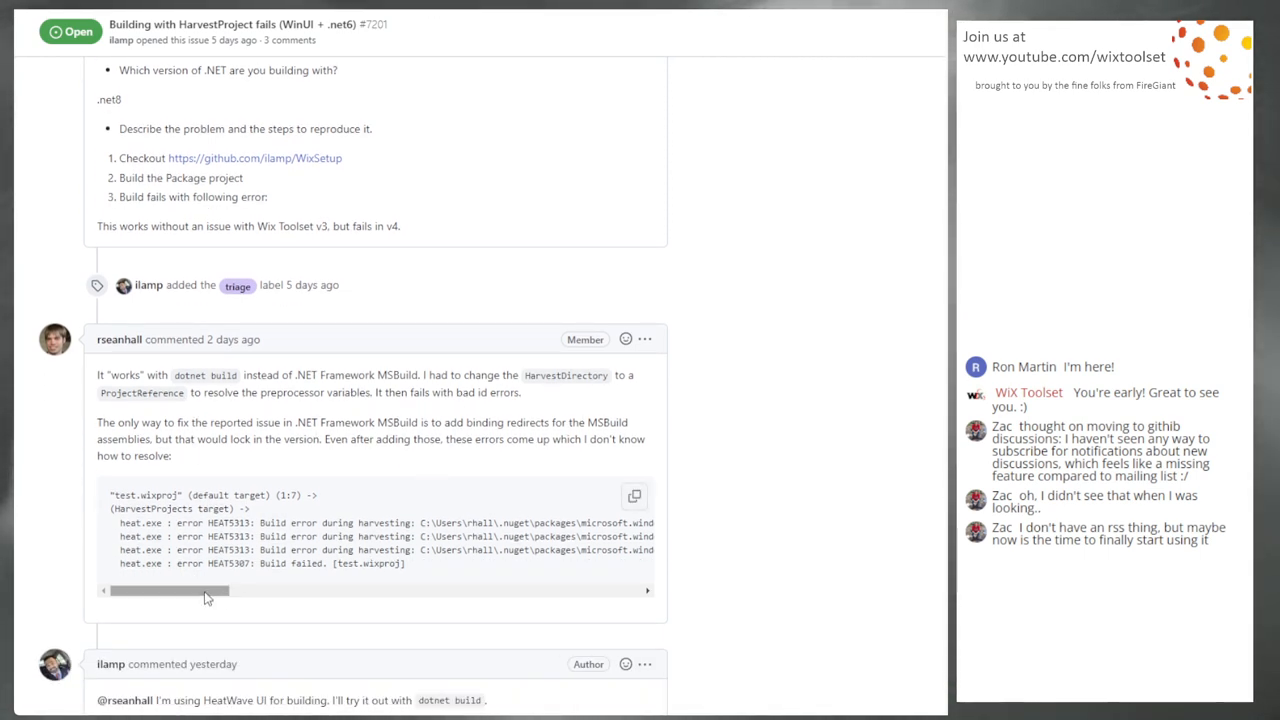
scroll(down, 3)
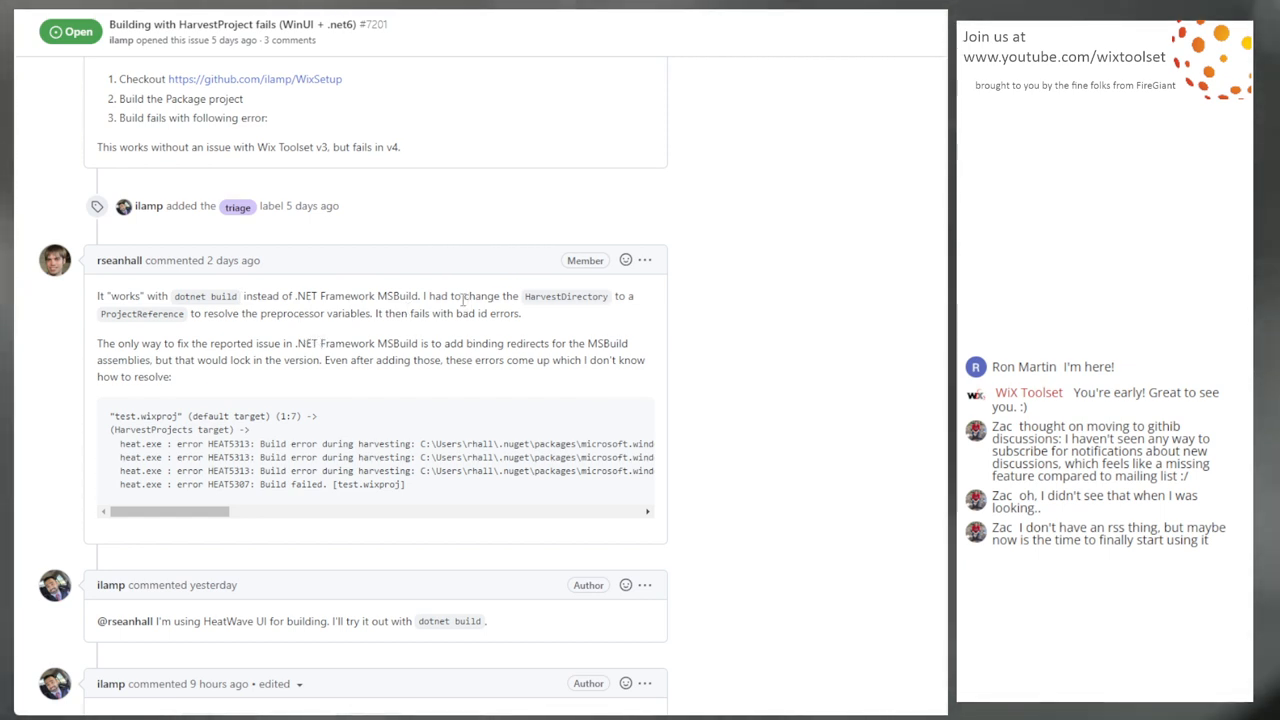
scroll(down, 3)
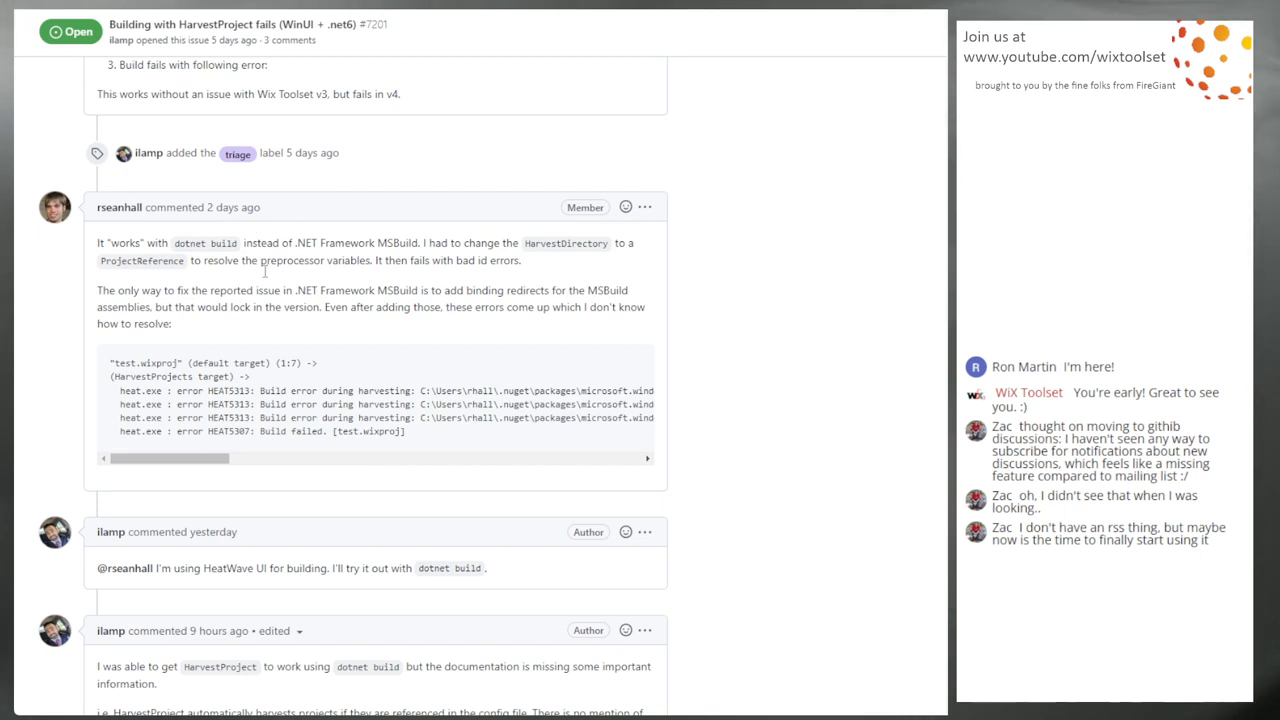
scroll(down, 3)
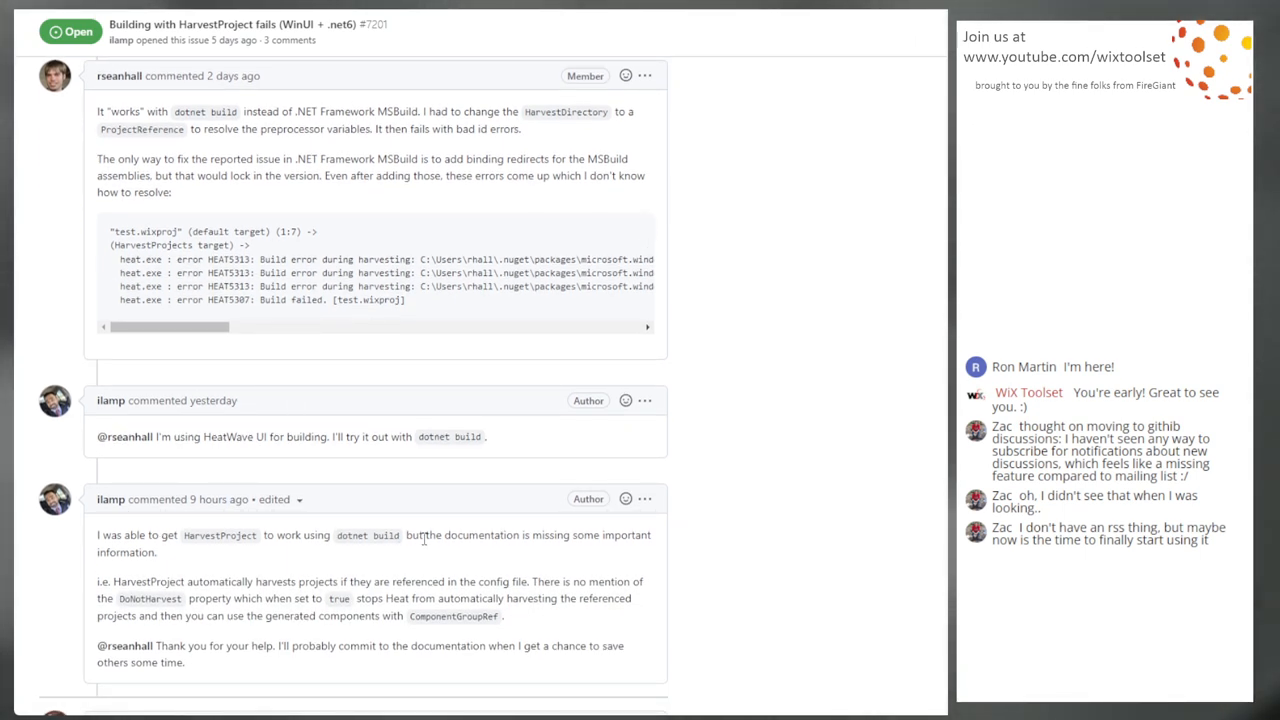
mouse_move(378, 380)
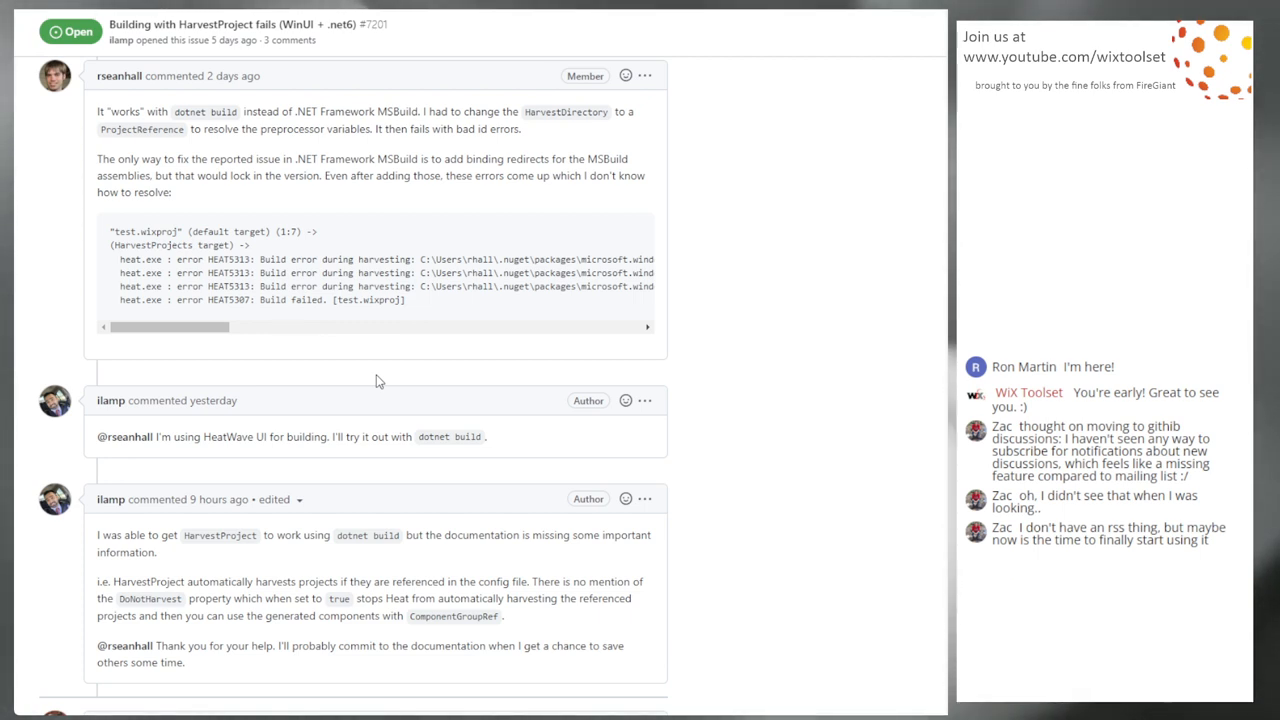
mouse_move(224, 344)
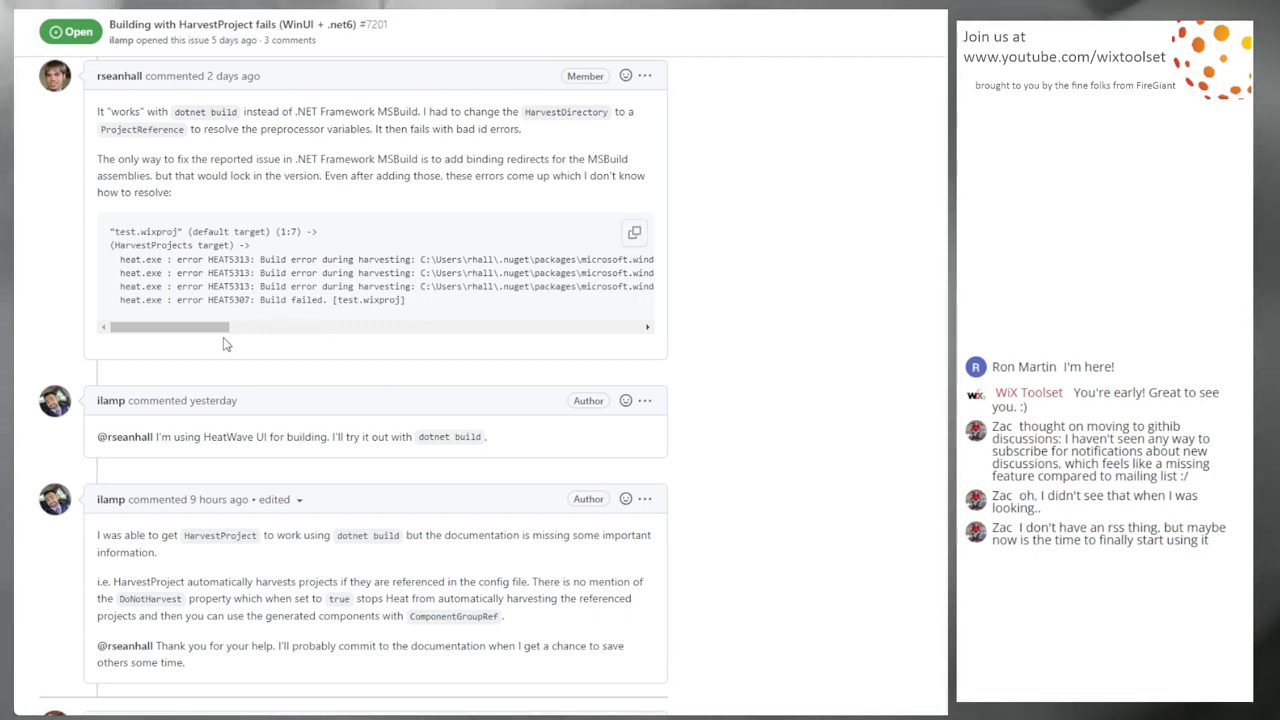
mouse_move(364, 428)
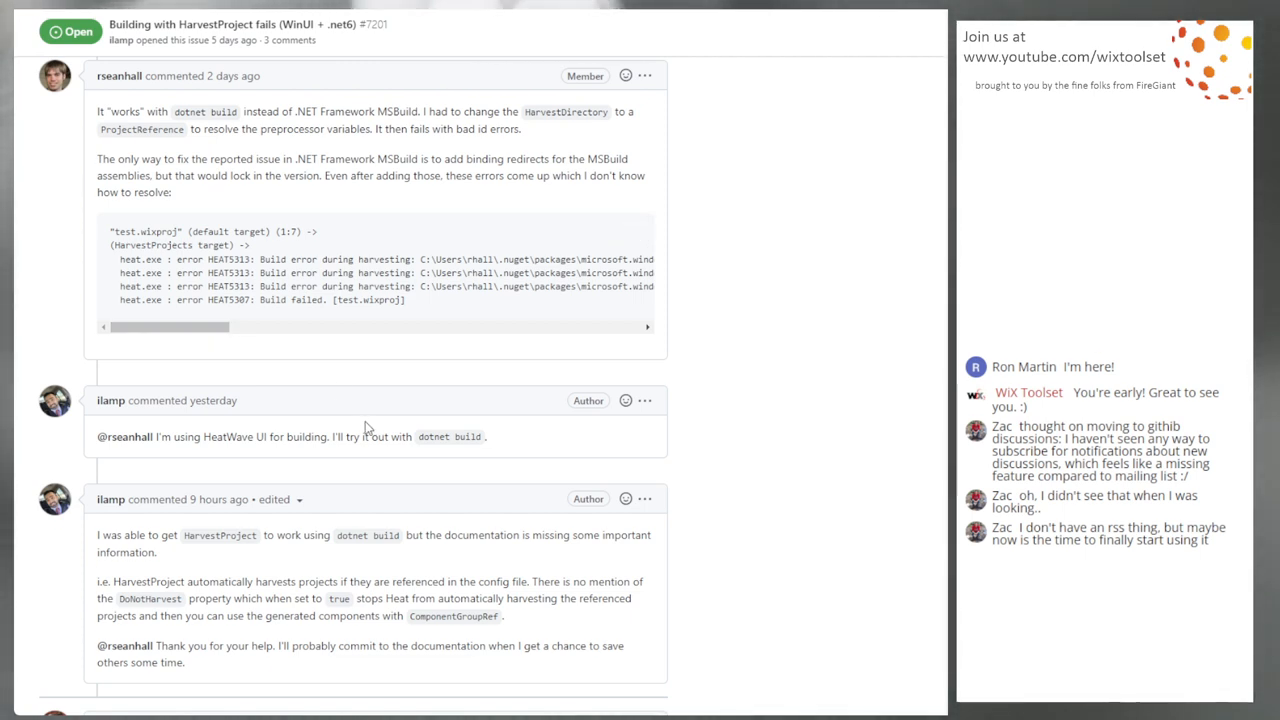
mouse_move(370, 418)
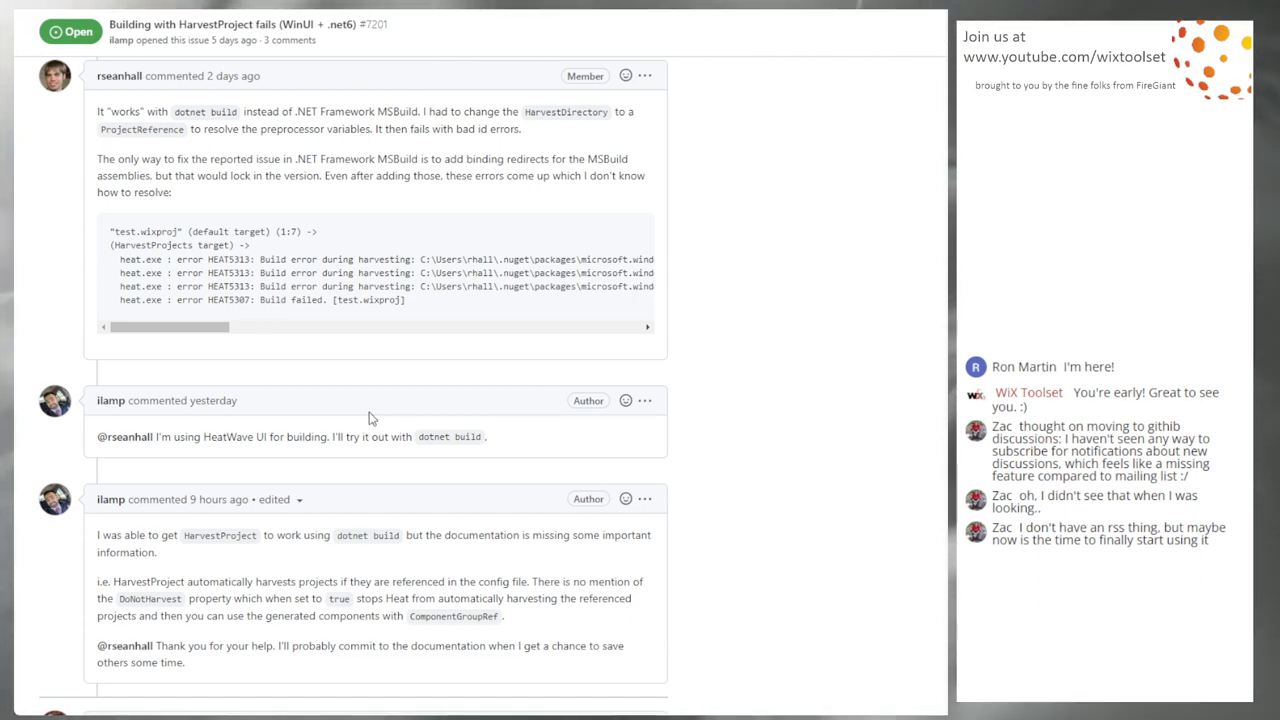
scroll(up, 3)
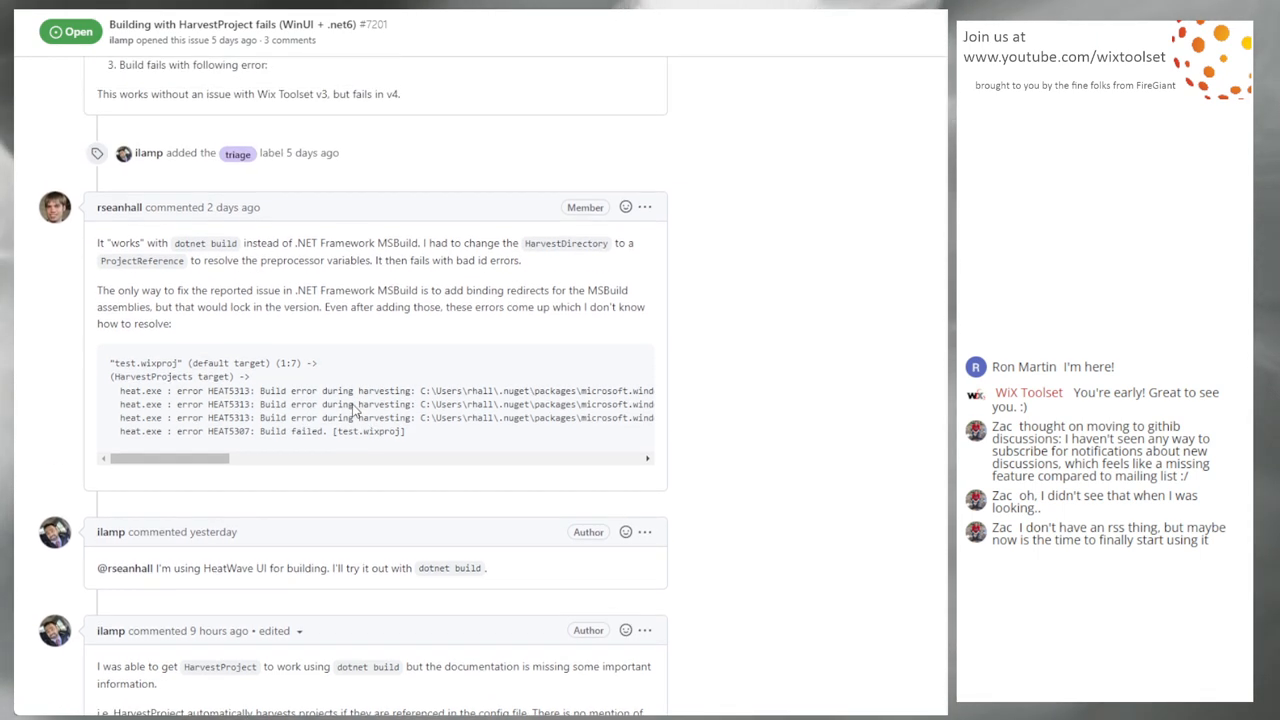
scroll(up, 3)
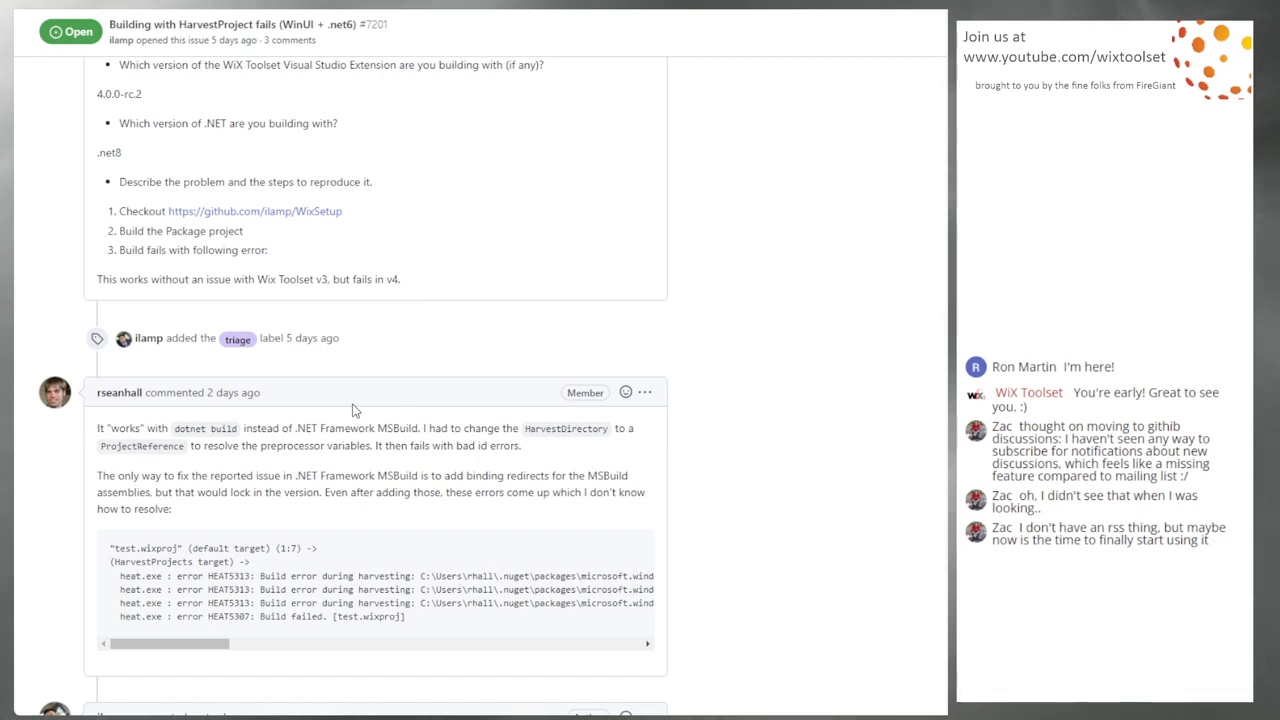
scroll(up, 3)
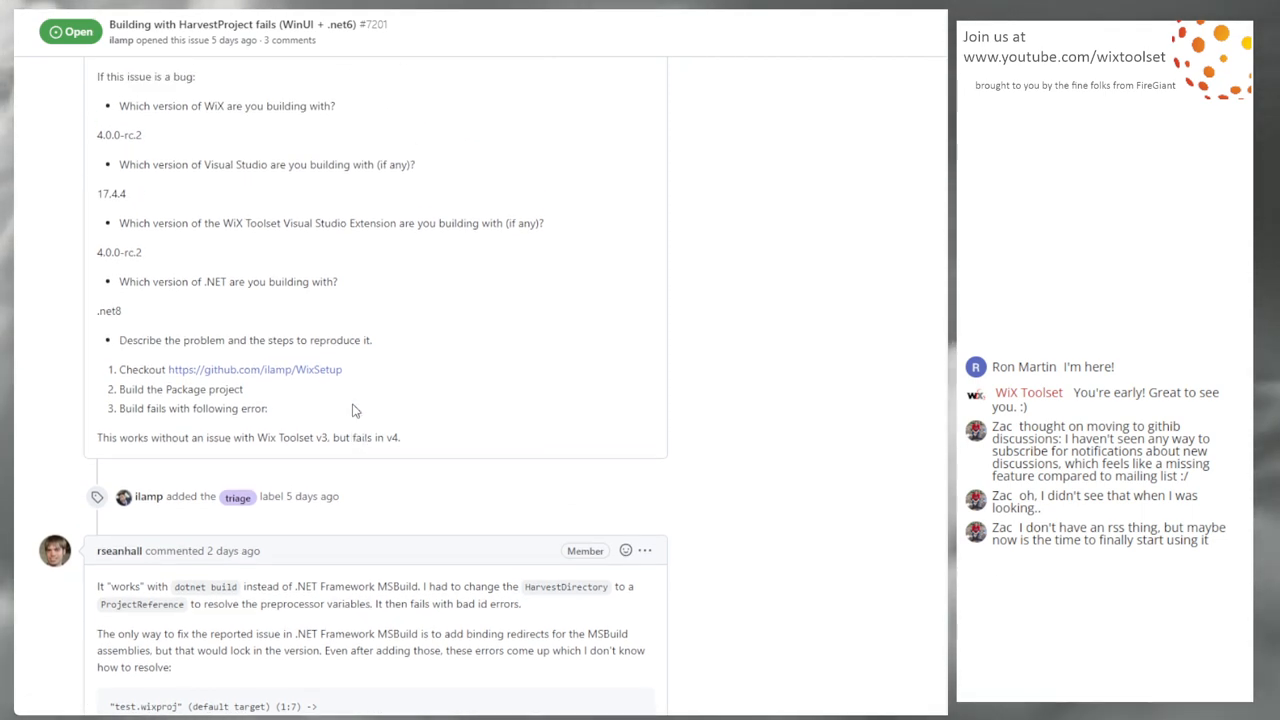
scroll(up, 3)
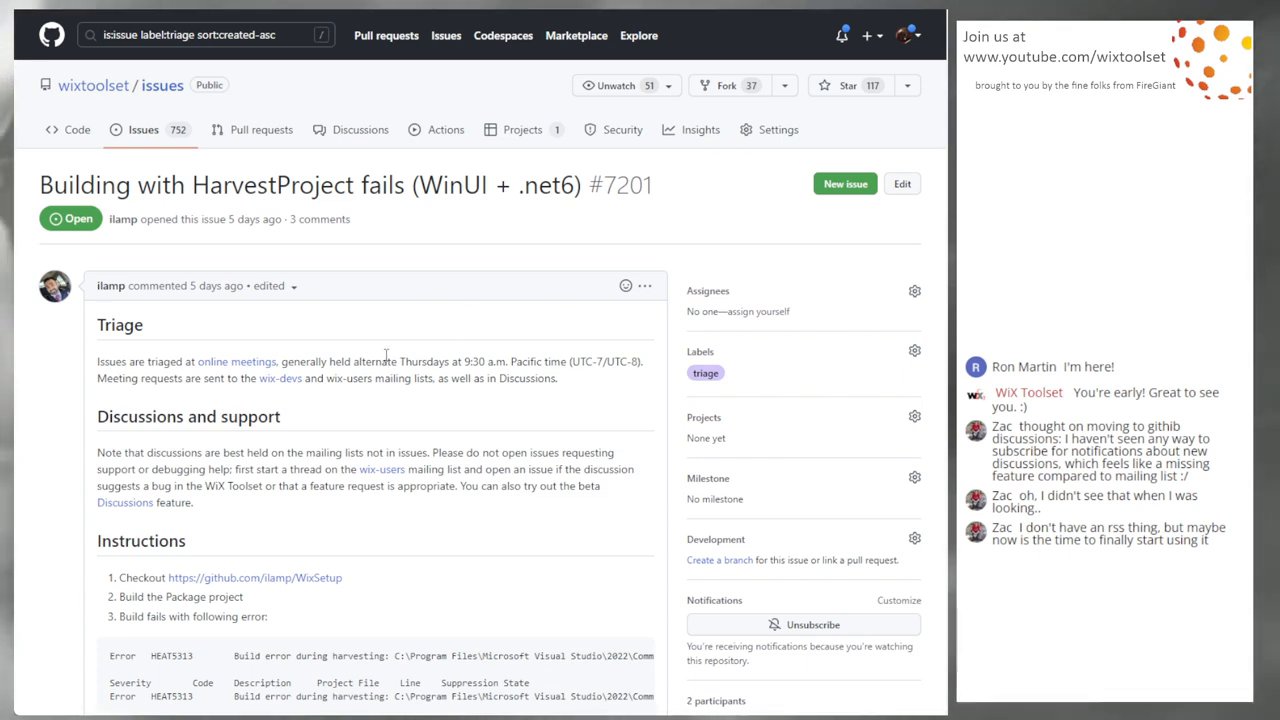
mouse_move(424, 344)
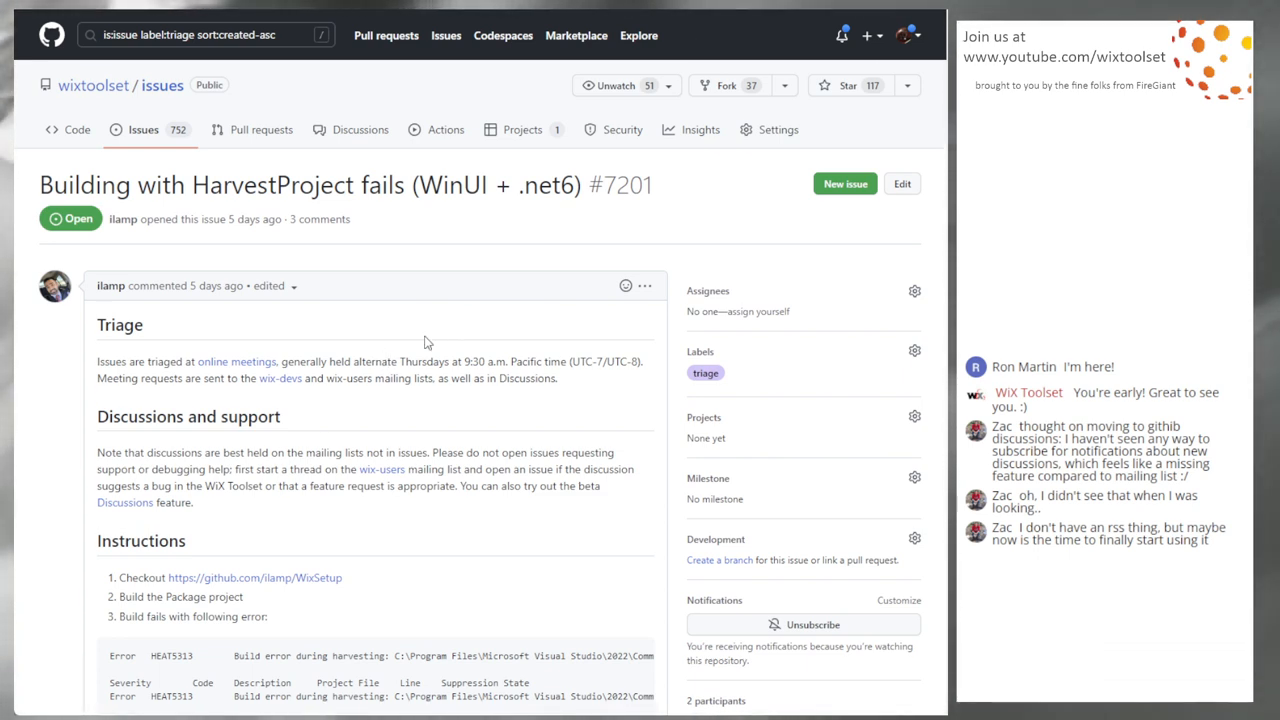
mouse_move(476, 352)
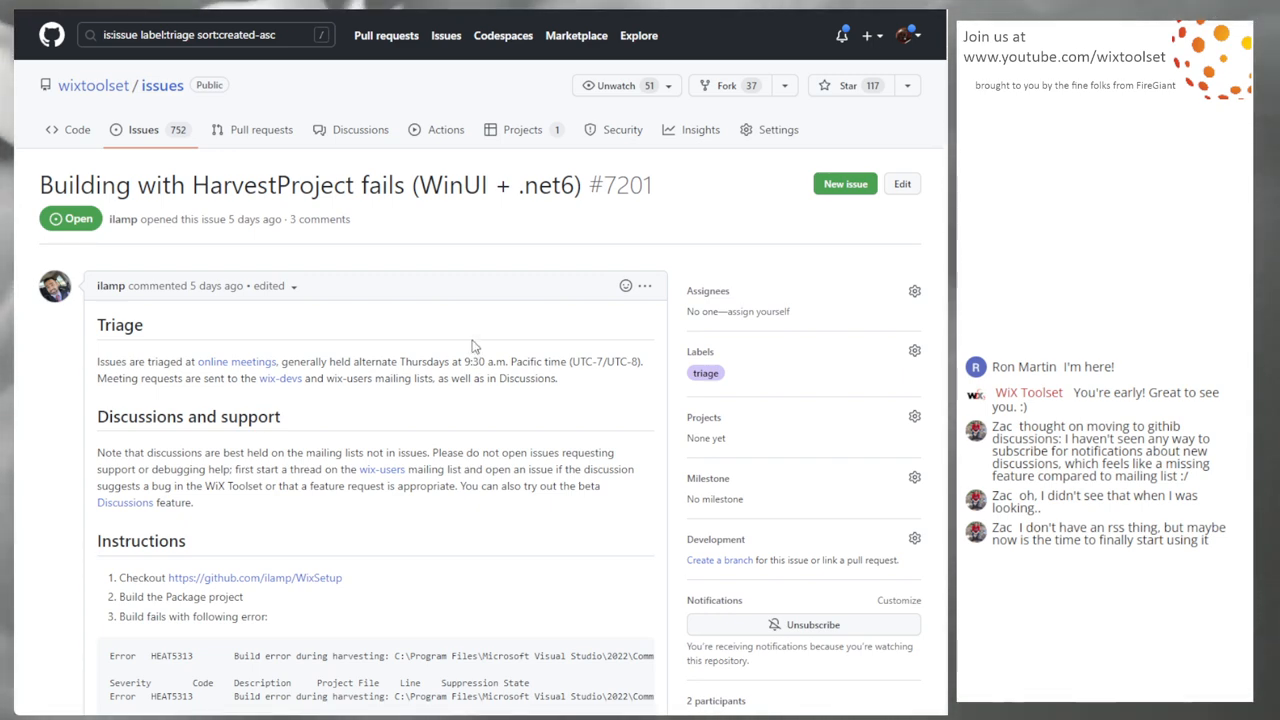
Skim issue #7201's build error output and return to its triage notes.
scroll(down, 3)
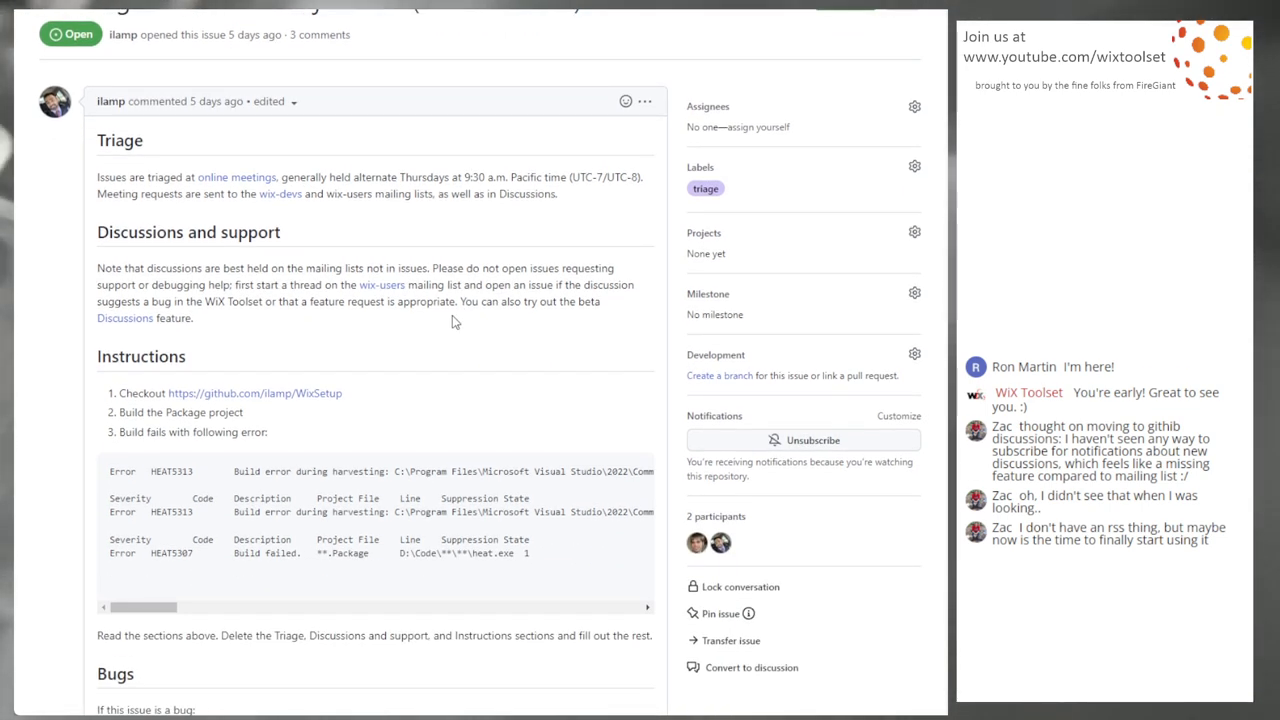
scroll(up, 3)
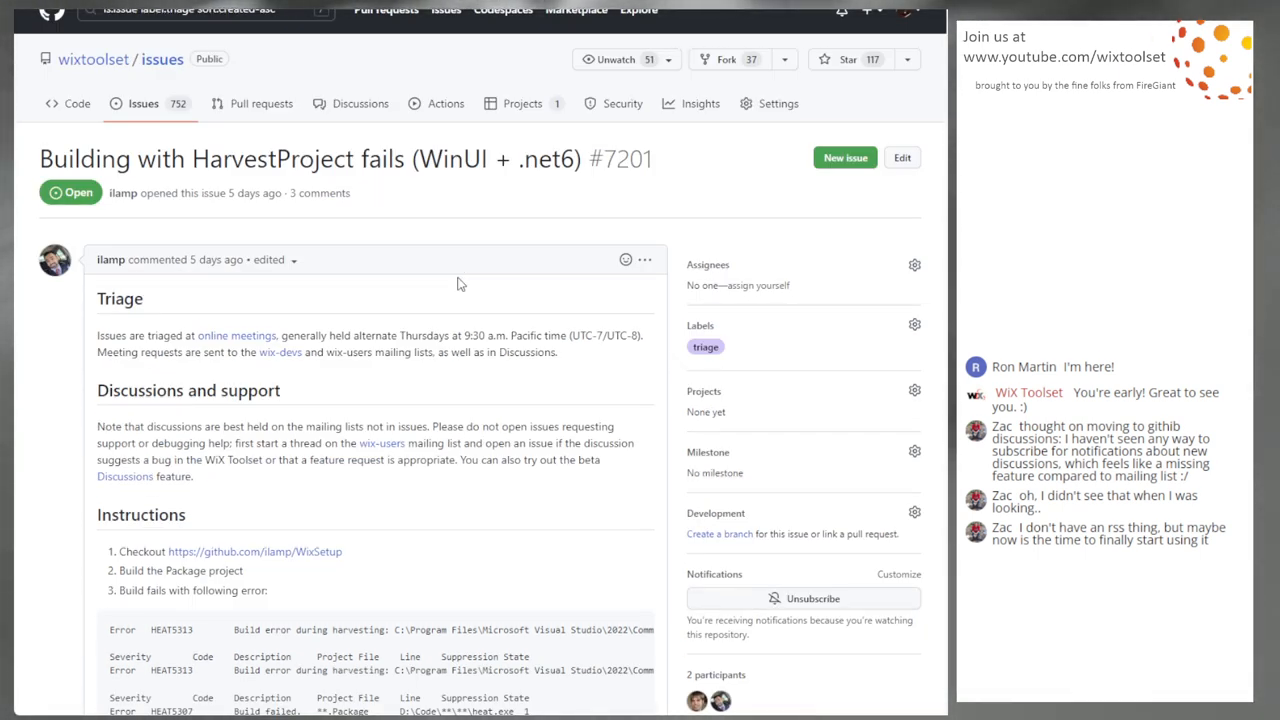
scroll(up, 3)
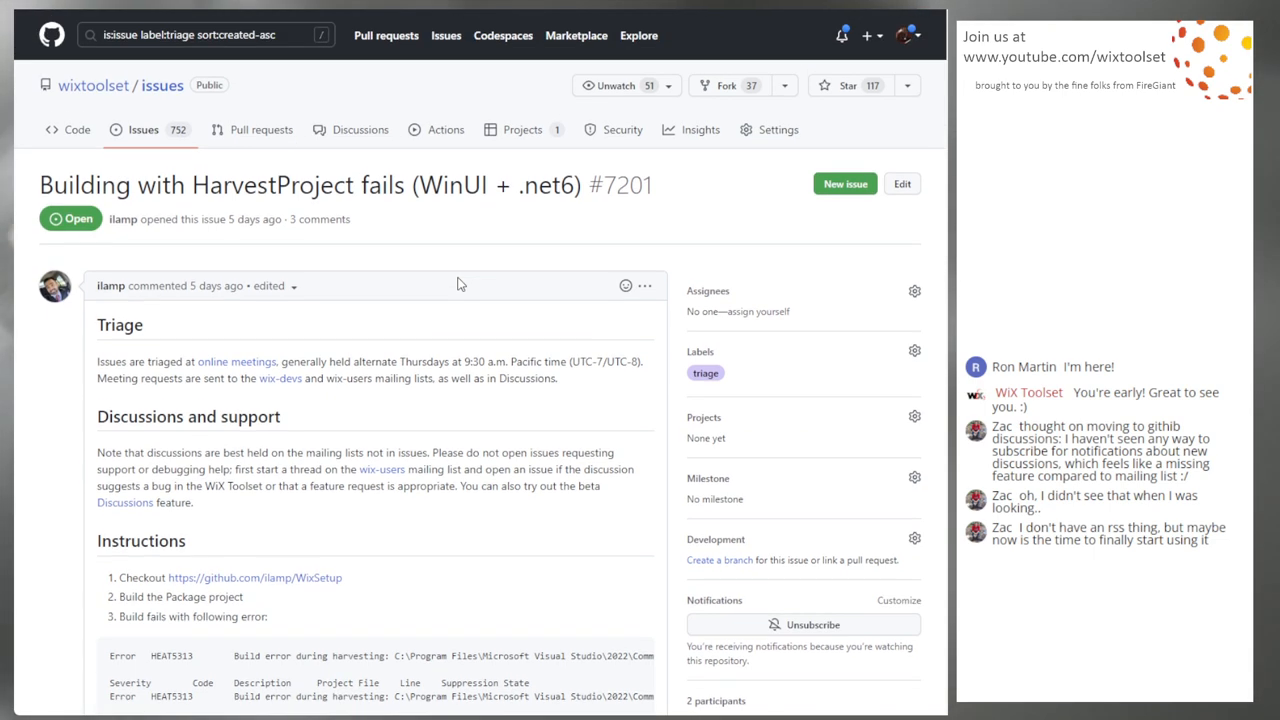
mouse_move(444, 262)
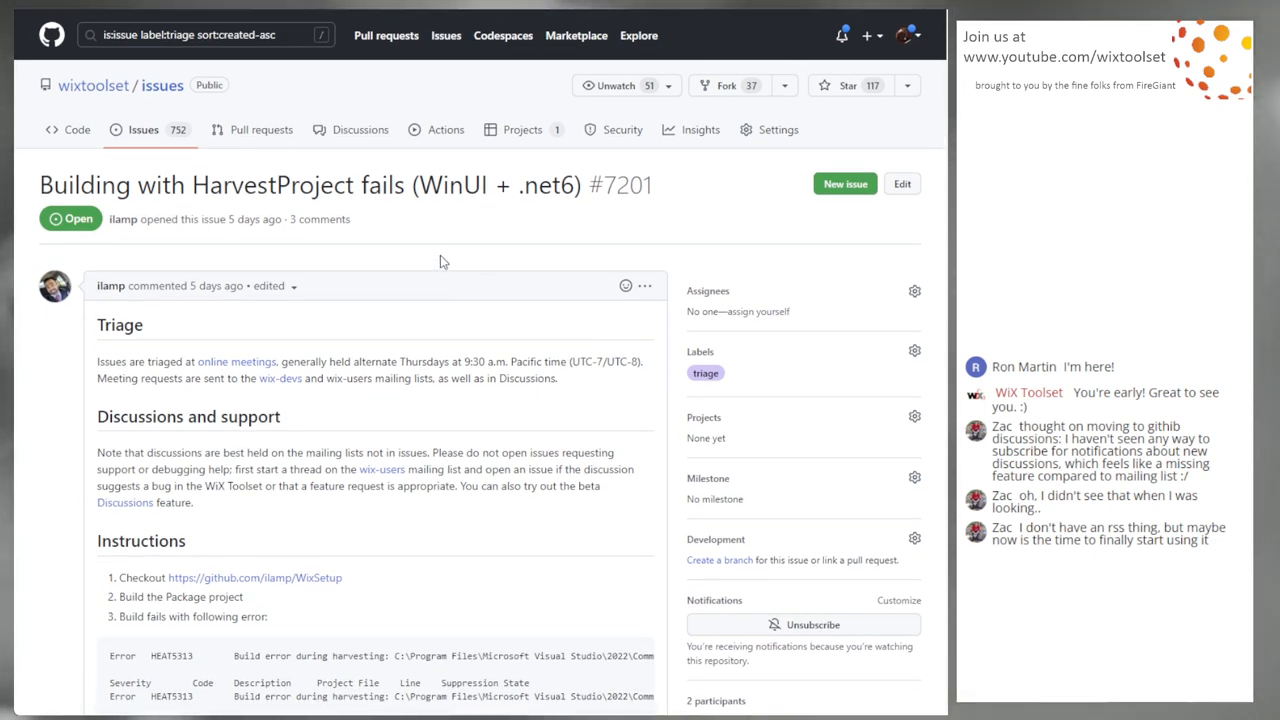
scroll(down, 3)
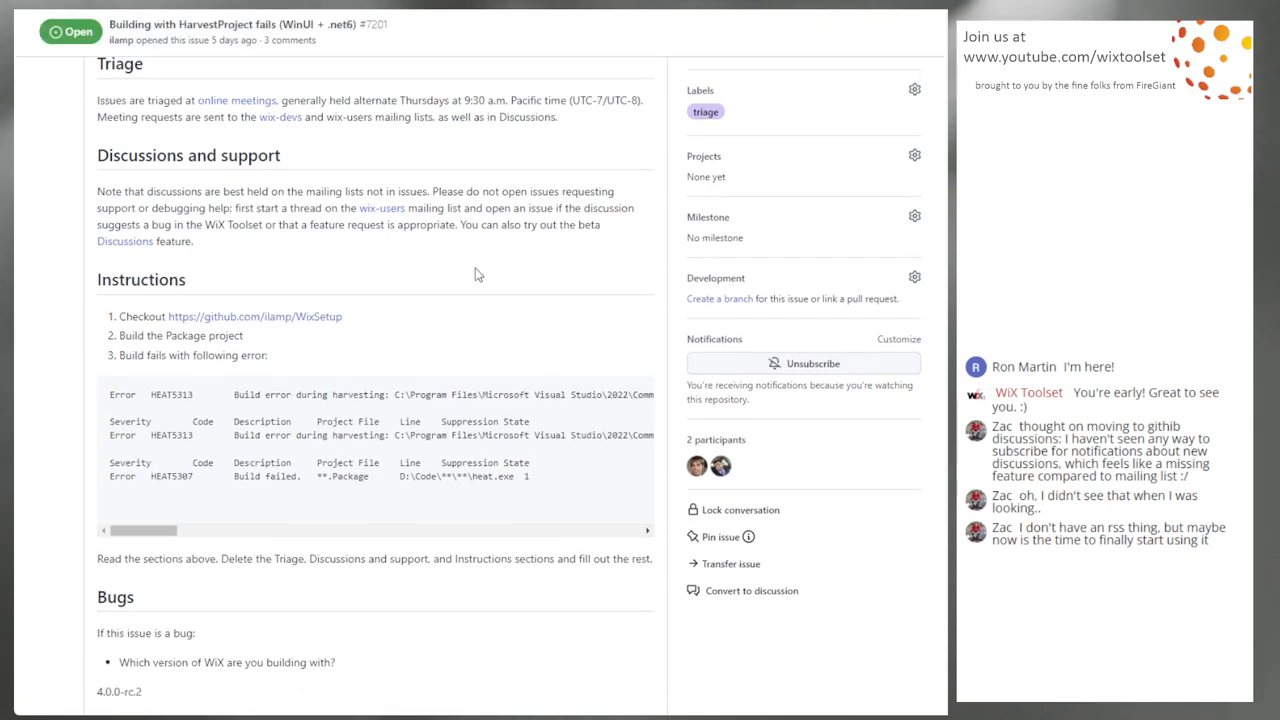
scroll(down, 3)
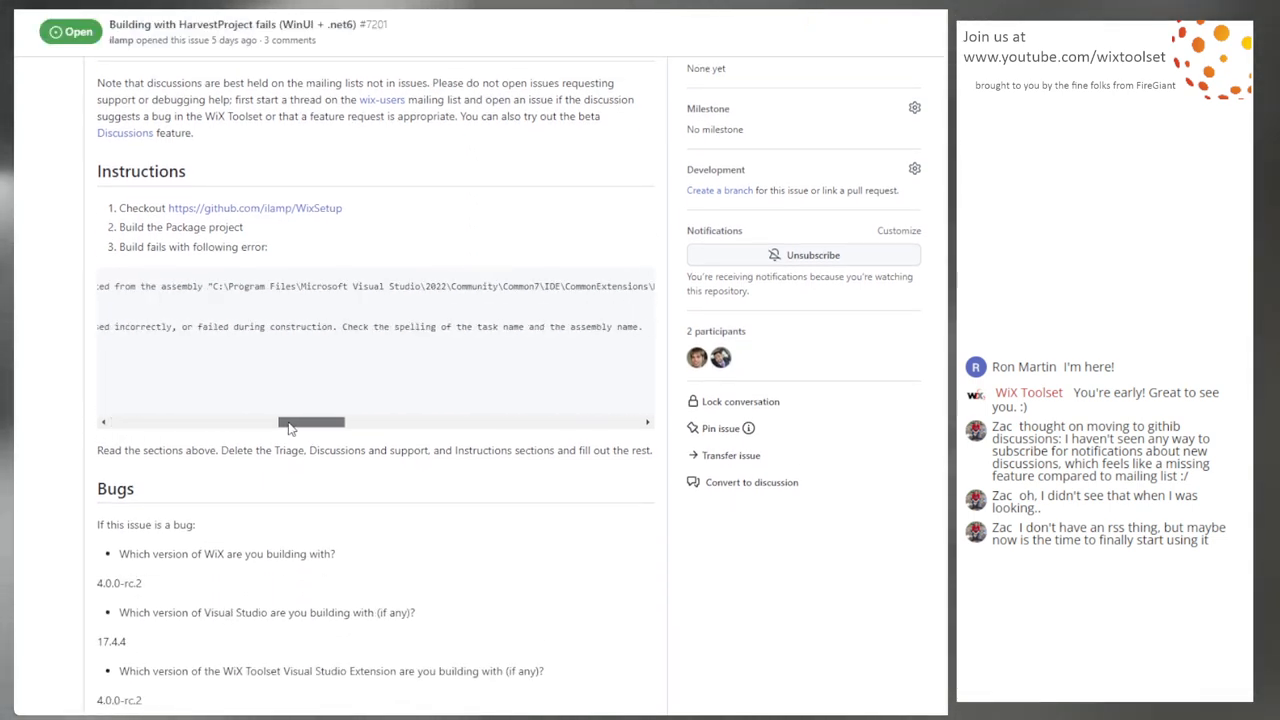
scroll(up, 3)
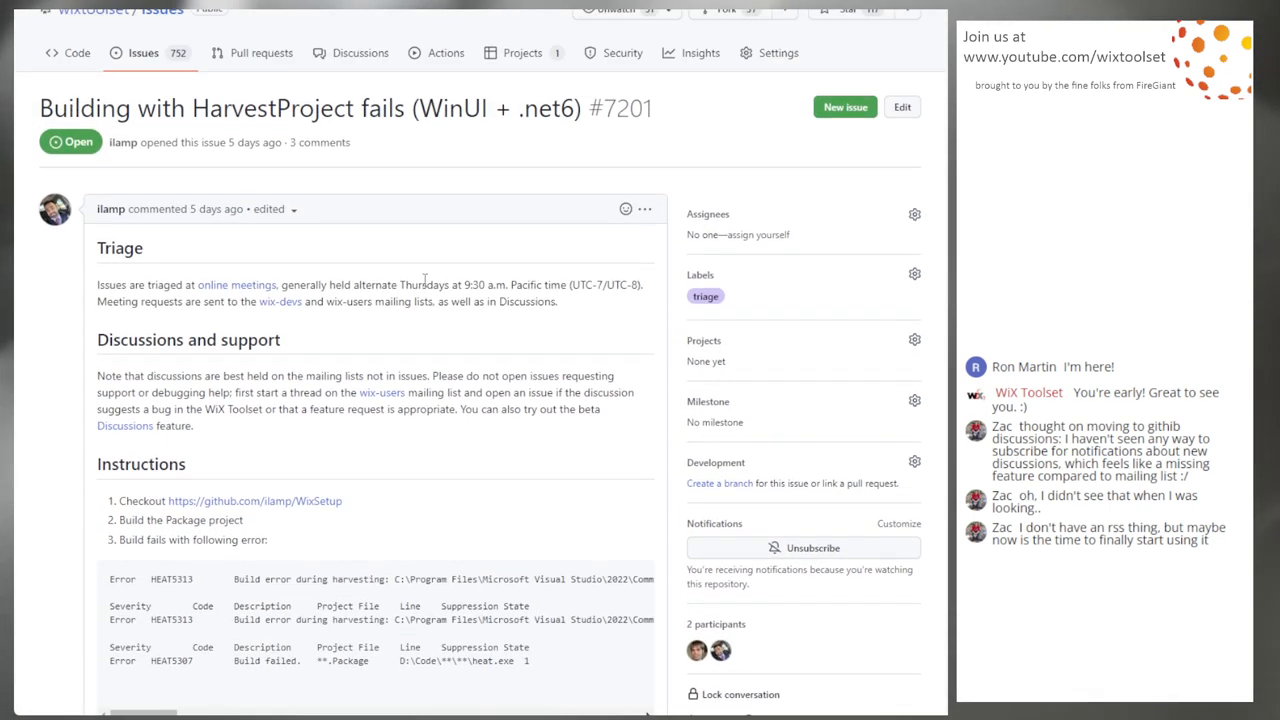
scroll(up, 3)
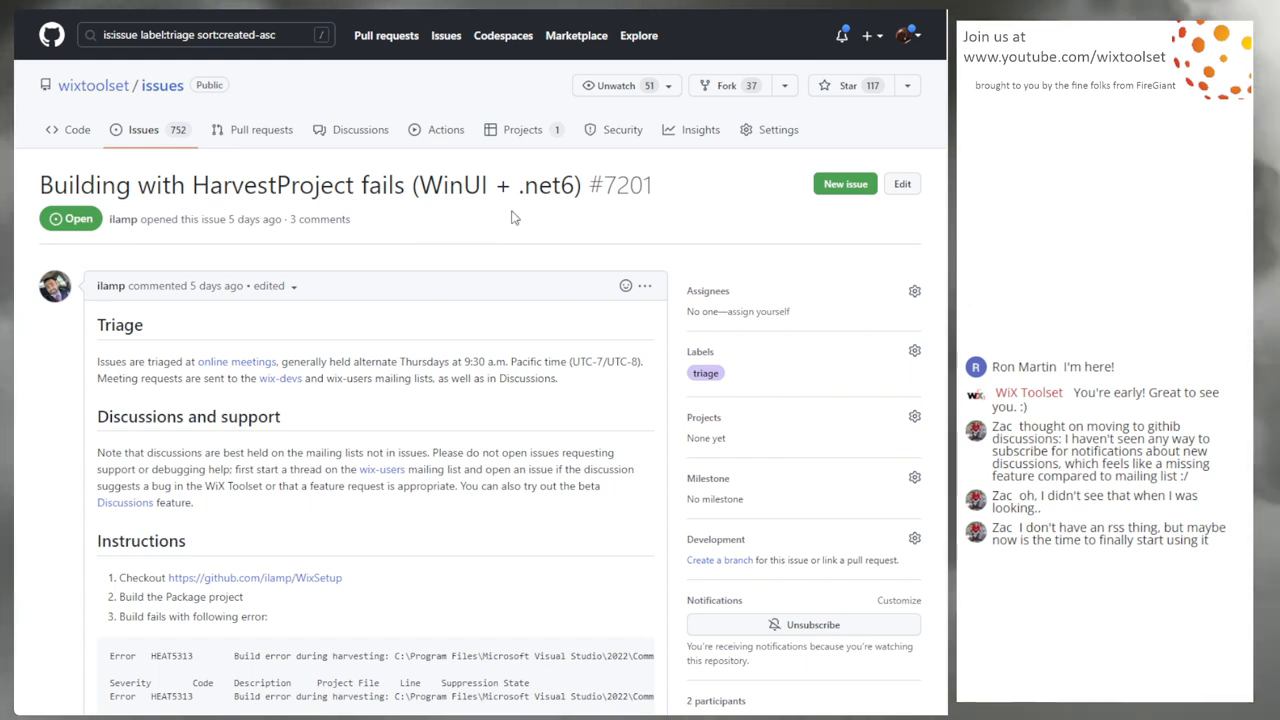
mouse_move(516, 236)
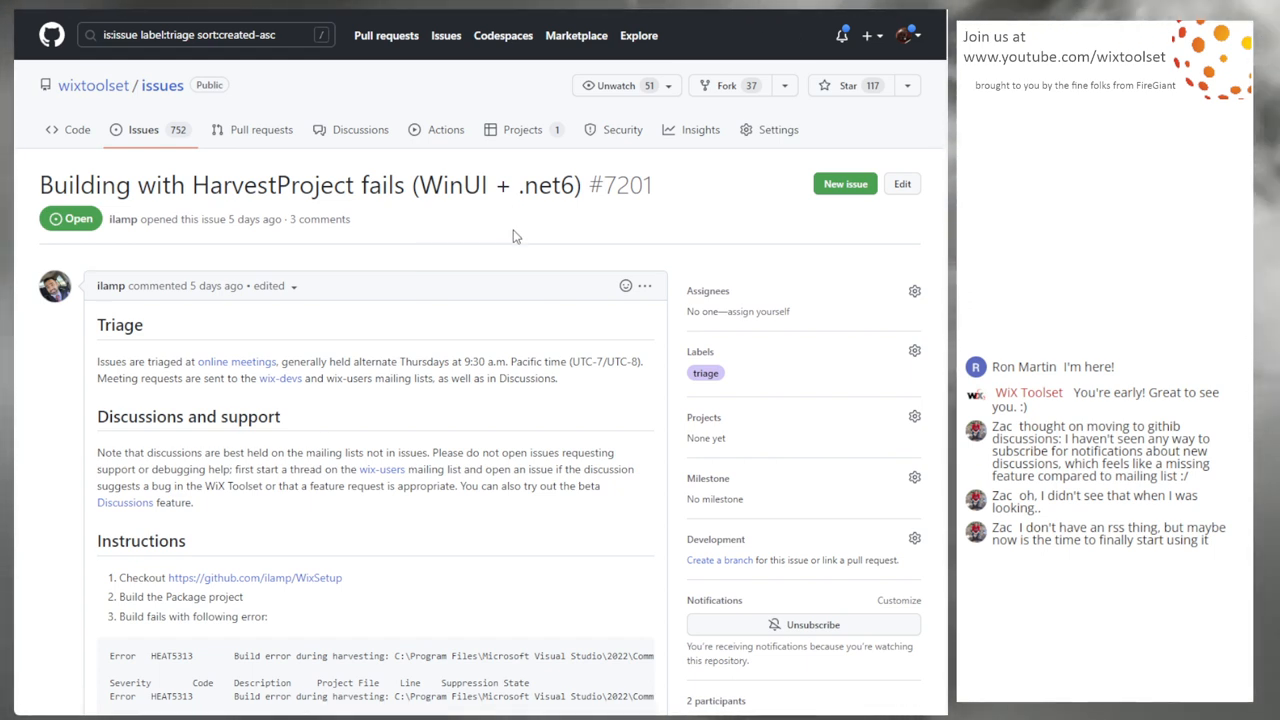
mouse_move(504, 272)
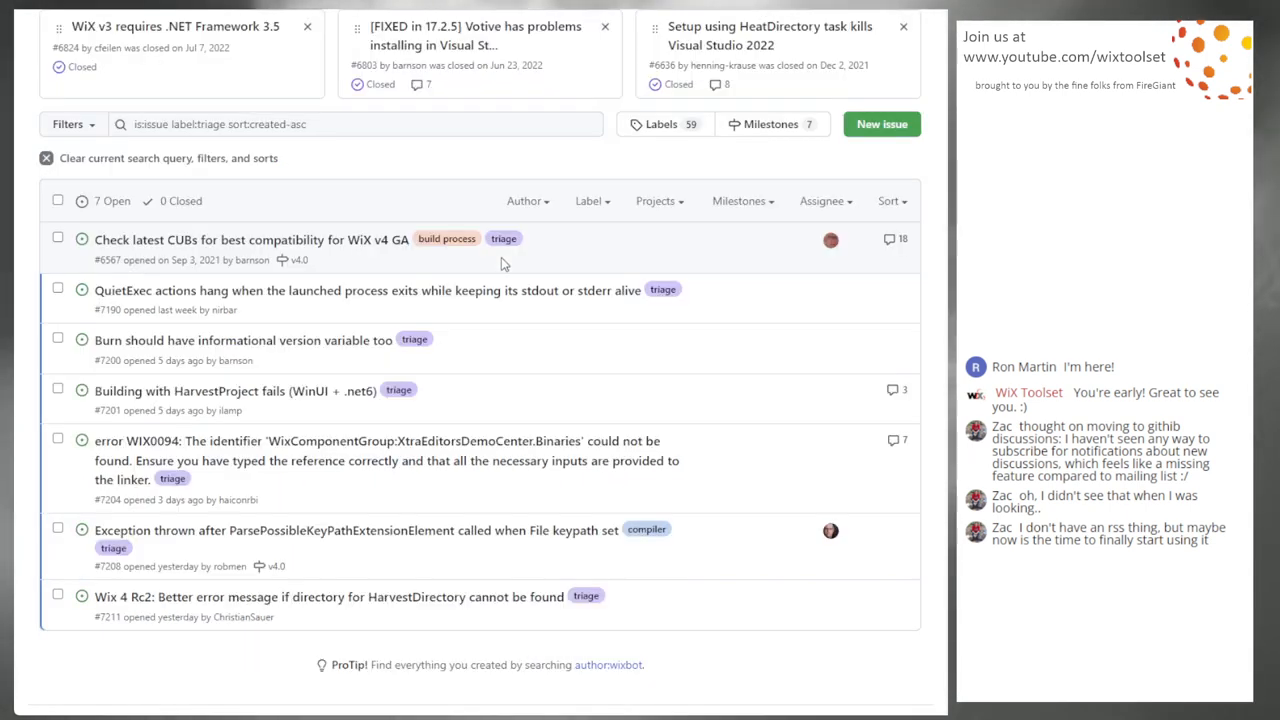
mouse_move(530, 392)
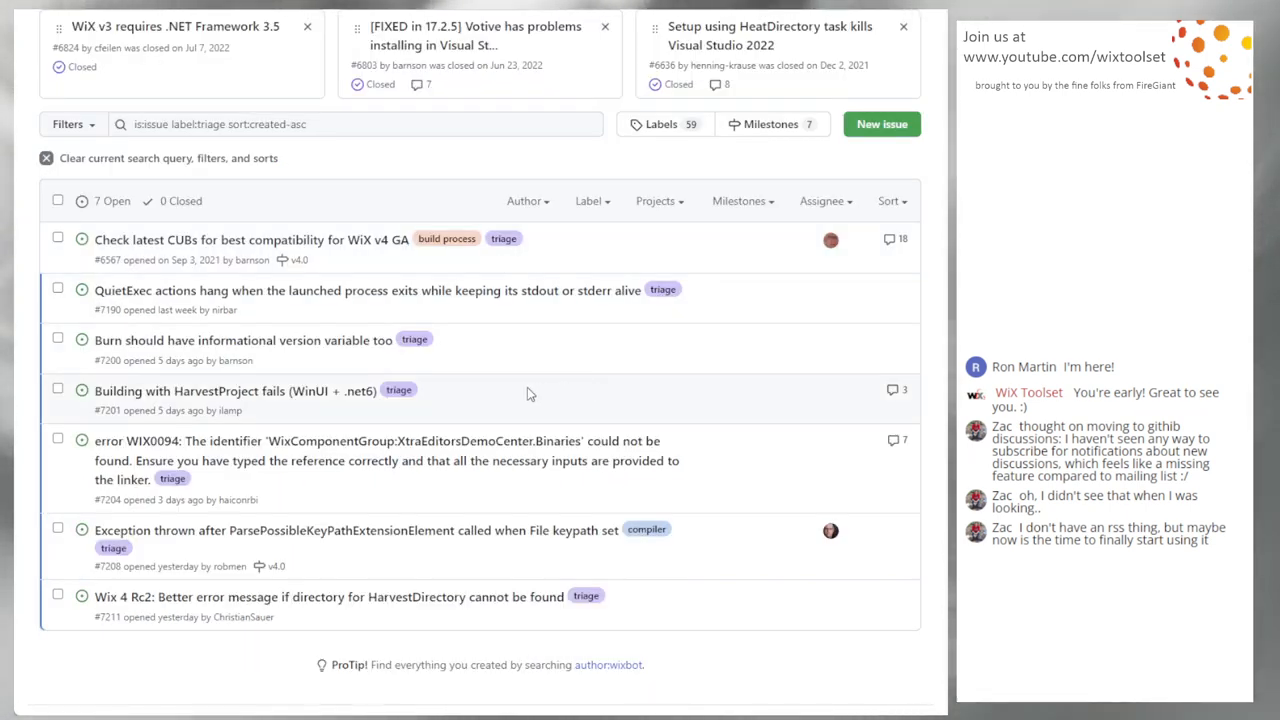
mouse_move(406, 508)
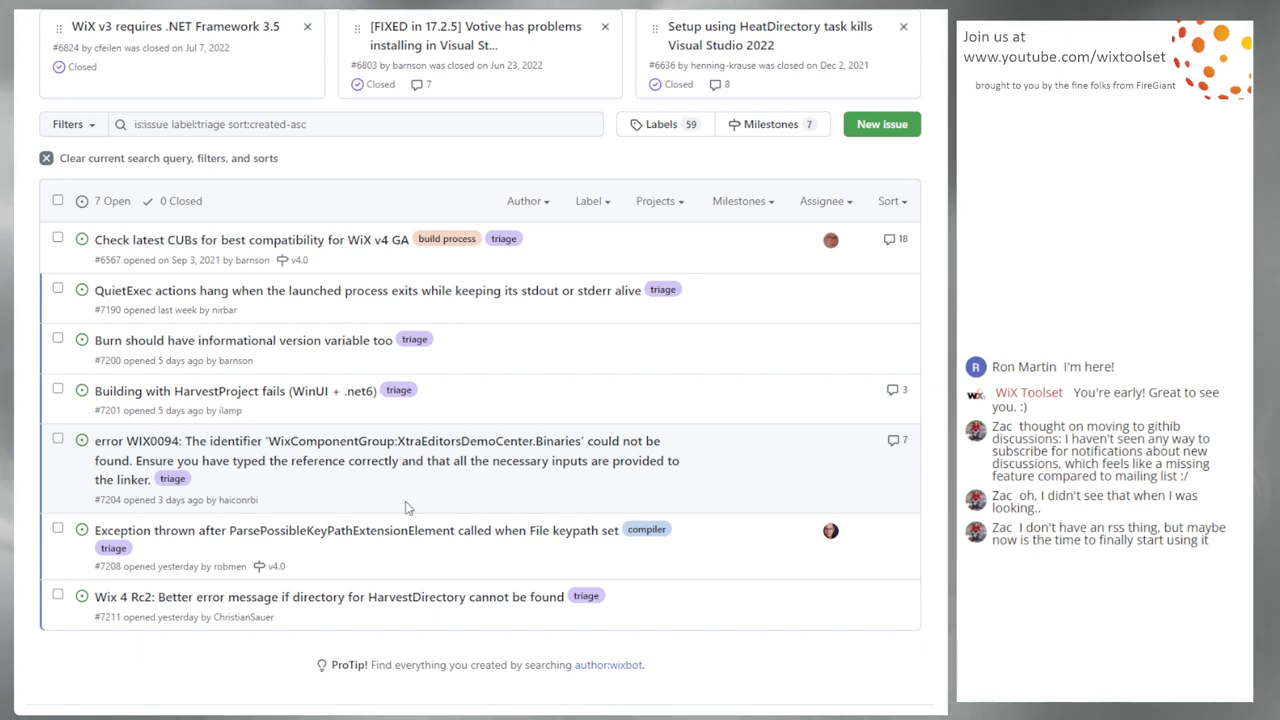
mouse_move(352, 498)
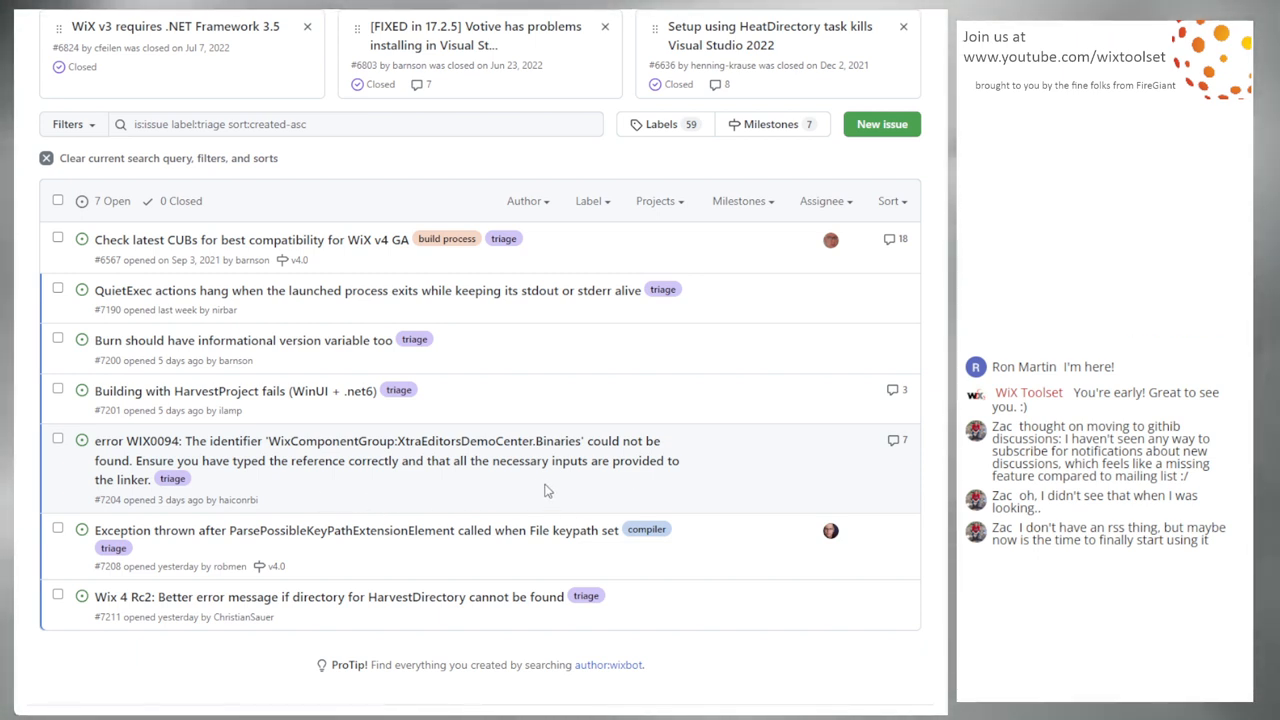
mouse_move(282, 500)
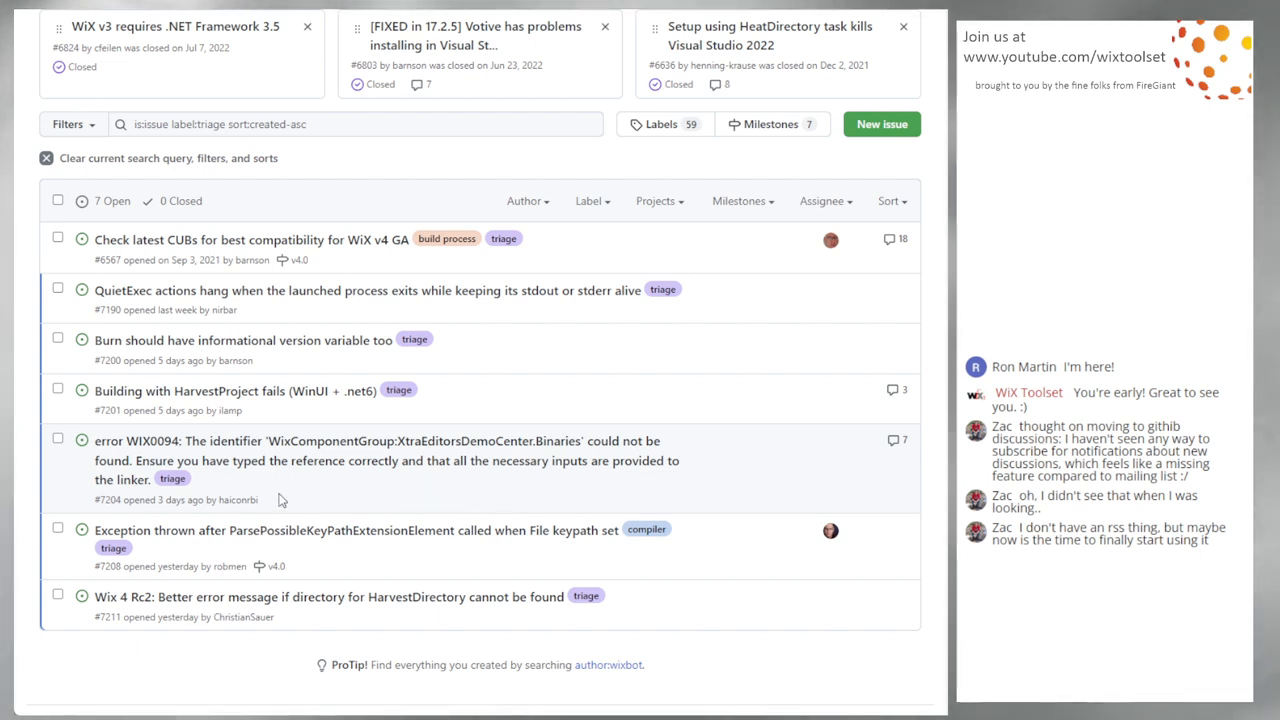
mouse_move(408, 500)
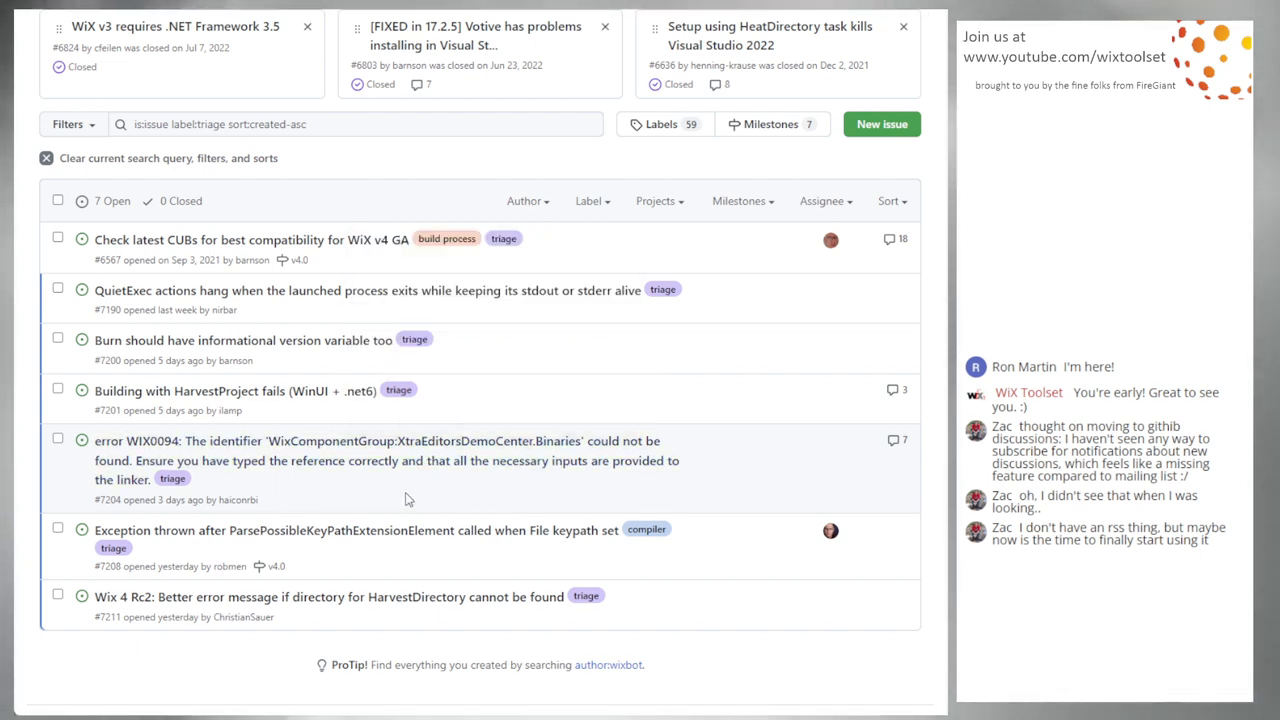
mouse_move(388, 468)
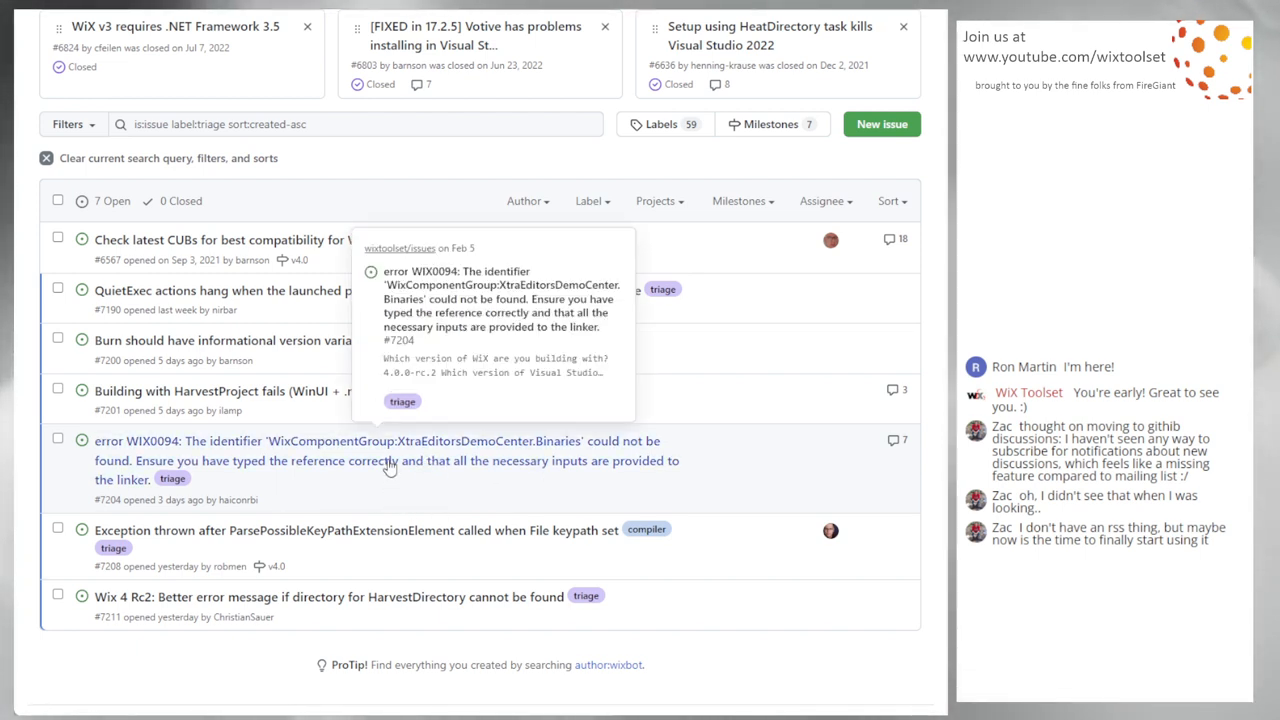
click(376, 442)
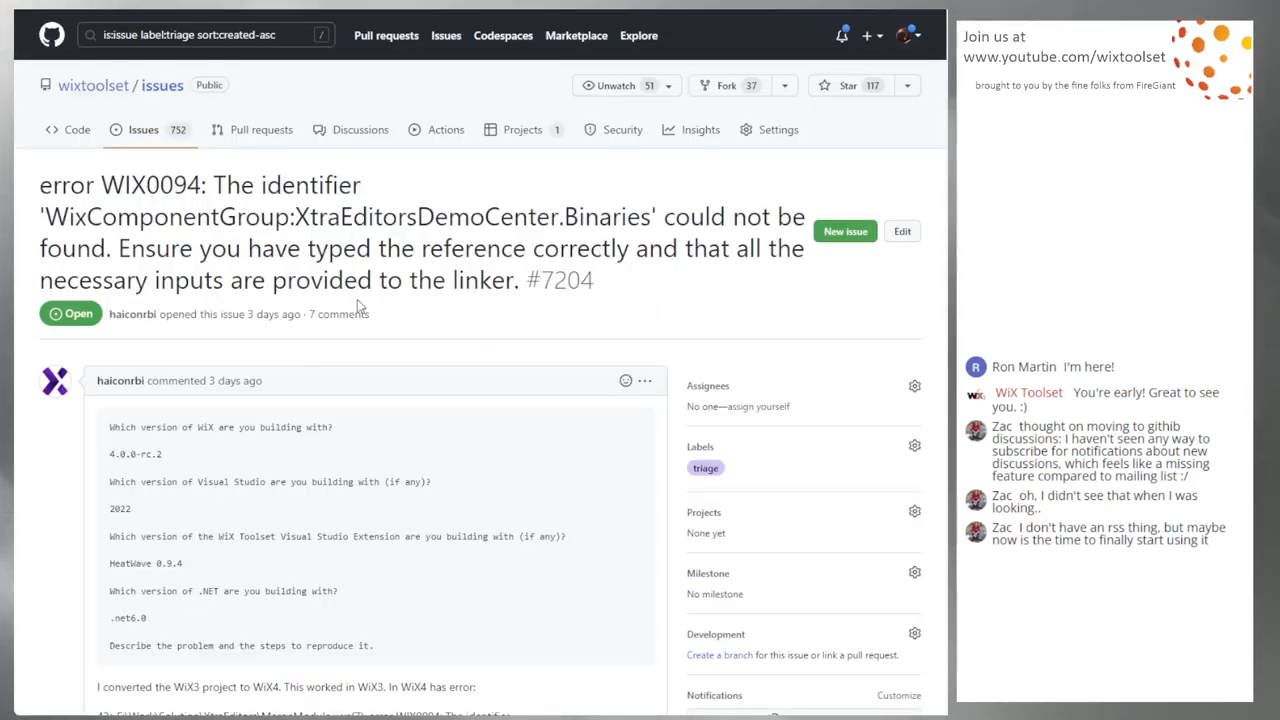
scroll(down, 3)
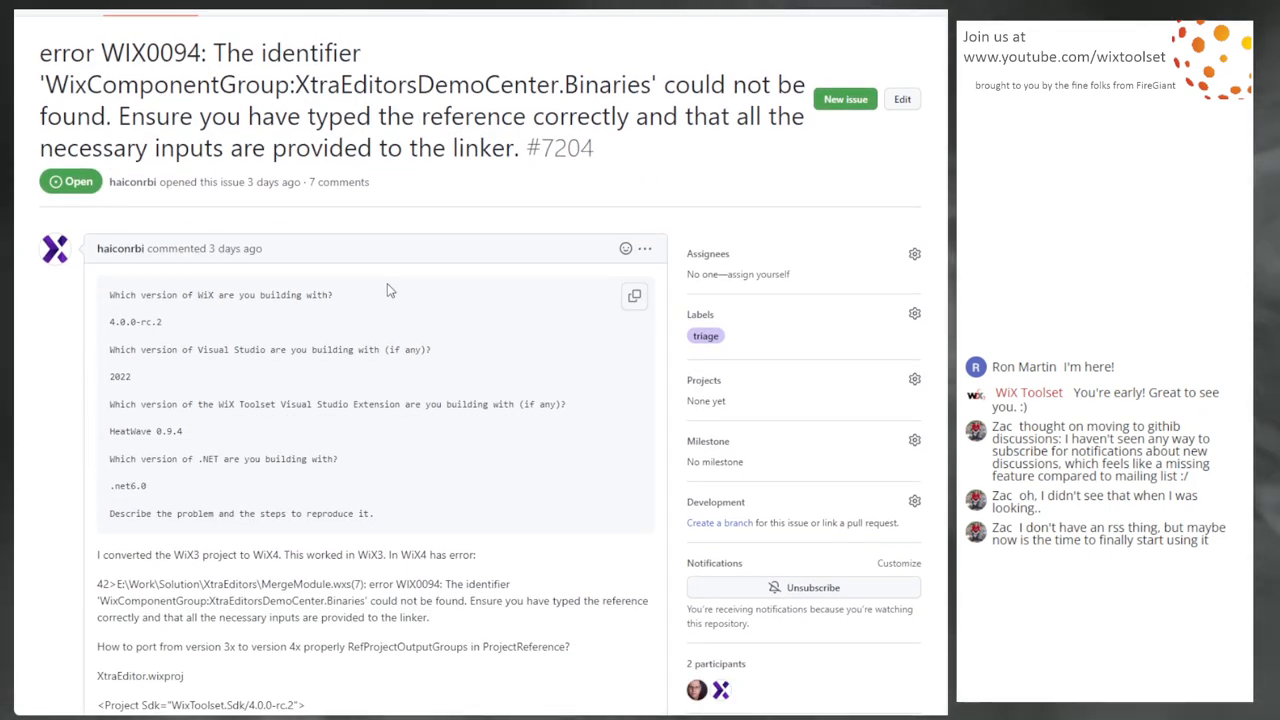
scroll(down, 3)
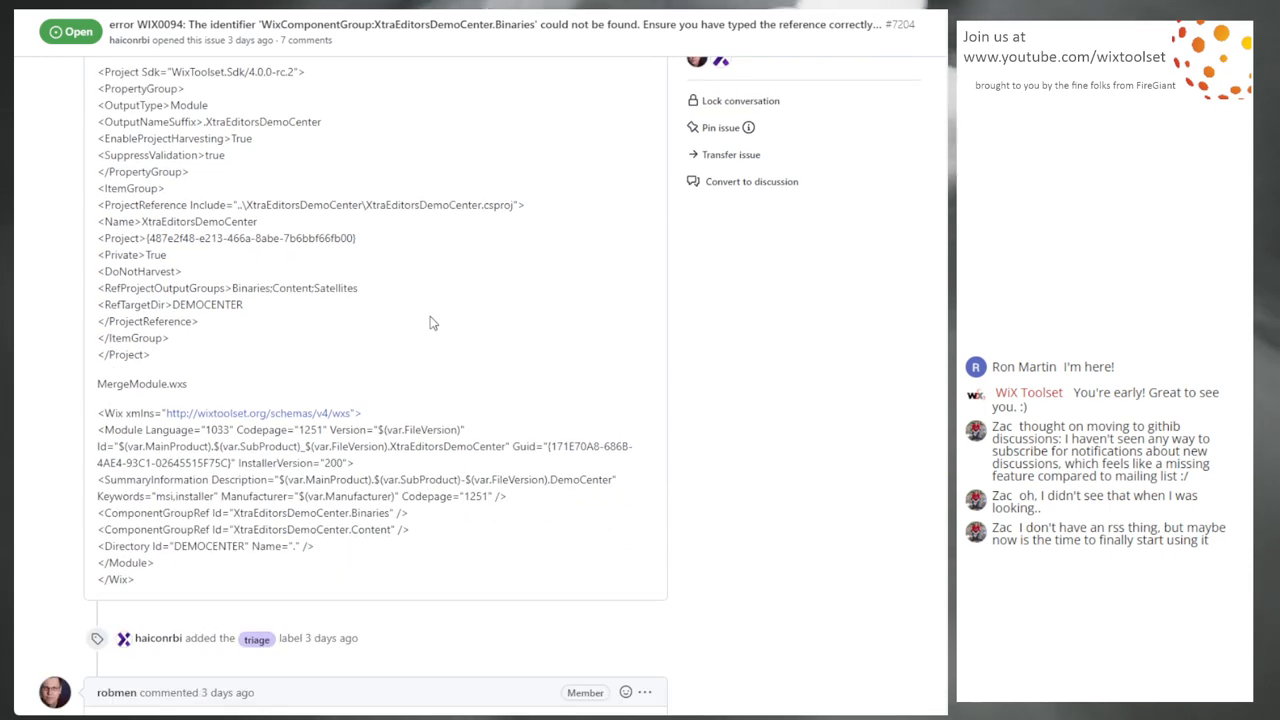
scroll(down, 3)
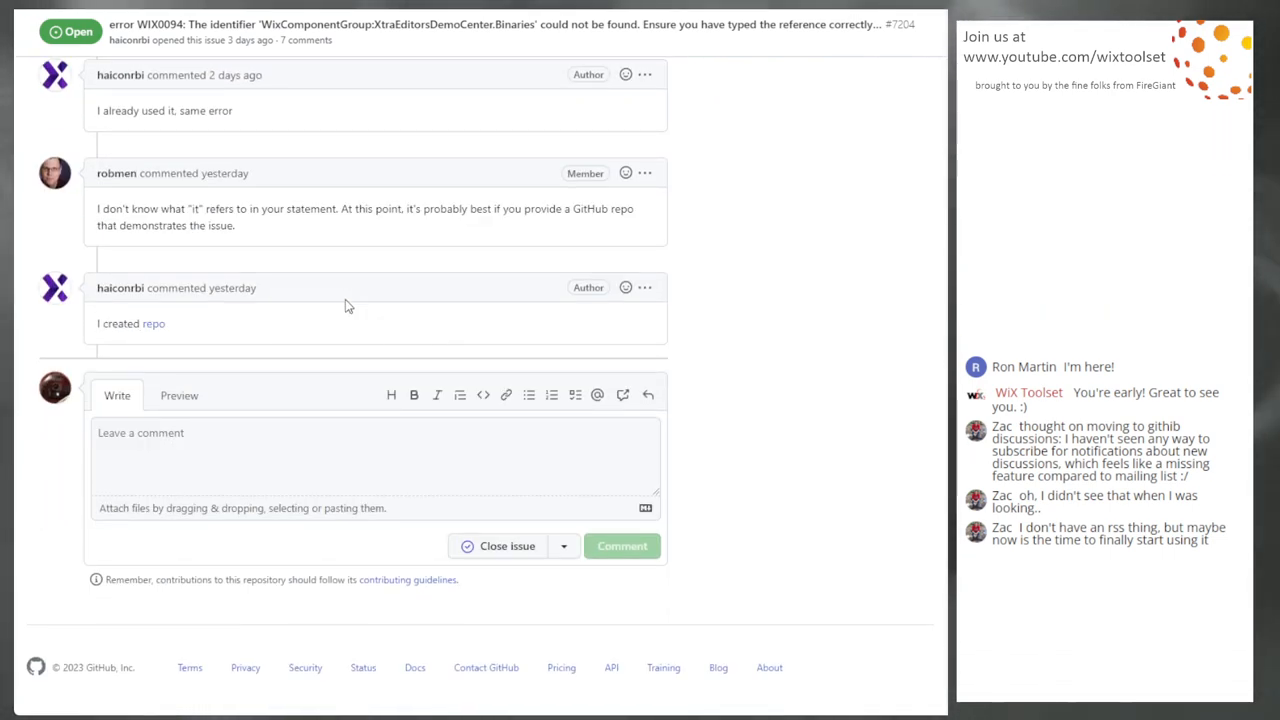
scroll(up, 3)
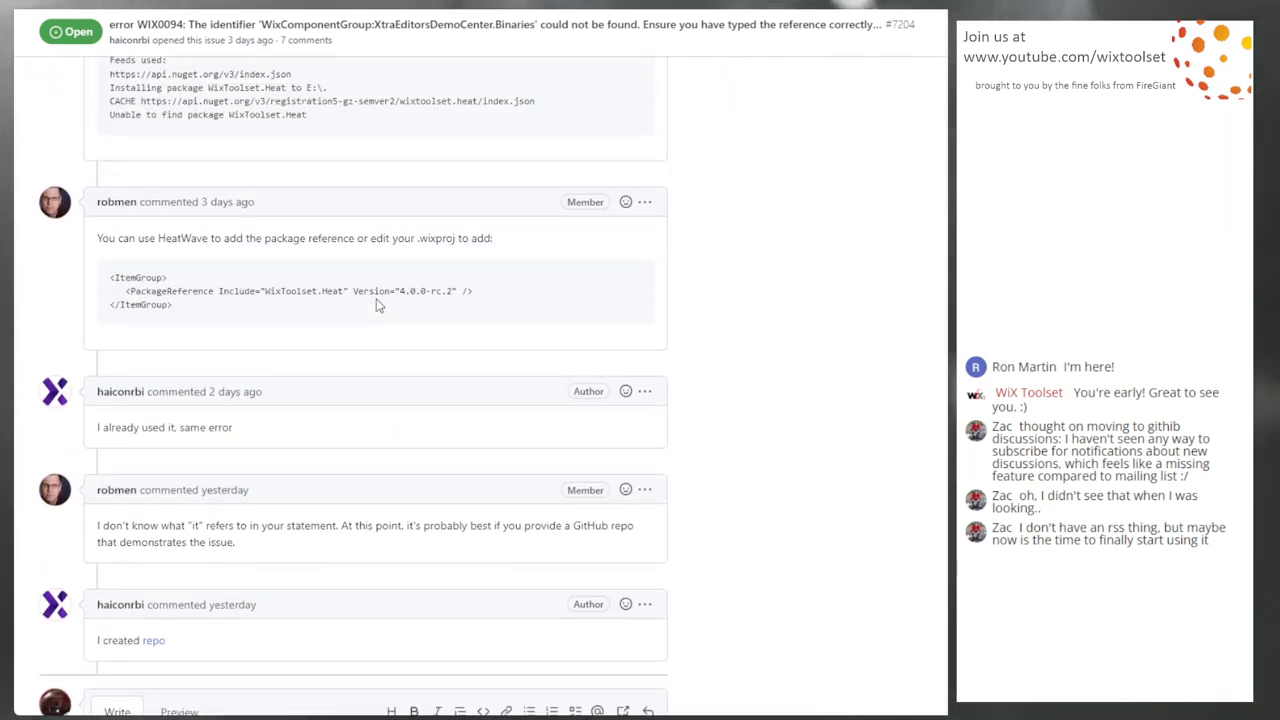
scroll(up, 3)
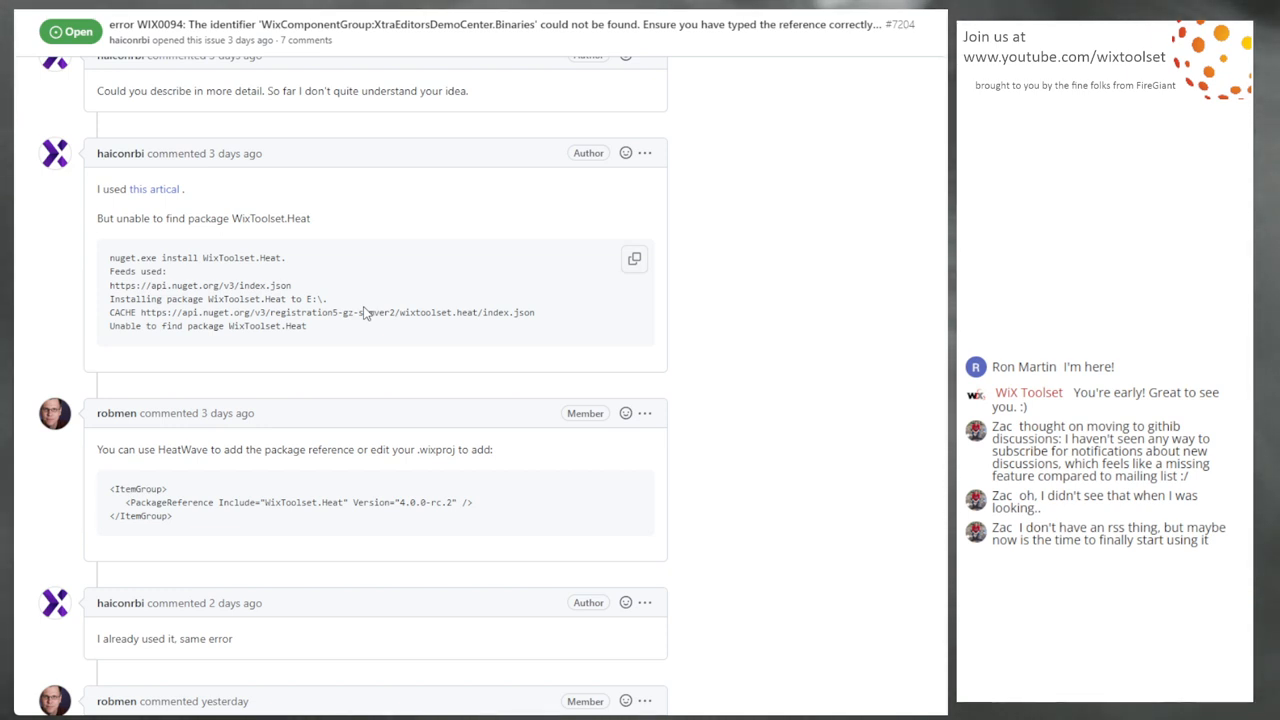
scroll(down, 3)
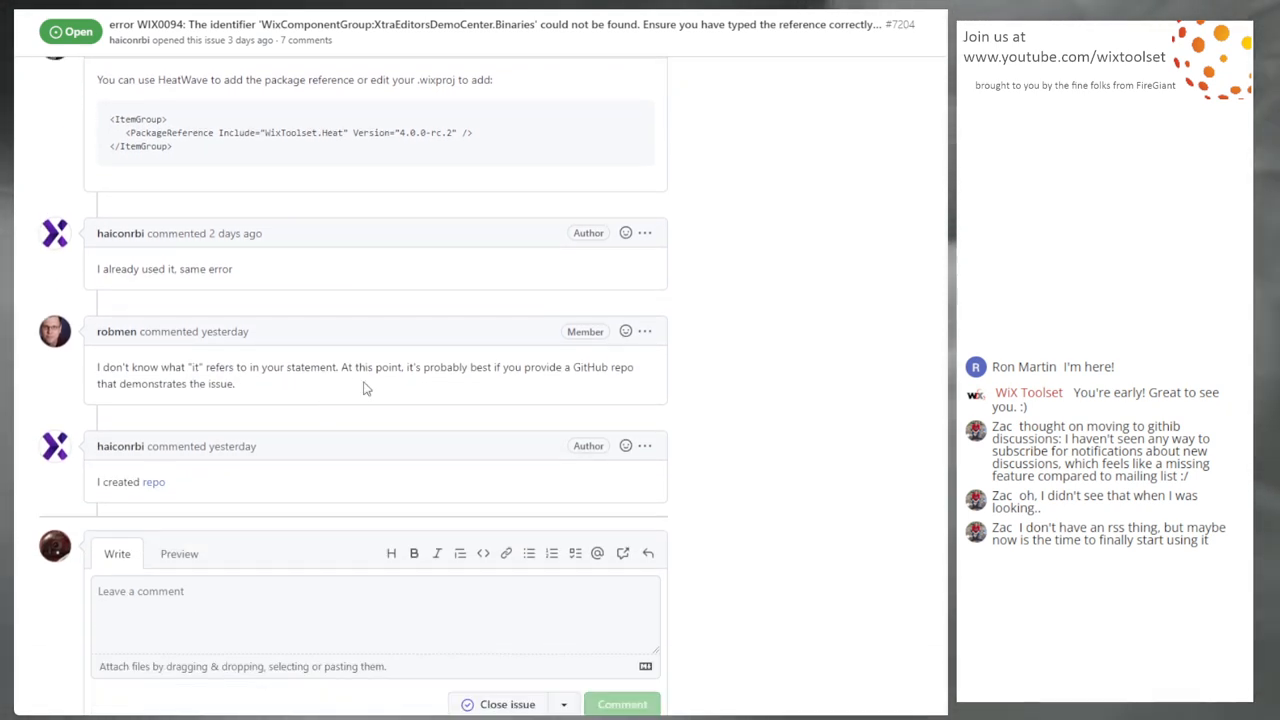
mouse_move(284, 464)
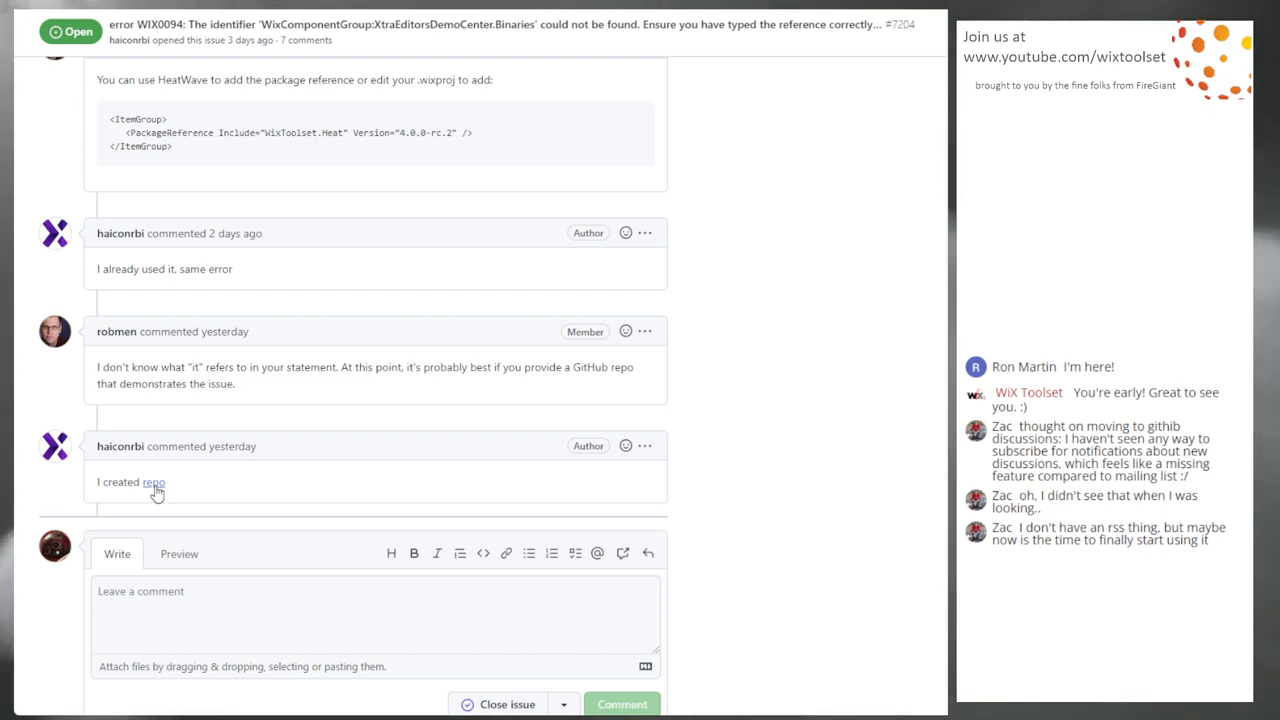
click(152, 482)
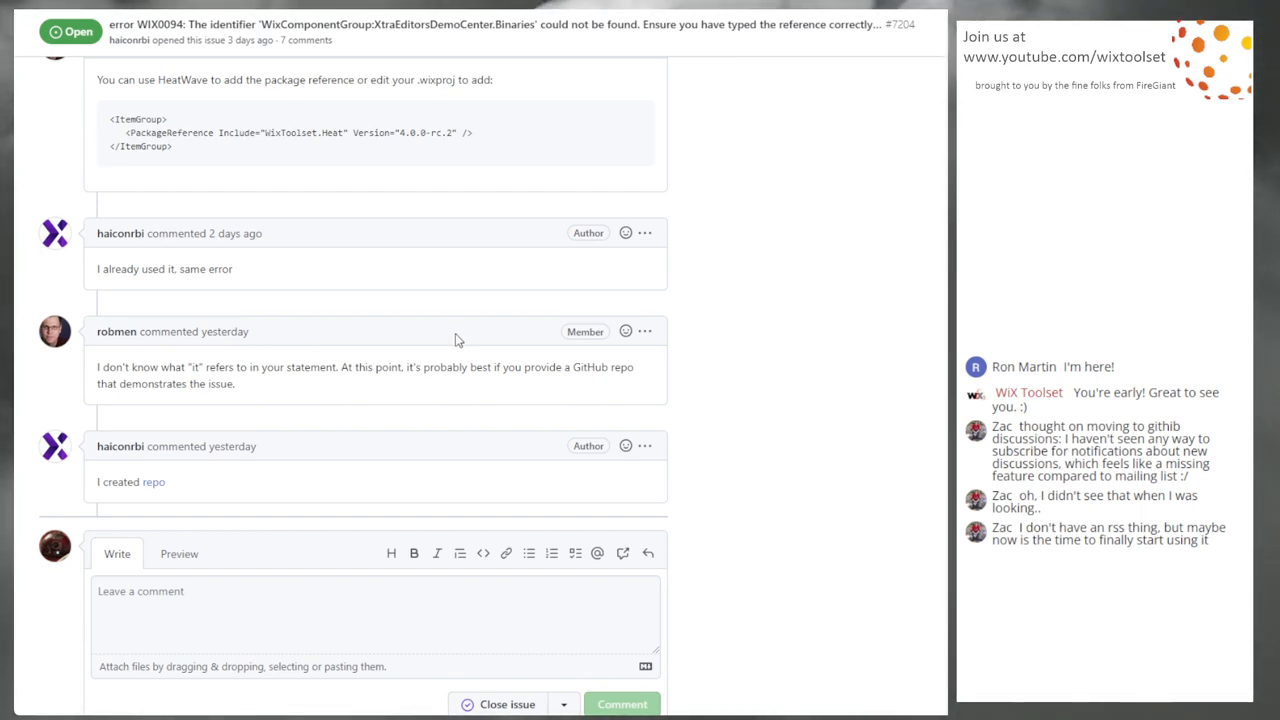
scroll(up, 3)
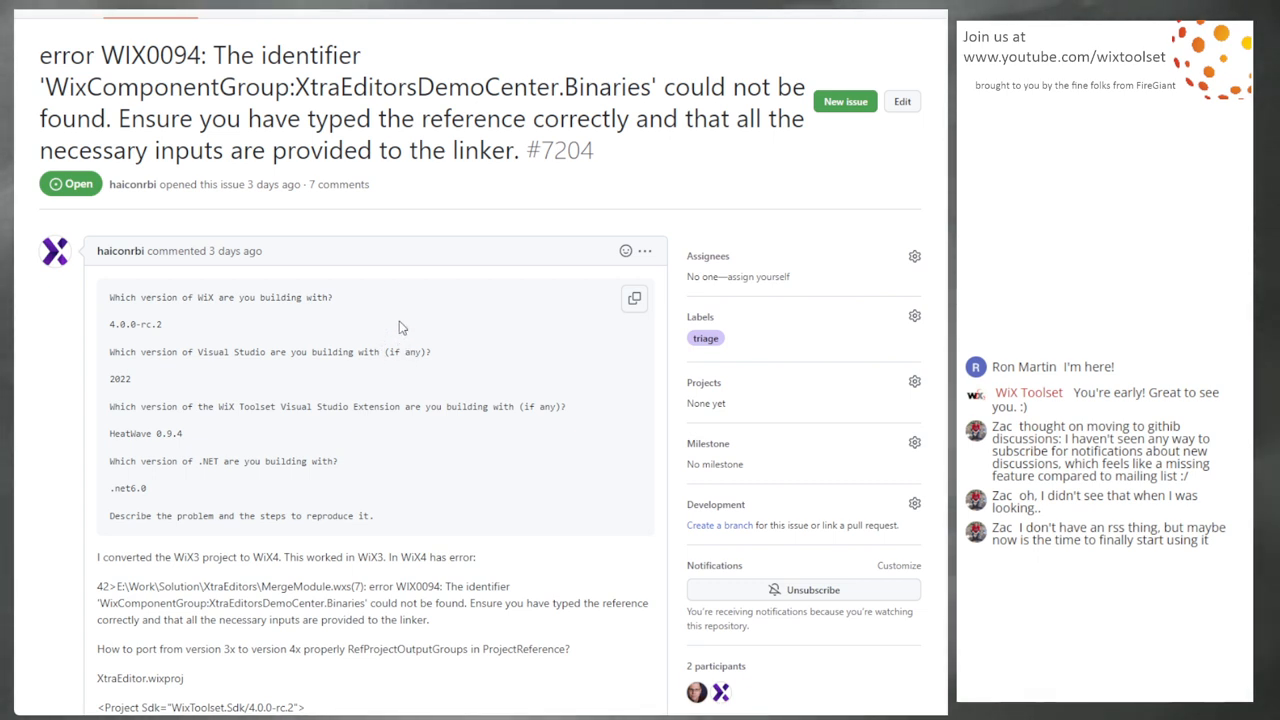
mouse_move(430, 356)
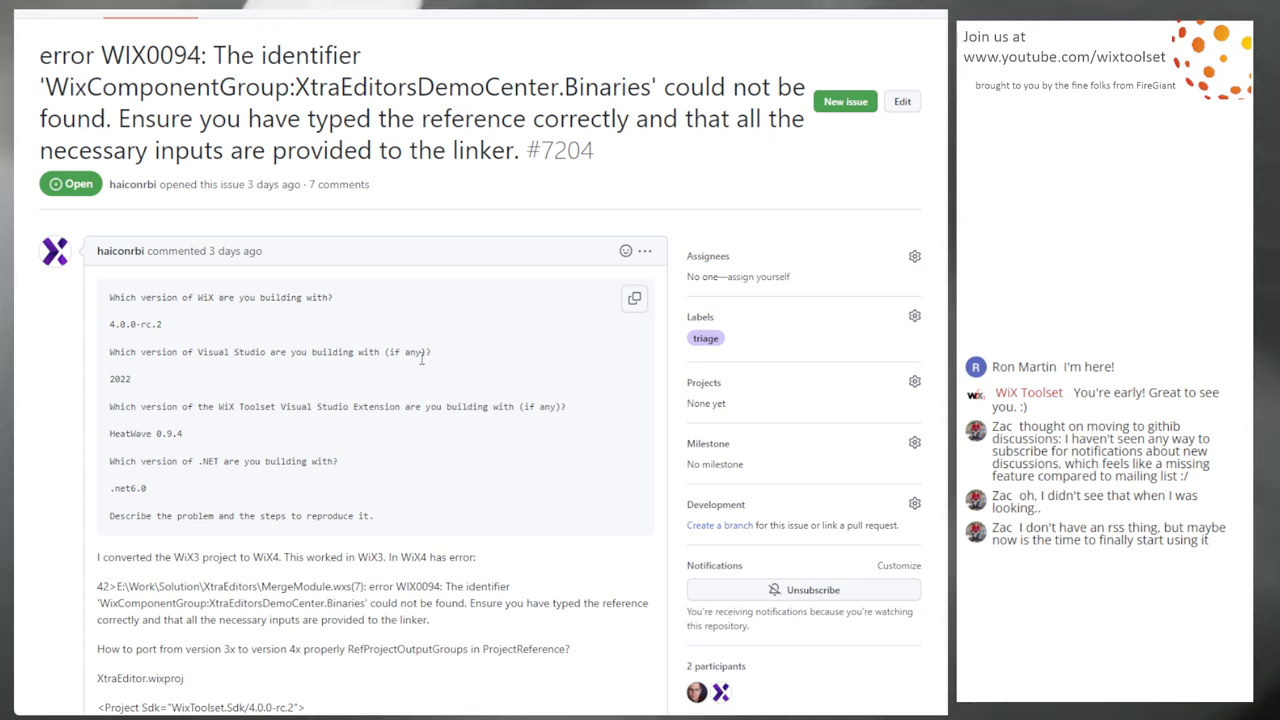
mouse_move(406, 368)
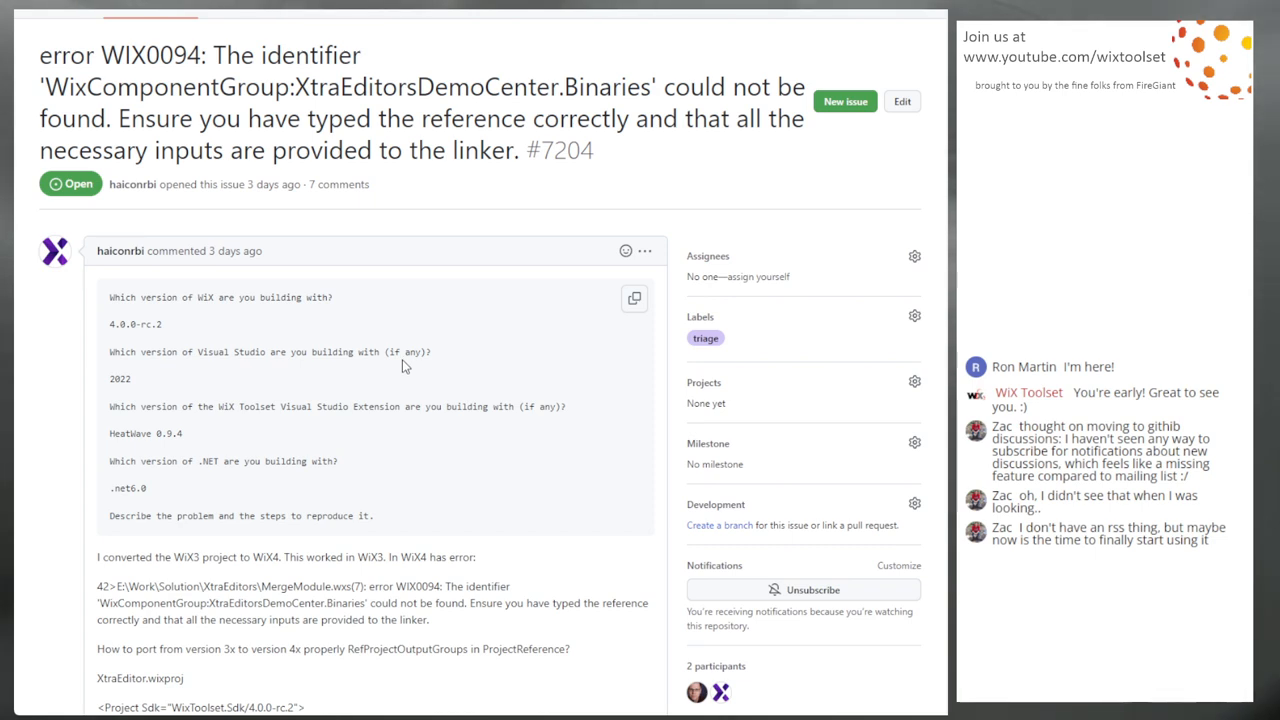
scroll(down, 3)
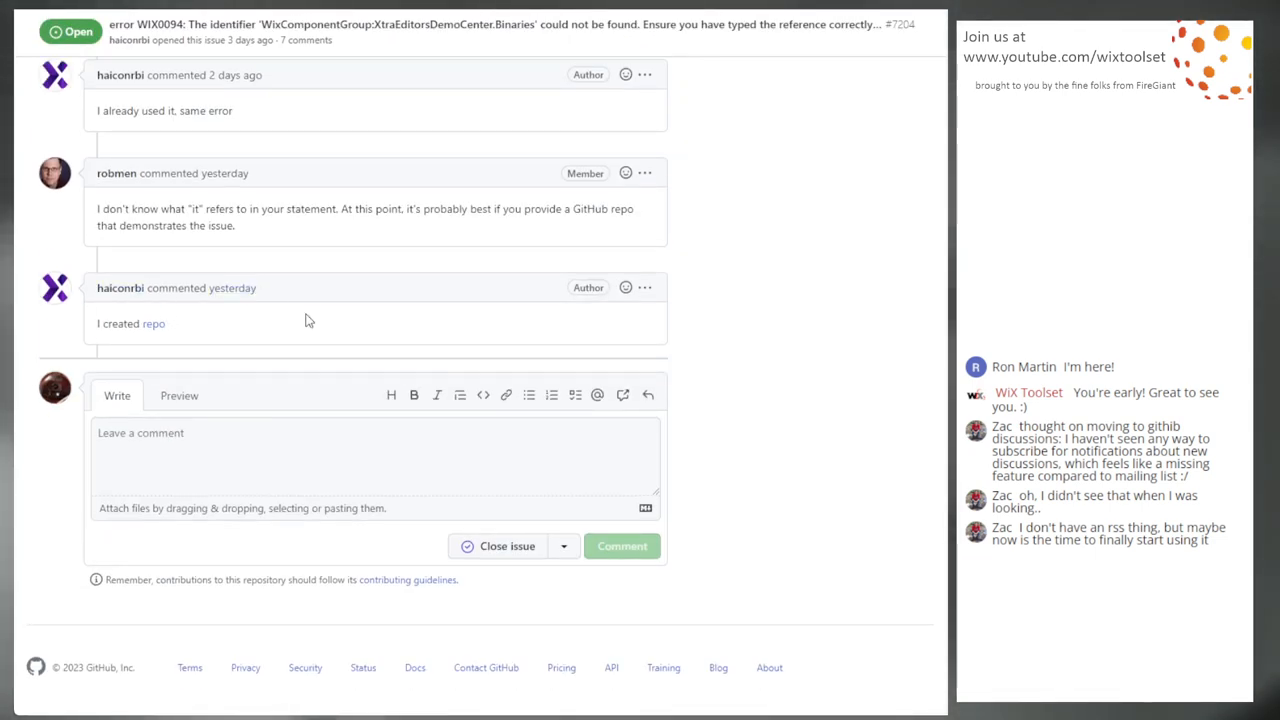
mouse_move(420, 296)
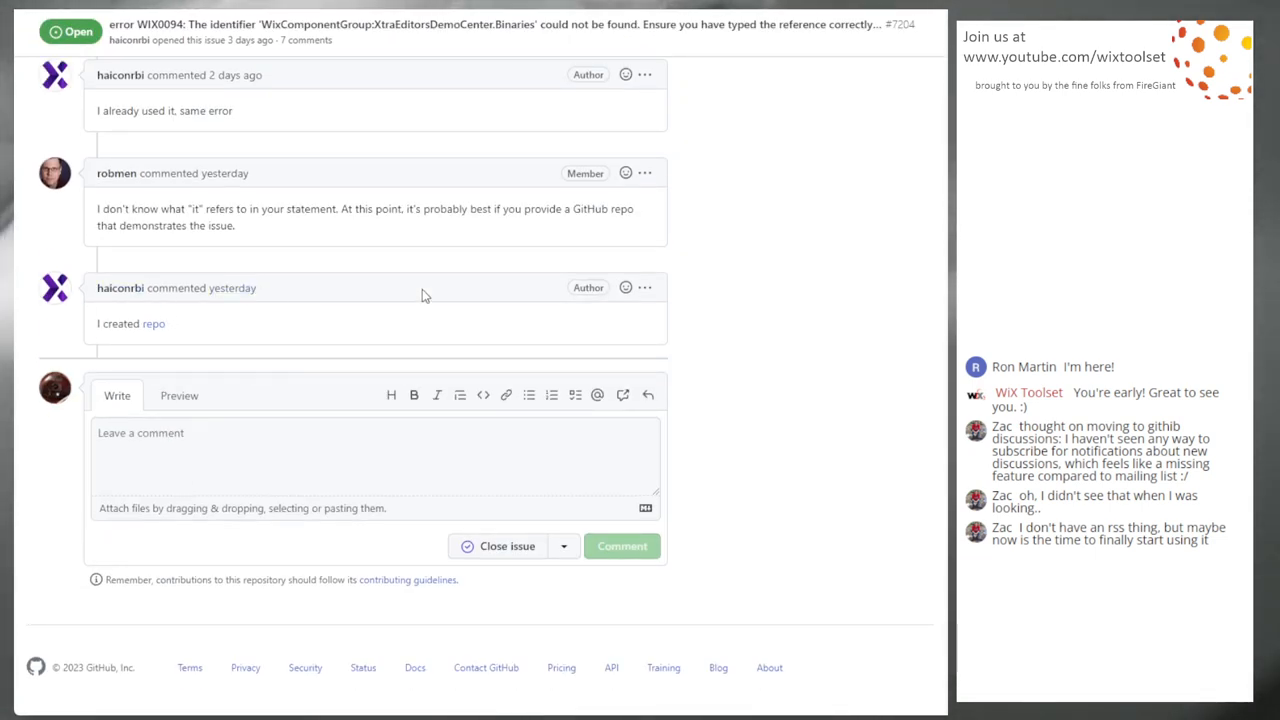
scroll(up, 3)
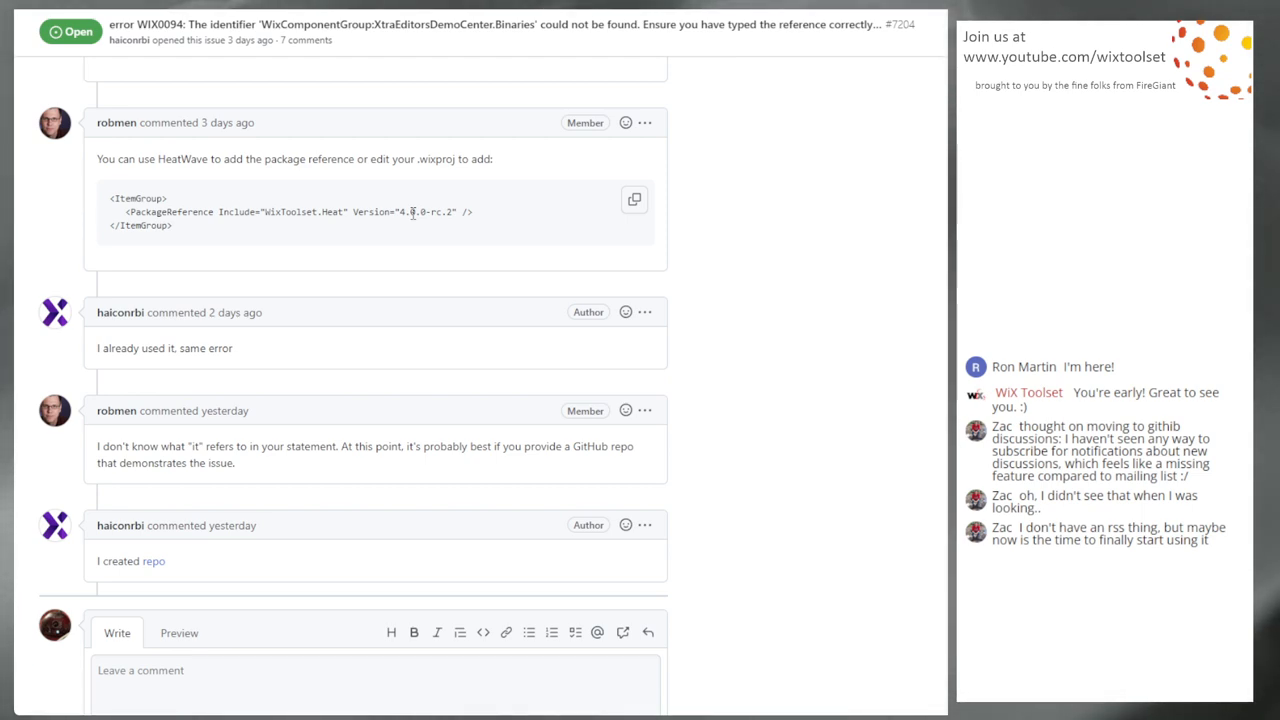
scroll(up, 3)
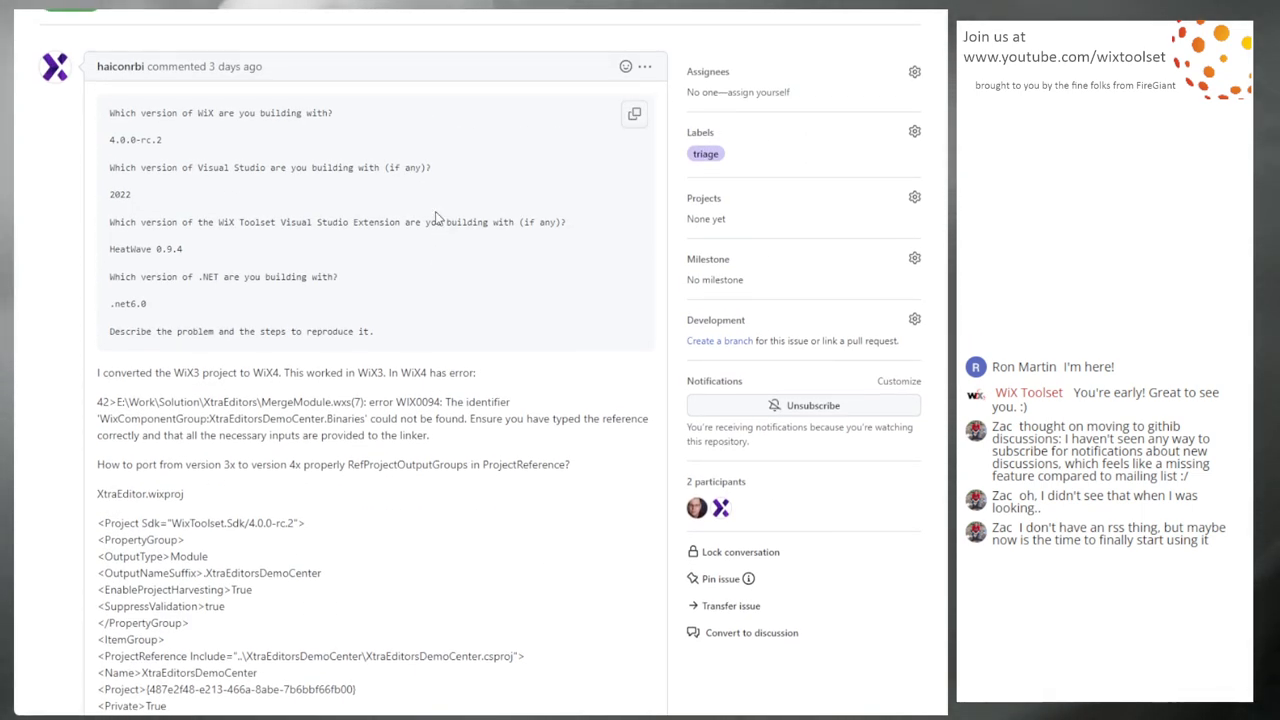
scroll(down, 3)
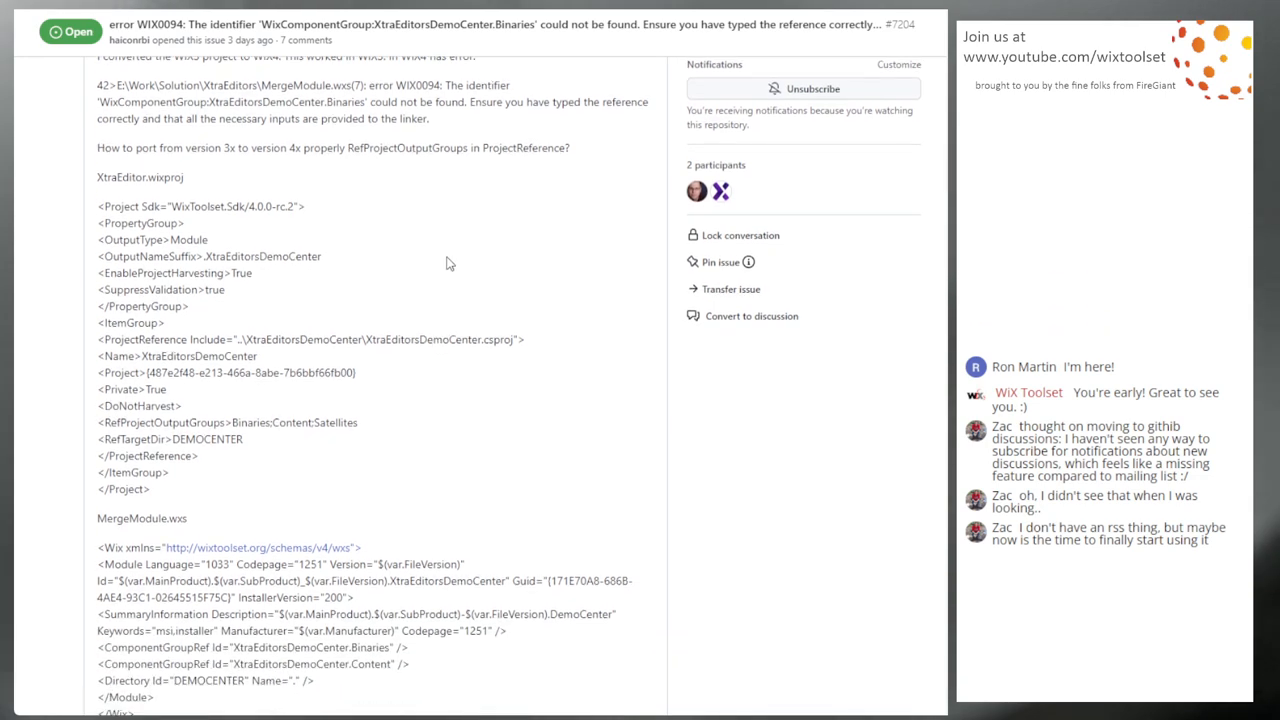
scroll(up, 3)
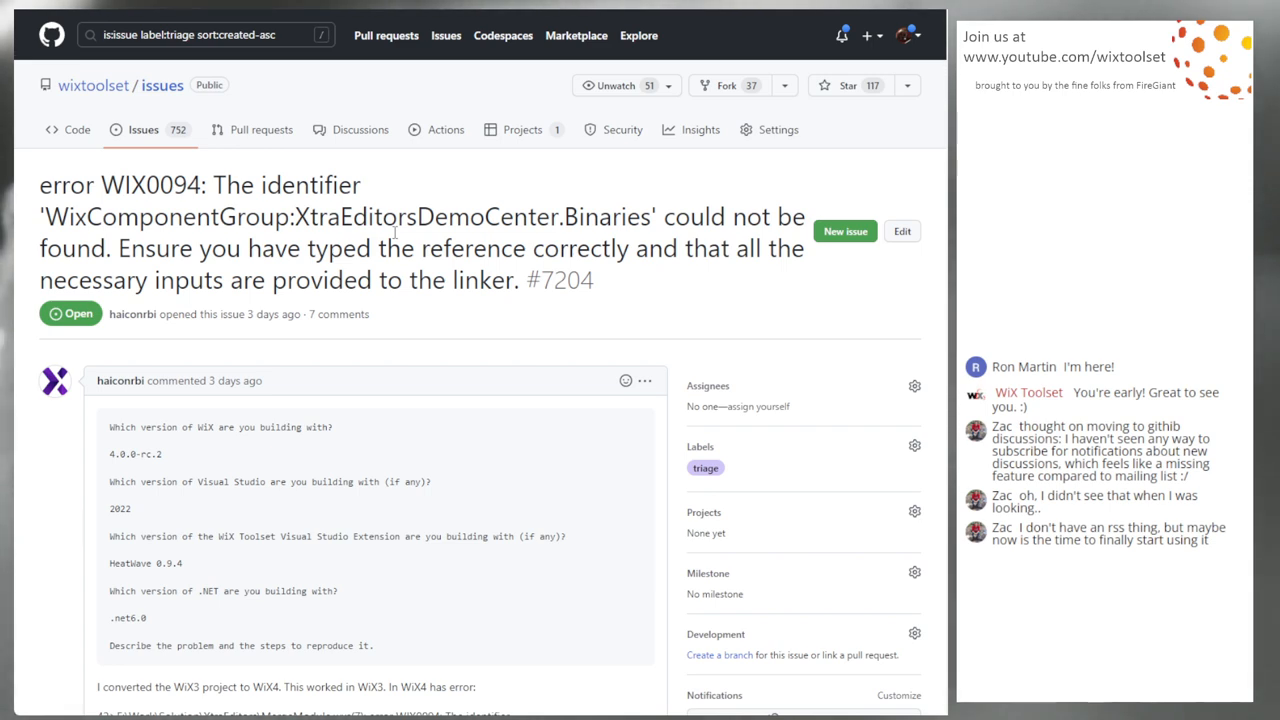
Return from issue #7204 to the filtered list of seven open triage issues.
click(144, 128)
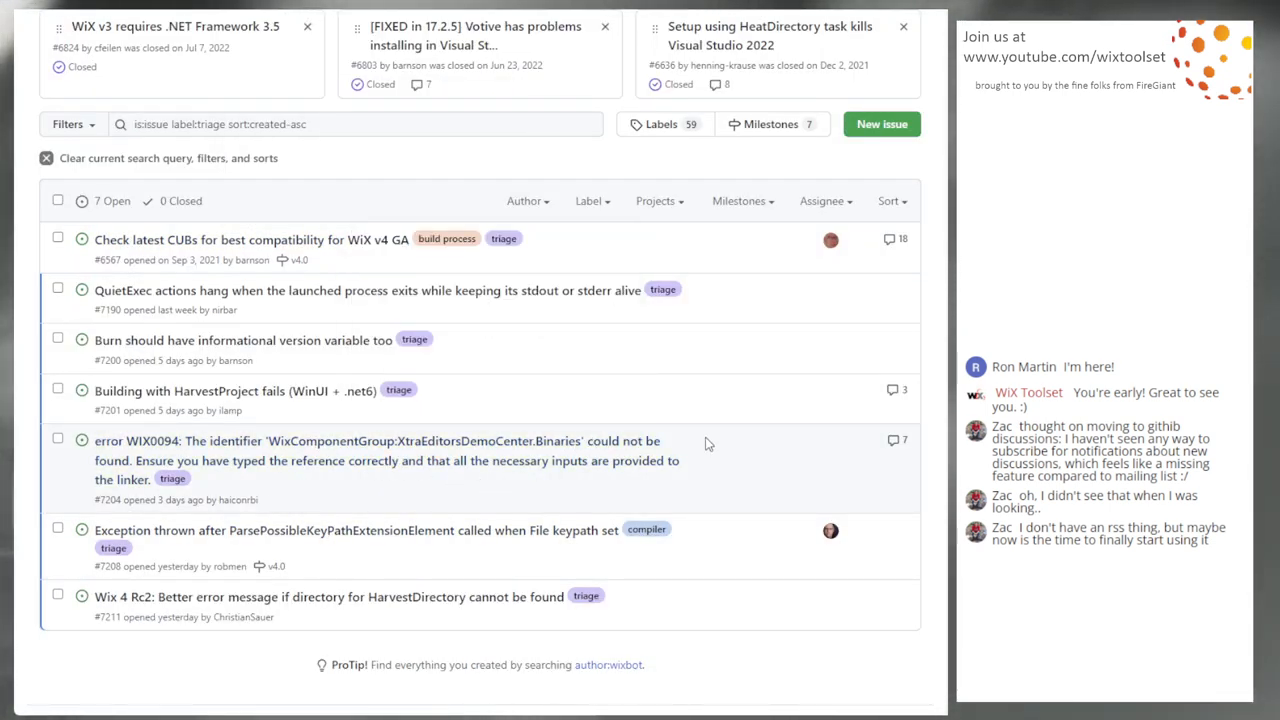
mouse_move(744, 454)
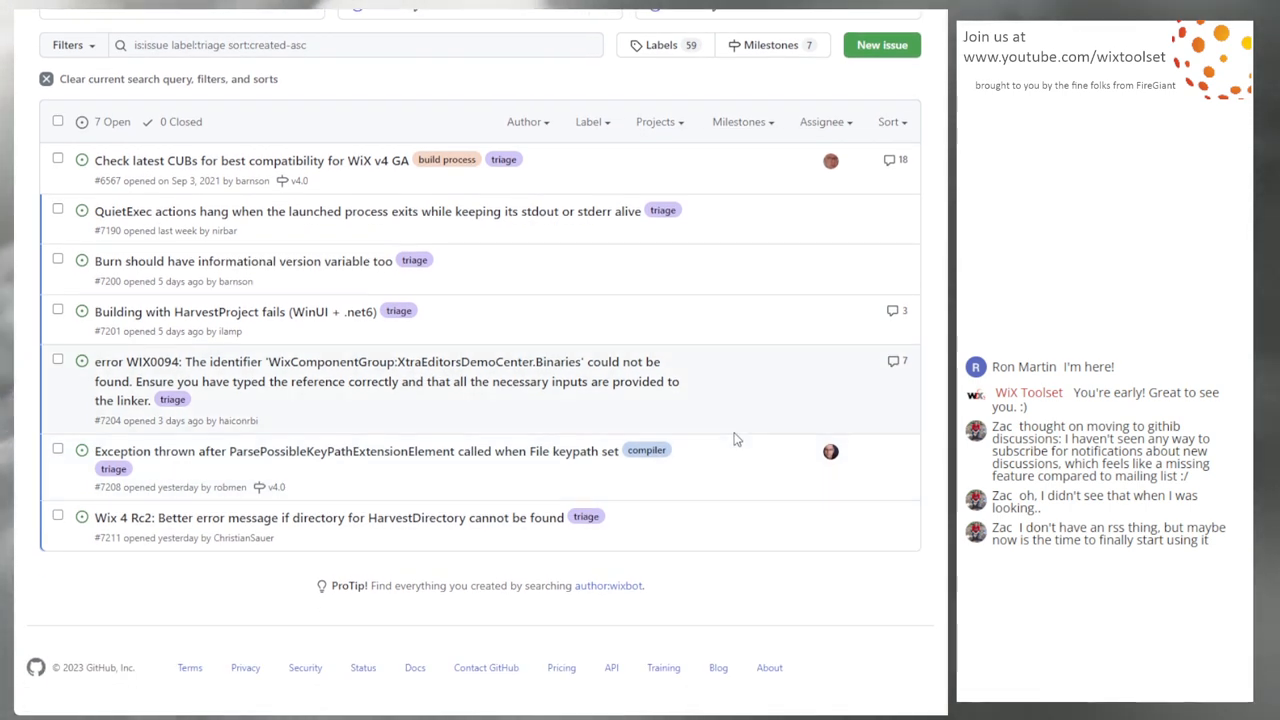
mouse_move(404, 482)
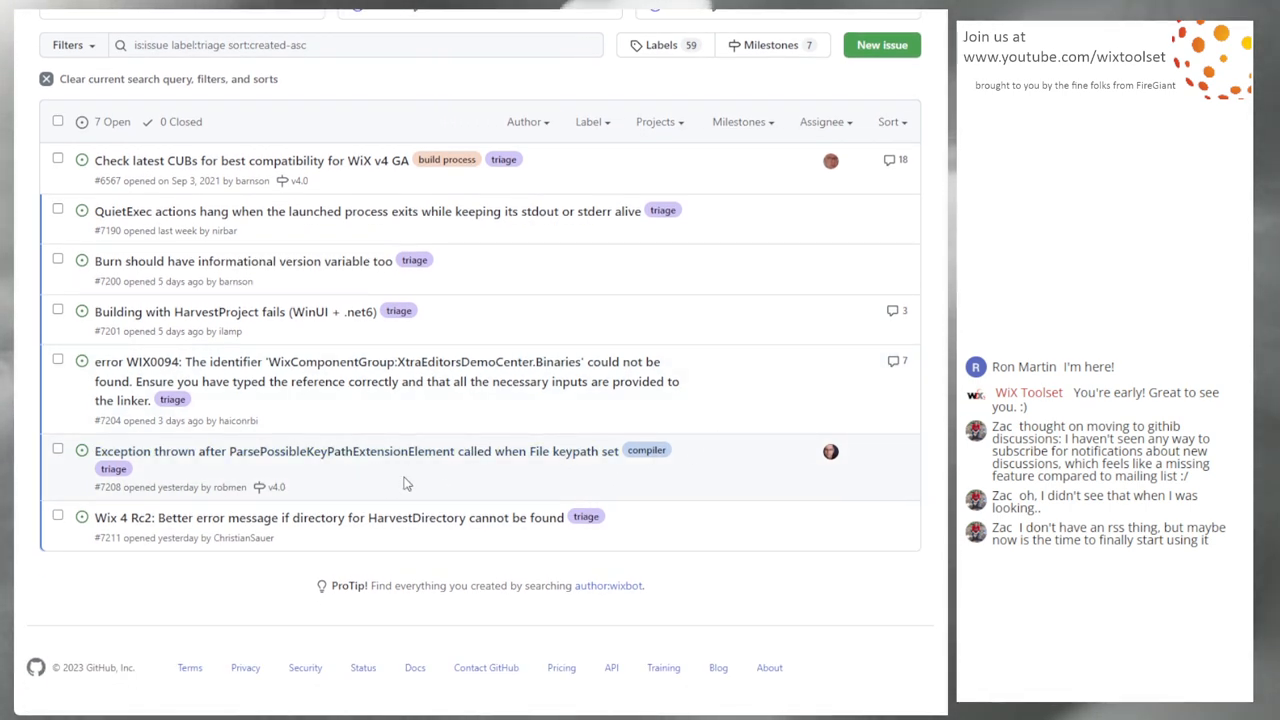
mouse_move(516, 464)
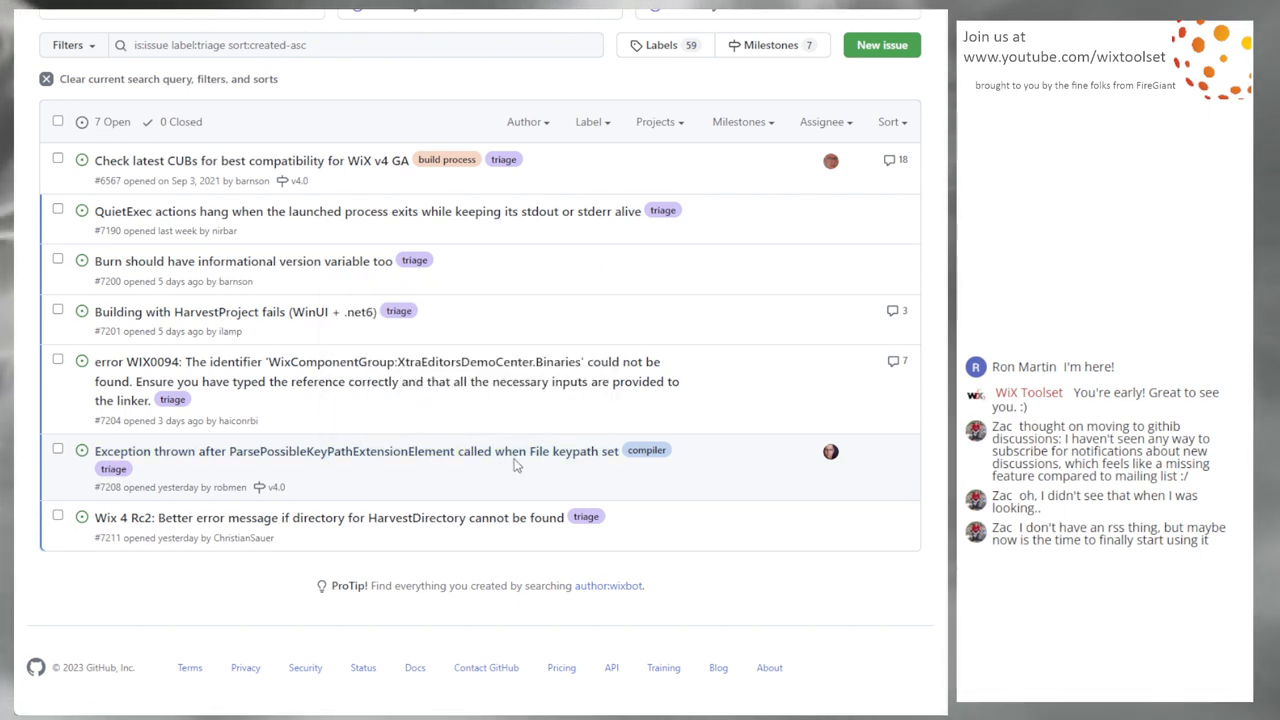
mouse_move(468, 476)
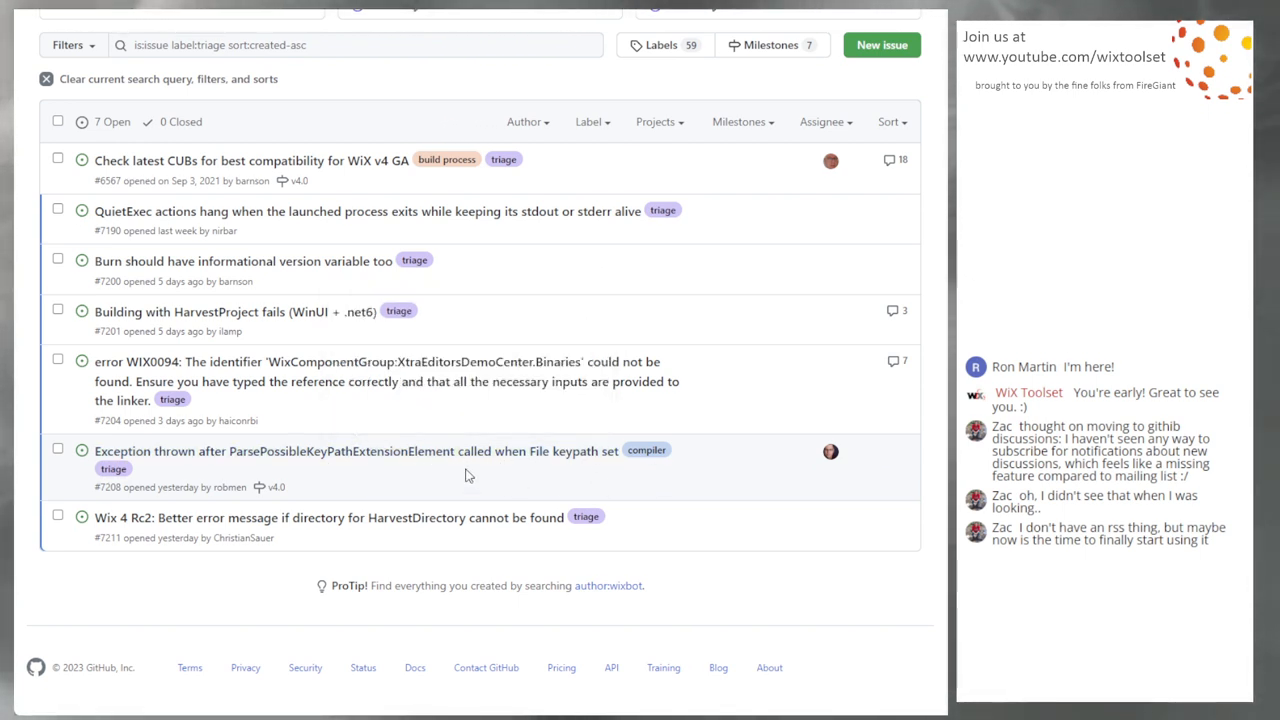
mouse_move(238, 418)
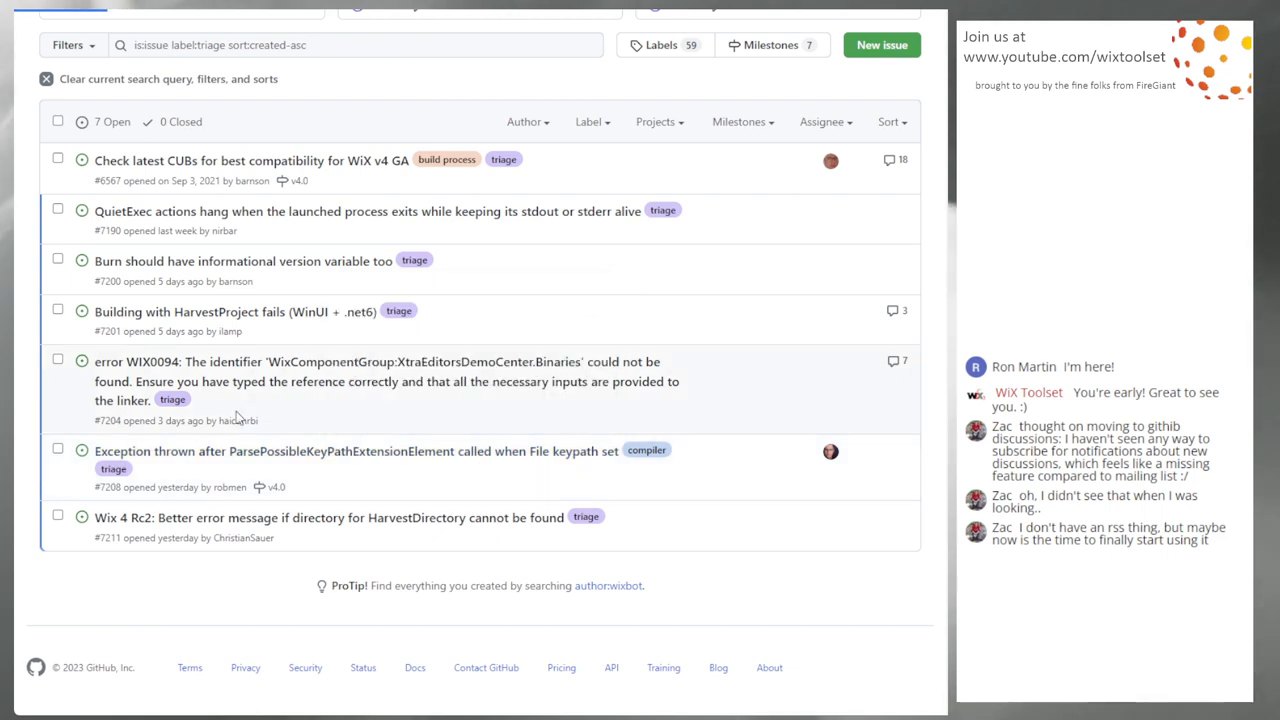
click(356, 452)
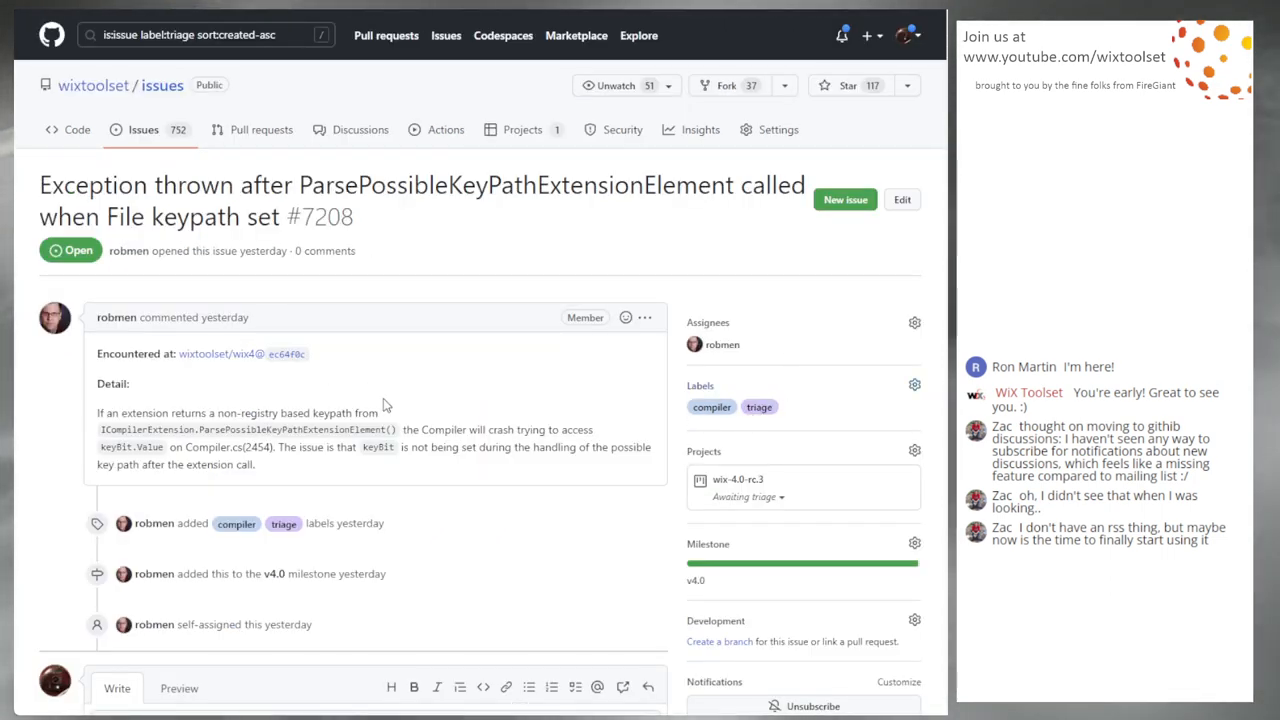
mouse_move(464, 428)
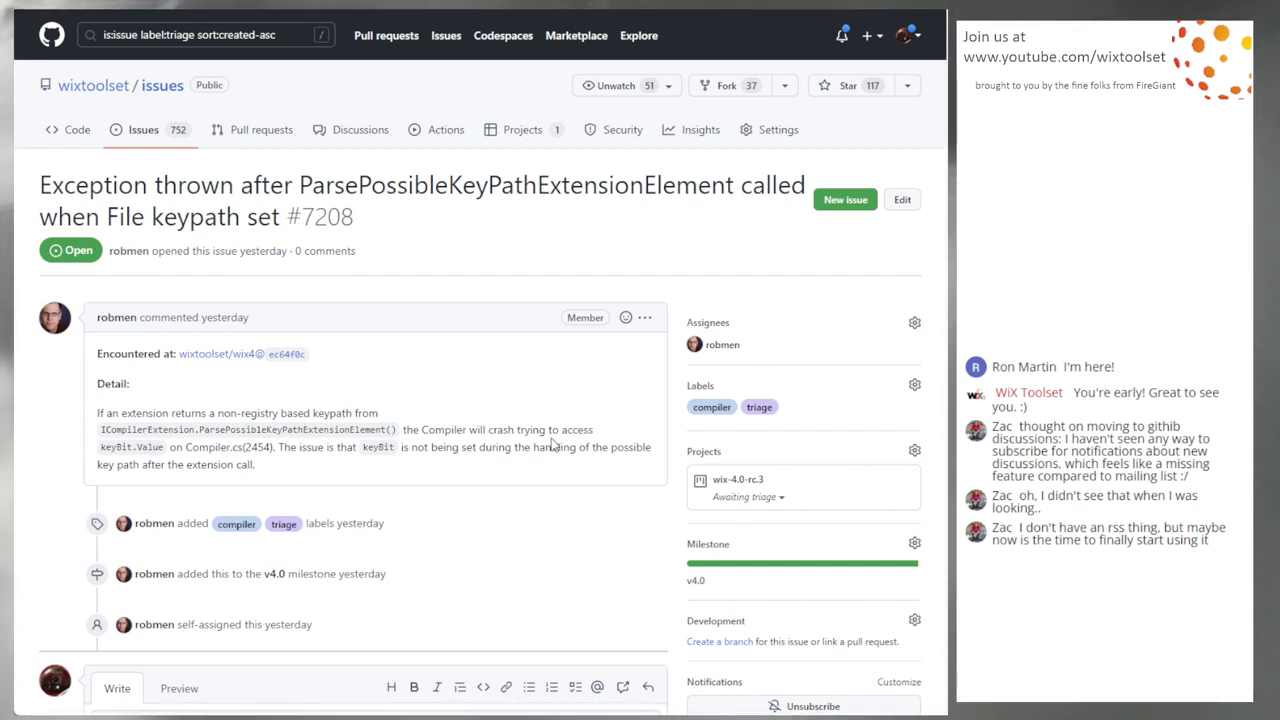
mouse_move(424, 452)
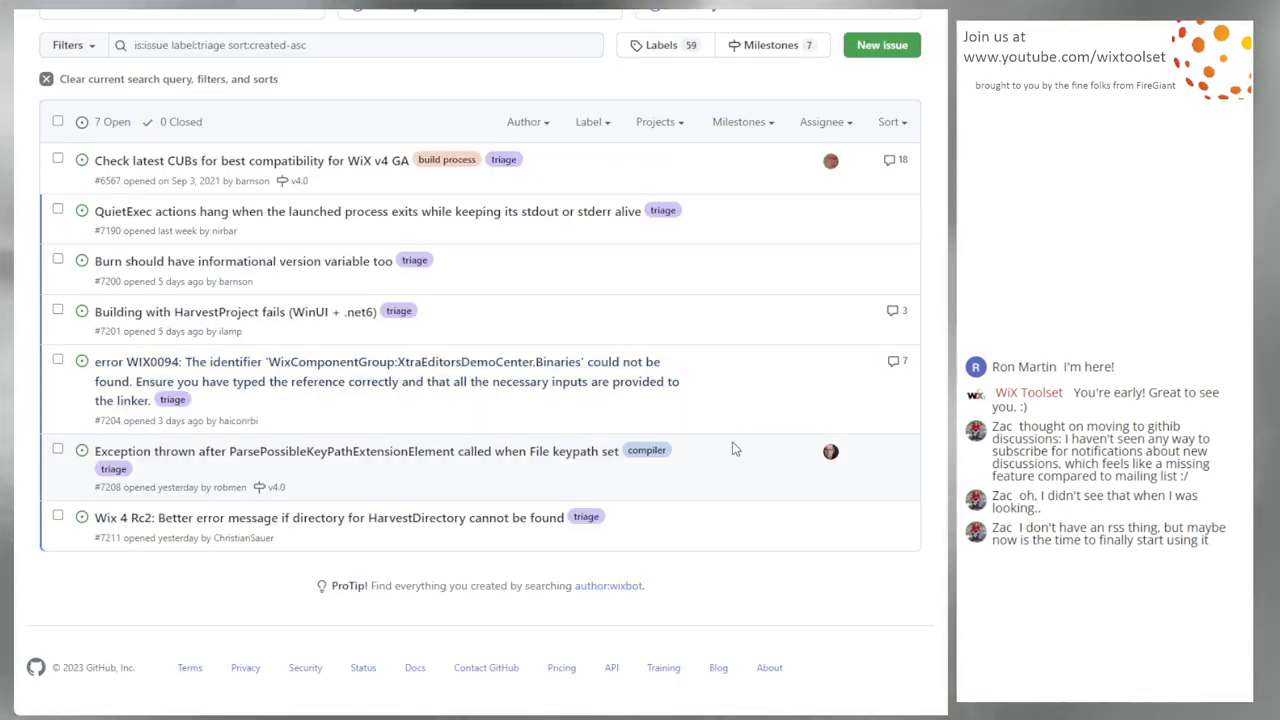
mouse_move(724, 488)
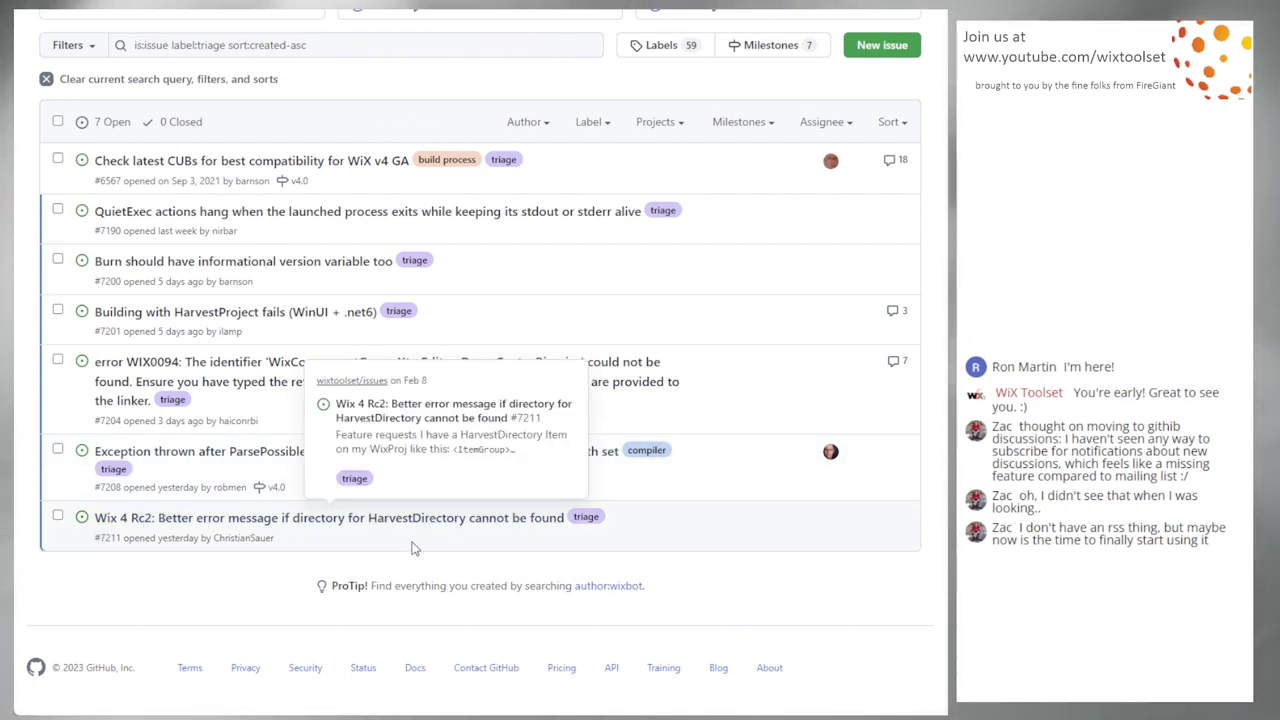
mouse_move(404, 528)
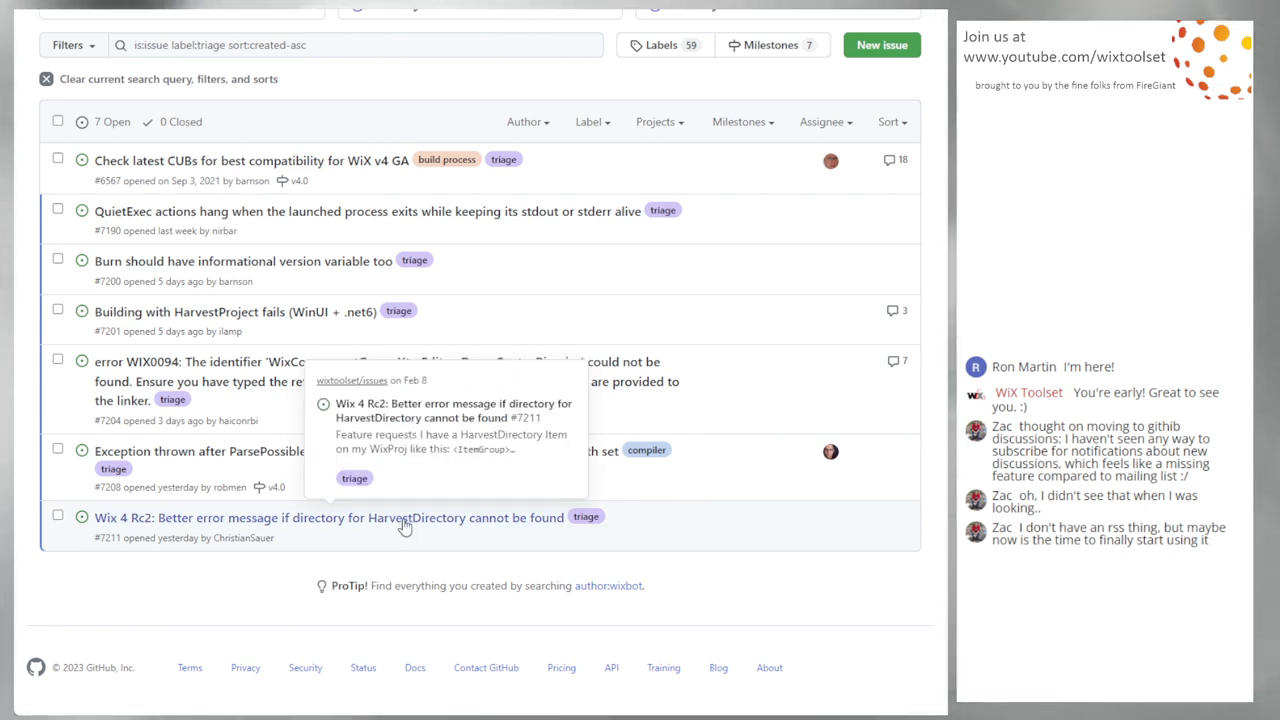
Review issue #7211's request for a better HarvestDirectory missing-directory error message.
click(320, 516)
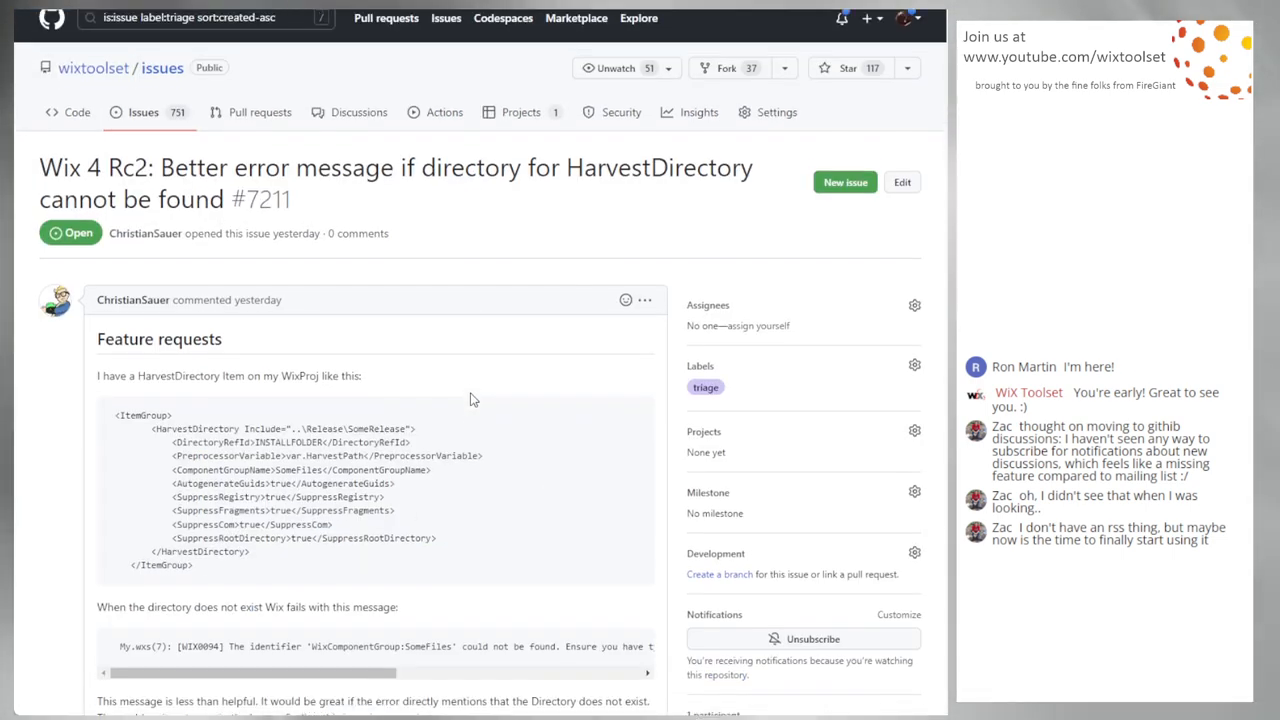
scroll(down, 3)
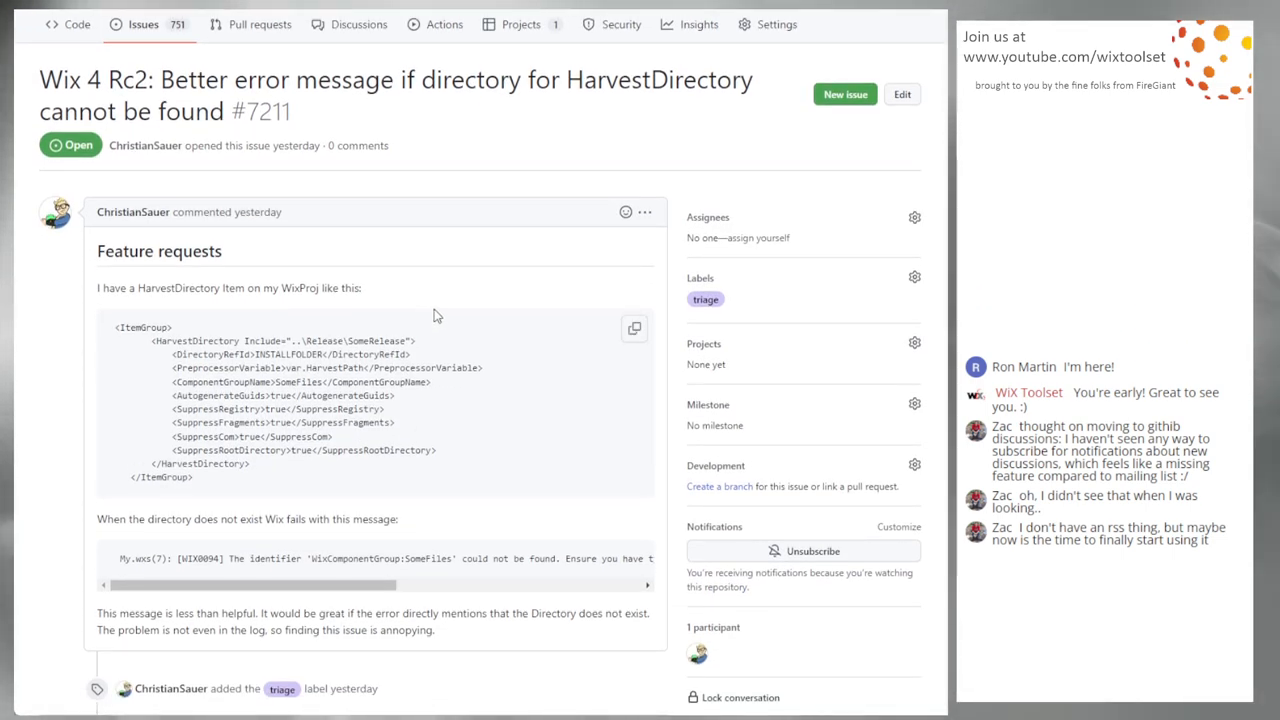
scroll(down, 3)
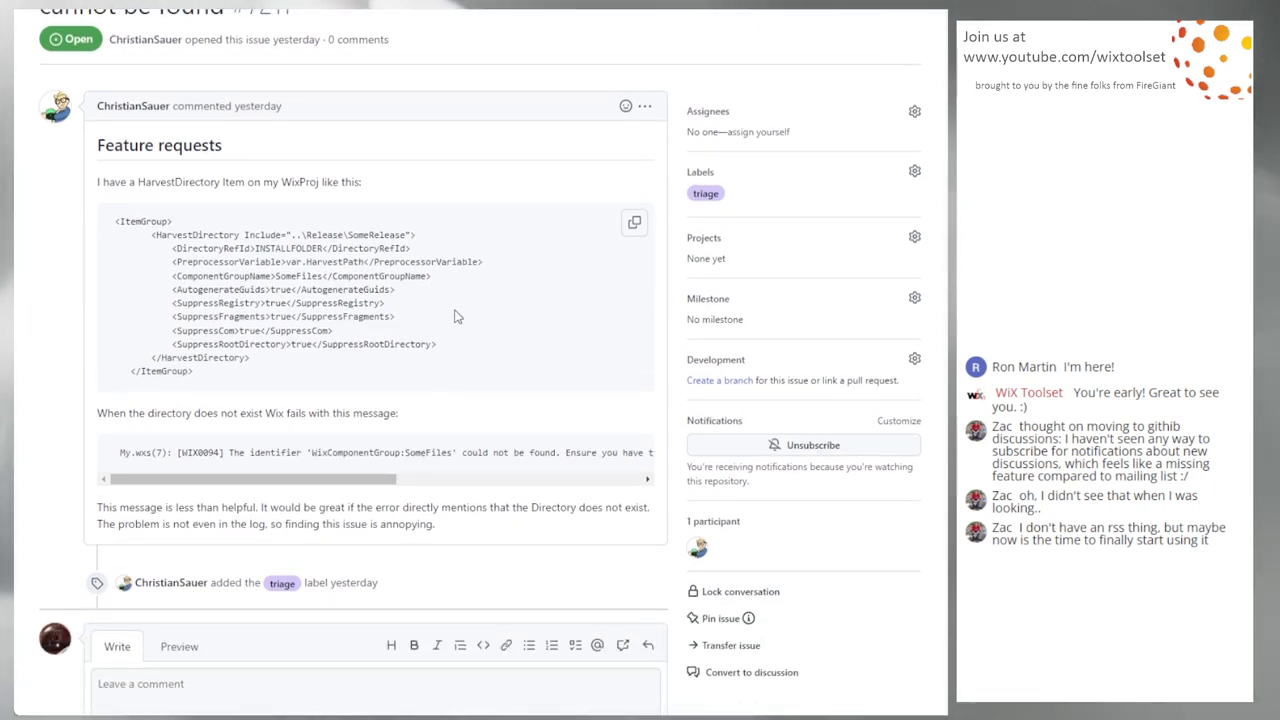
scroll(up, 3)
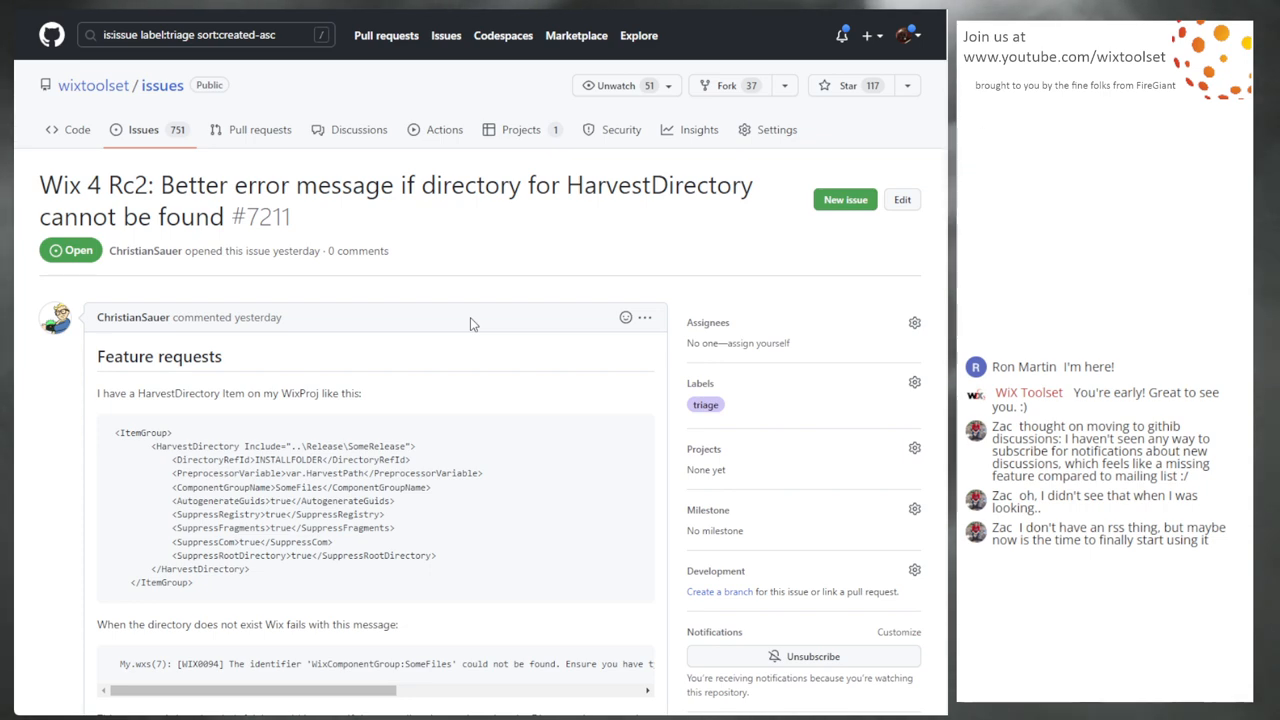
scroll(down, 3)
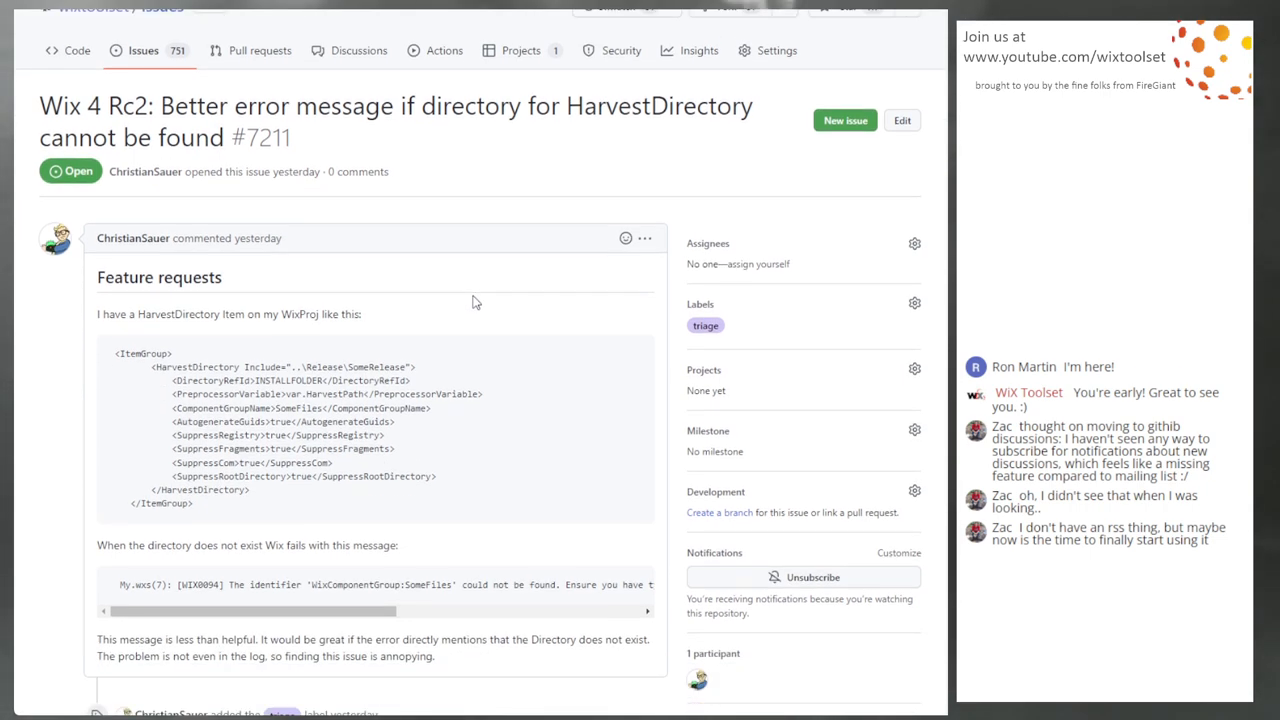
scroll(down, 3)
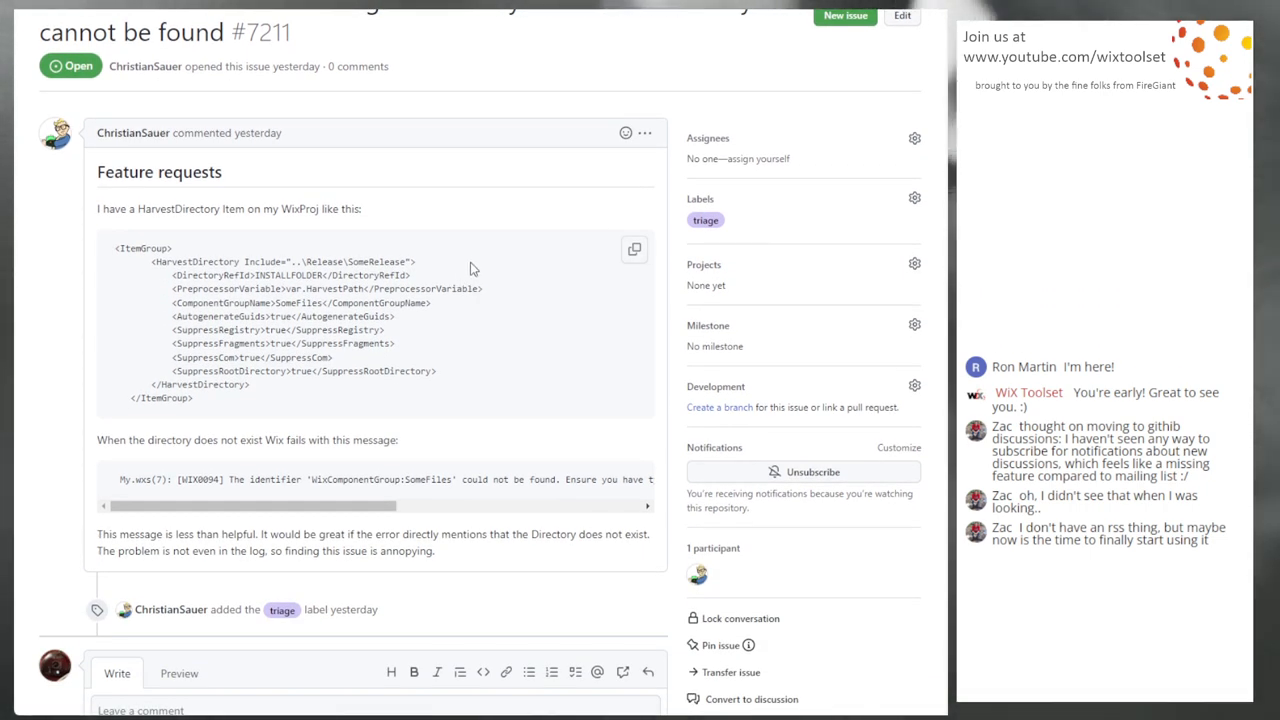
mouse_move(472, 264)
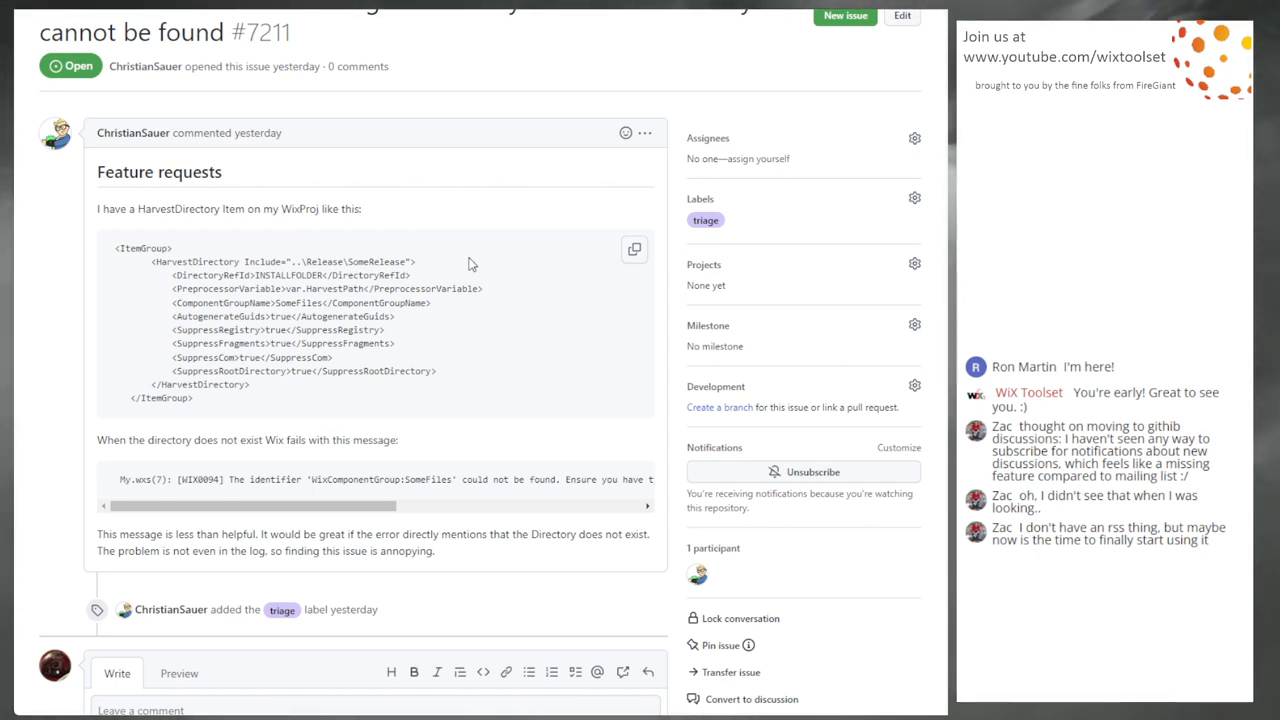
scroll(up, 3)
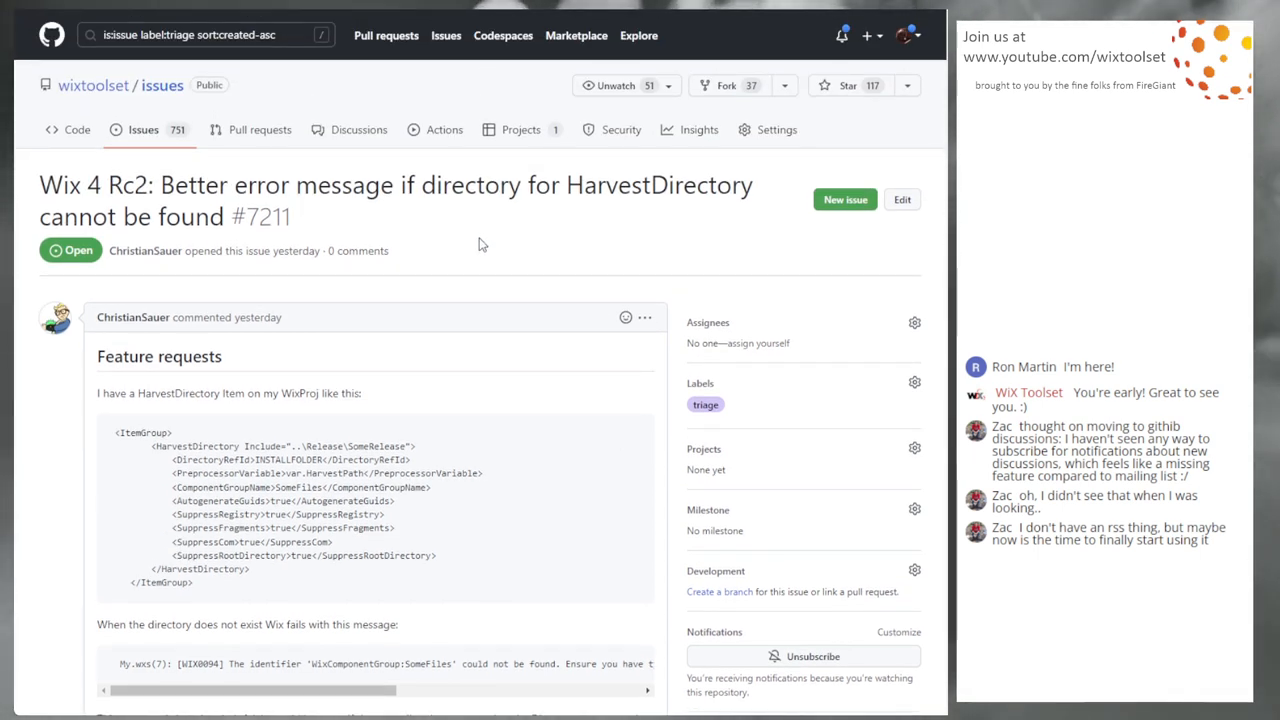
mouse_move(496, 252)
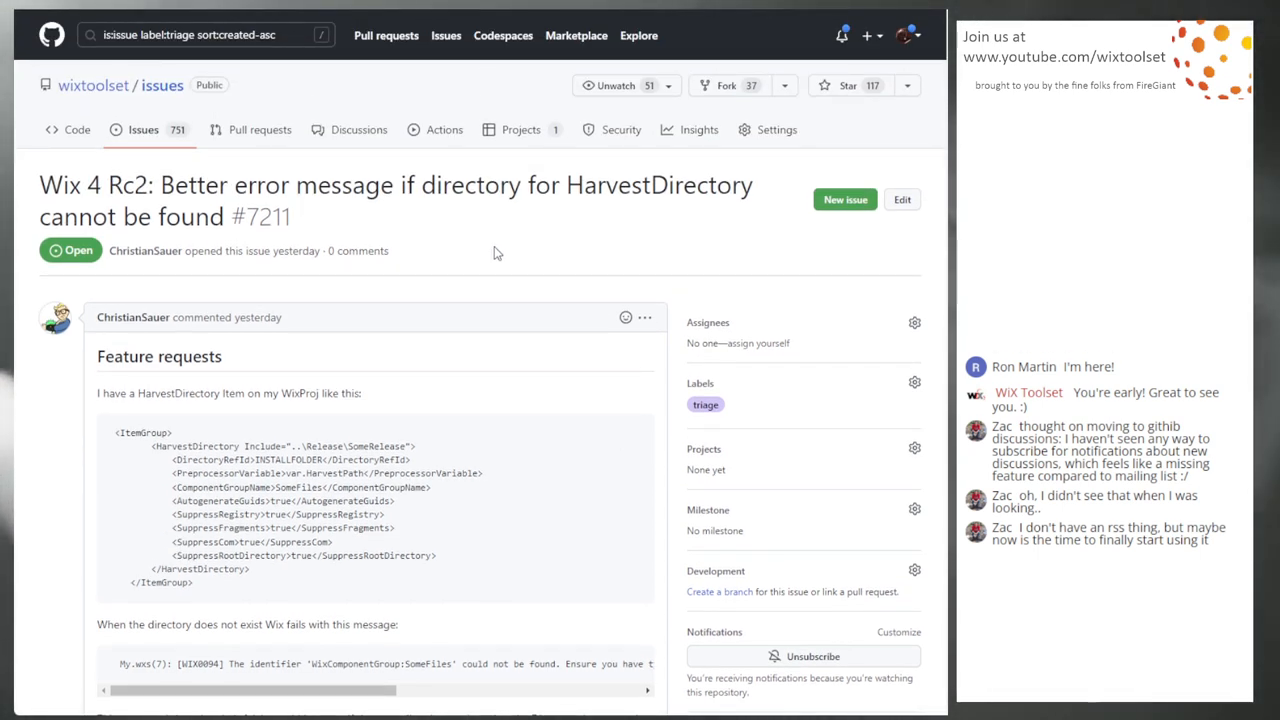
mouse_move(564, 264)
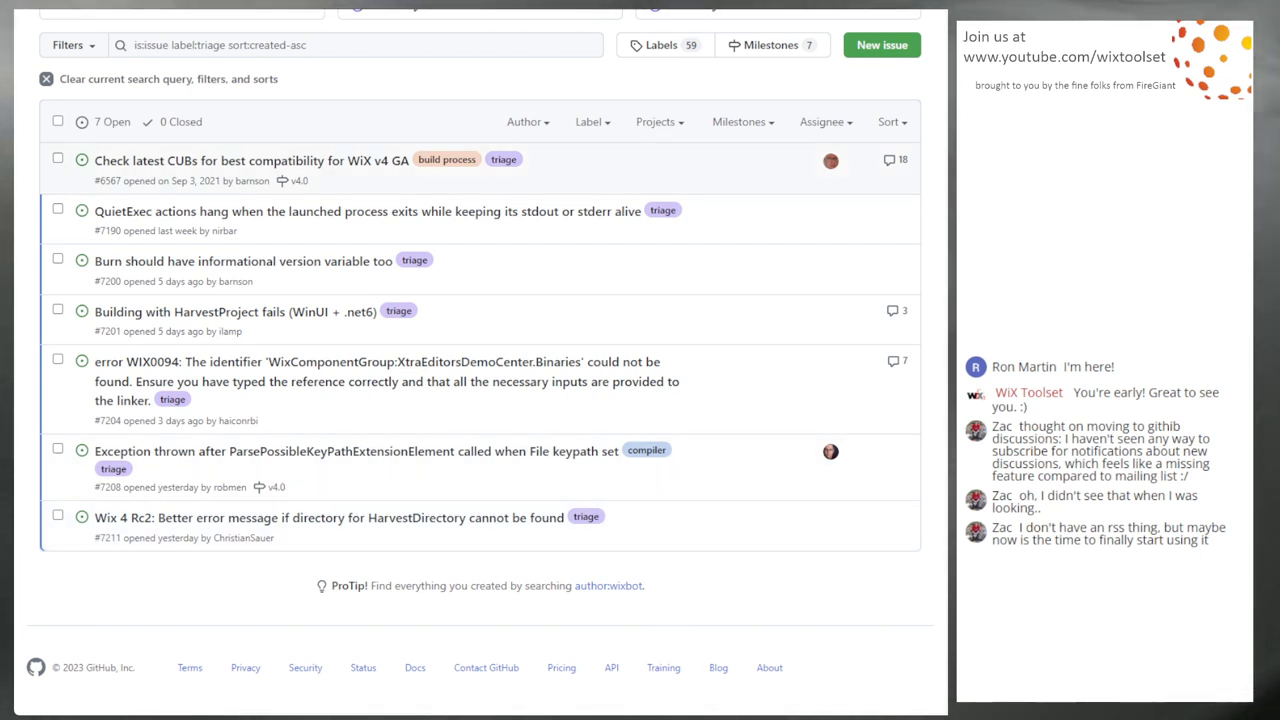
mouse_move(152, 576)
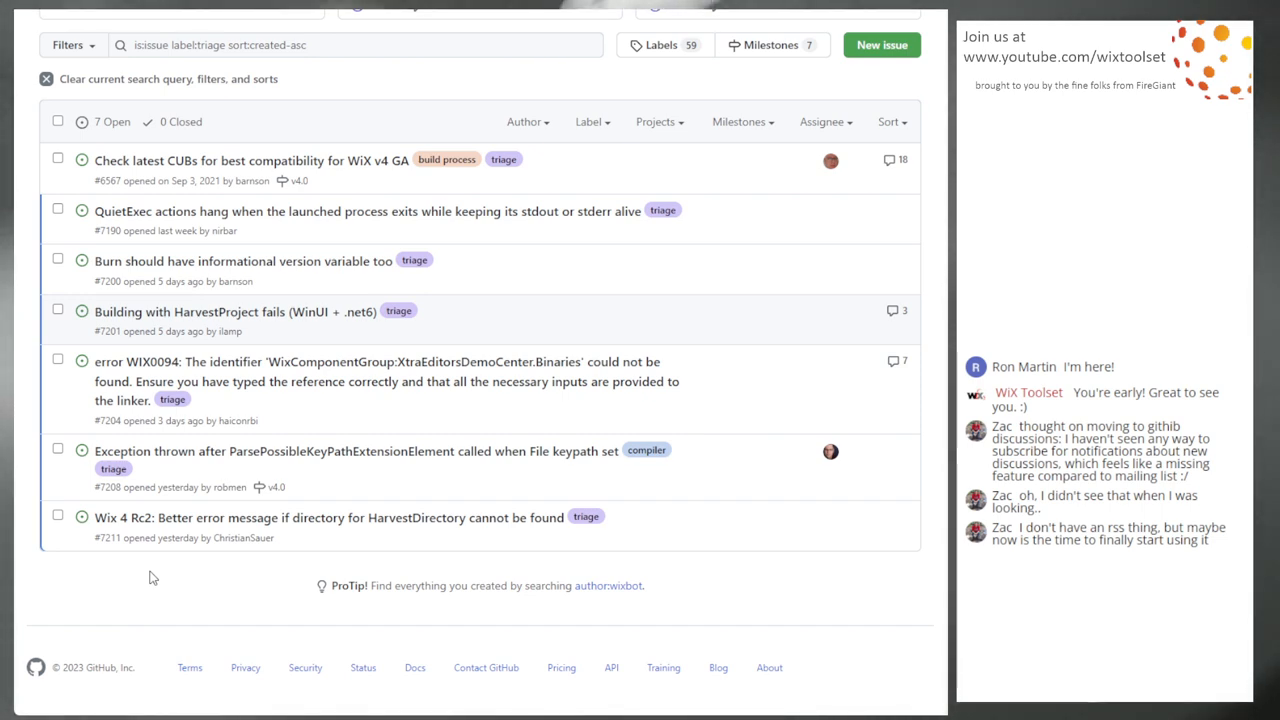
Scroll up the issue list now filtered to the nine open v4.0 milestone issues.
scroll(up, 3)
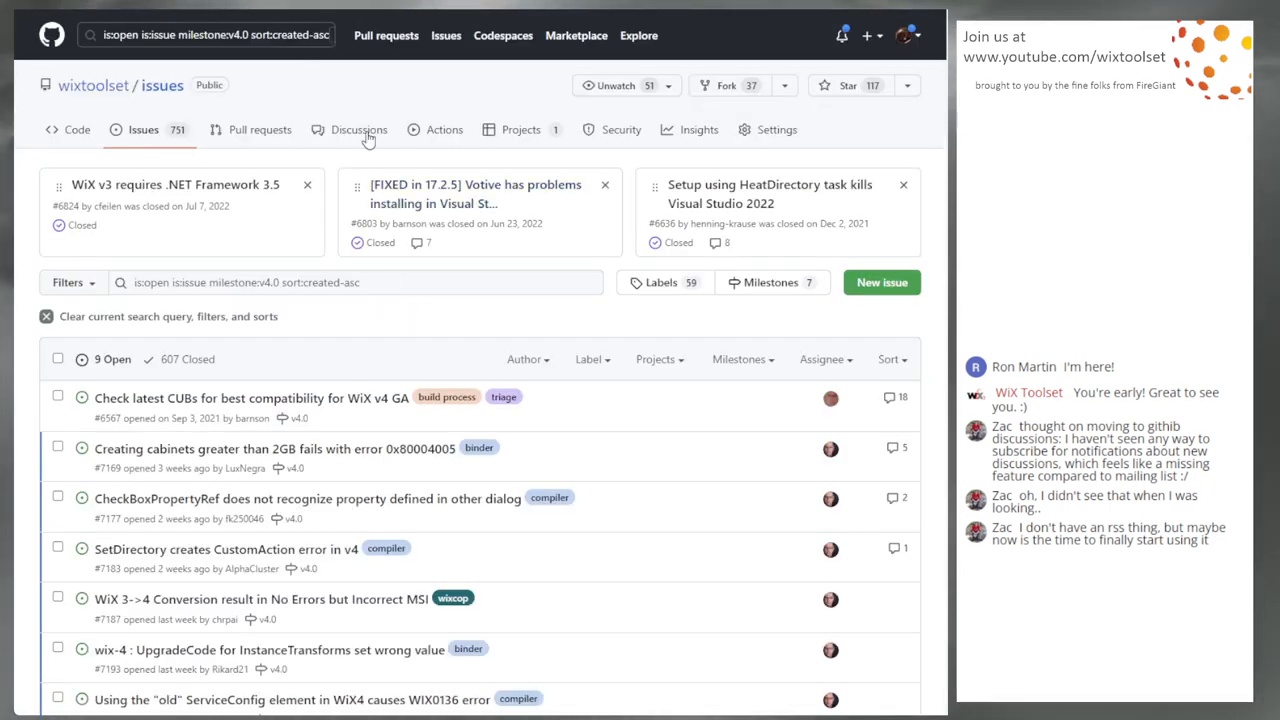
scroll(down, 3)
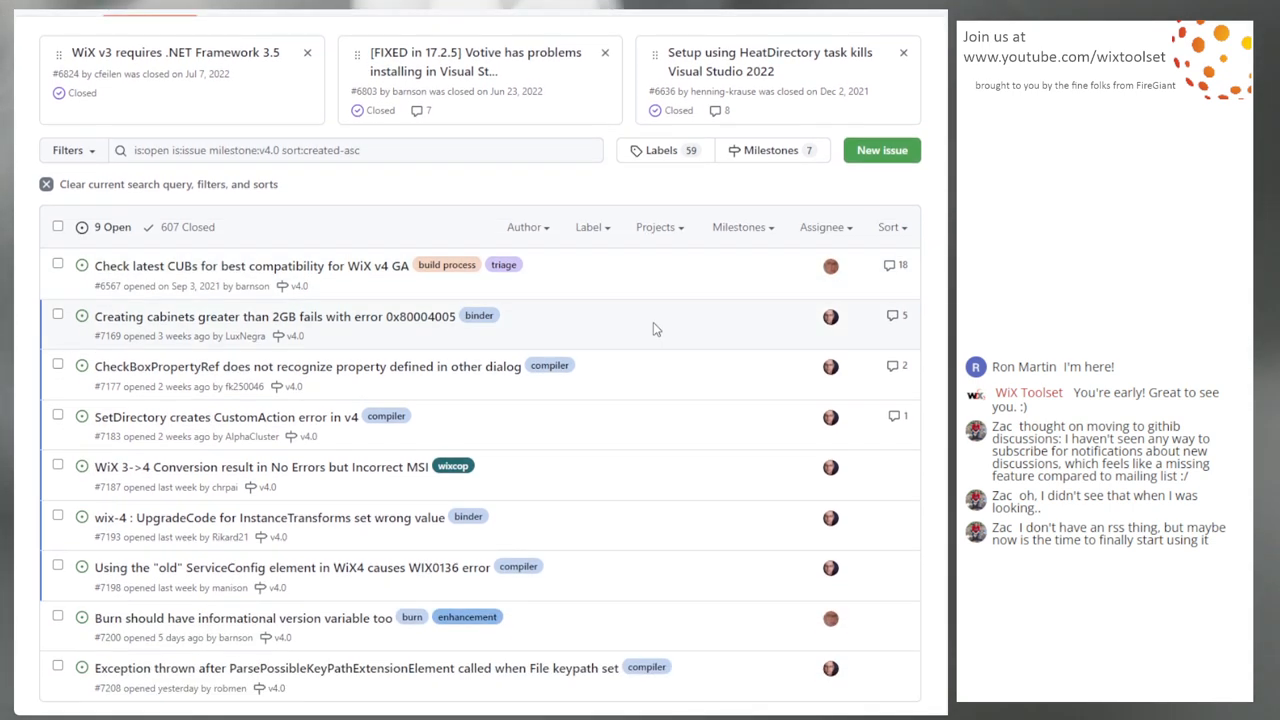
scroll(down, 3)
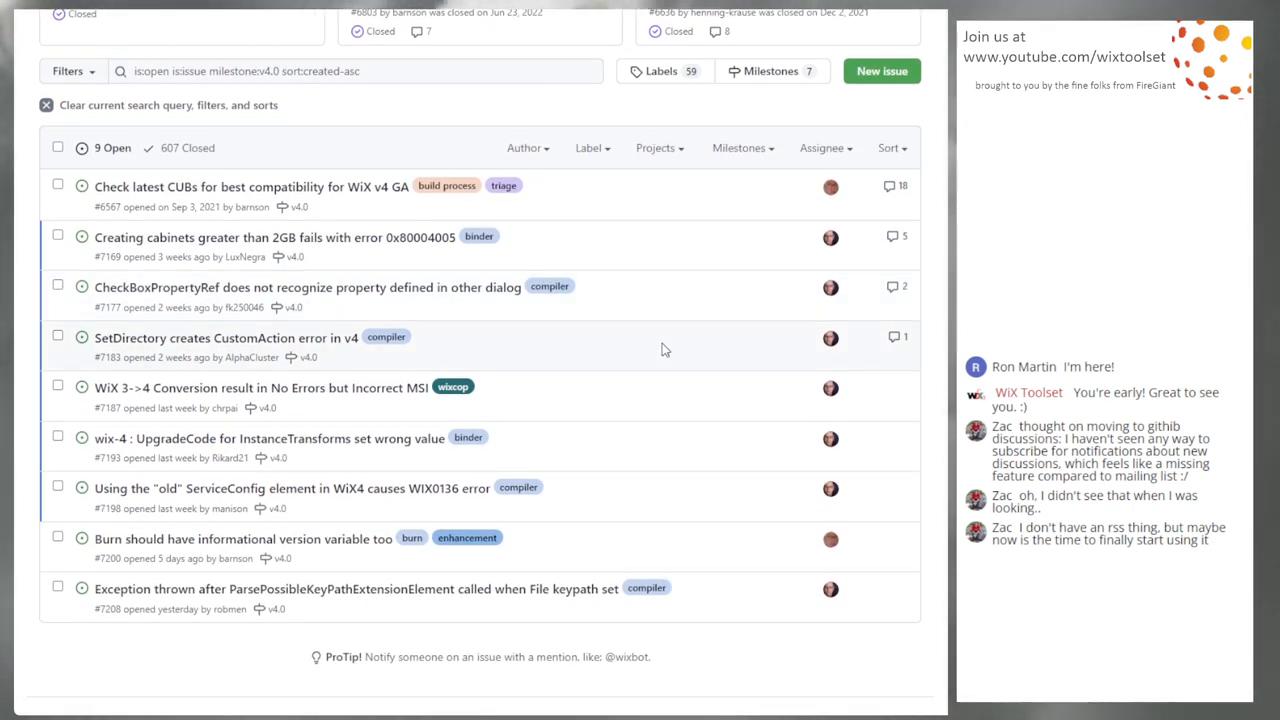
mouse_move(290, 260)
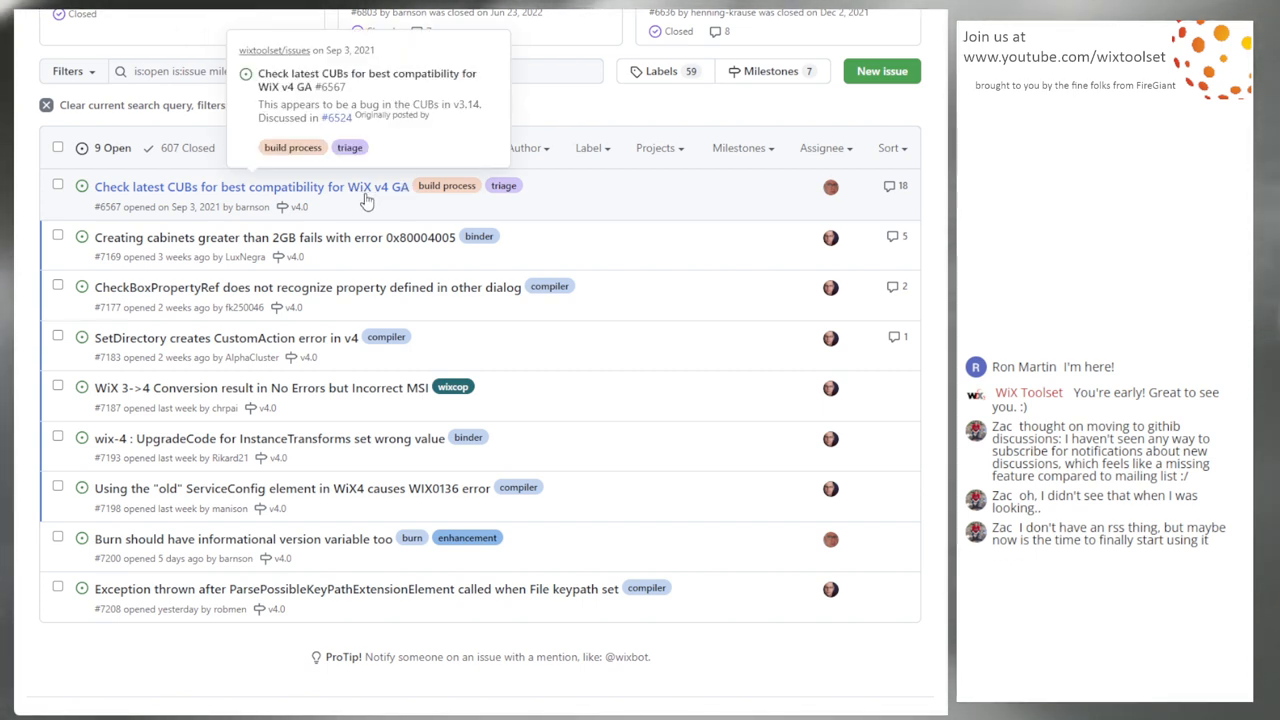
mouse_move(668, 184)
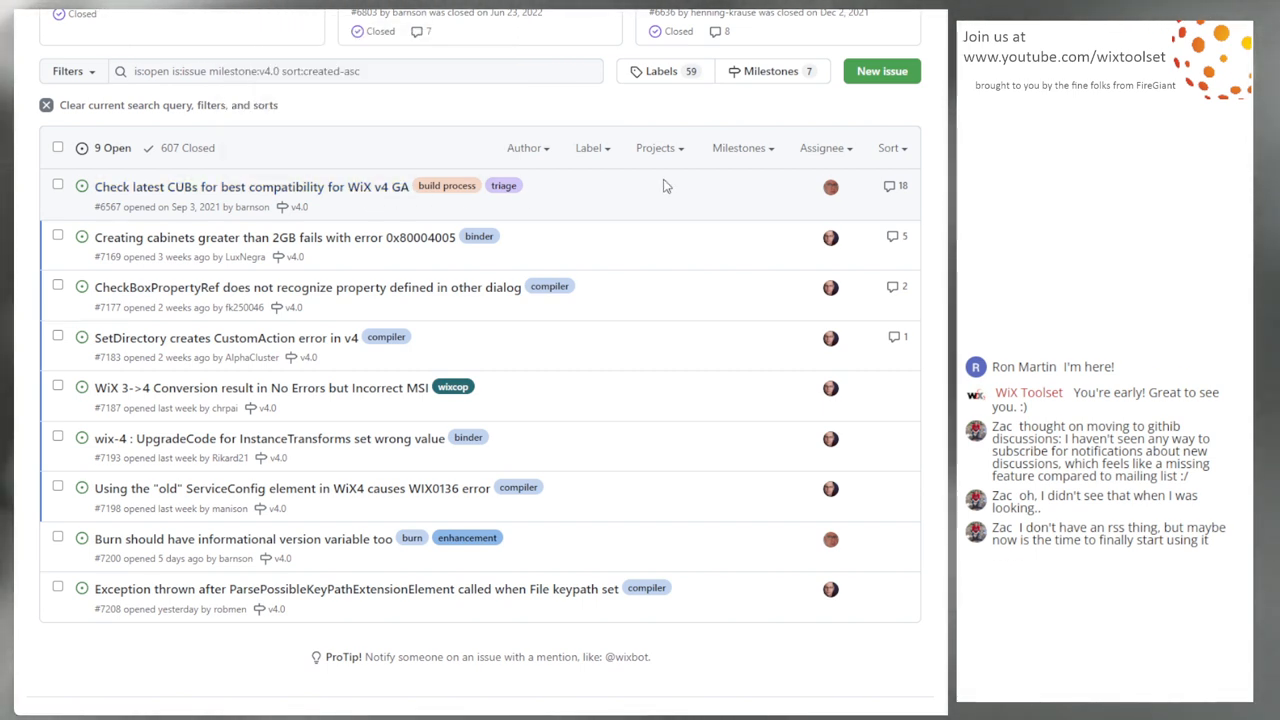
mouse_move(616, 236)
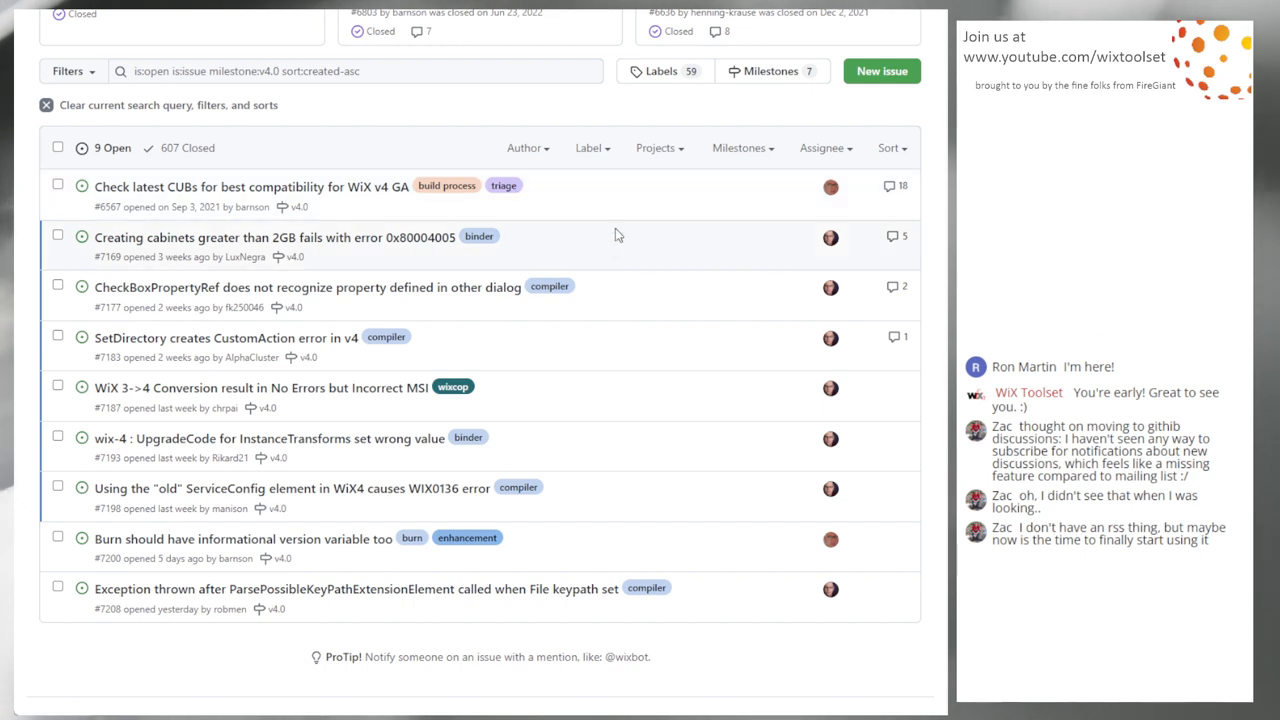
mouse_move(620, 260)
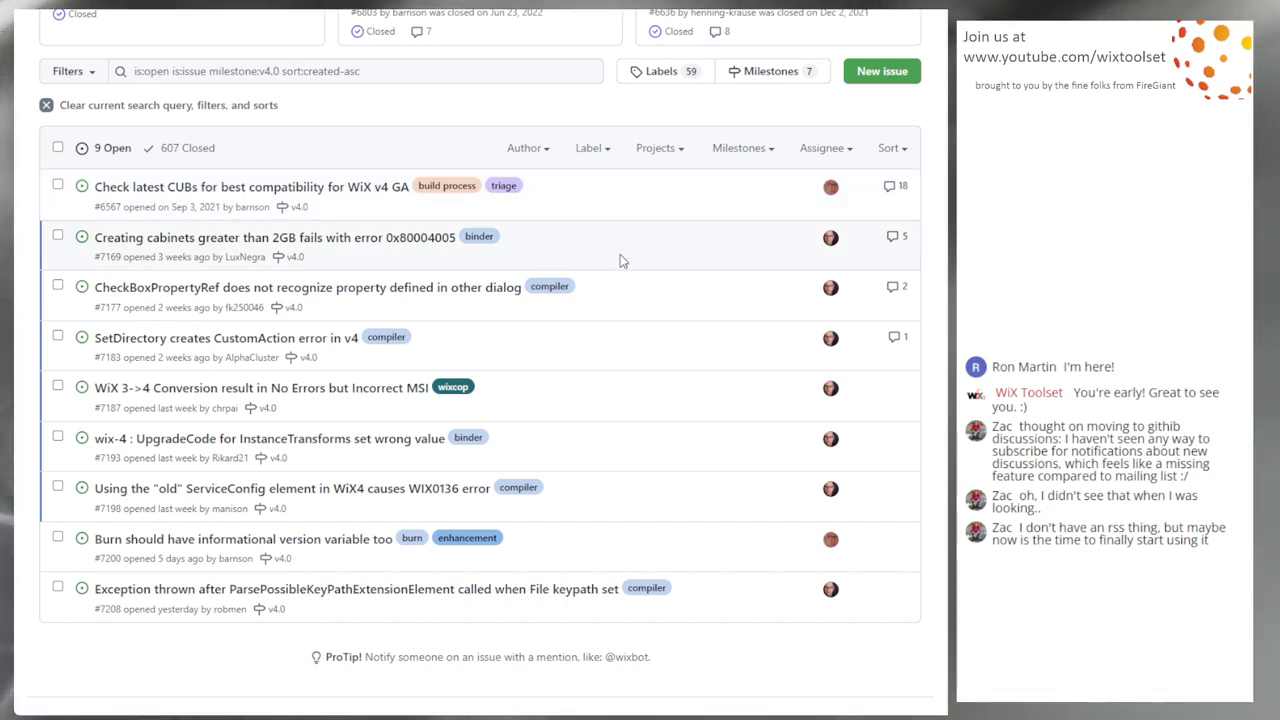
mouse_move(618, 244)
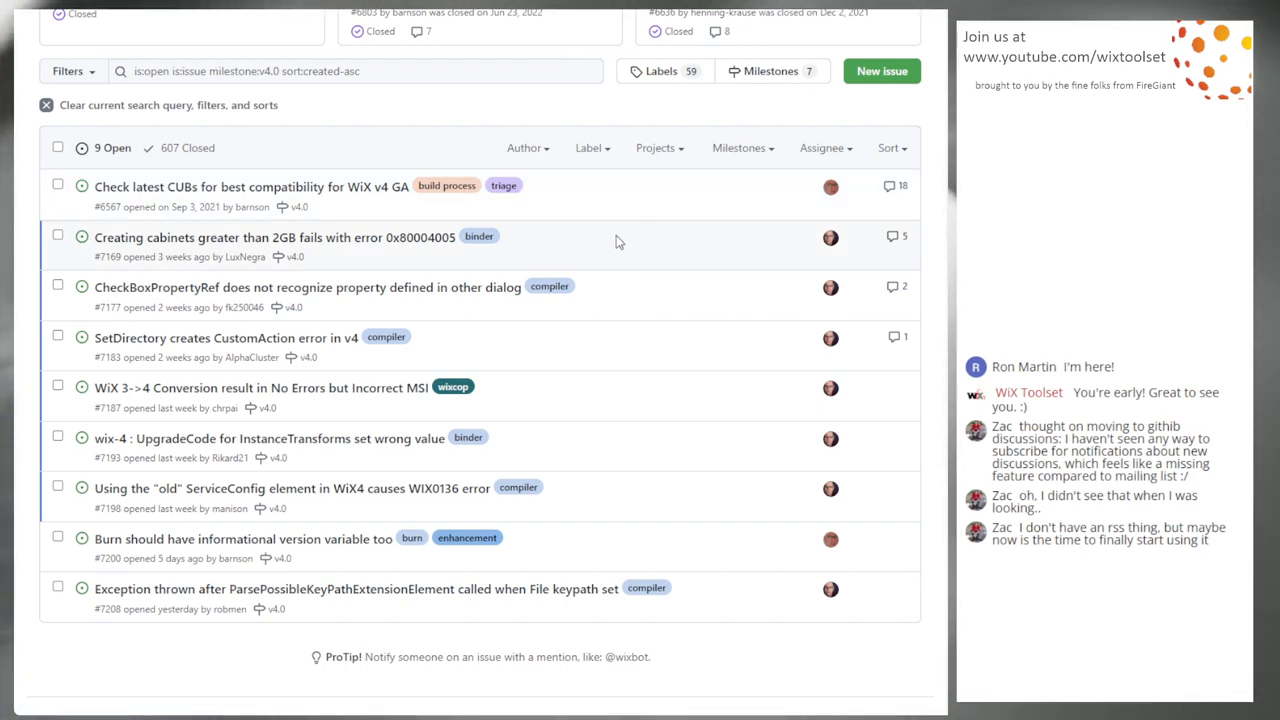
mouse_move(584, 248)
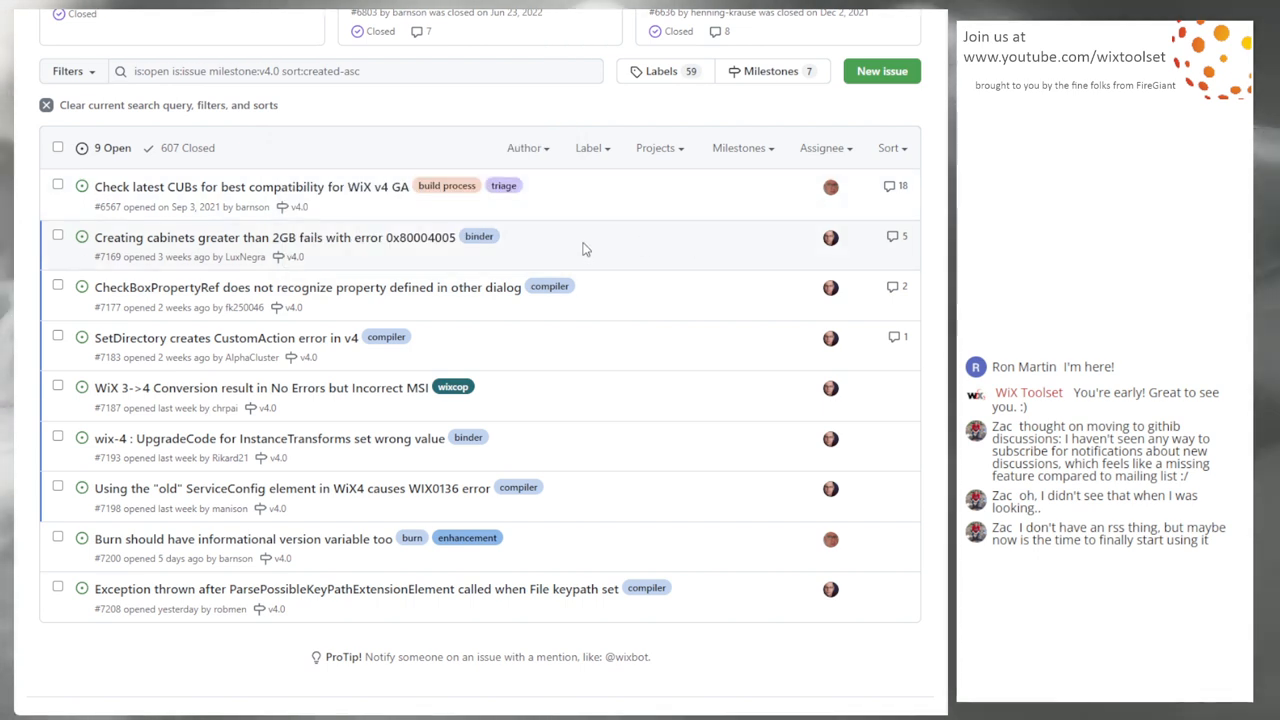
mouse_move(428, 248)
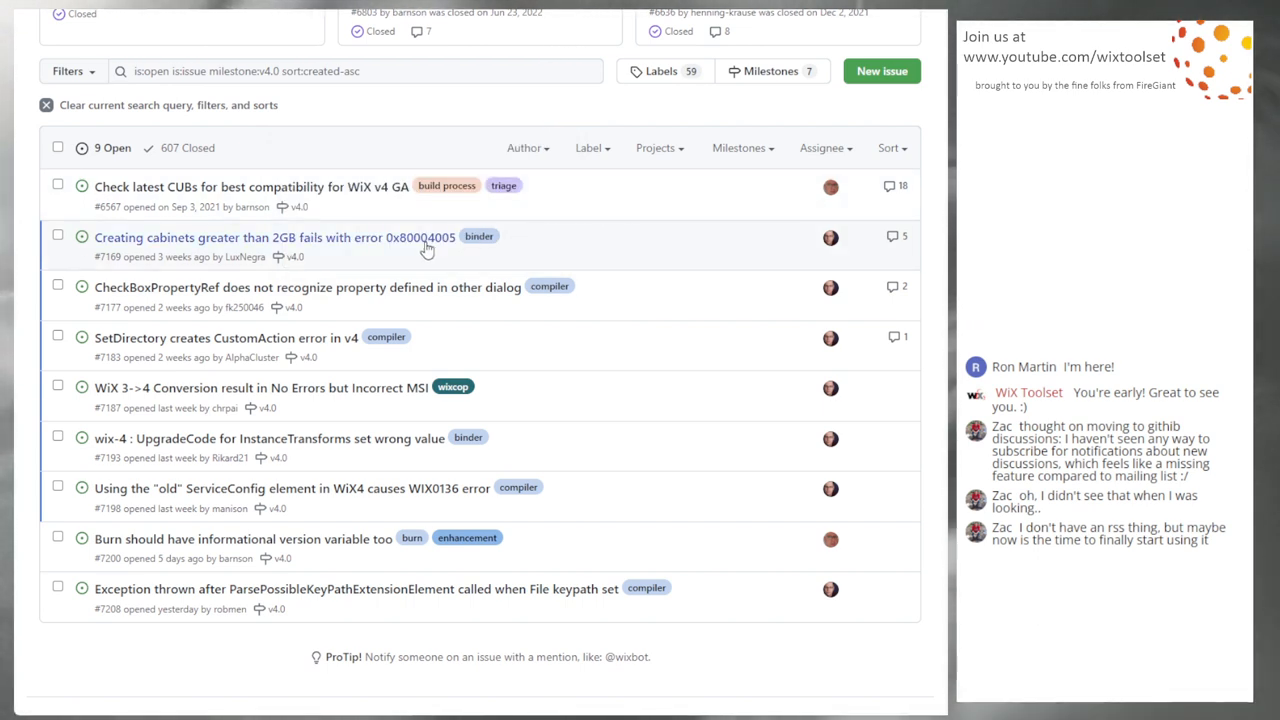
mouse_move(668, 248)
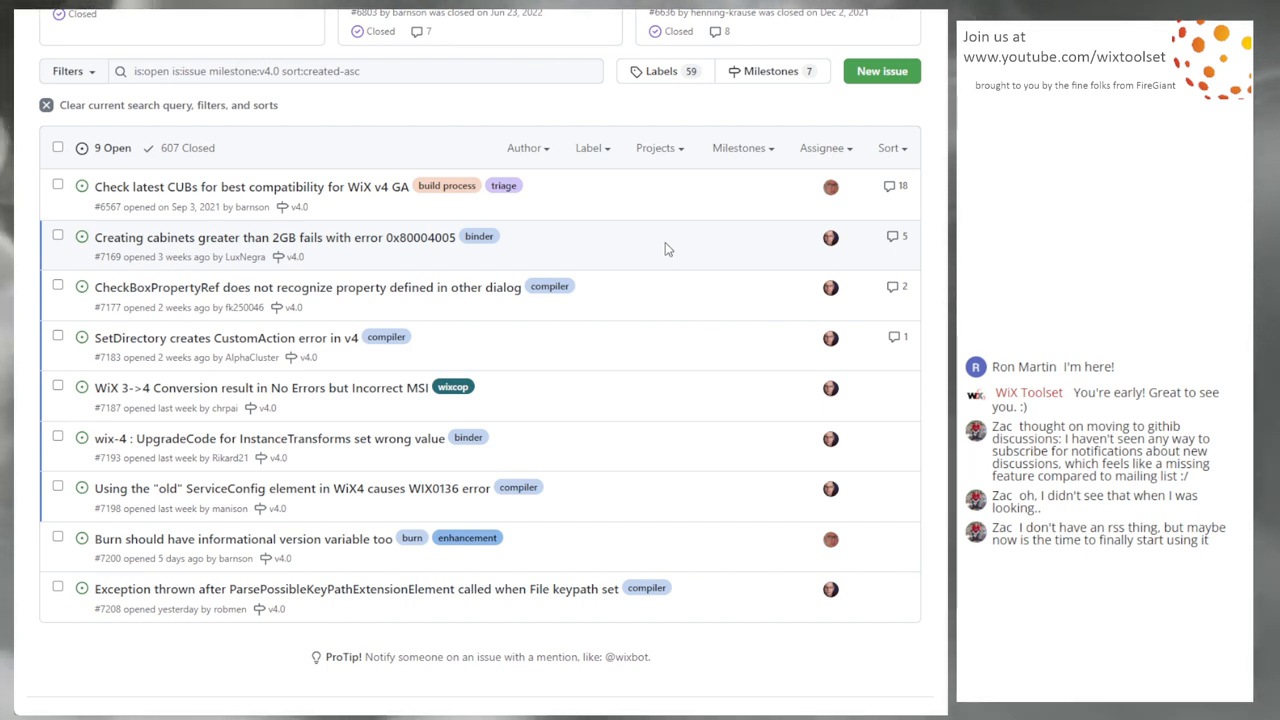
mouse_move(564, 248)
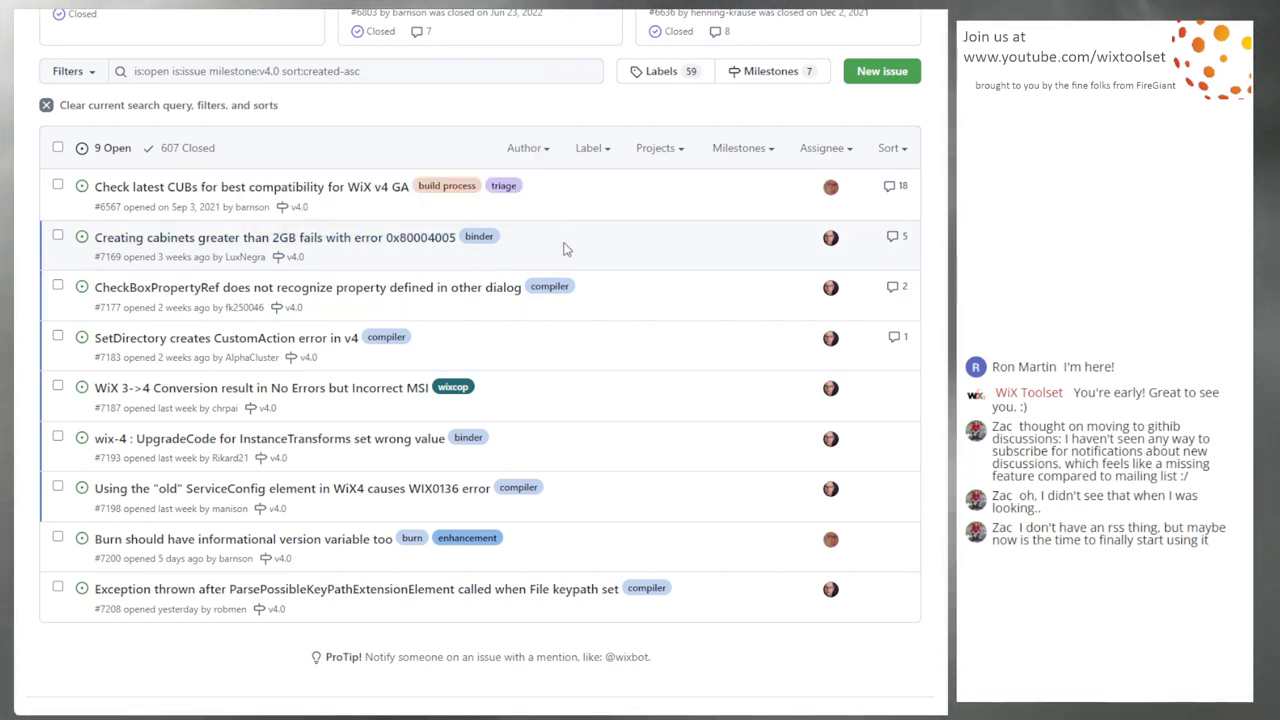
mouse_move(688, 308)
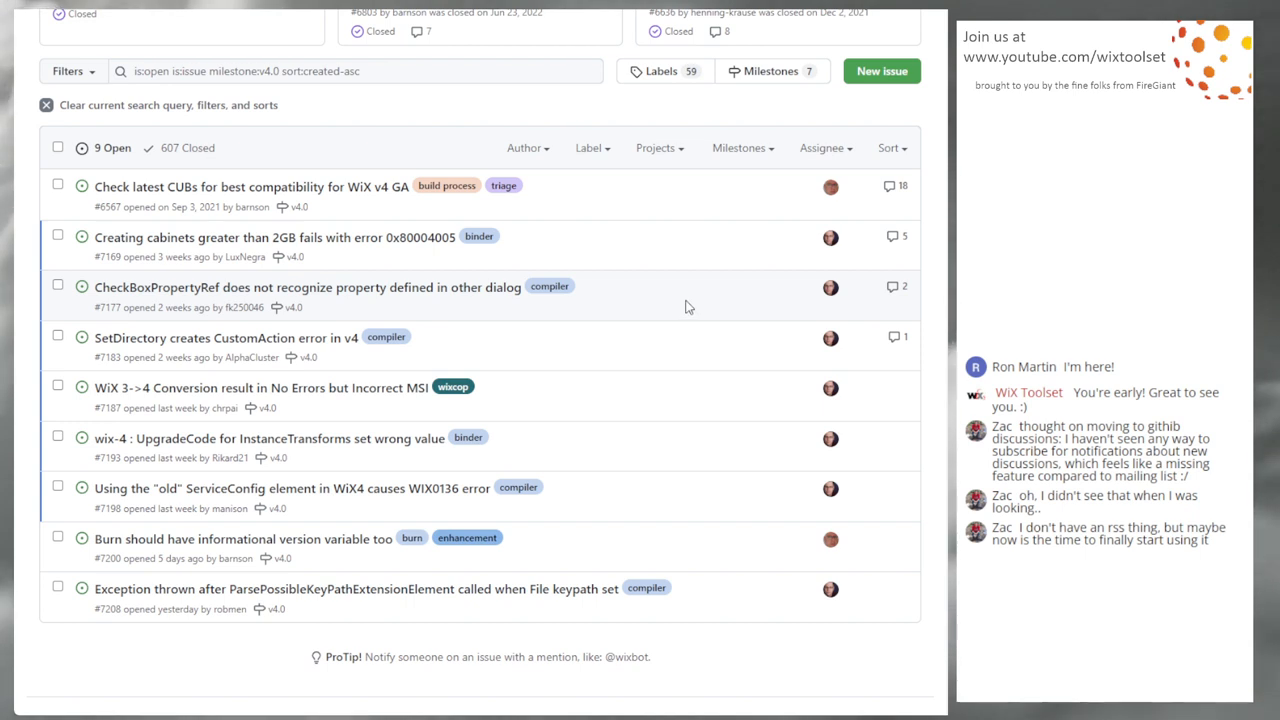
mouse_move(660, 318)
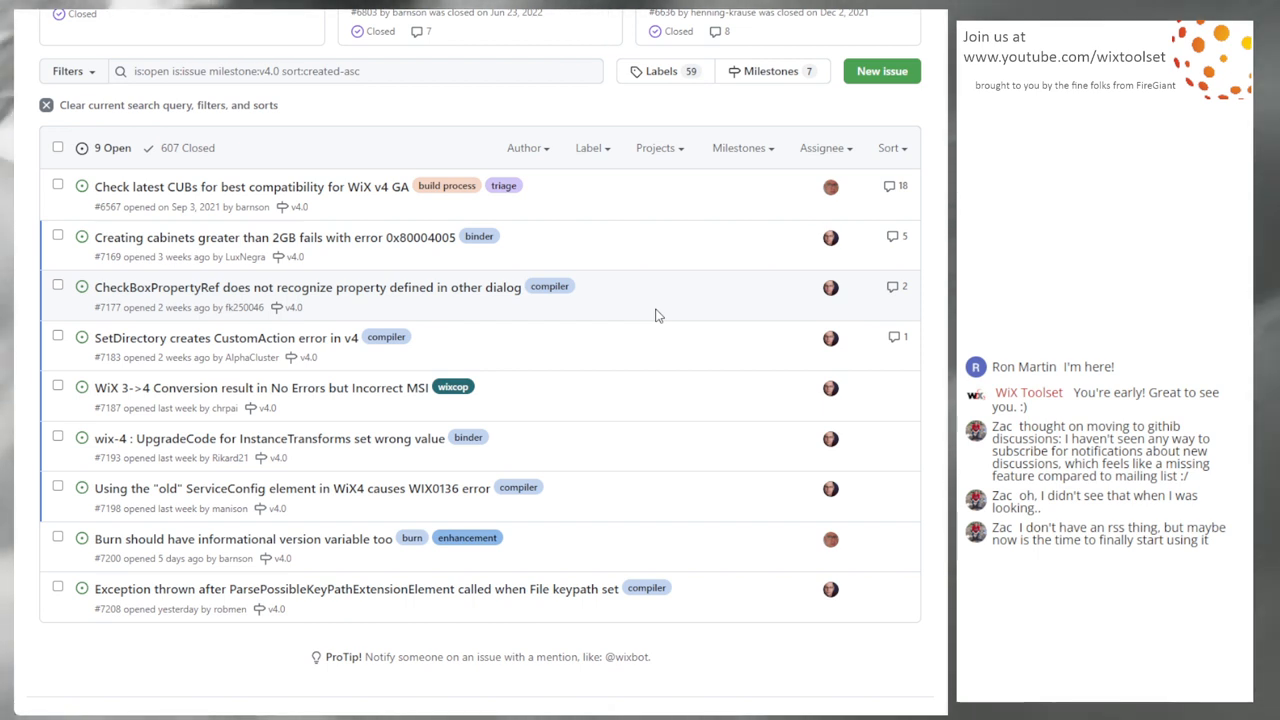
mouse_move(604, 332)
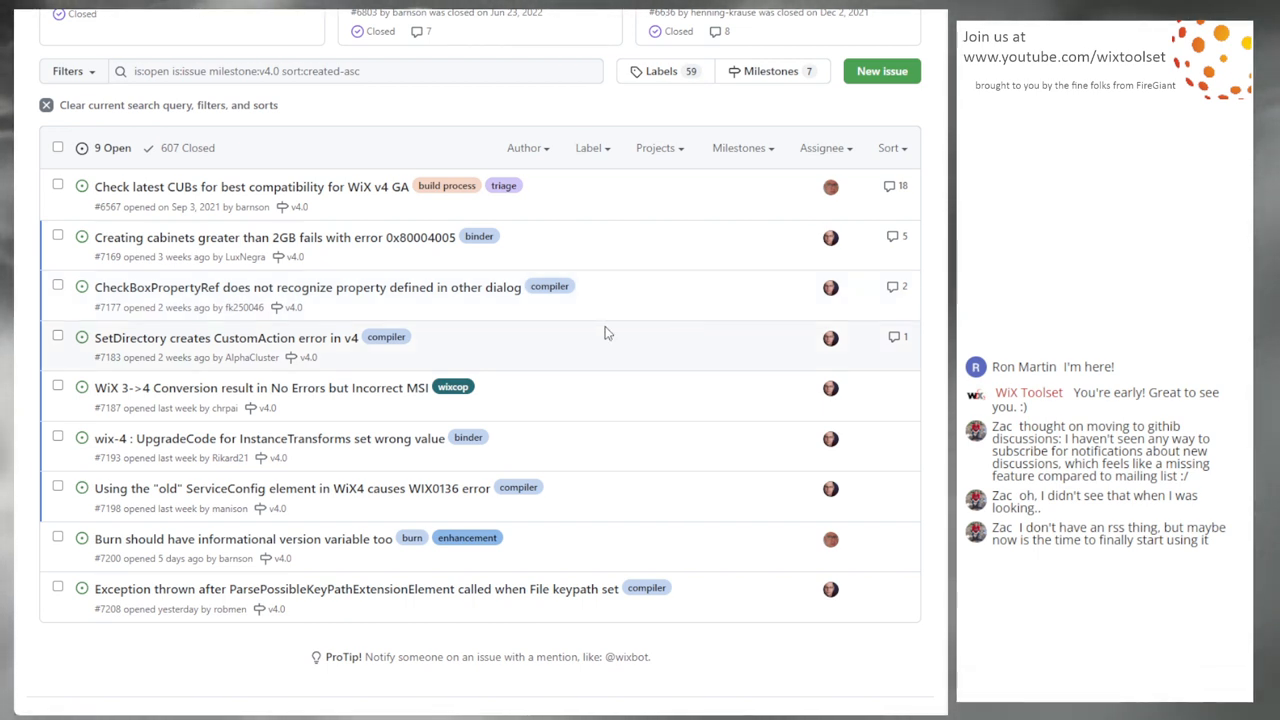
mouse_move(680, 320)
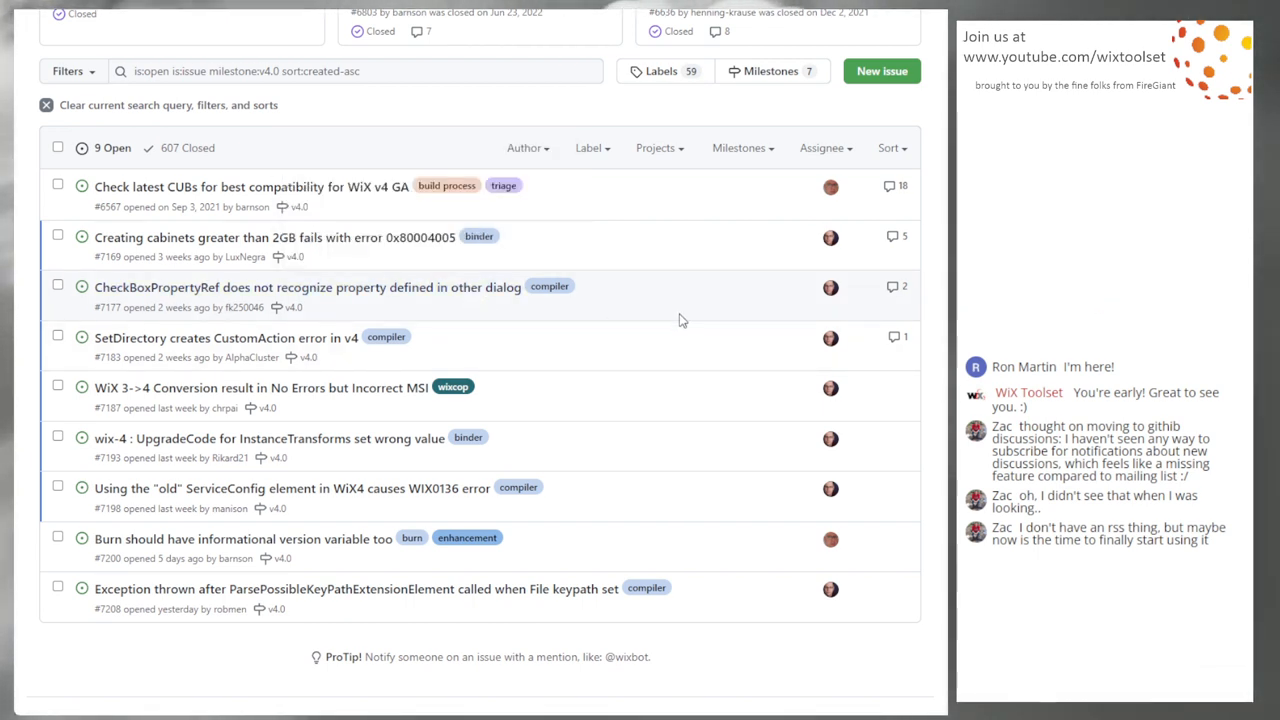
mouse_move(668, 358)
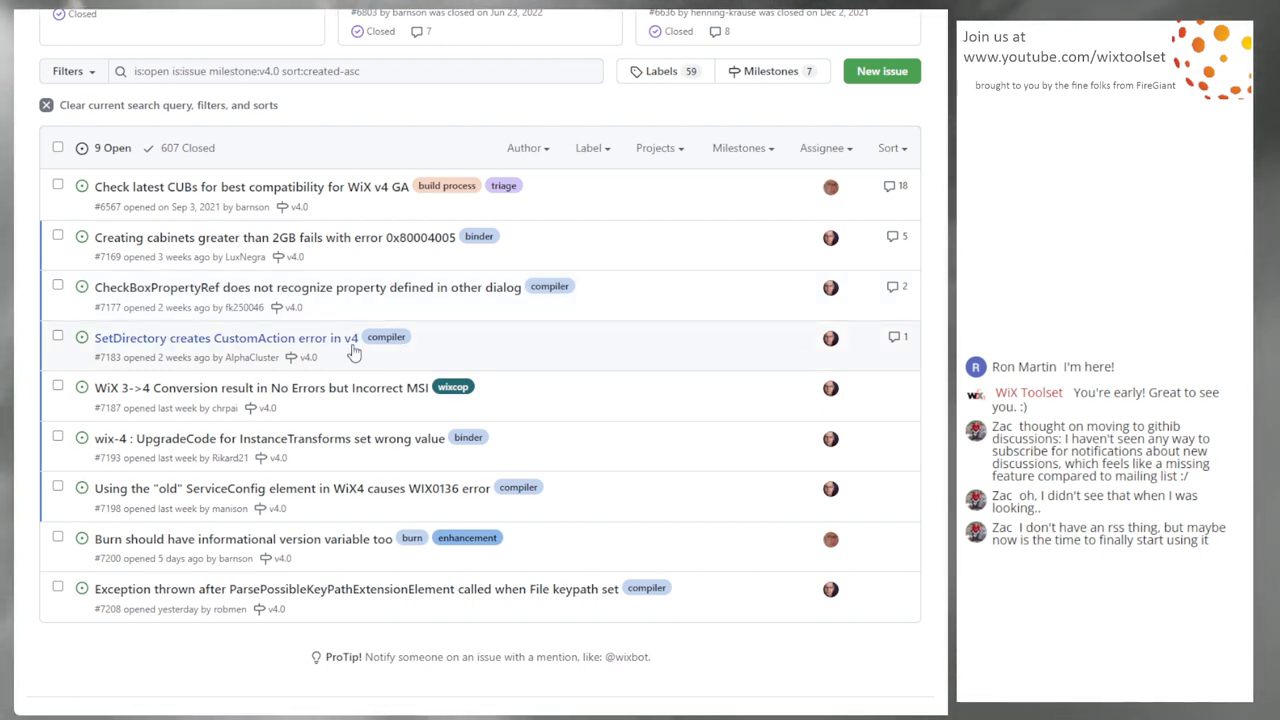
mouse_move(648, 354)
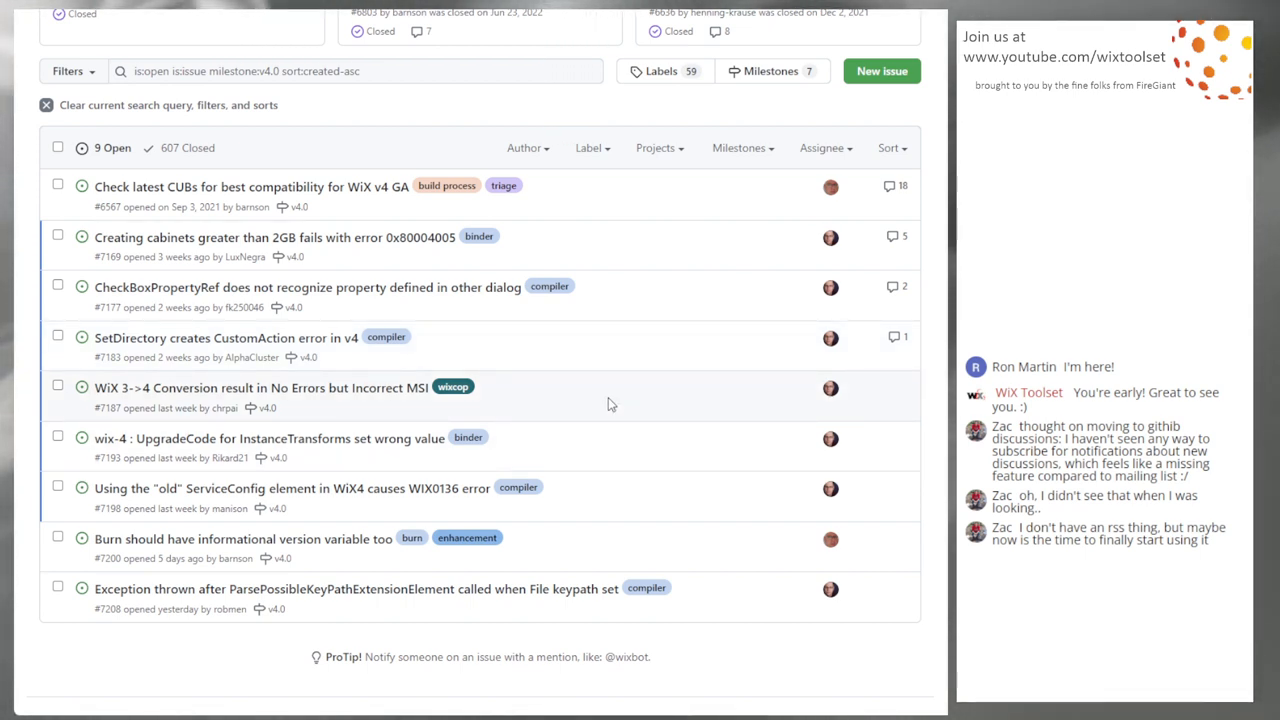
mouse_move(348, 402)
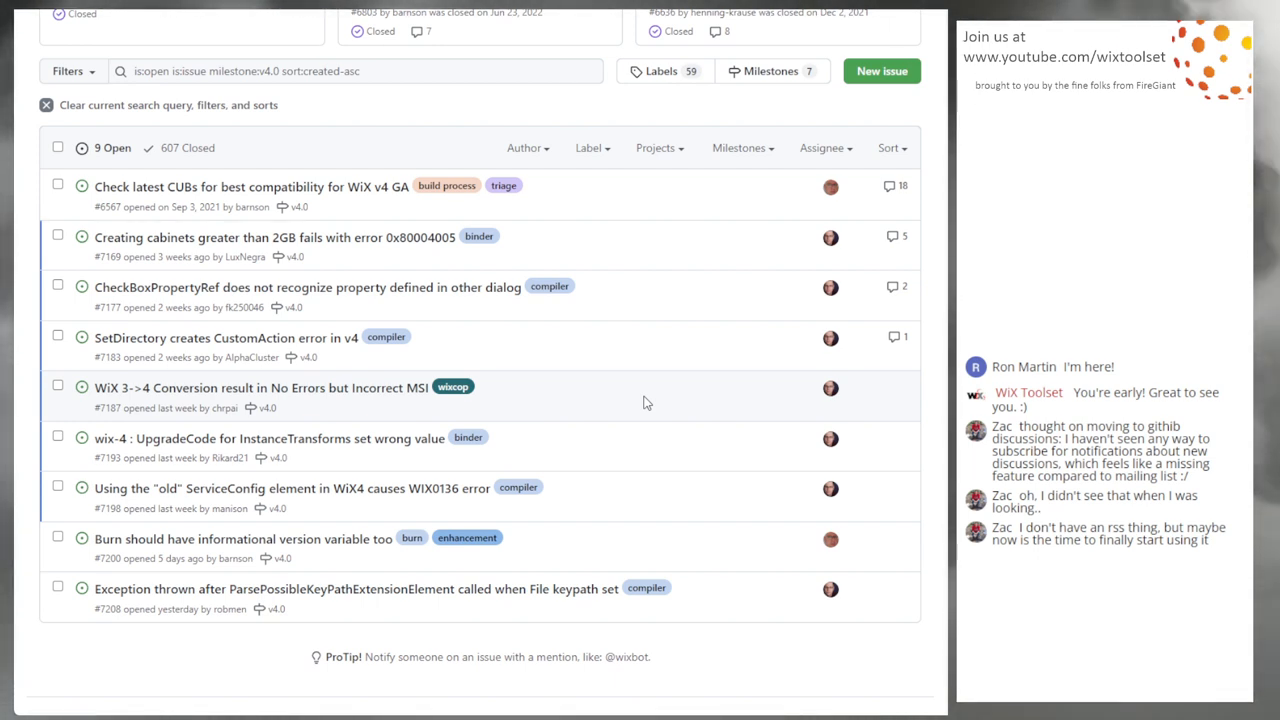
mouse_move(42, 400)
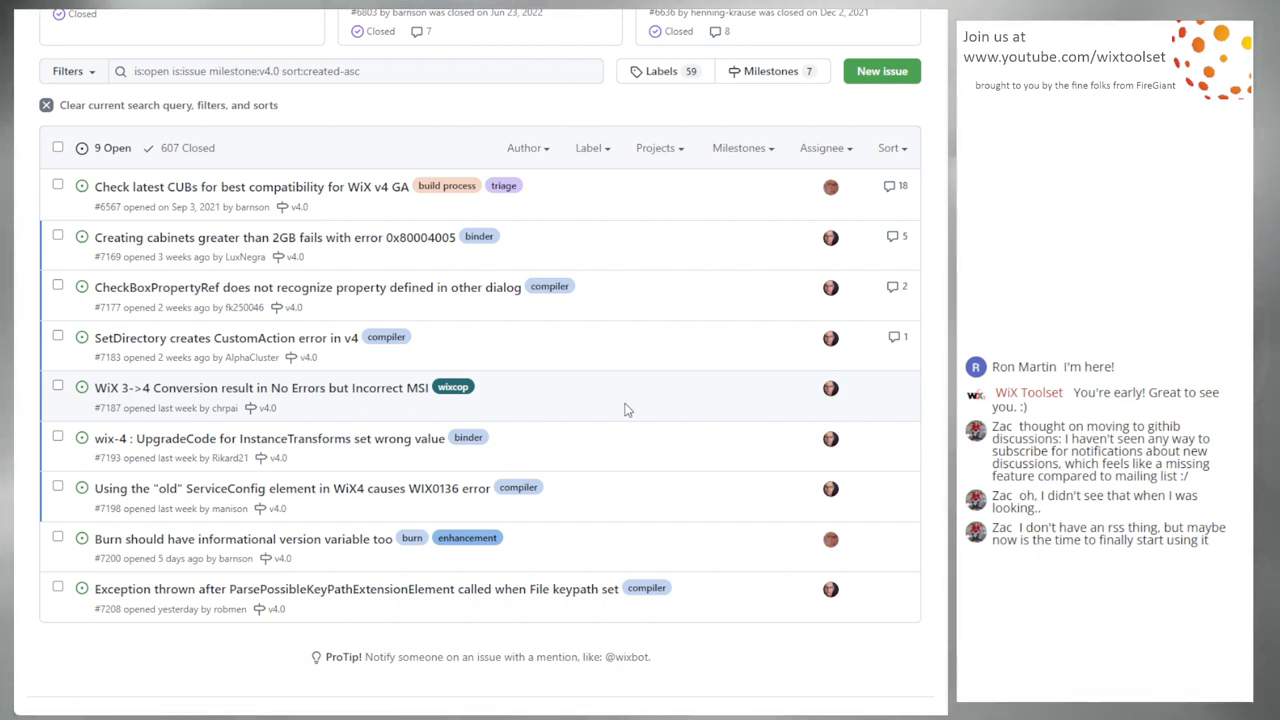
mouse_move(610, 458)
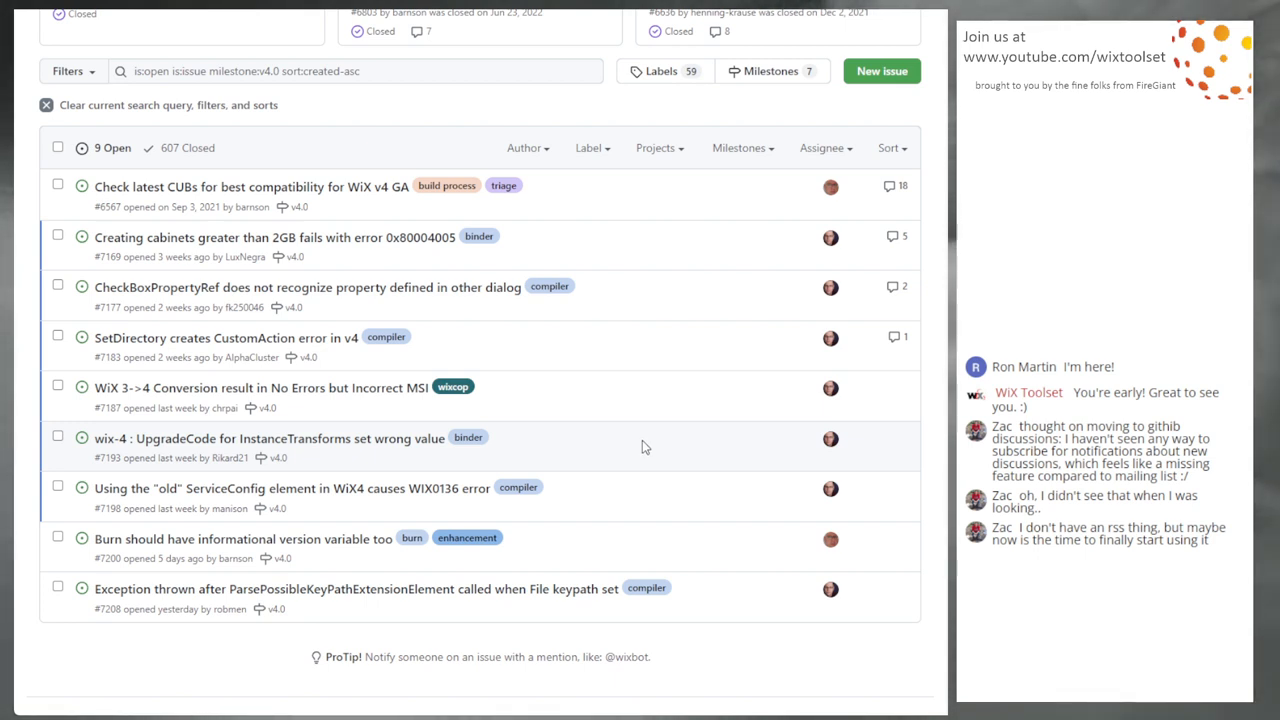
mouse_move(698, 504)
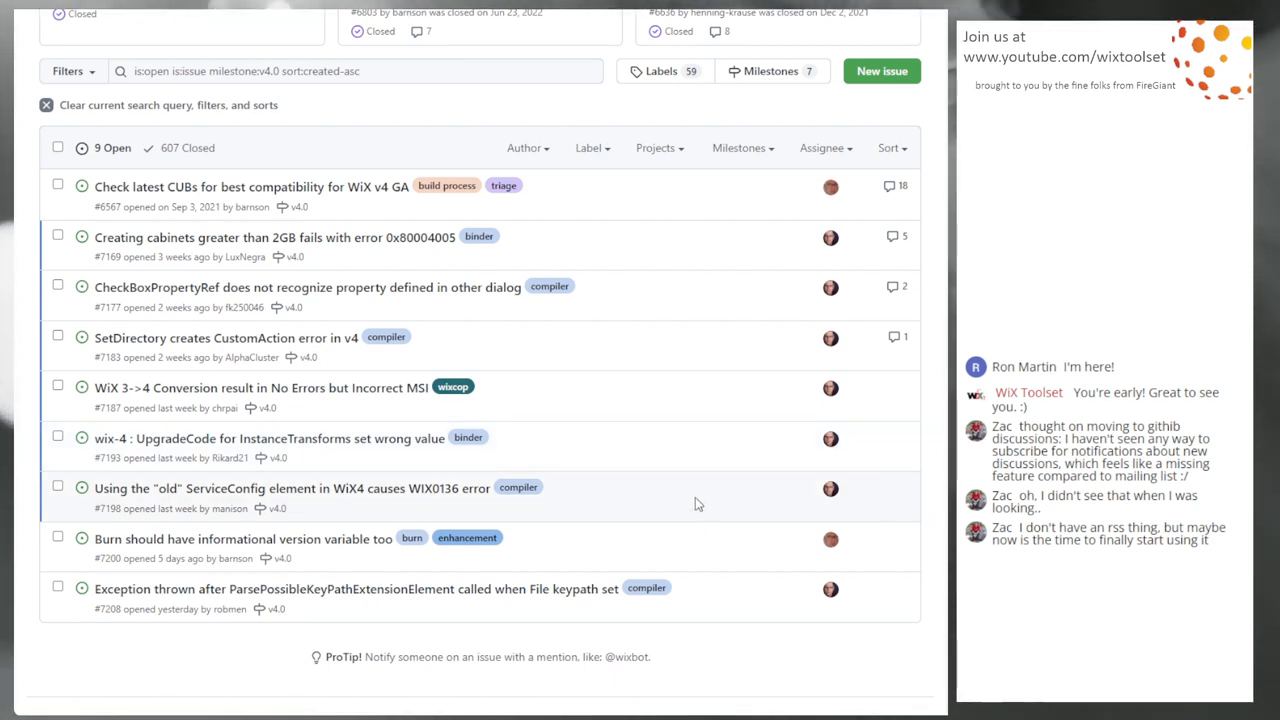
mouse_move(678, 494)
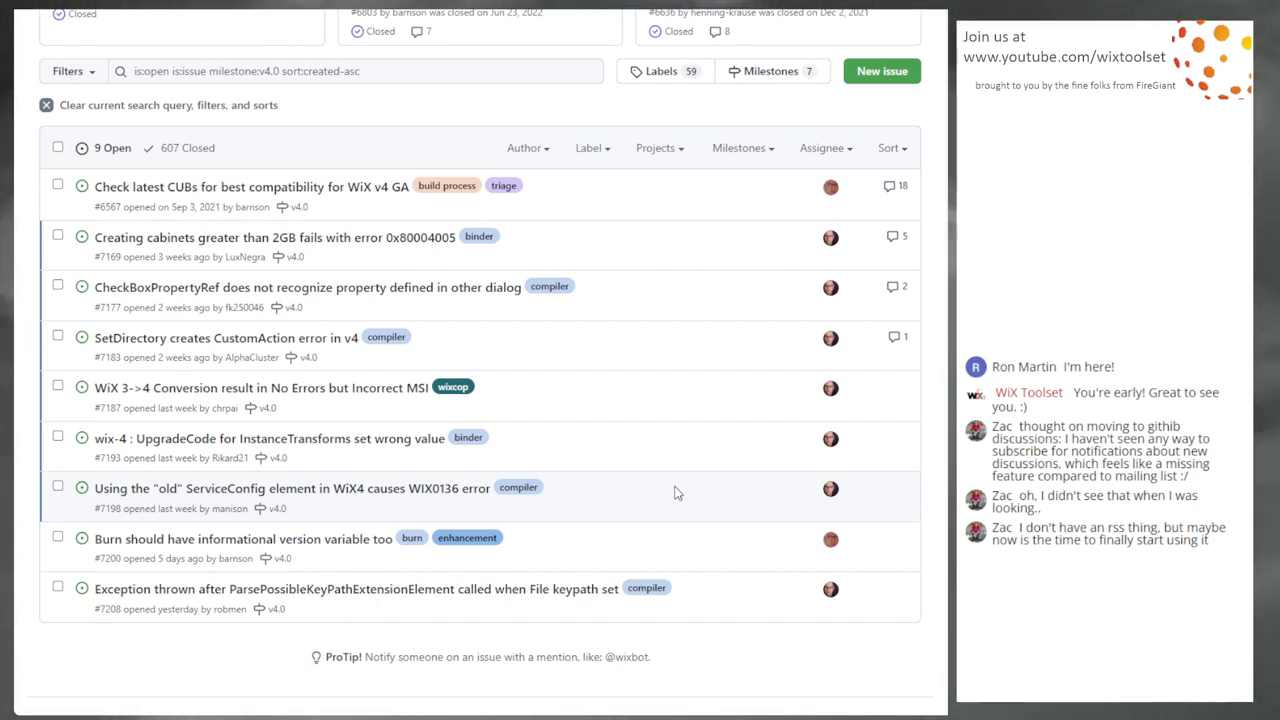
mouse_move(614, 420)
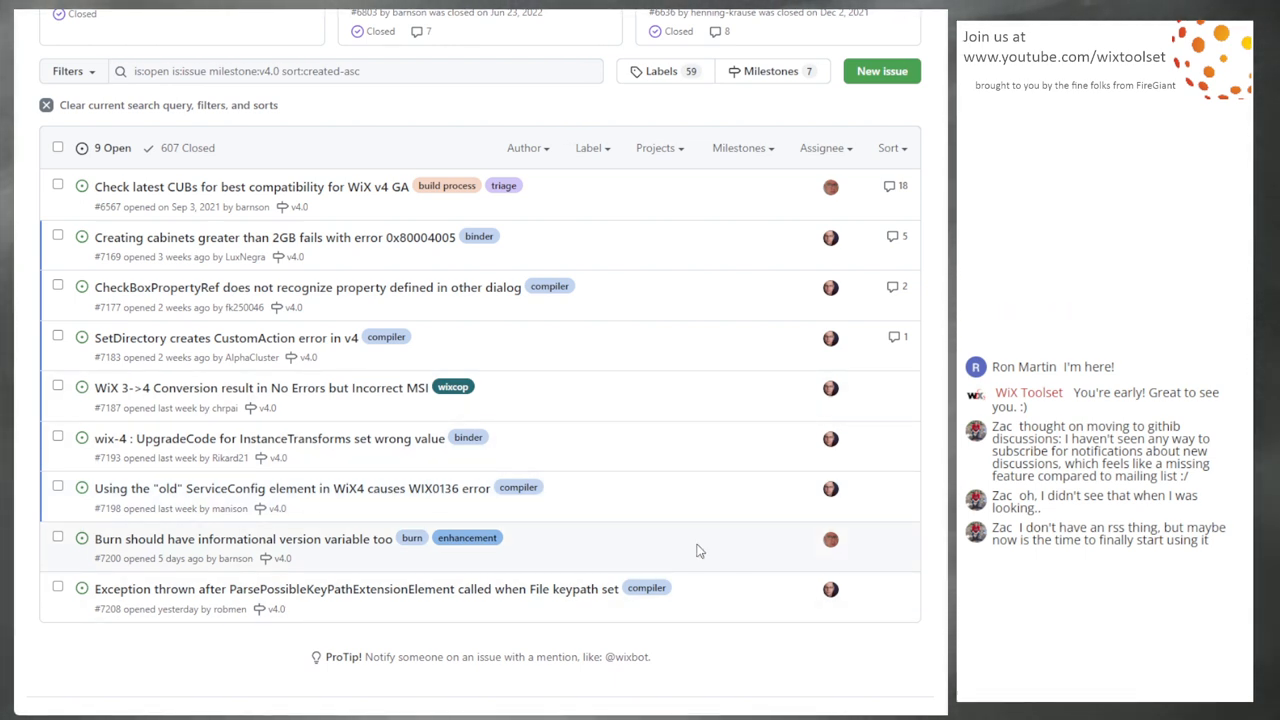
mouse_move(724, 548)
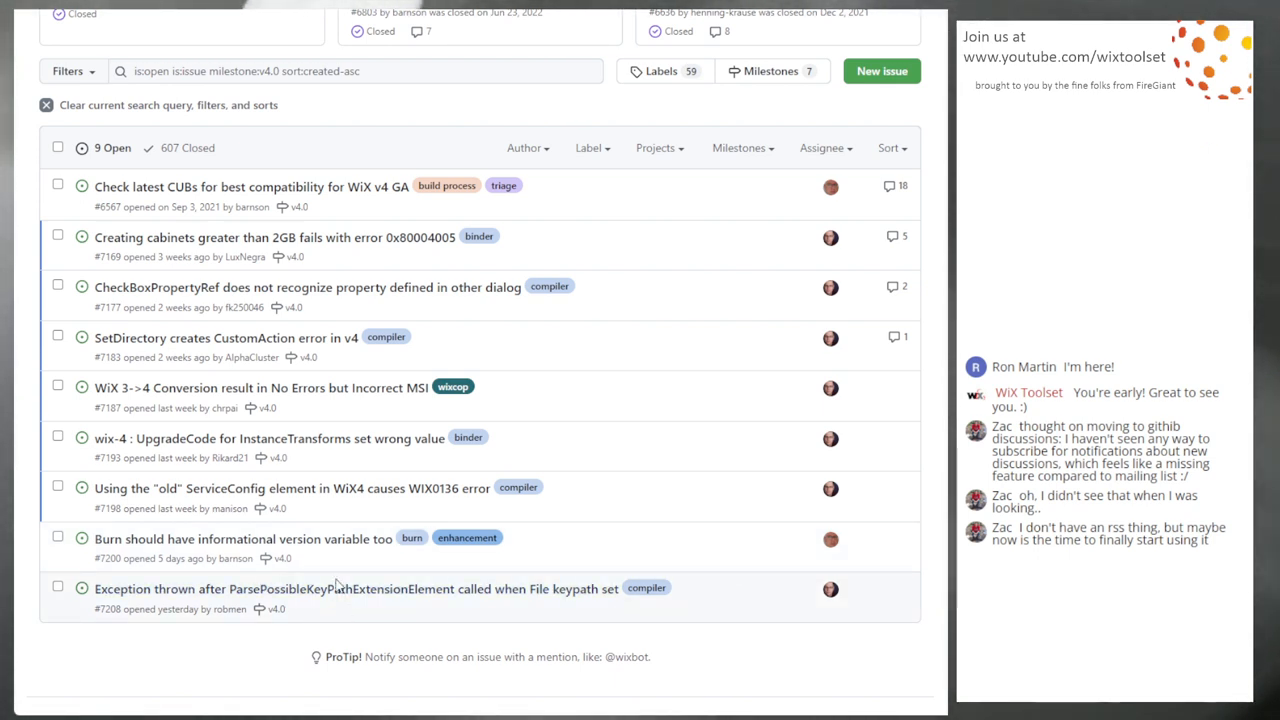
mouse_move(270, 438)
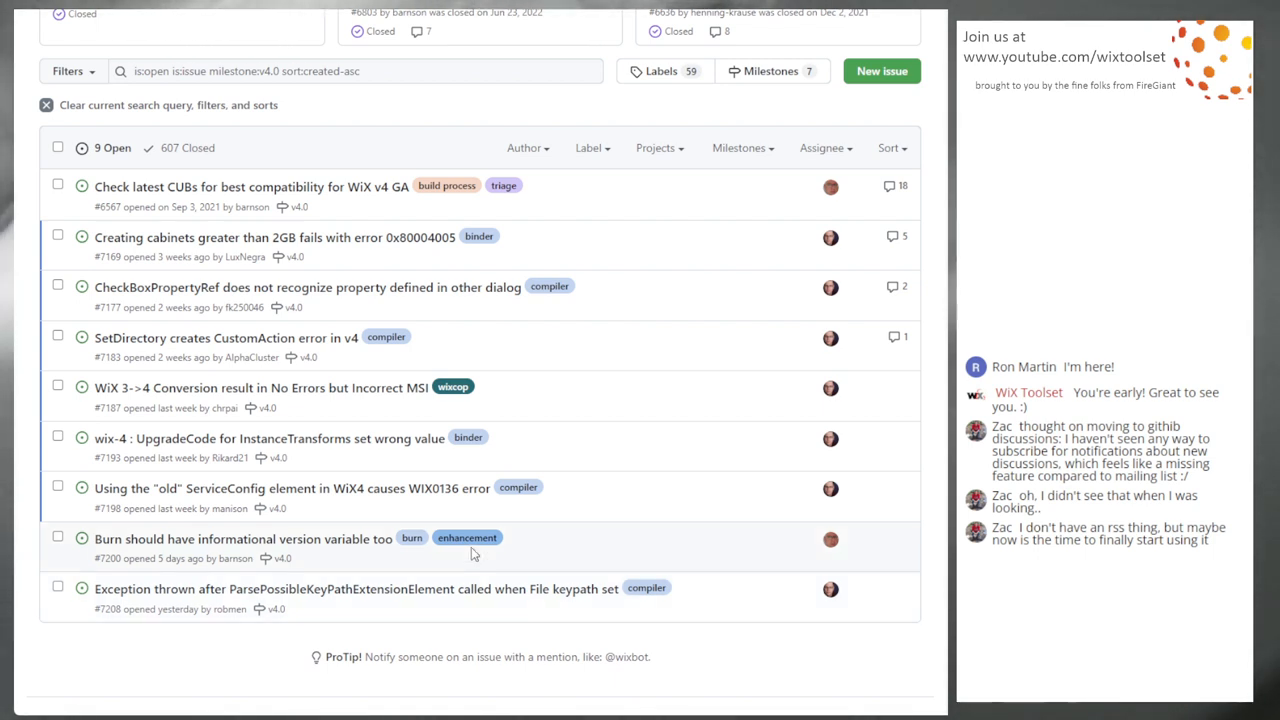
mouse_move(504, 620)
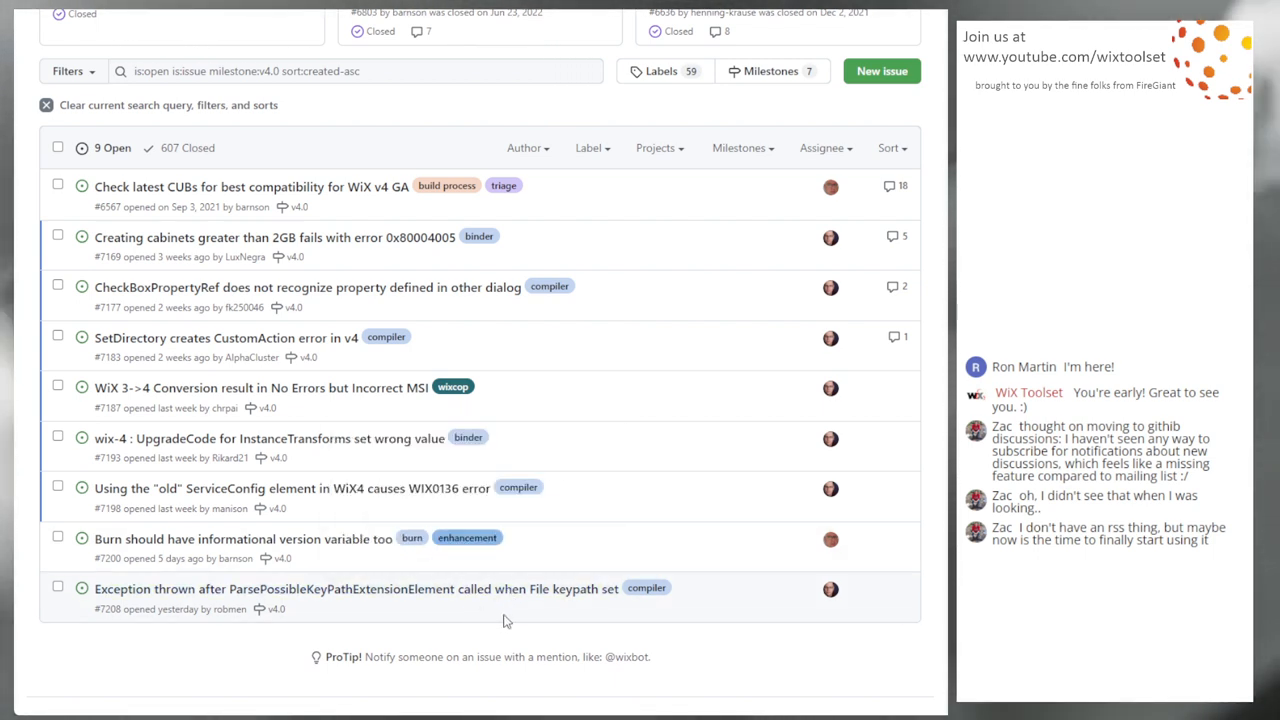
mouse_move(520, 614)
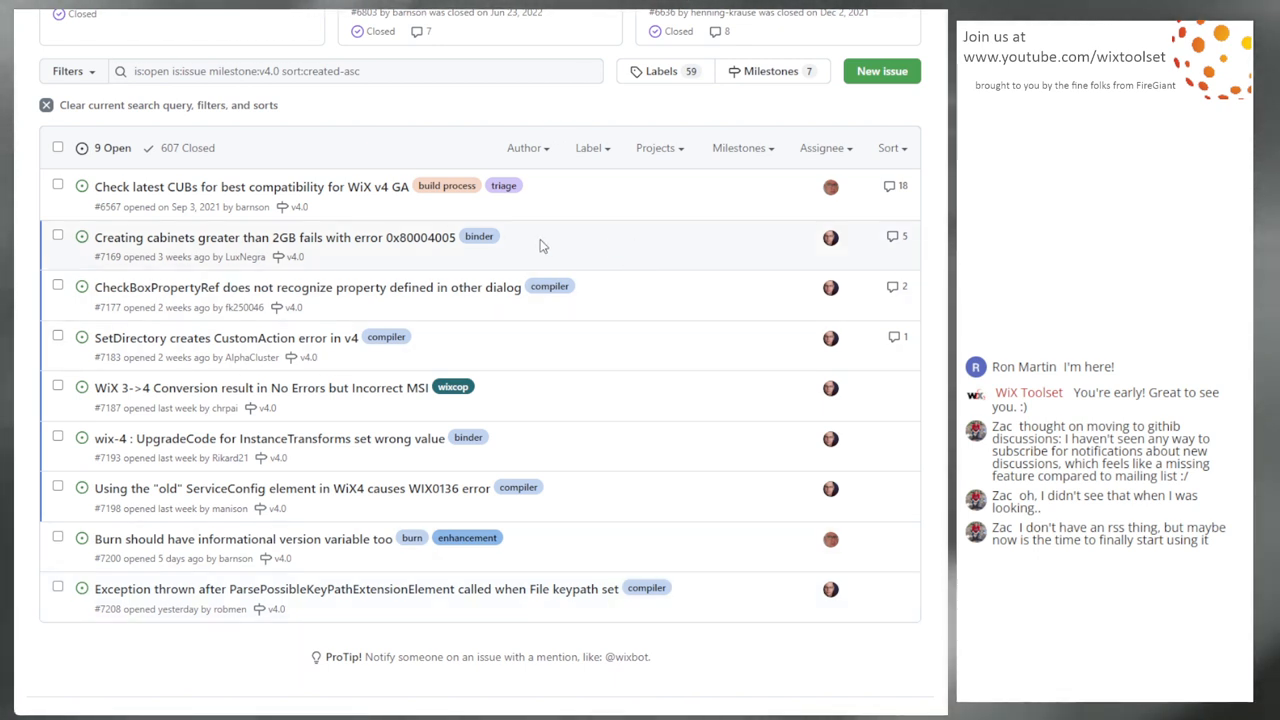
mouse_move(650, 328)
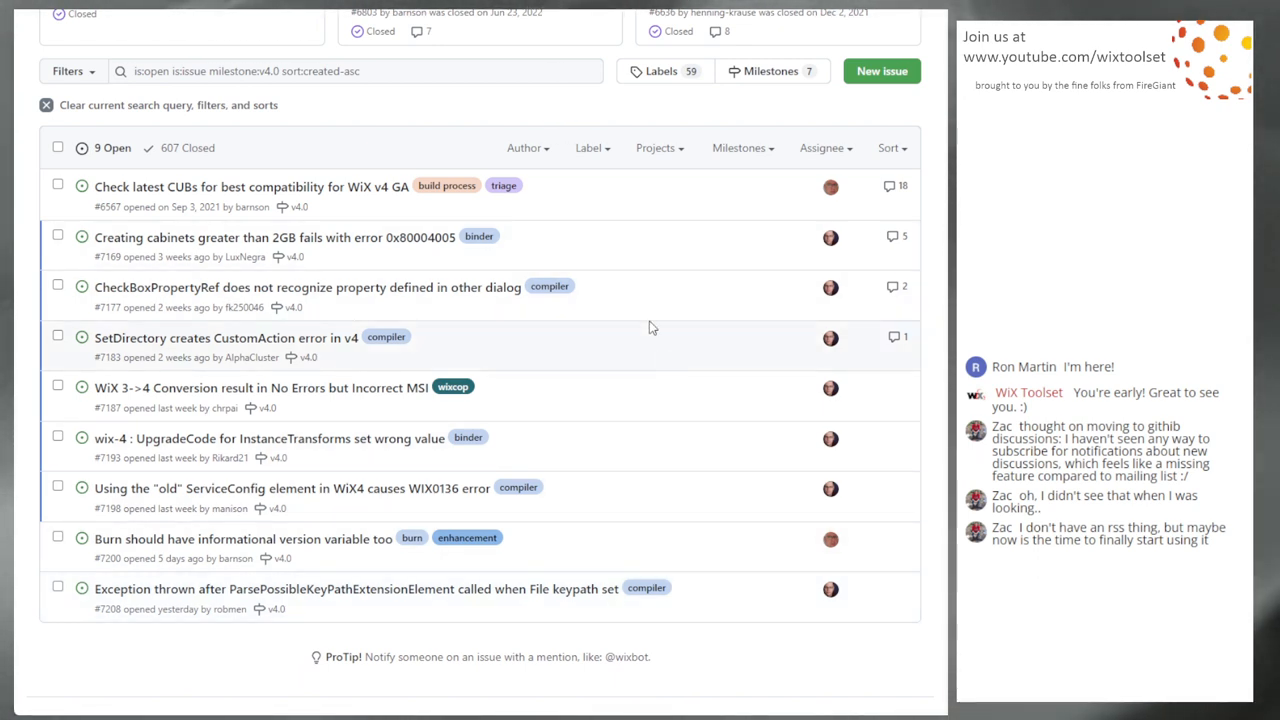
mouse_move(420, 252)
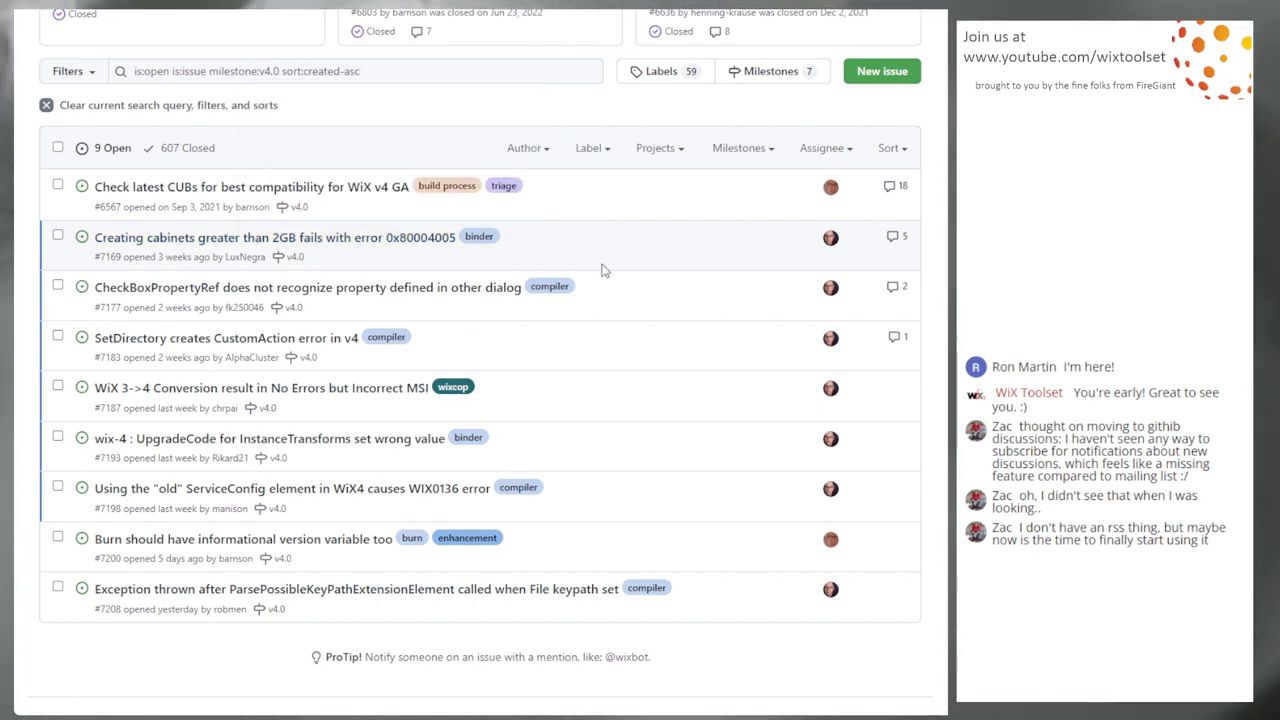
mouse_move(670, 282)
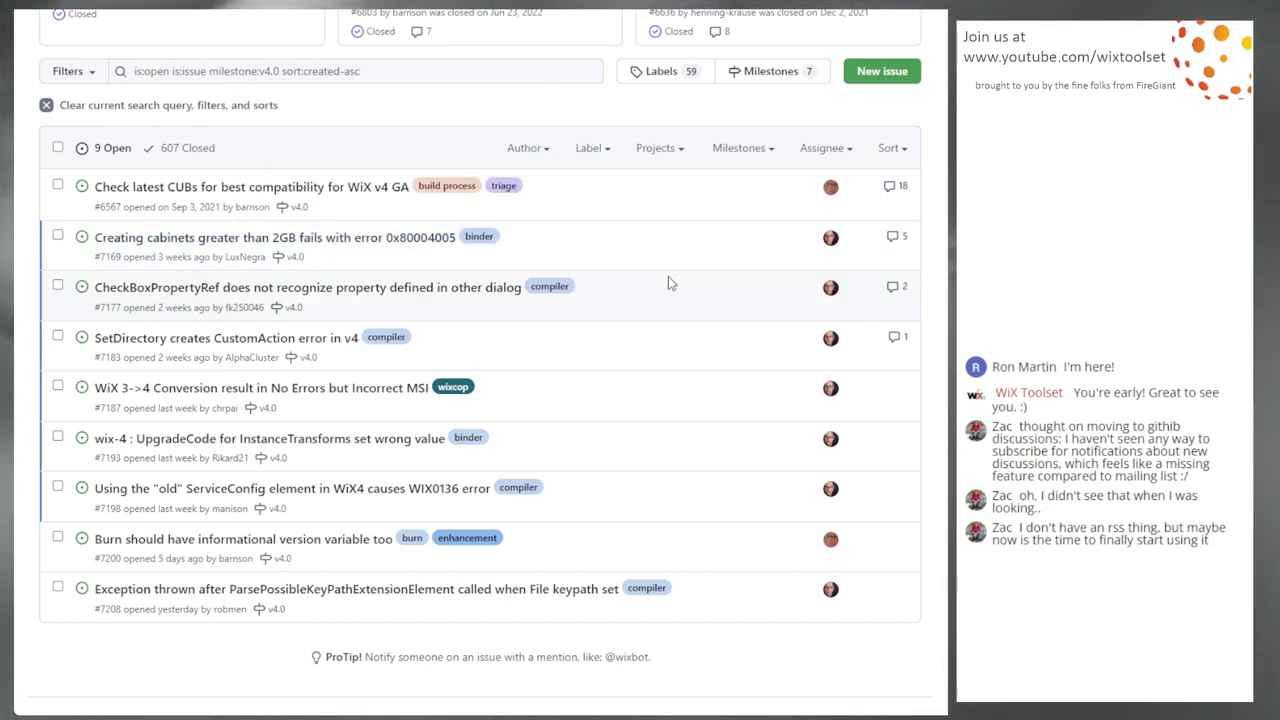
mouse_move(668, 284)
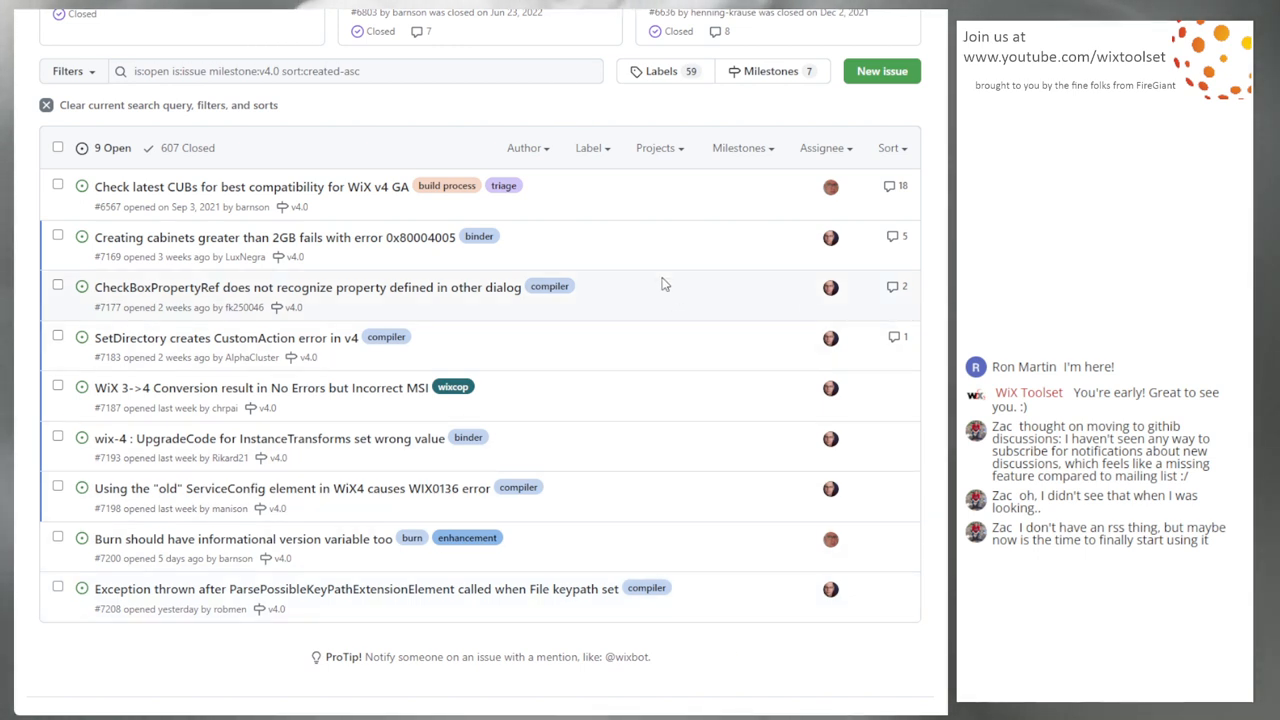
mouse_move(604, 400)
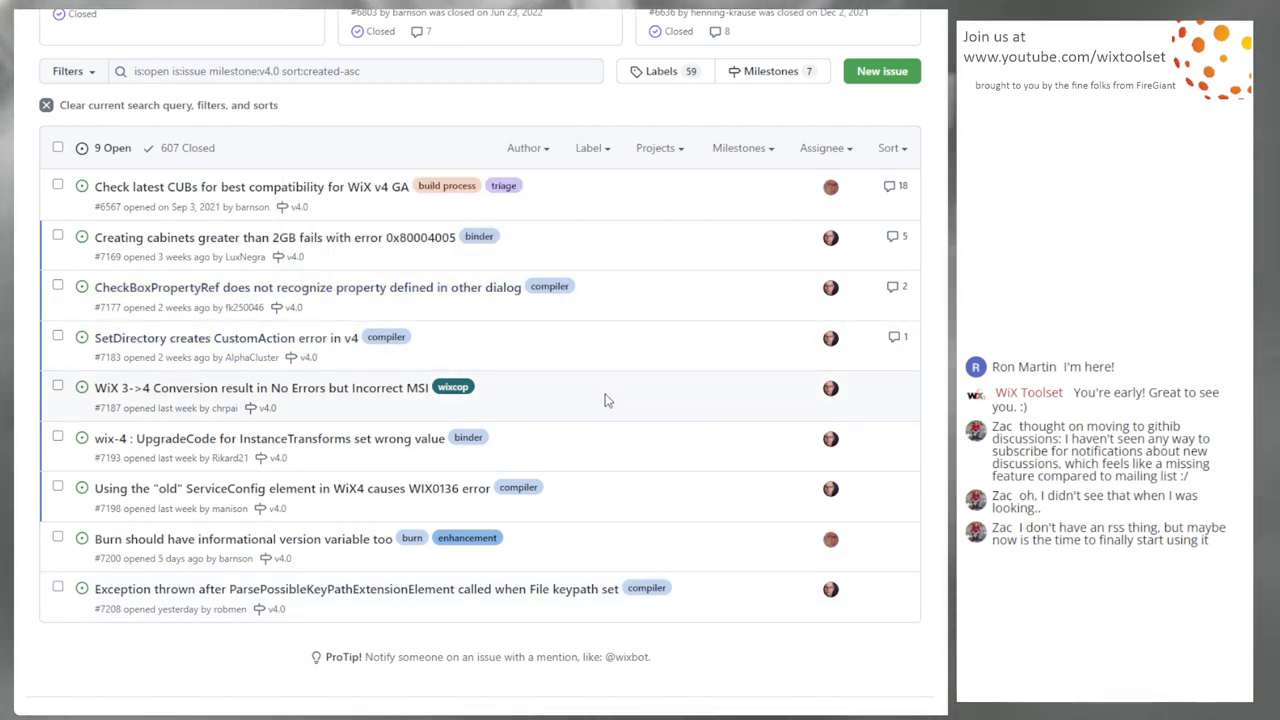
mouse_move(620, 456)
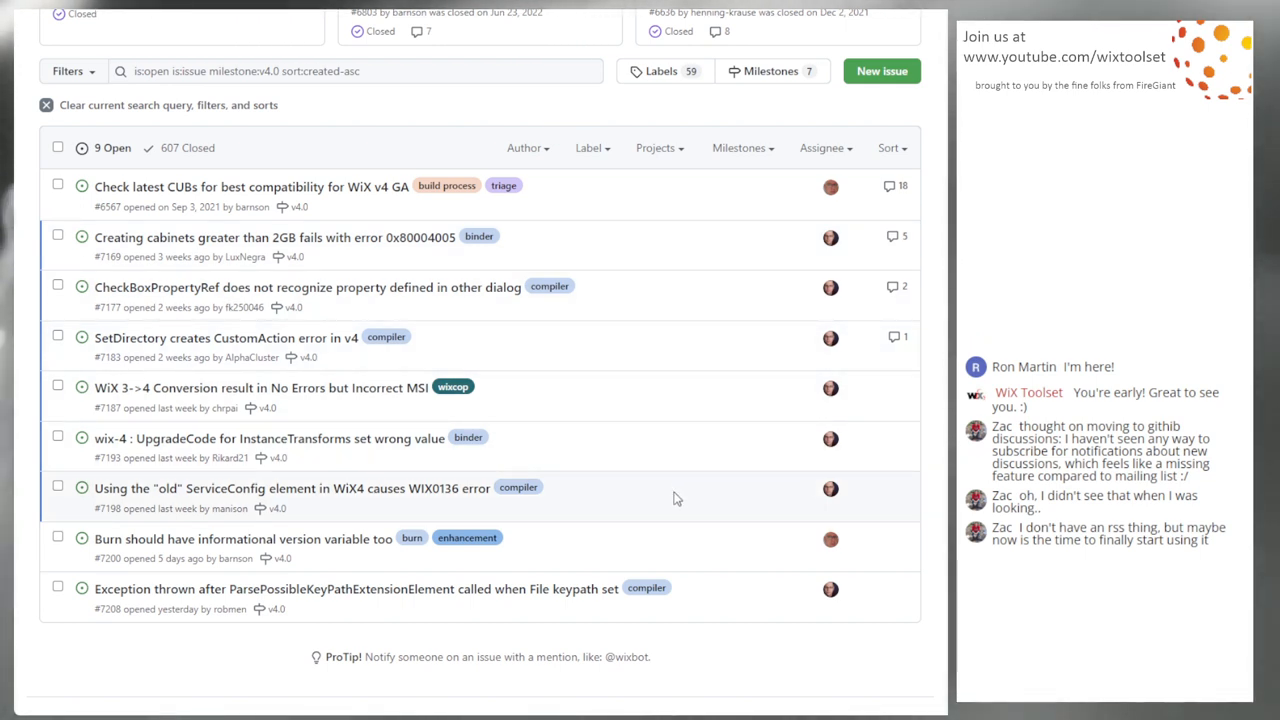
mouse_move(352, 508)
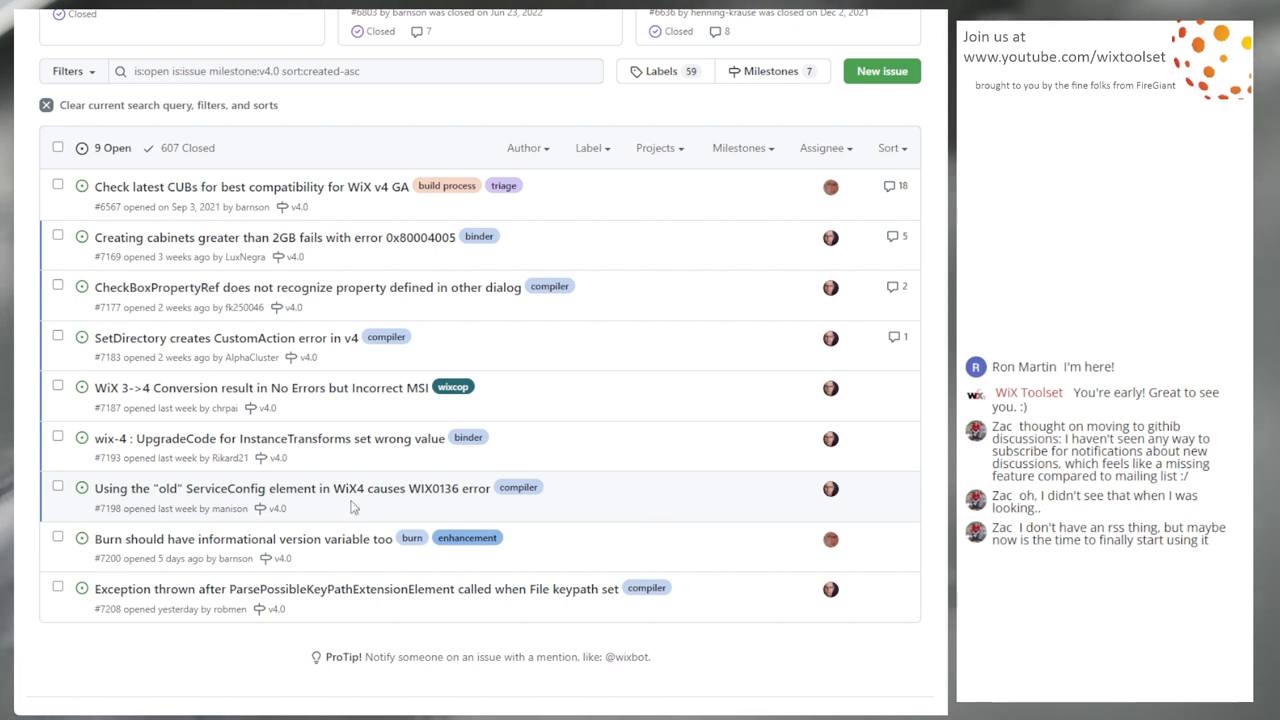
mouse_move(630, 504)
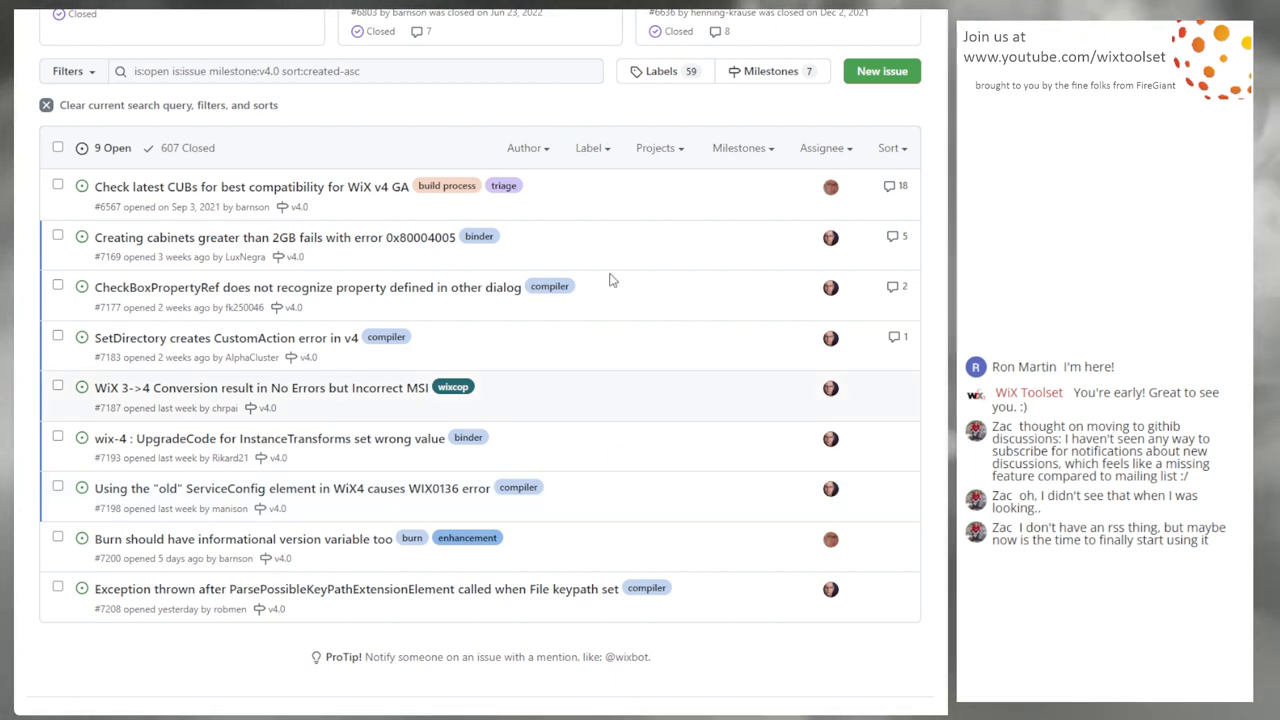
scroll(up, 3)
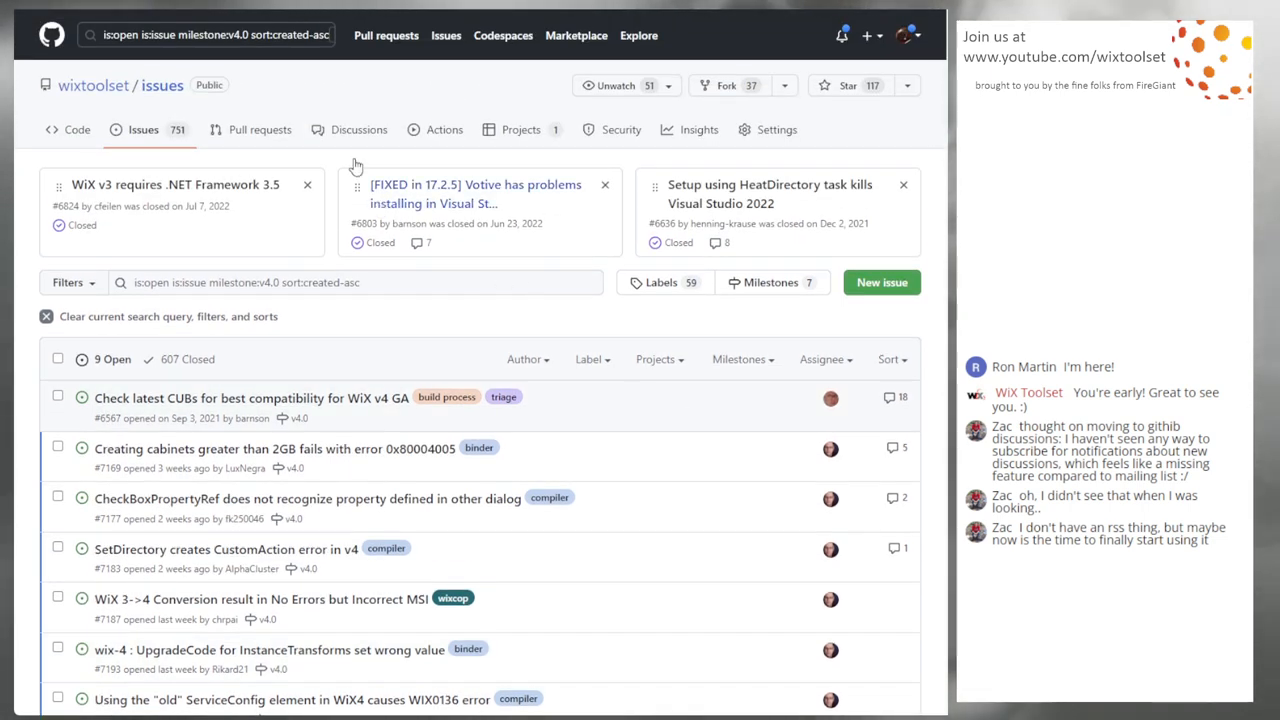
scroll(down, 3)
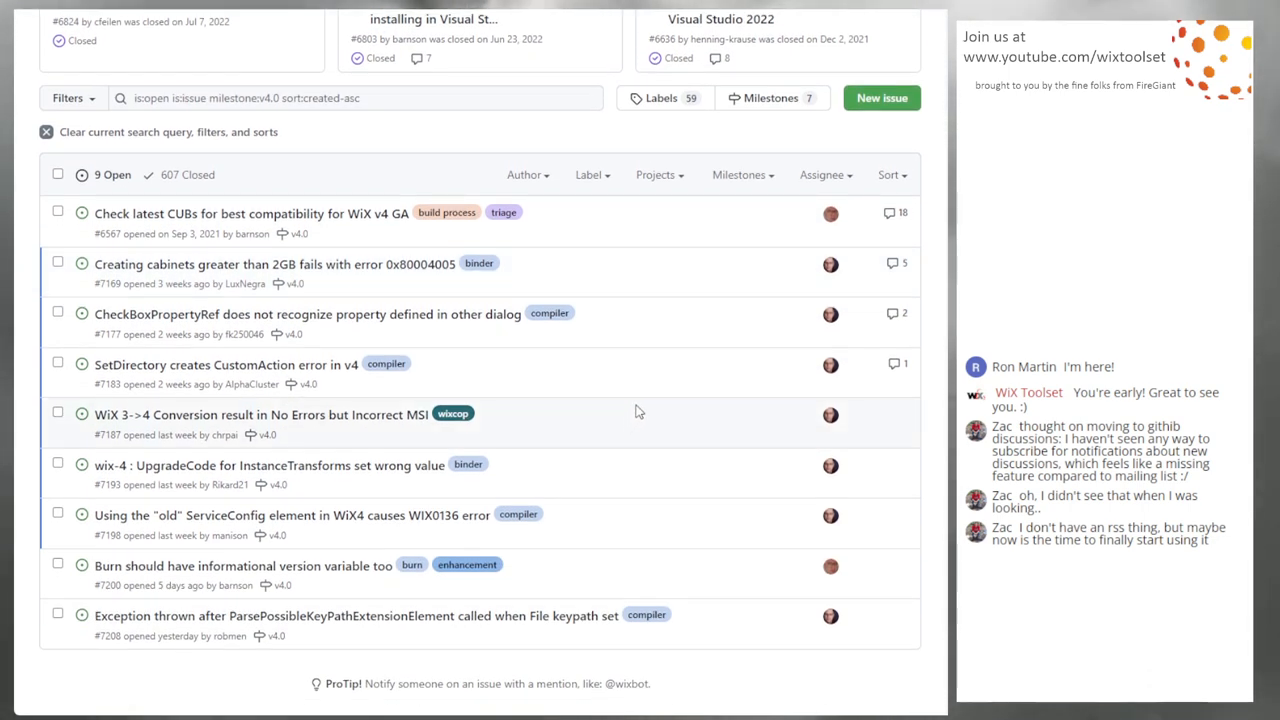
mouse_move(740, 174)
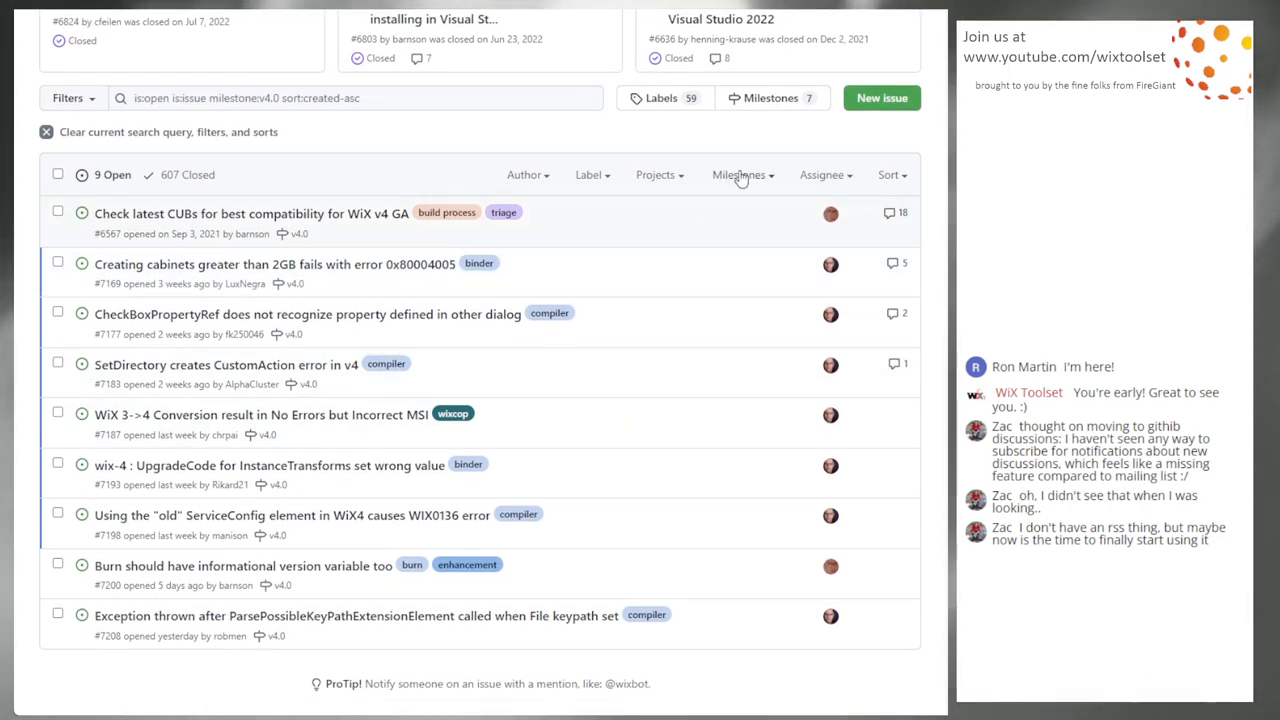
mouse_move(776, 204)
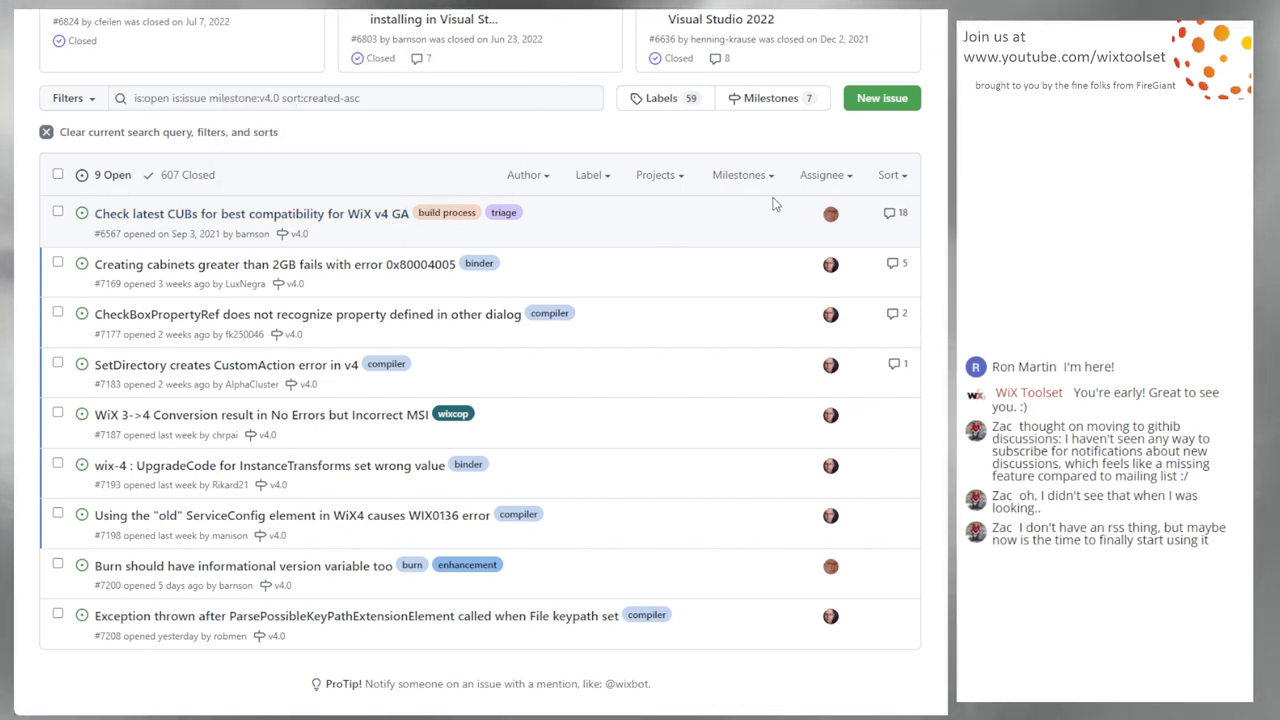
mouse_move(640, 200)
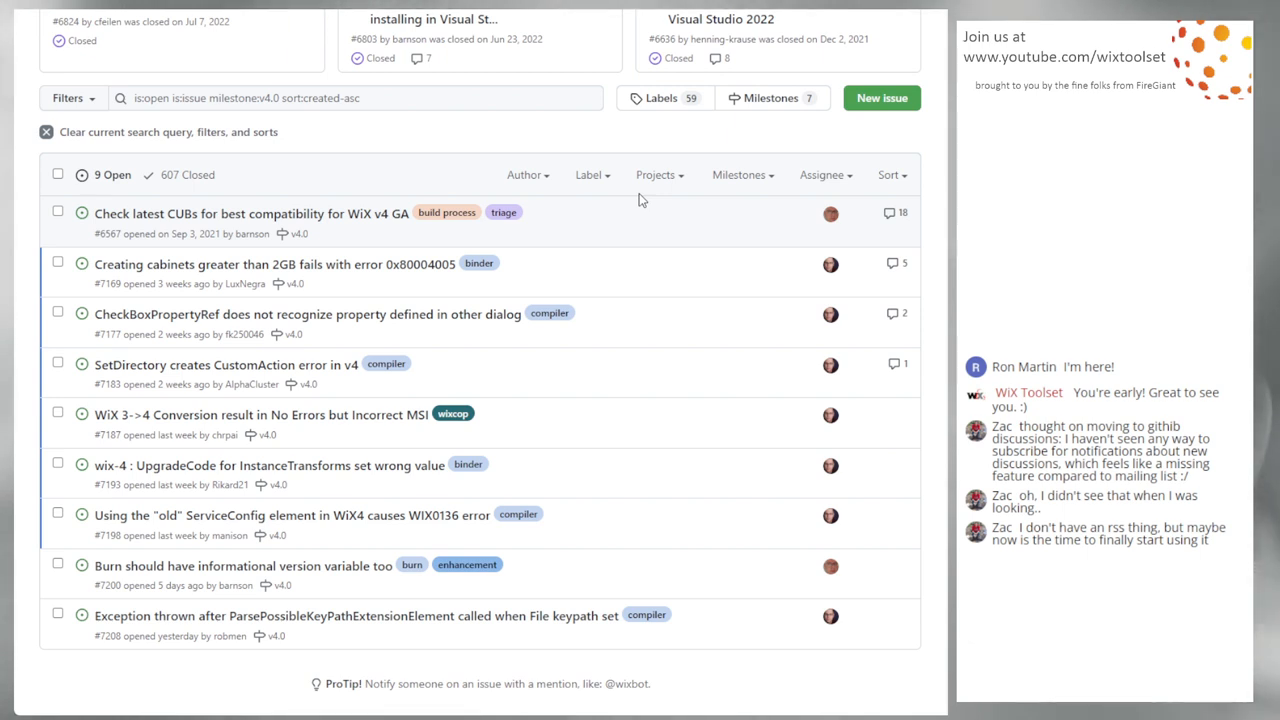
mouse_move(636, 202)
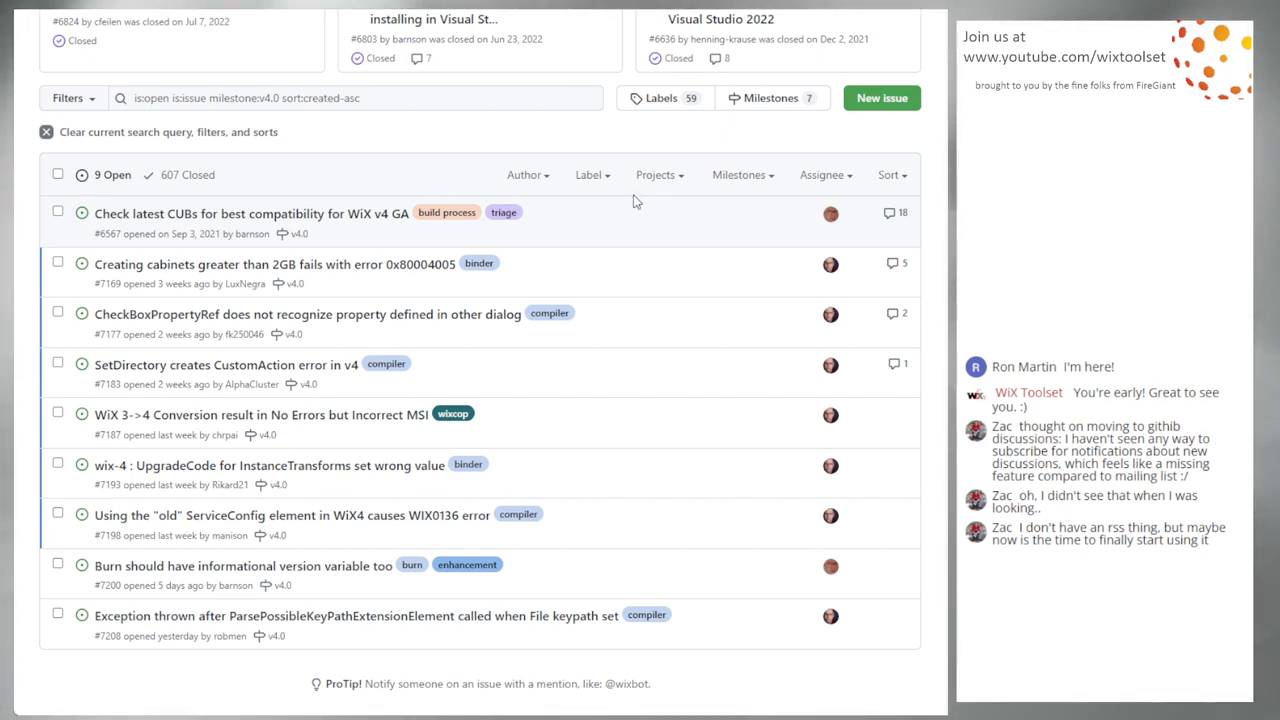
mouse_move(700, 244)
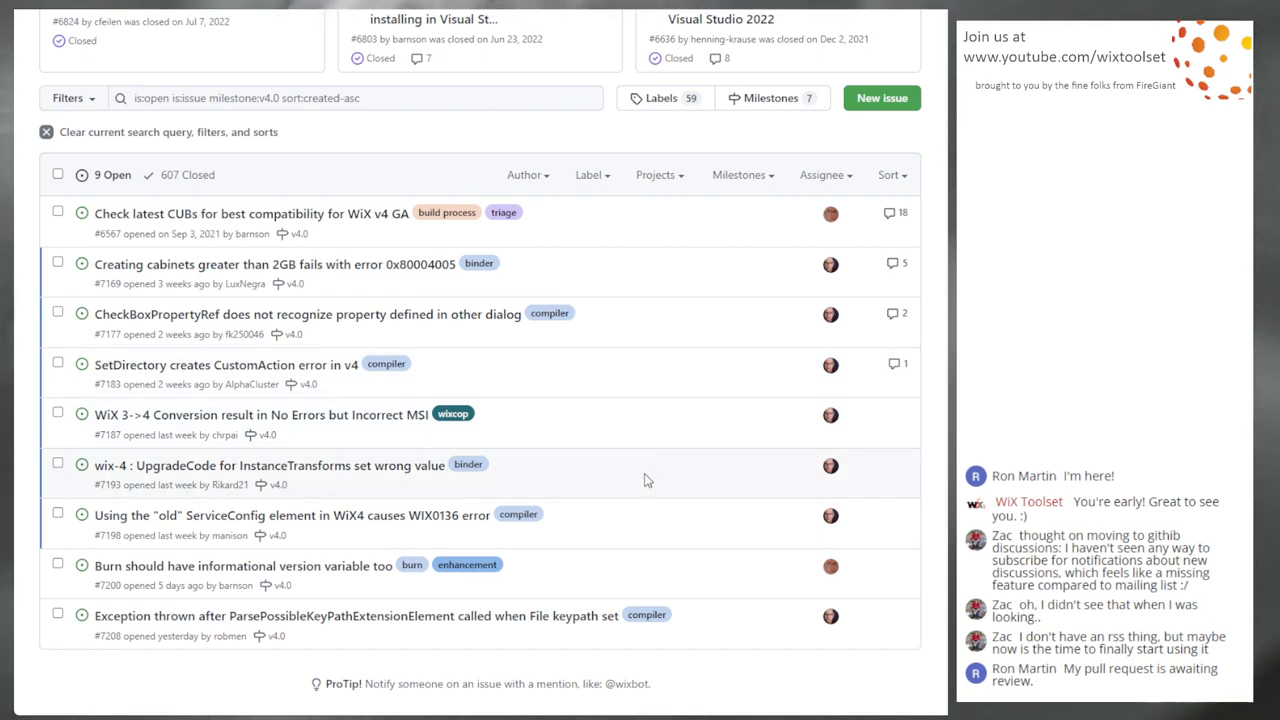
mouse_move(640, 528)
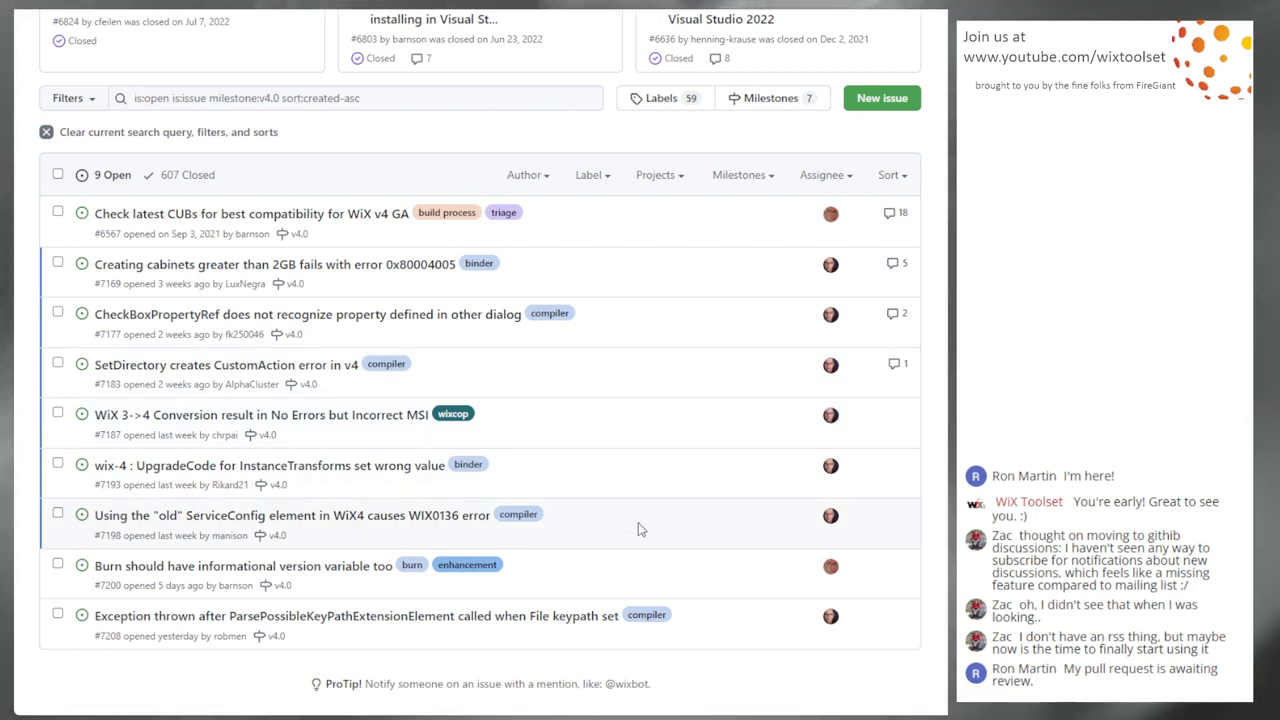
mouse_move(664, 520)
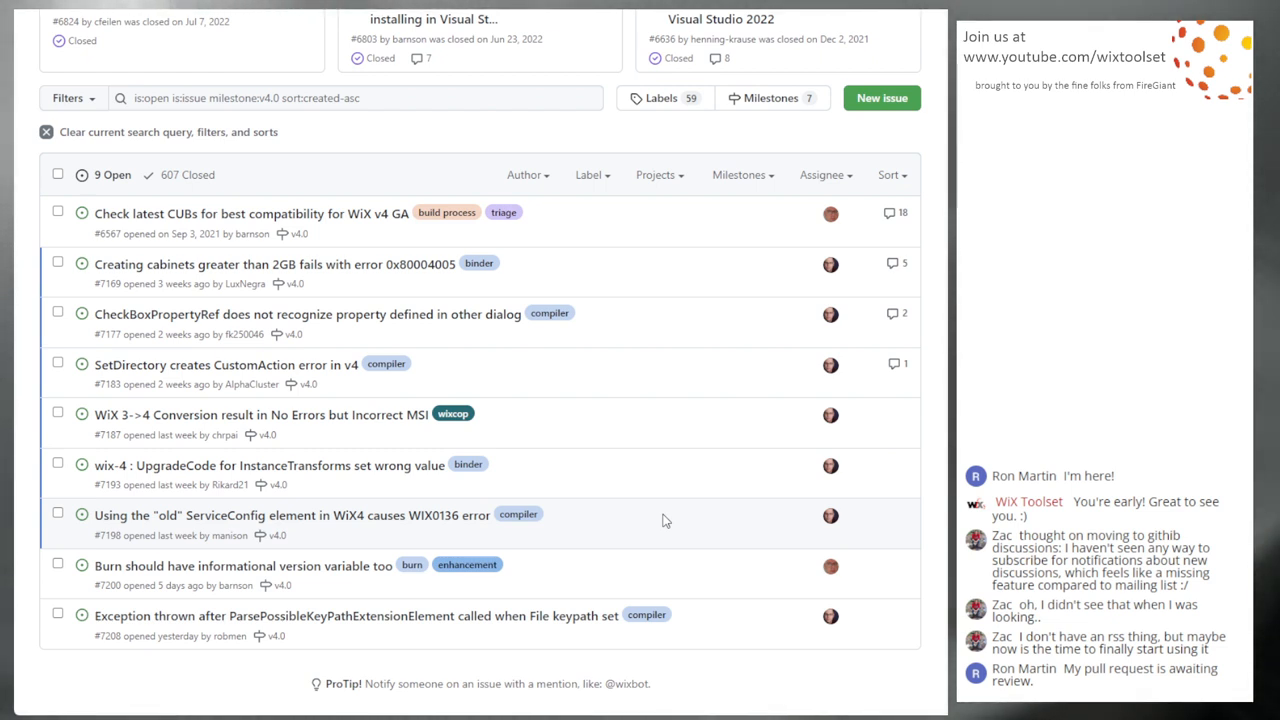
mouse_move(510, 438)
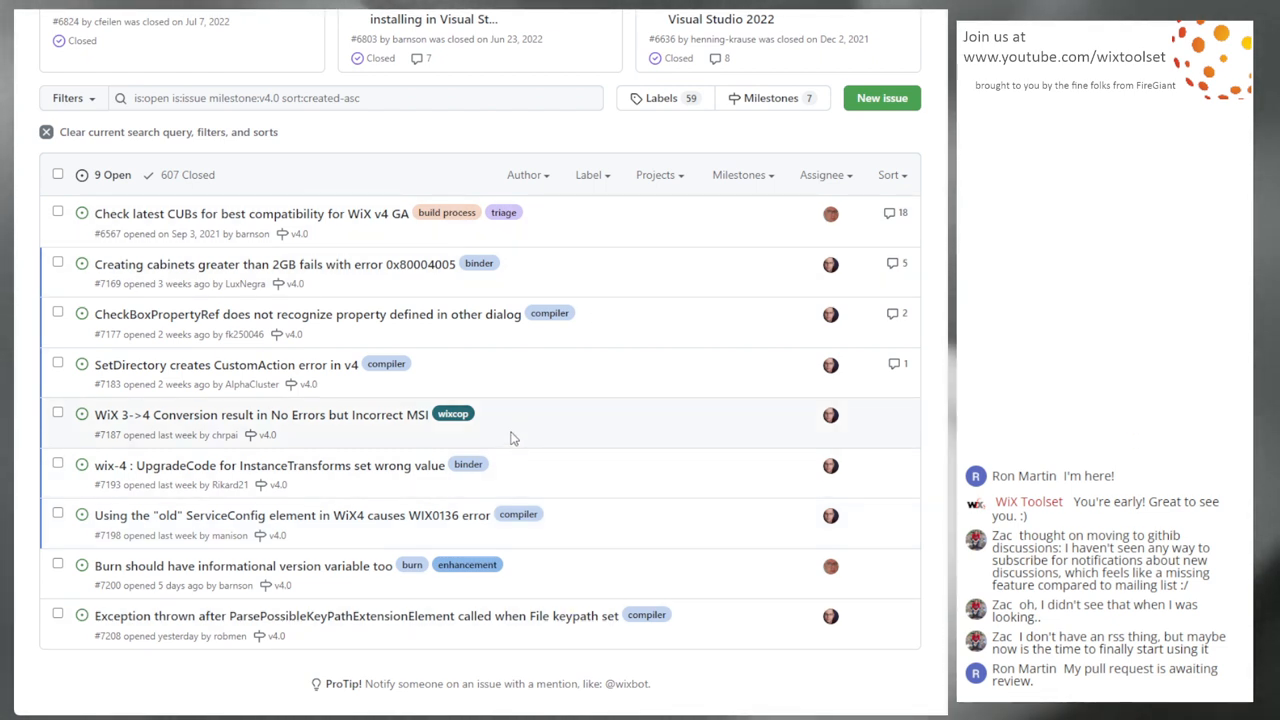